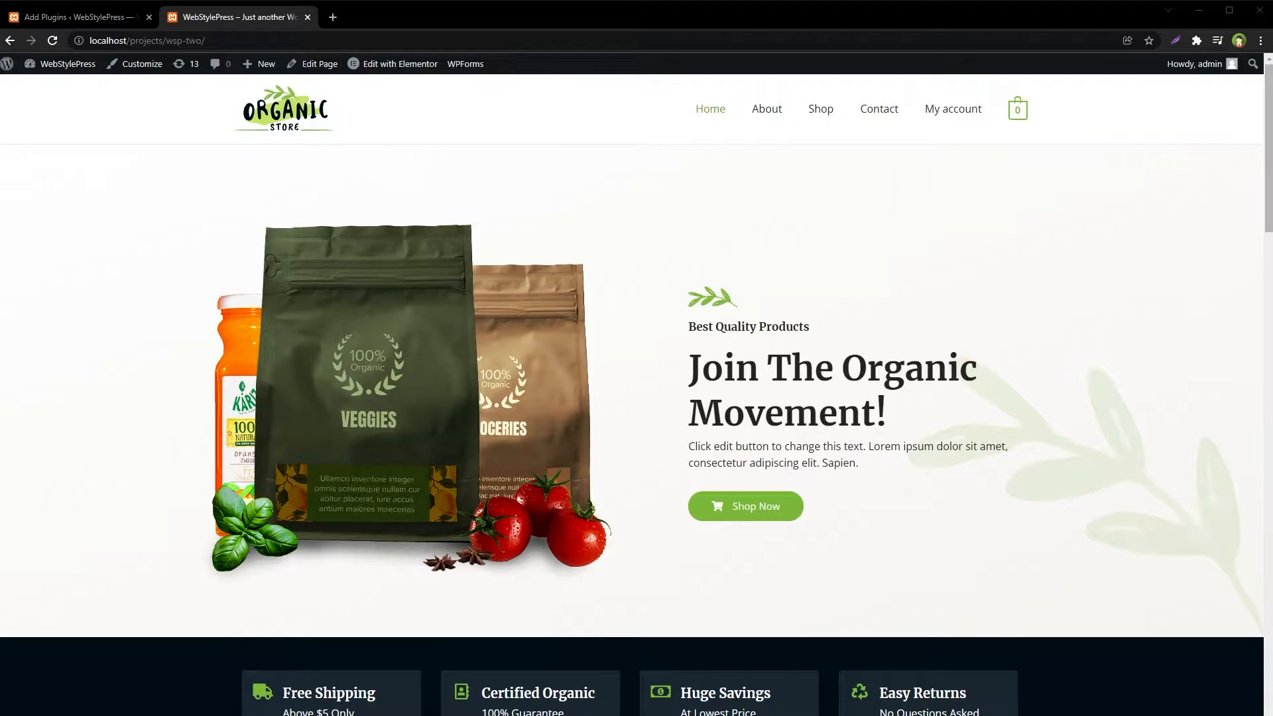
mouse_move(496, 219)
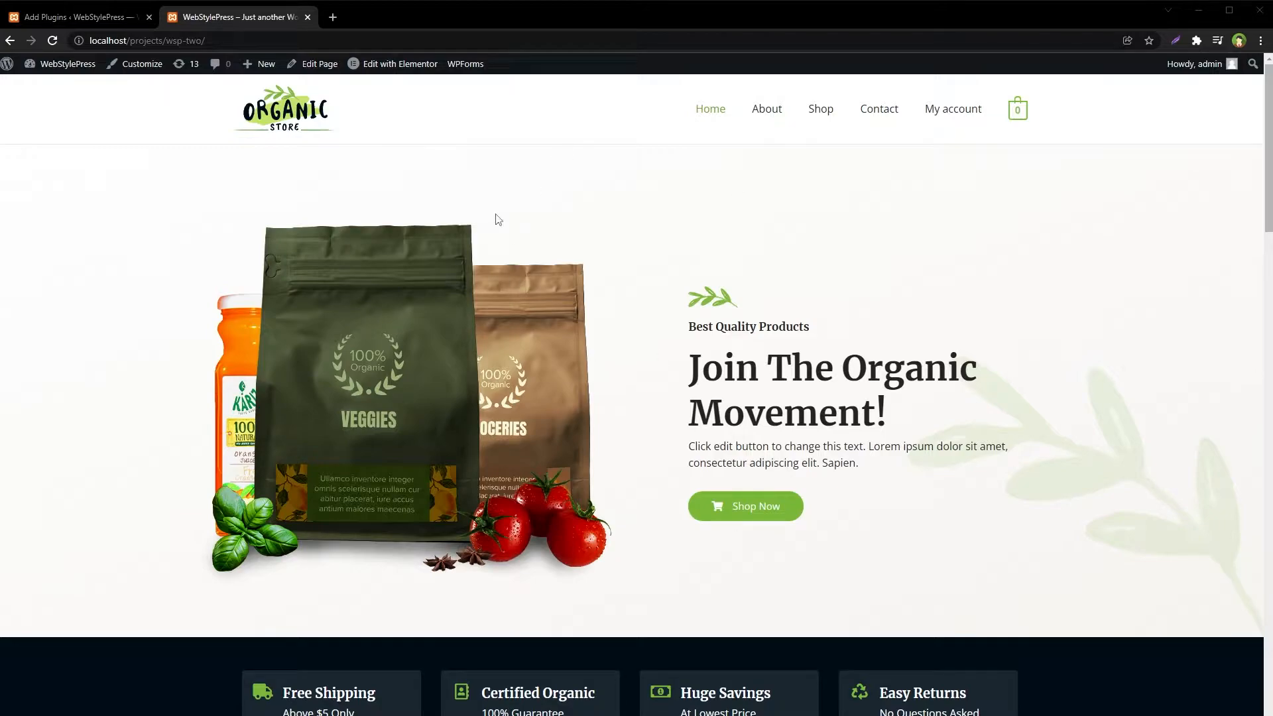
Step: View the homepage's source and search it for "wp-", scrolling through the highlighted matches
right_click(498, 219)
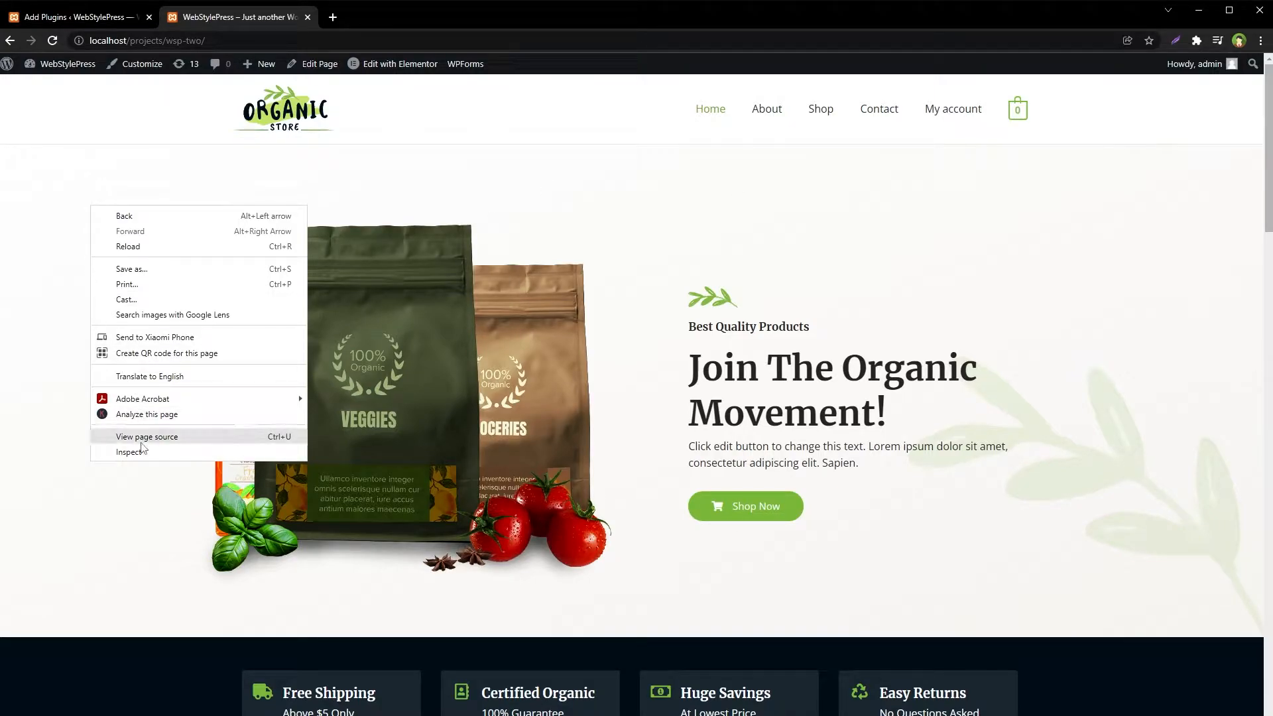
click(146, 436)
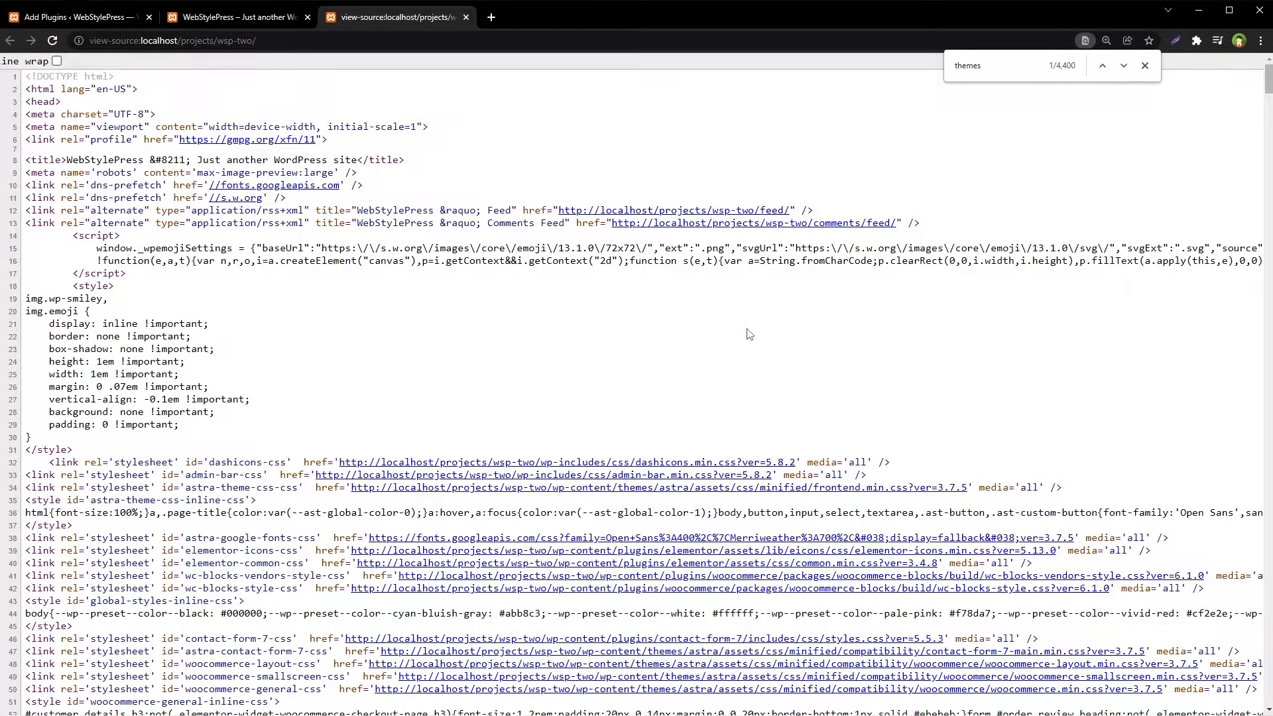
click(1124, 65)
text(wp-)
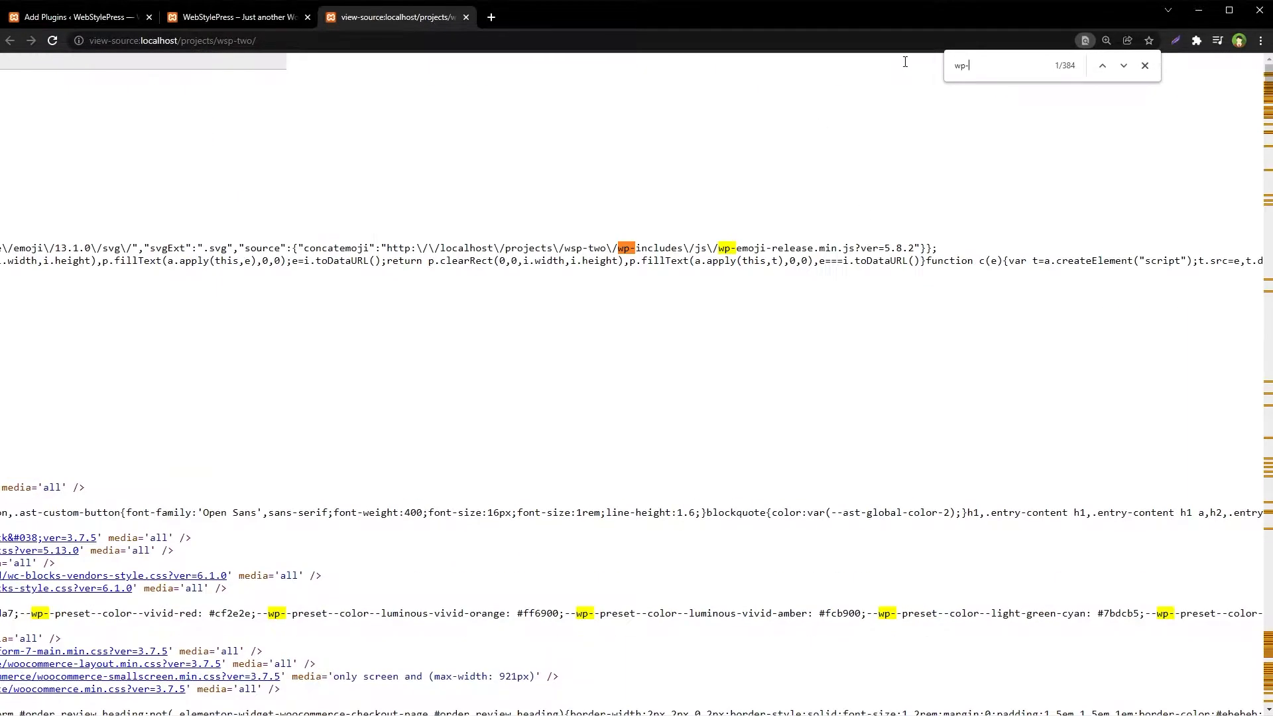
click(1101, 65)
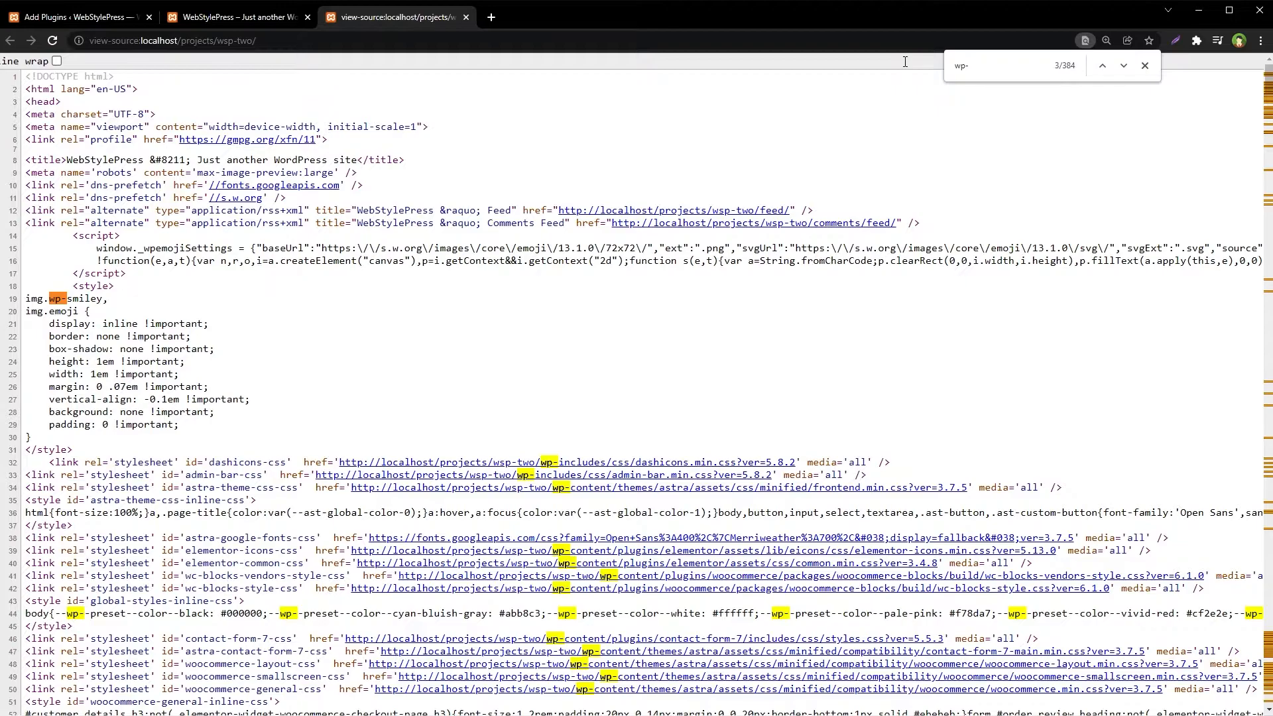
mouse_move(551, 487)
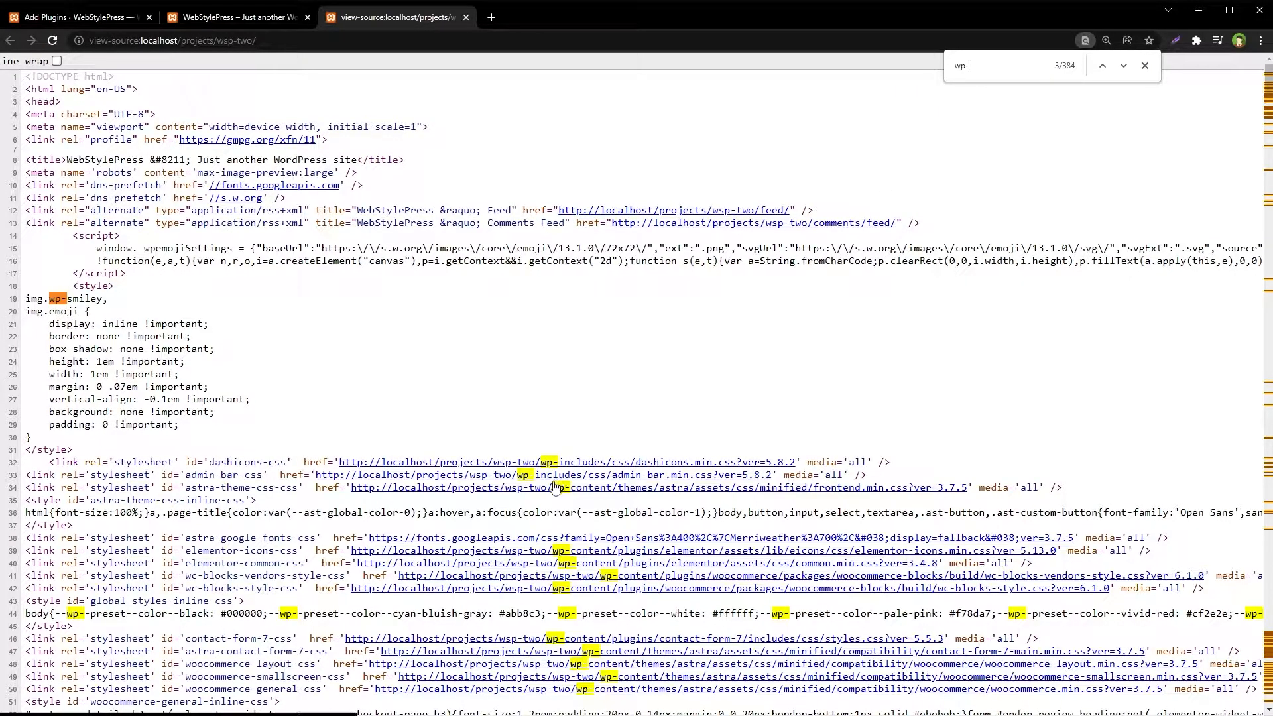
scroll(down, 3)
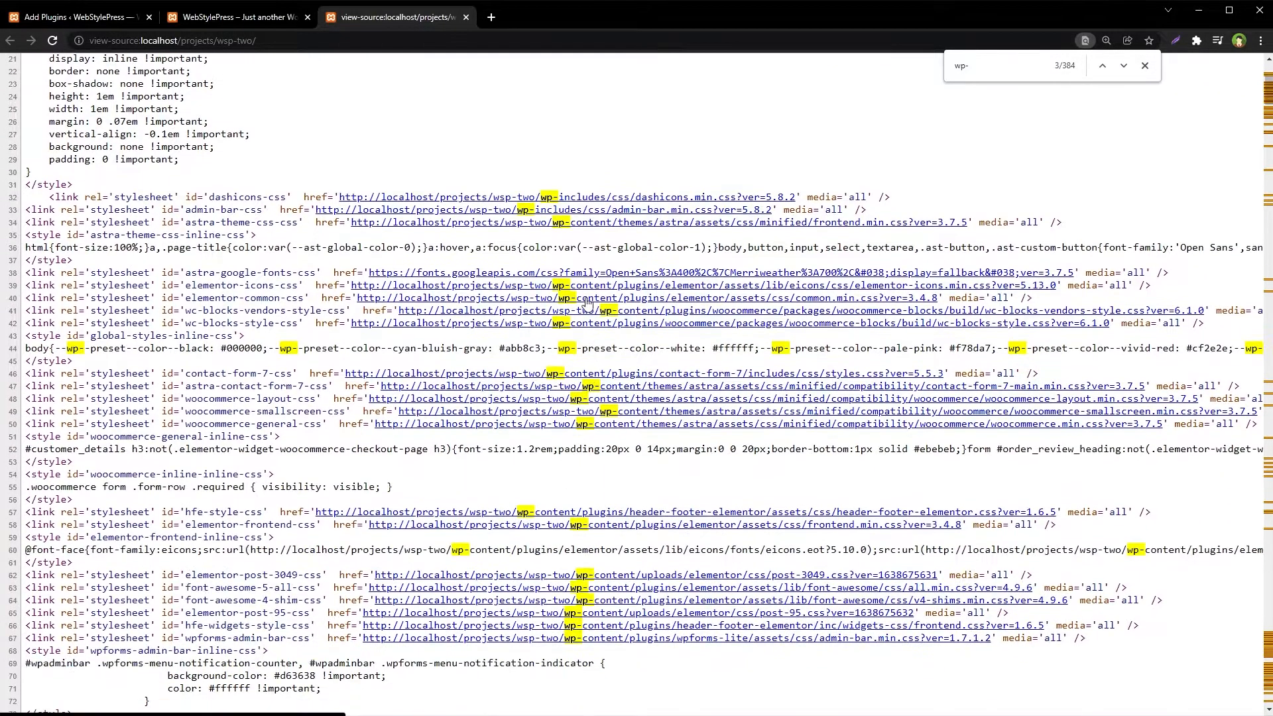
scroll(down, 3)
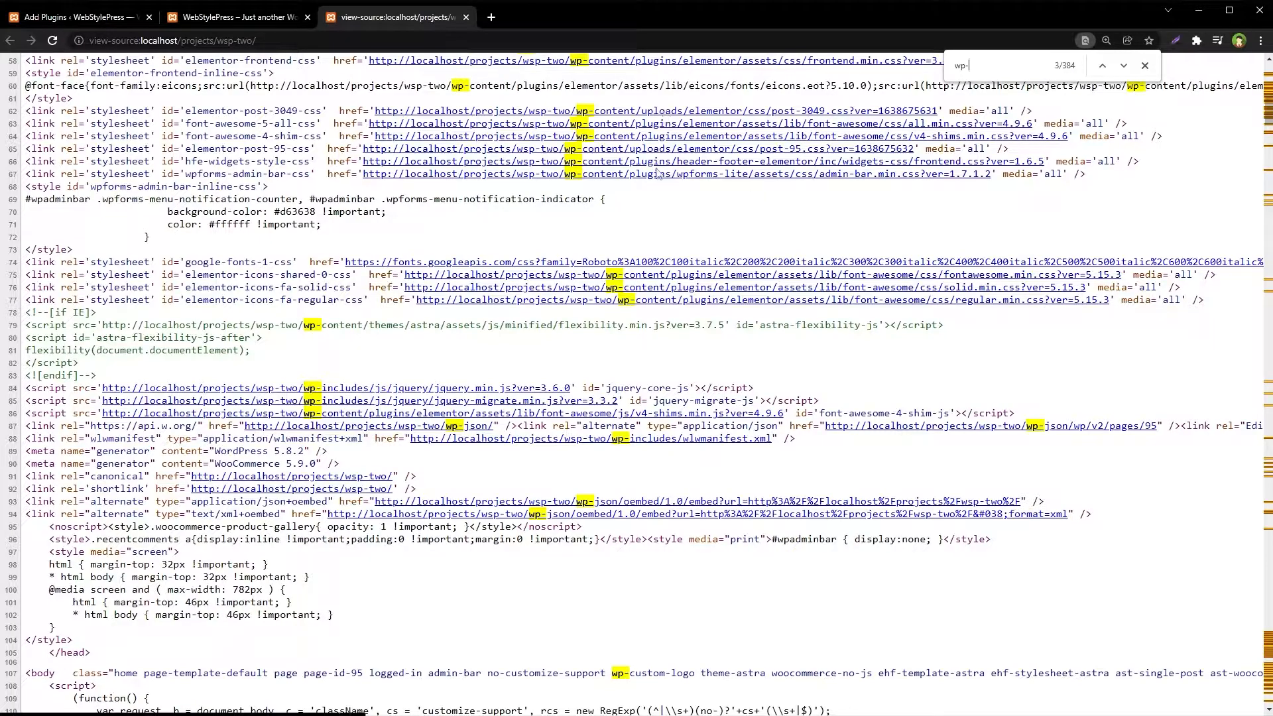
Step: Search Add Plugins for "wp hide", then install and activate WP Hide & Security Enhancer
click(72, 16)
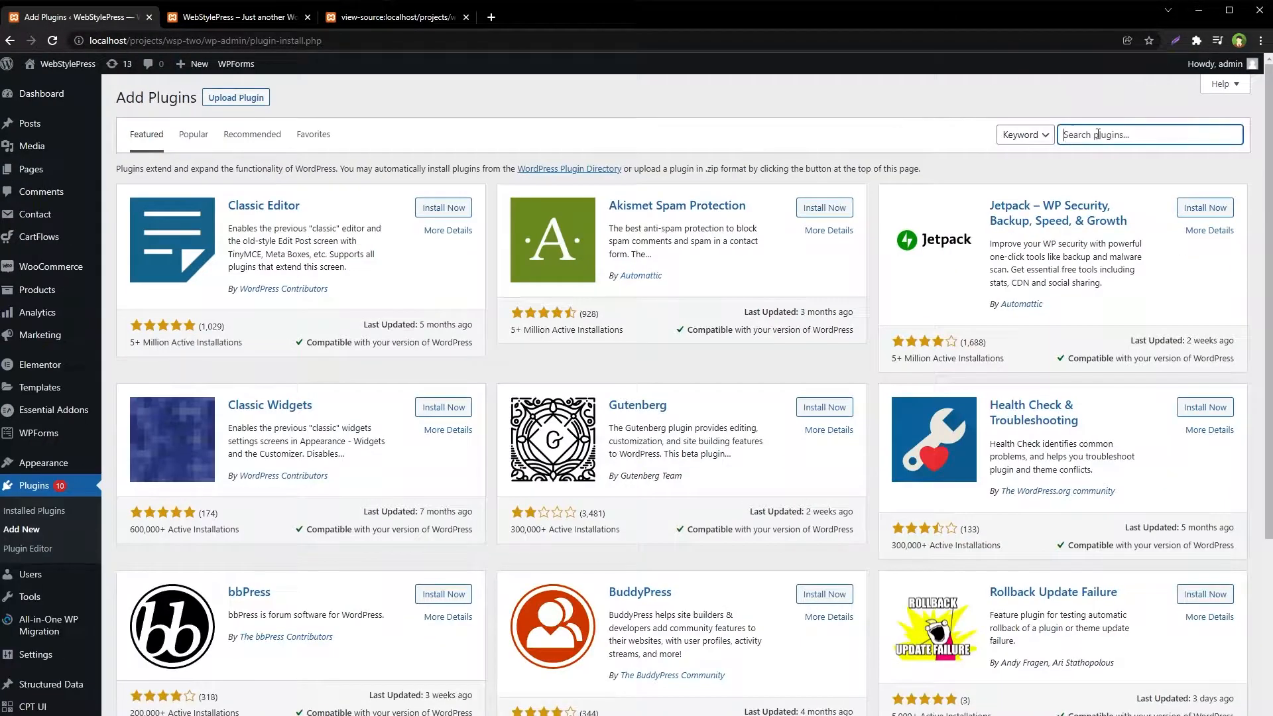
text(wp hide)
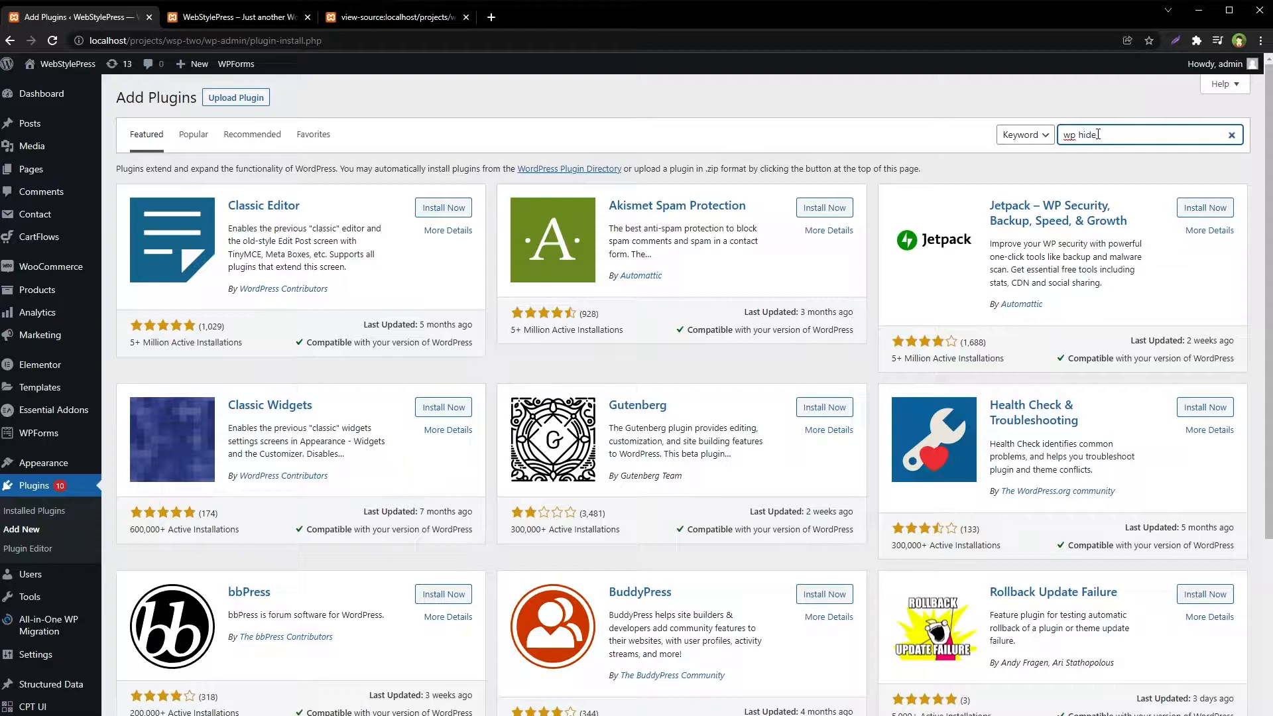
key(Return)
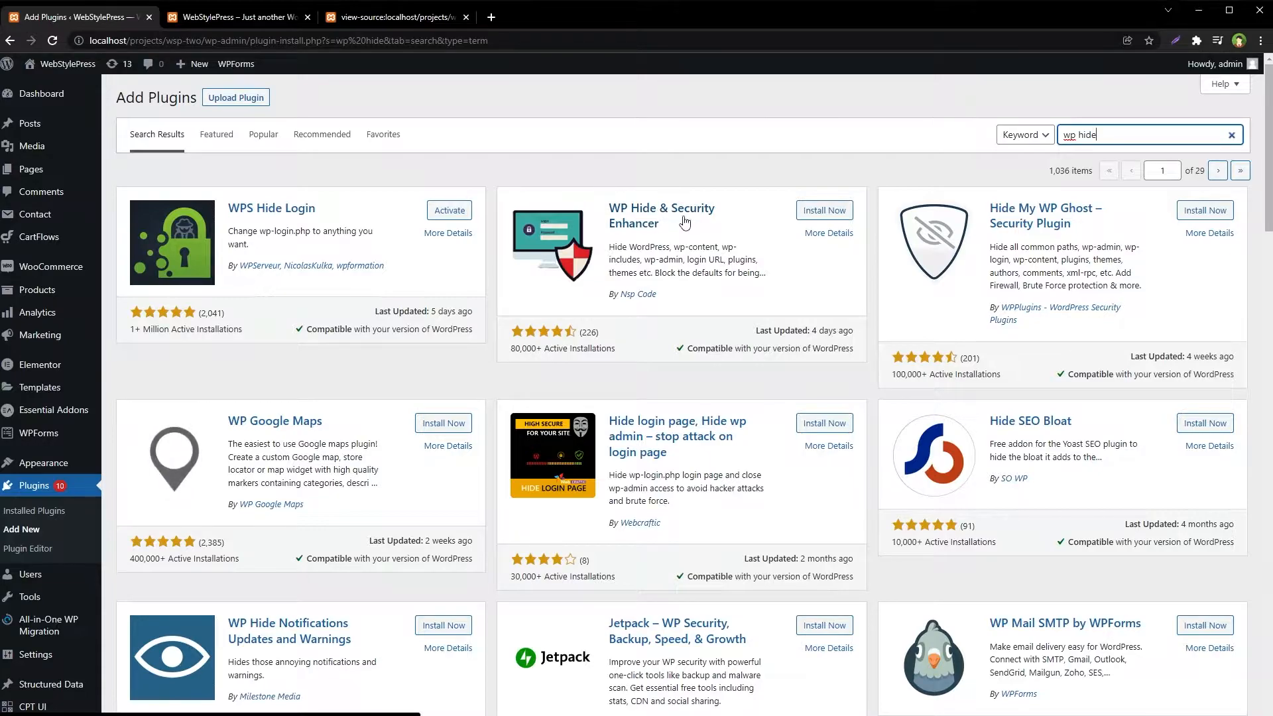
click(823, 211)
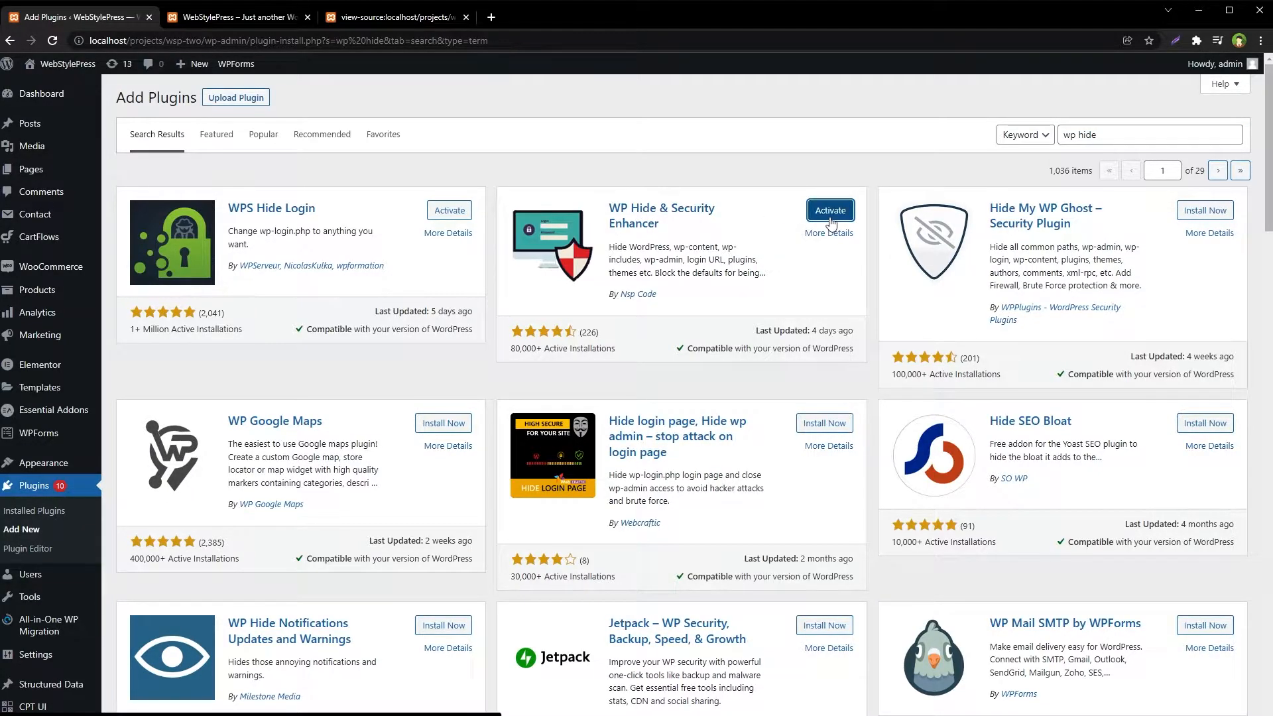
click(830, 211)
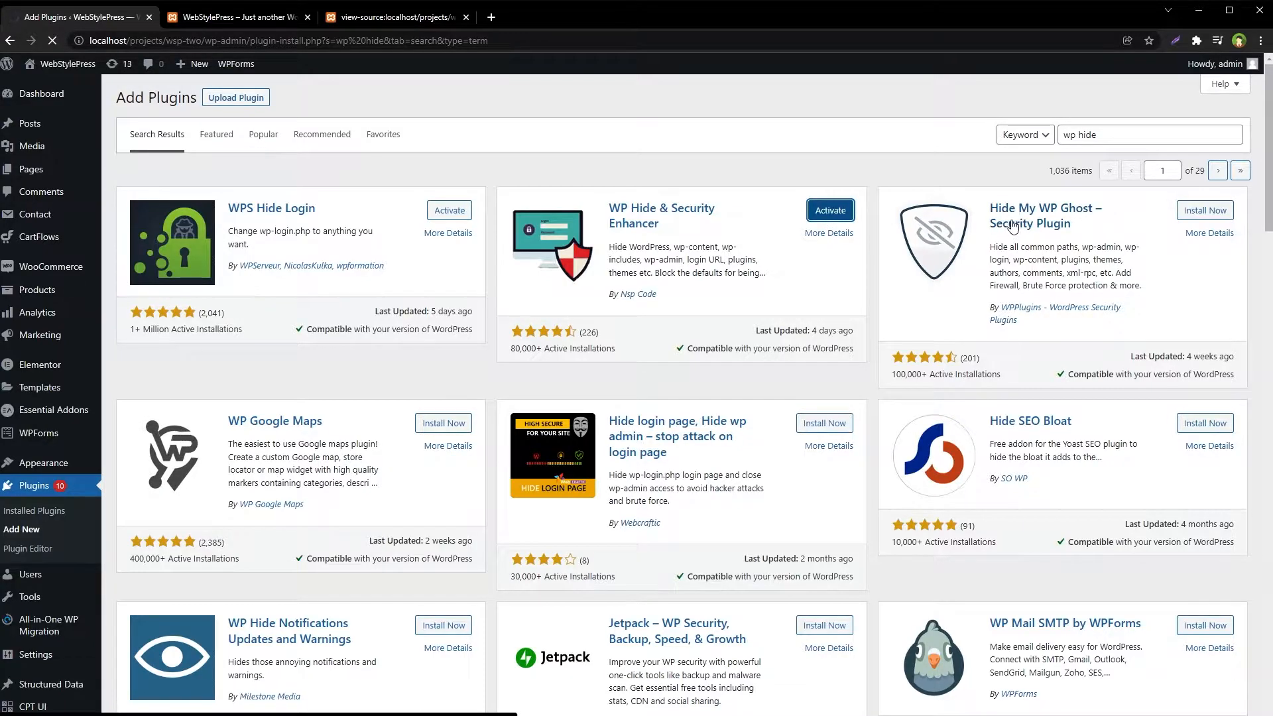
mouse_move(1058, 236)
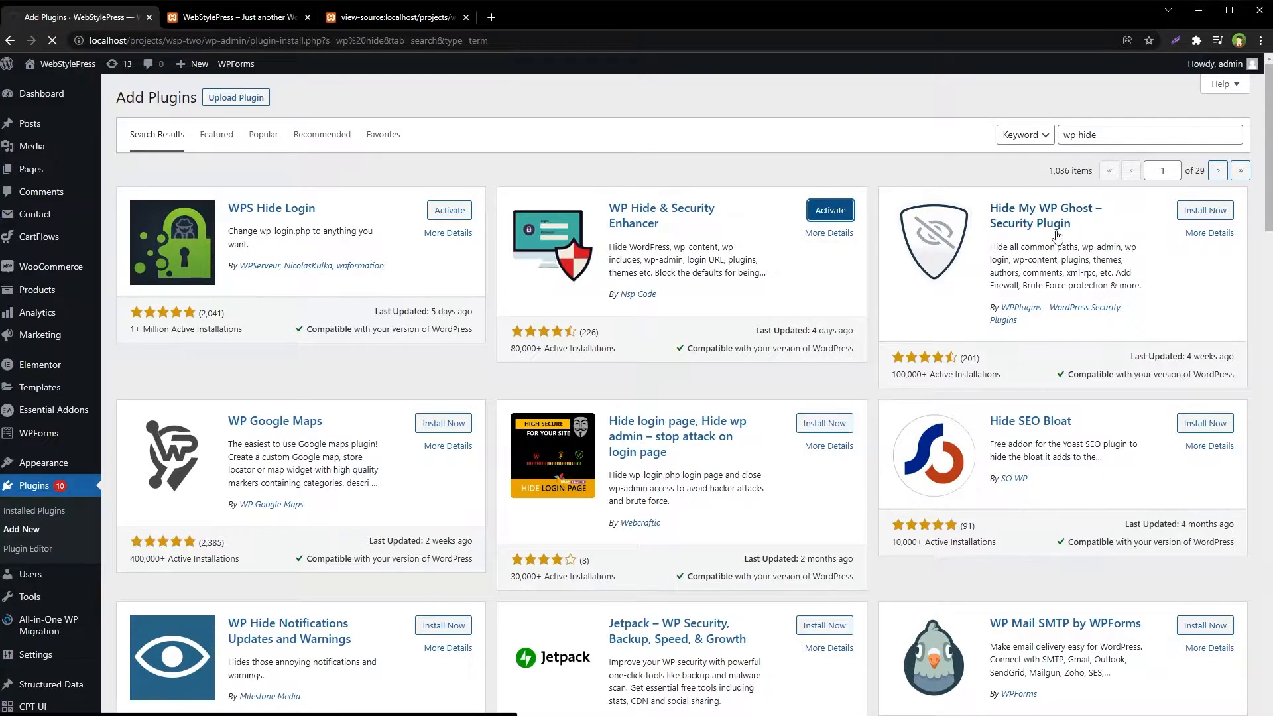
click(830, 209)
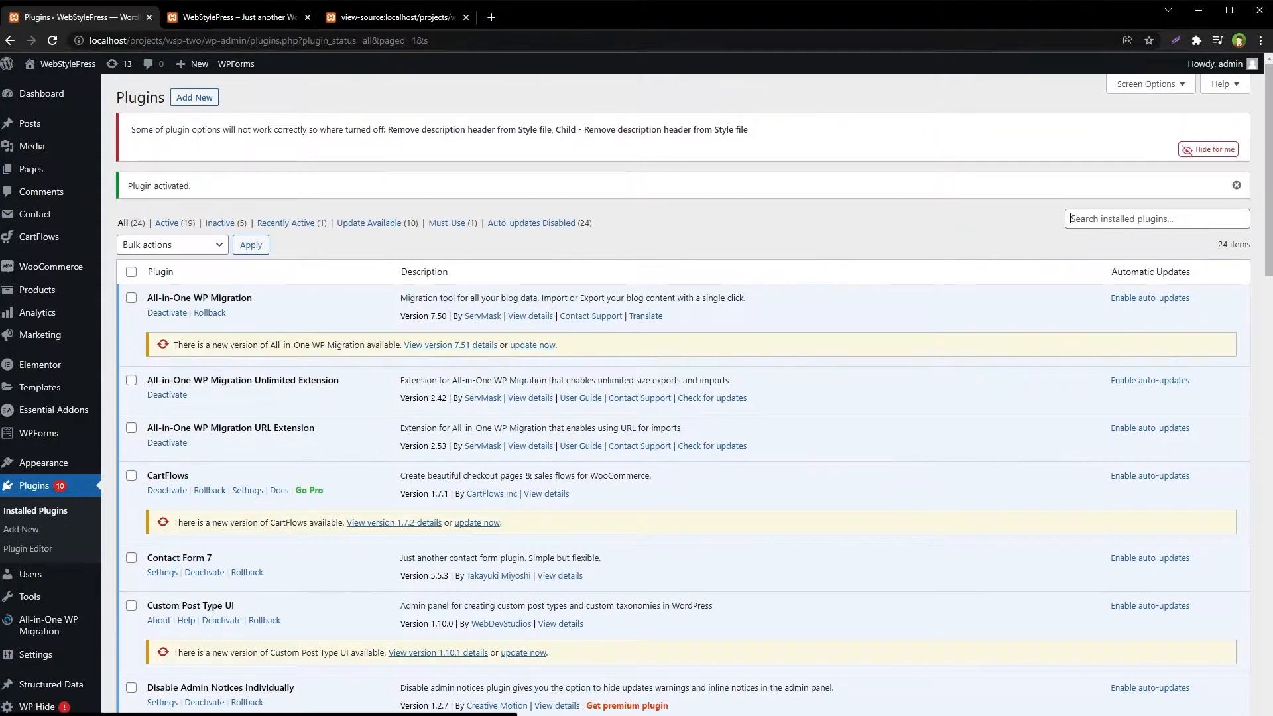
Step: Go to WP Hide > Setup and scroll through its recovery link, sample setup and demo video
scroll(down, 3)
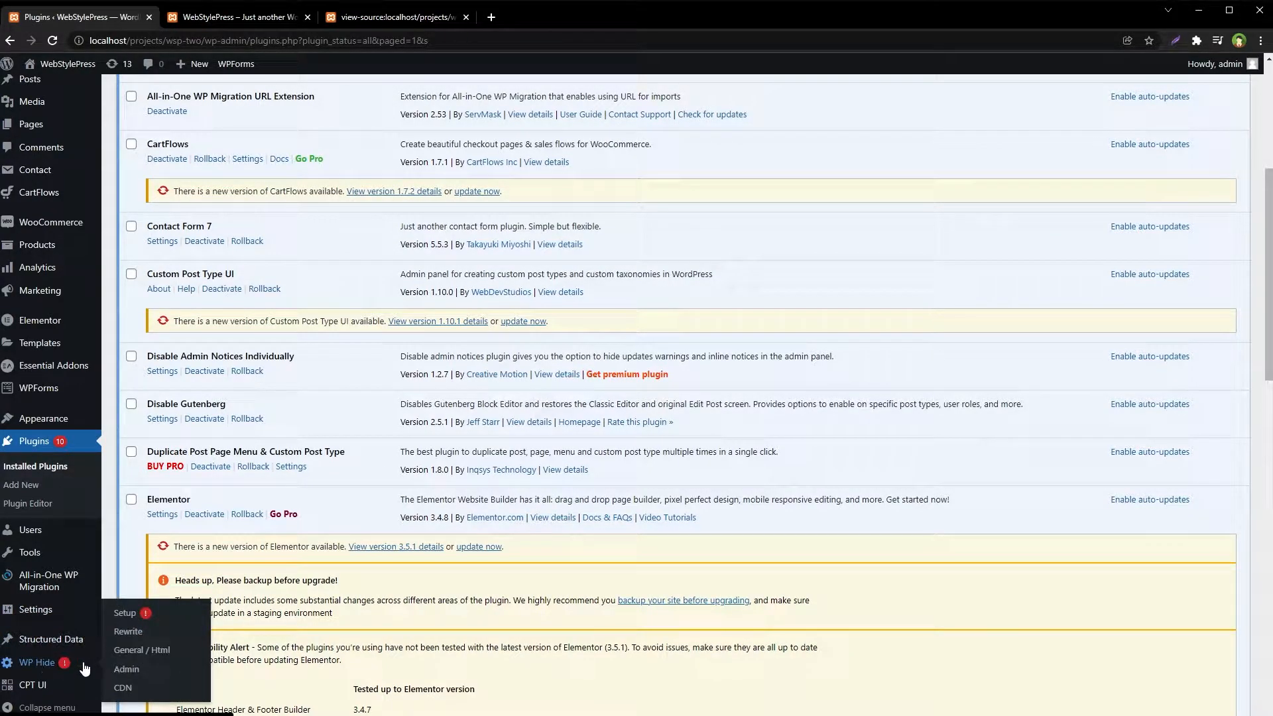
click(124, 612)
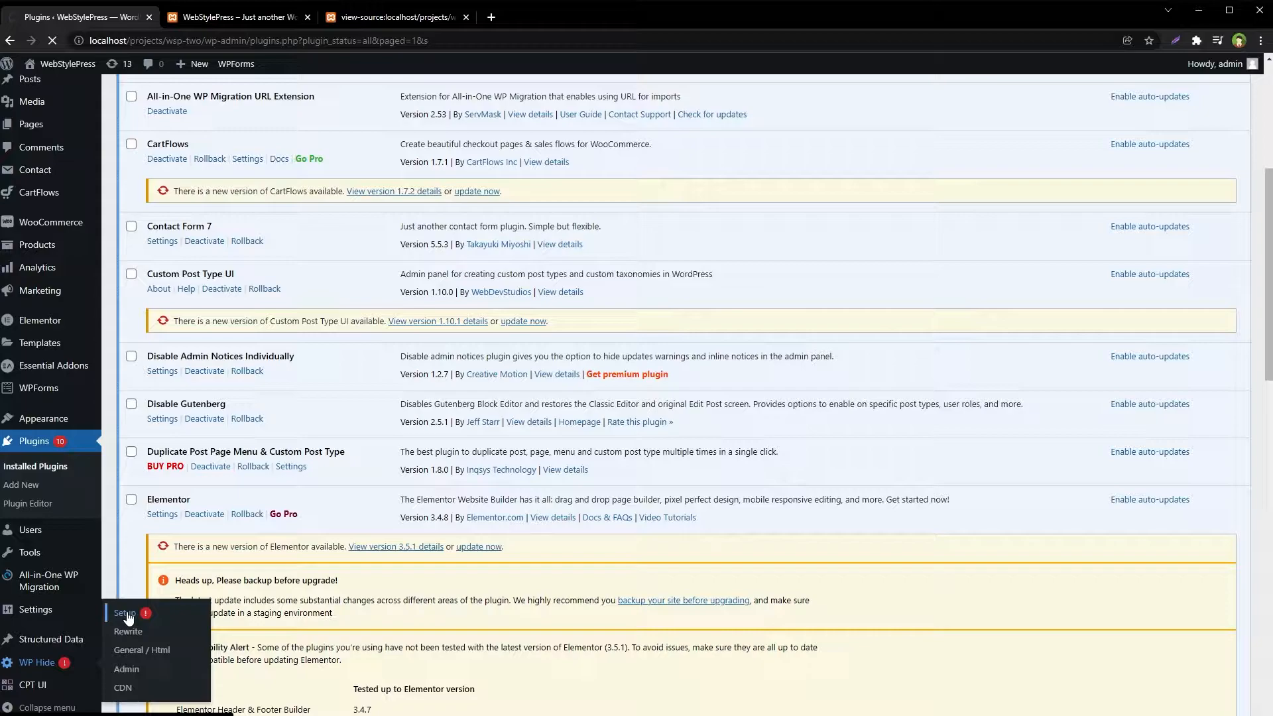
click(124, 613)
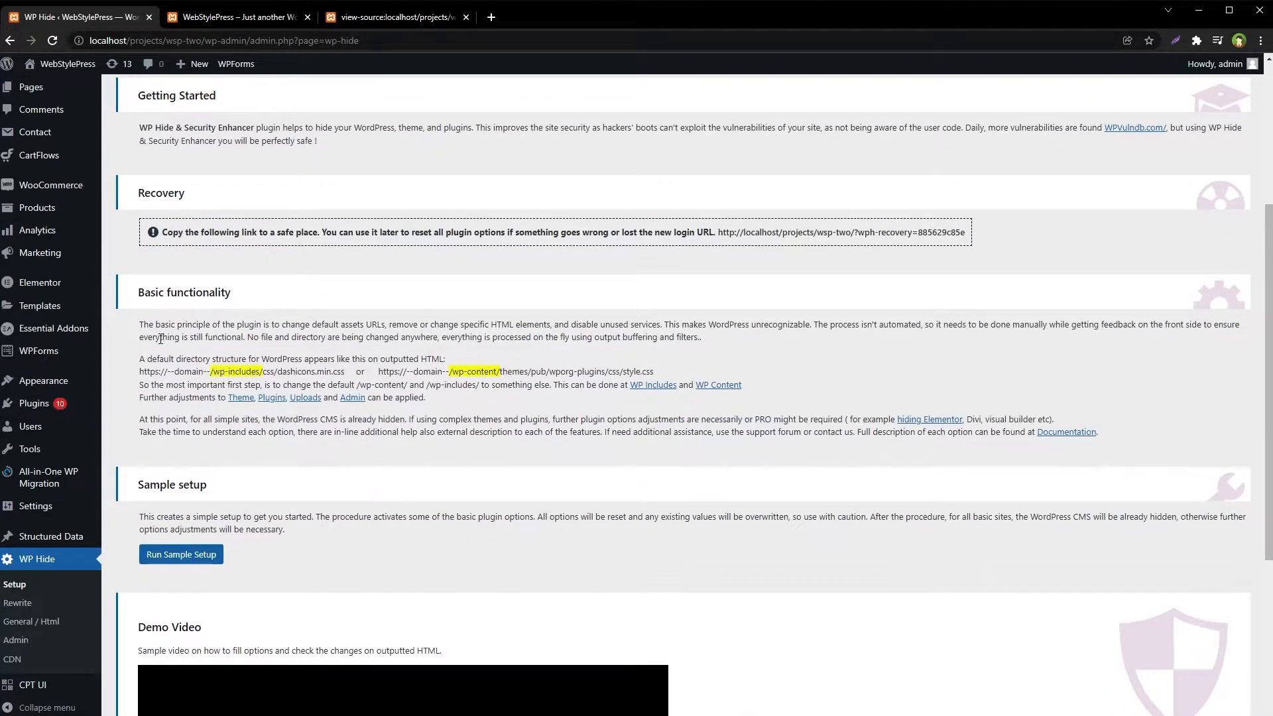
double_click(200, 323)
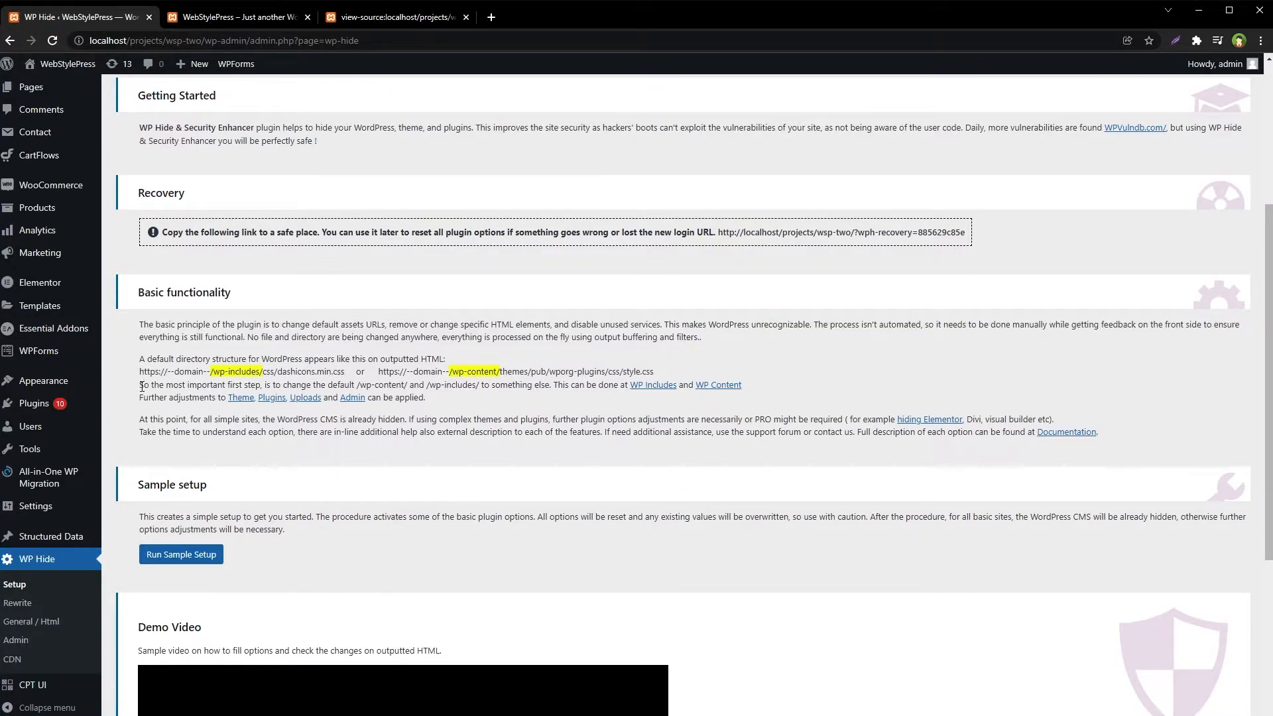
scroll(down, 3)
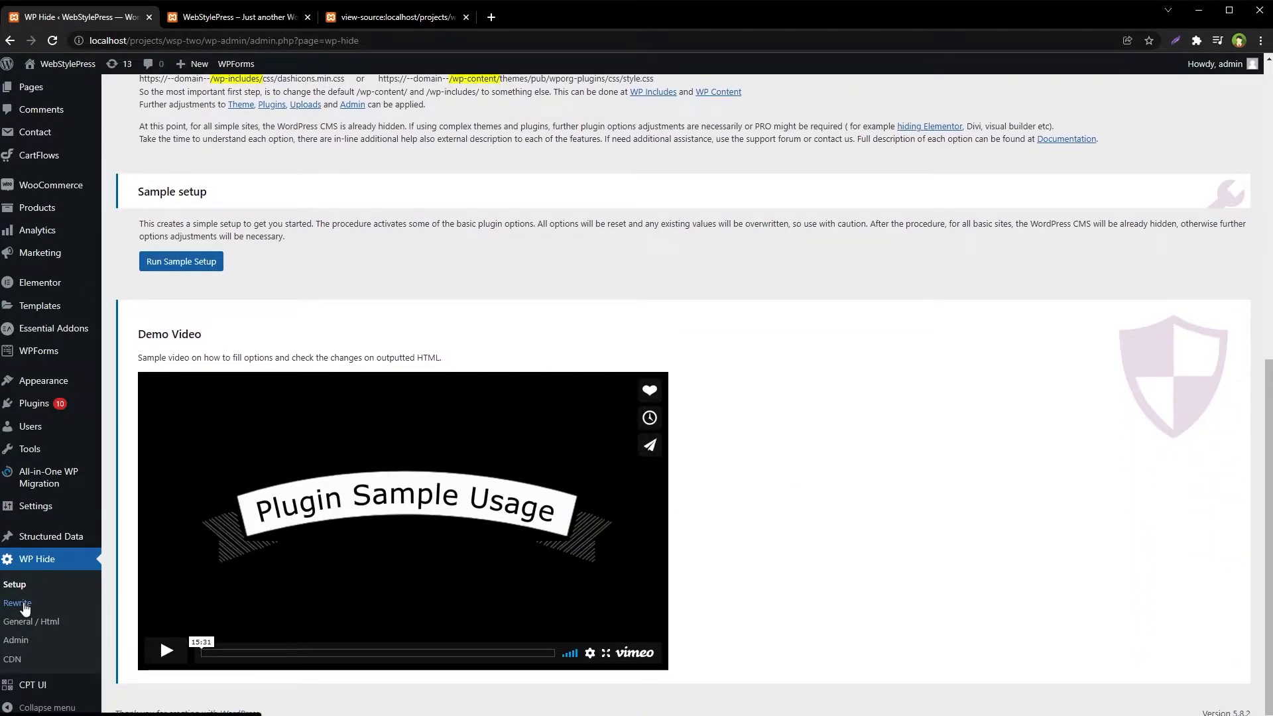
Step: Open WP Hide > Rewrite, check wp-content in the page source, and return to the Rewrite settings
click(17, 608)
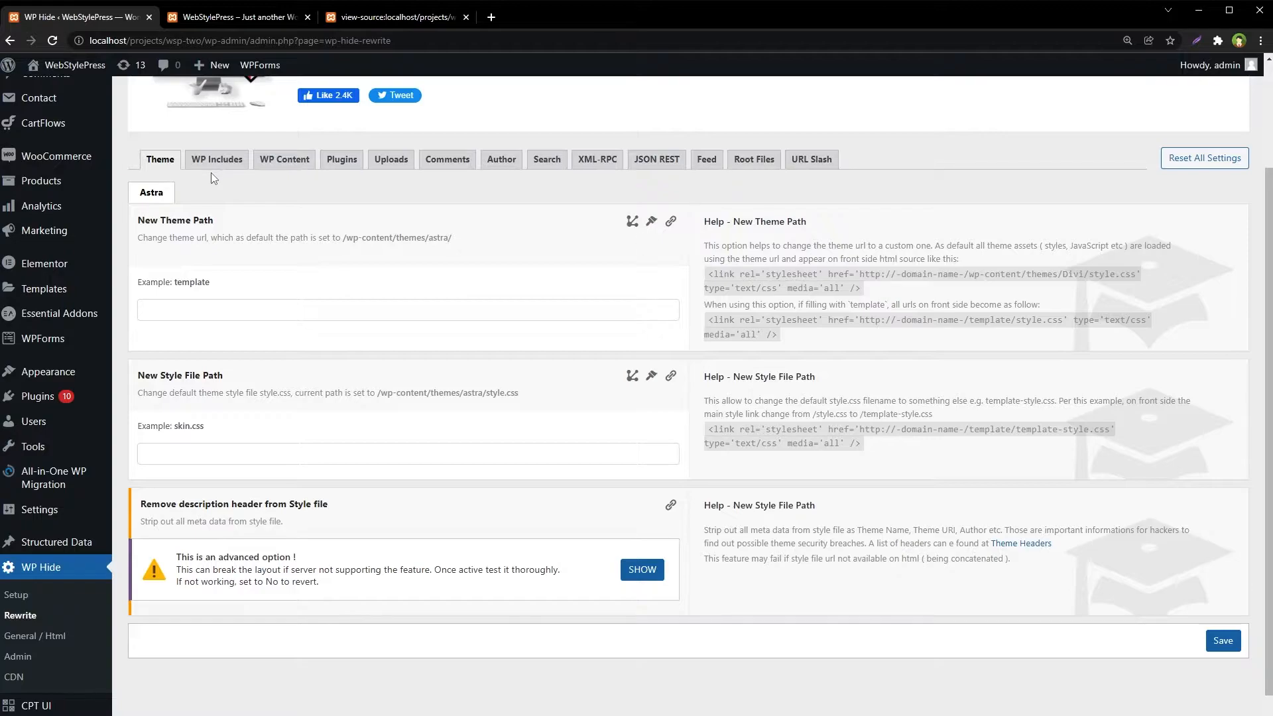
mouse_move(216, 159)
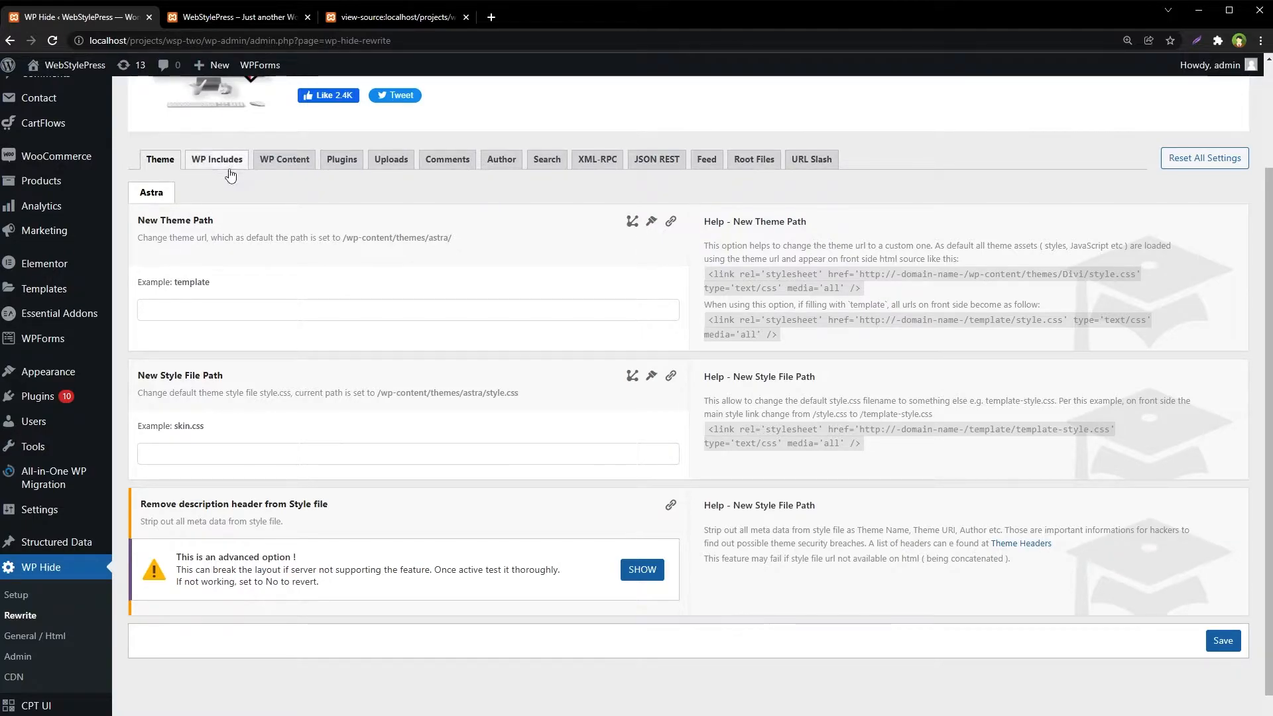
mouse_move(389, 159)
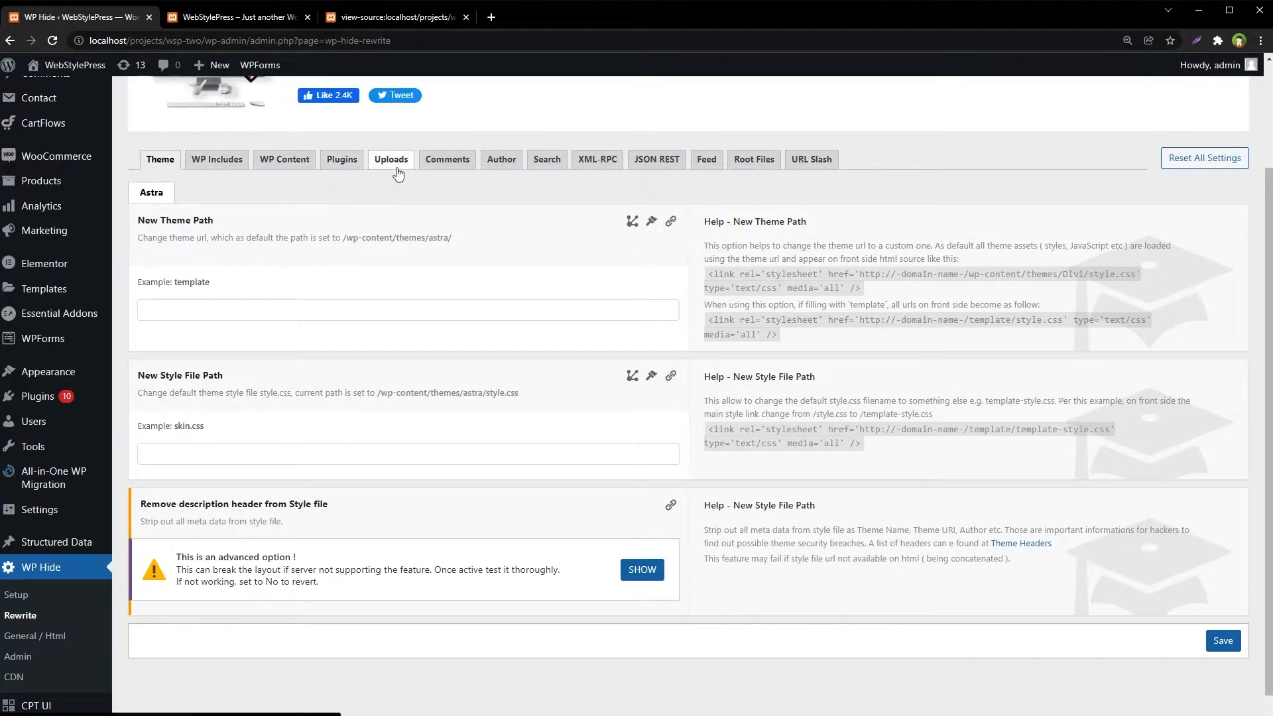
mouse_move(633, 168)
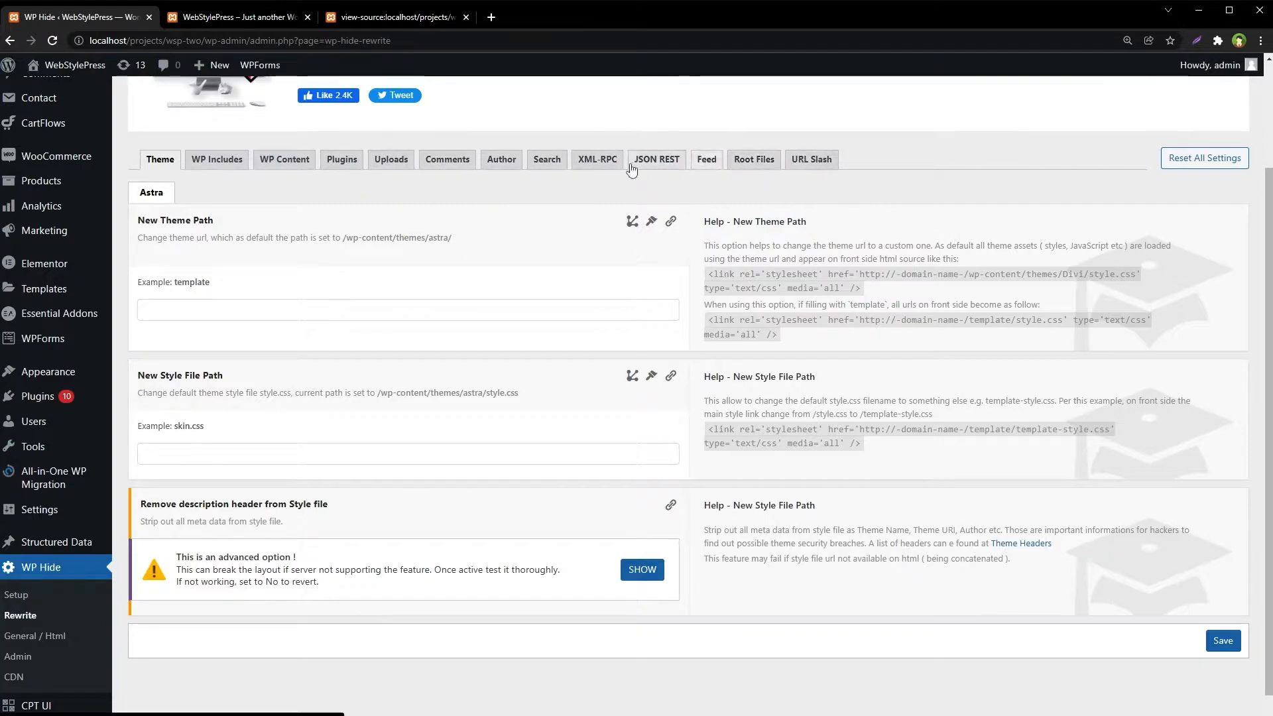
click(393, 16)
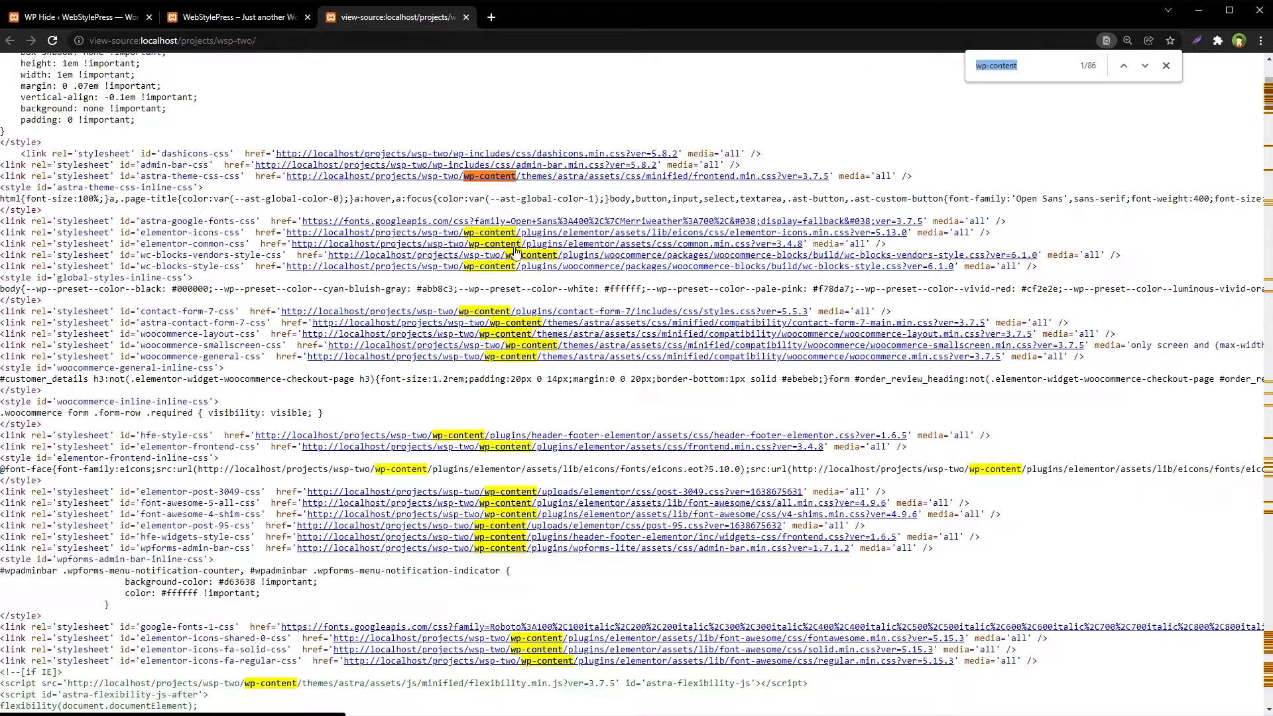
mouse_move(298, 60)
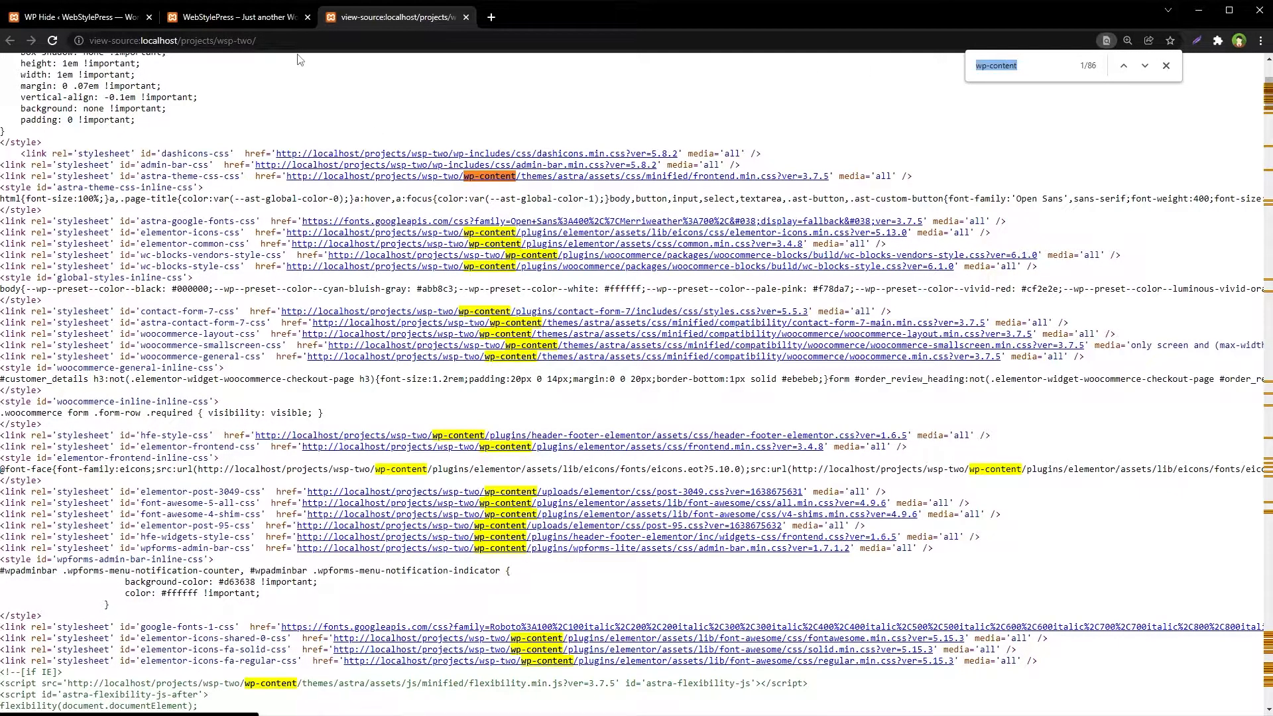
click(73, 16)
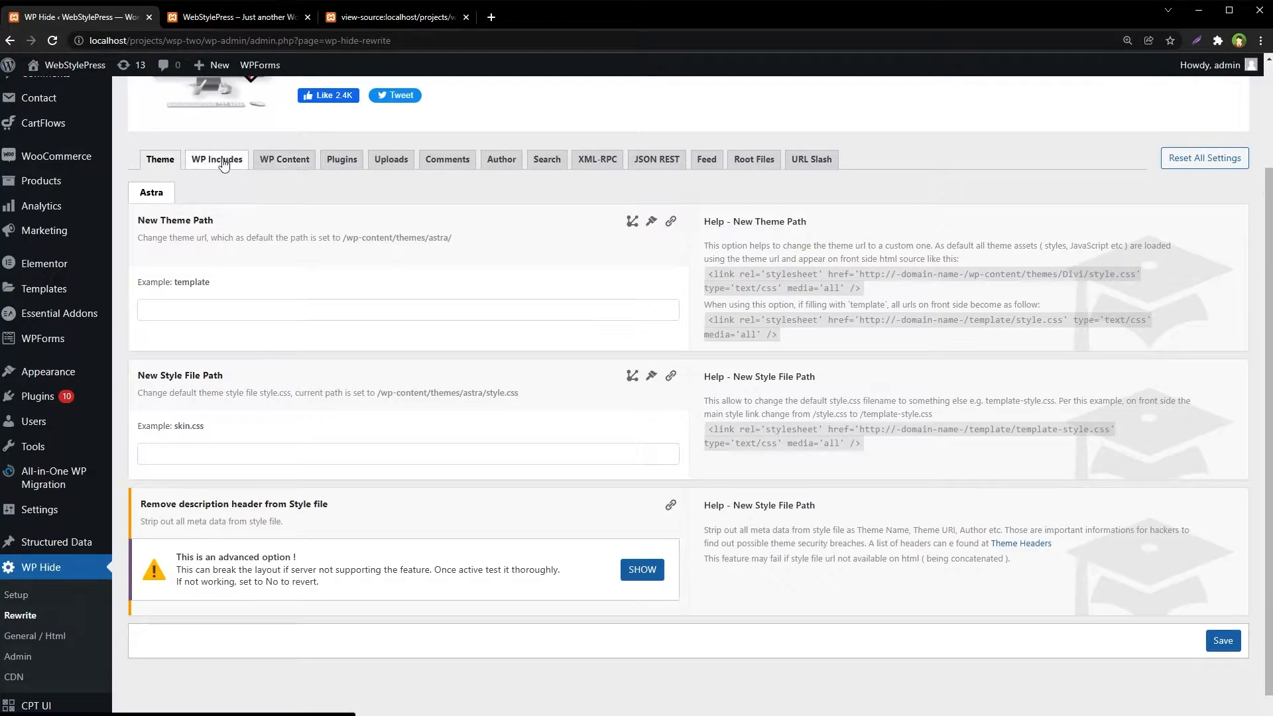
Step: On the WP Content section set New Content Path to "assets" and save
click(283, 159)
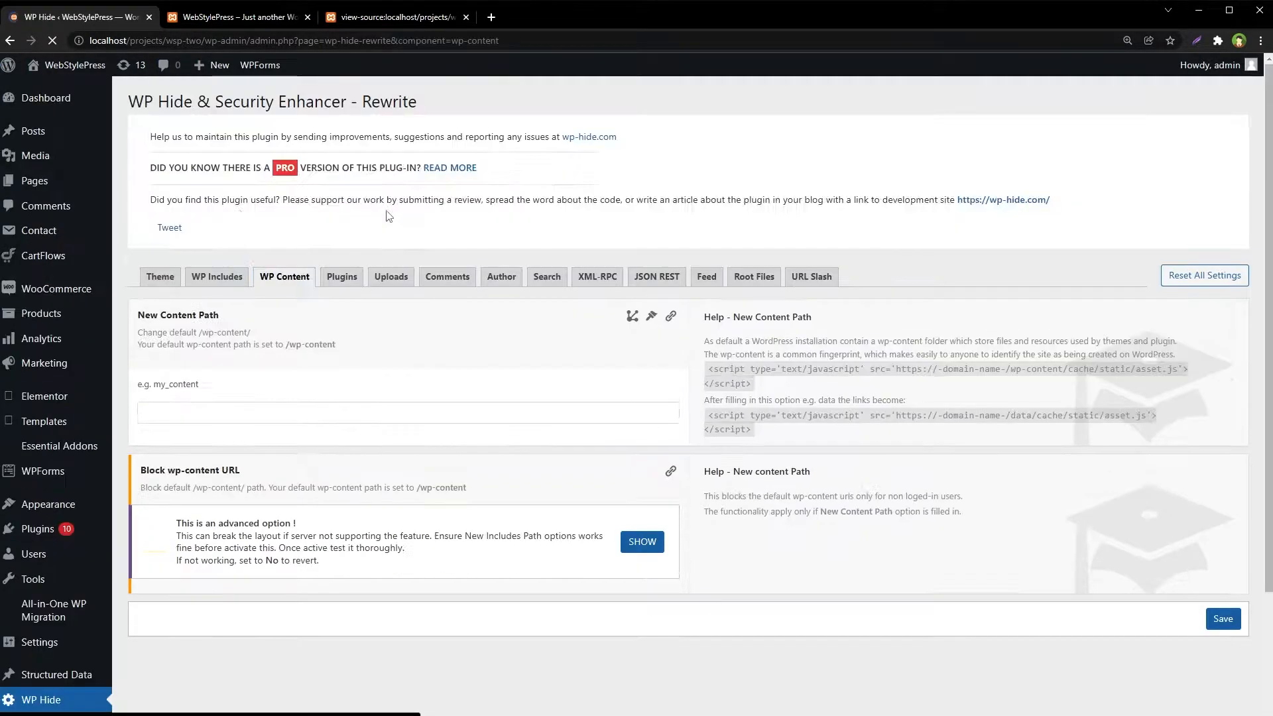
scroll(down, 3)
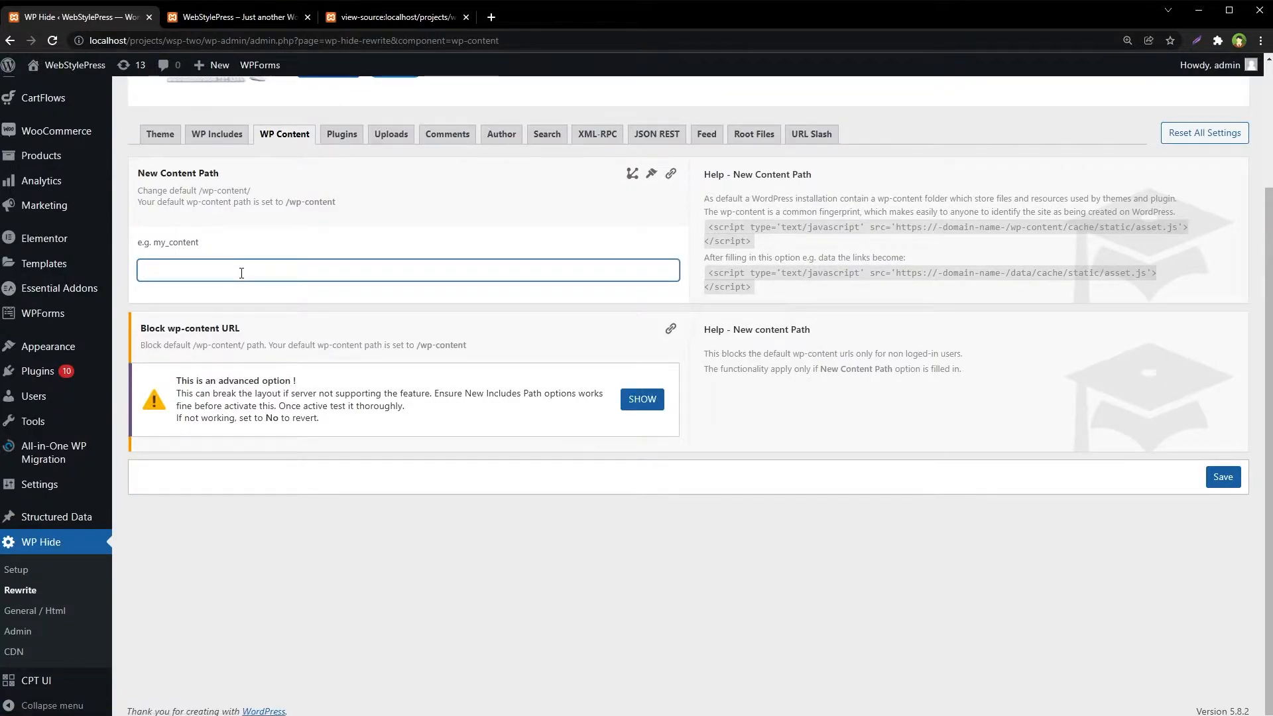
text(assets)
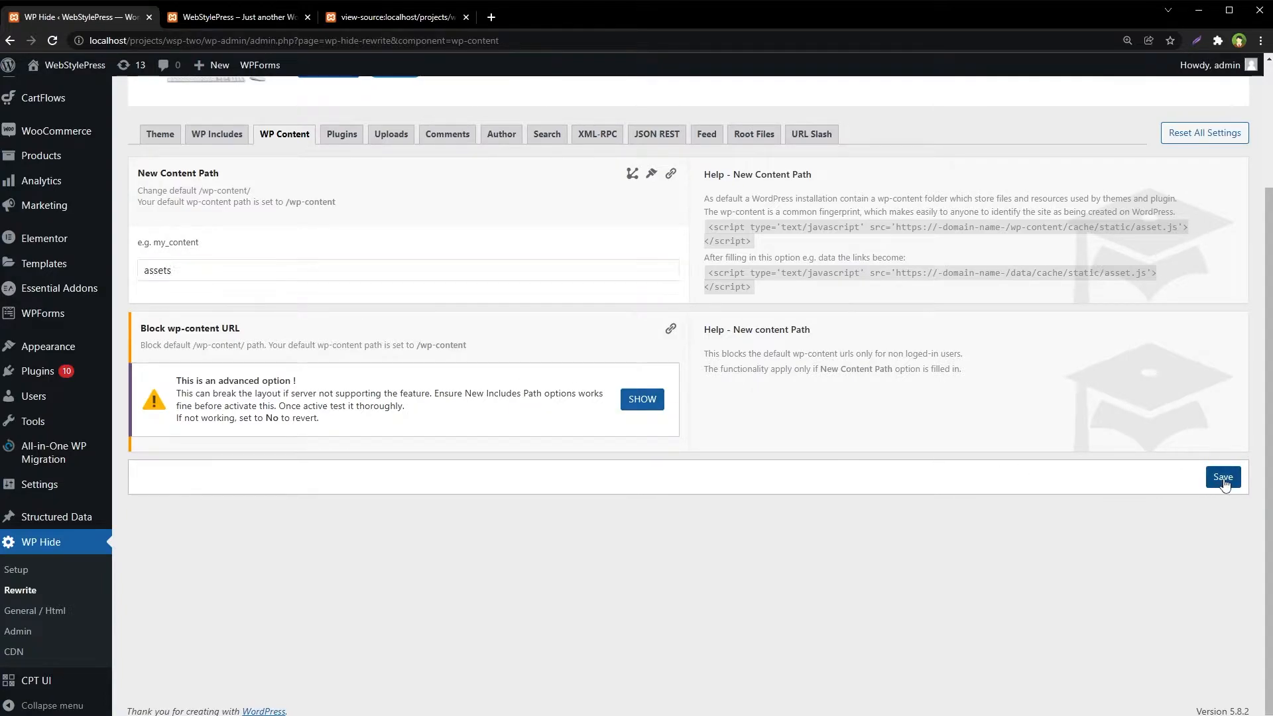
click(1222, 476)
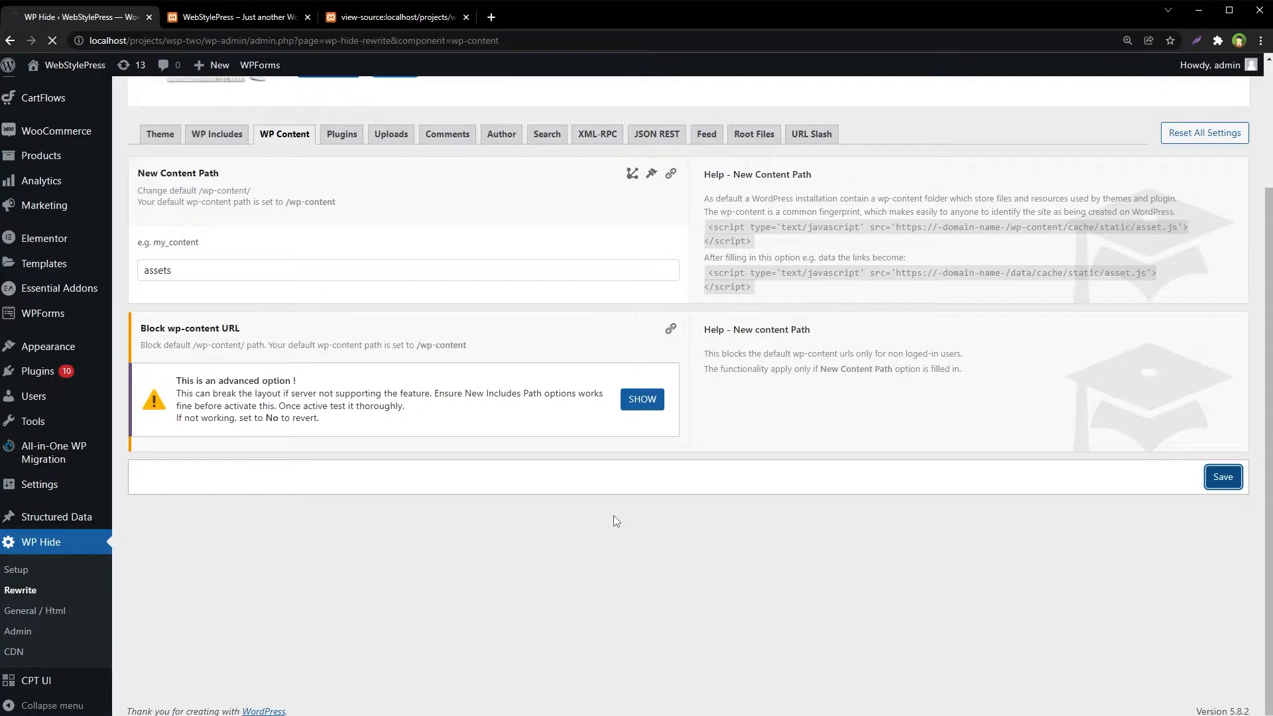
click(1221, 476)
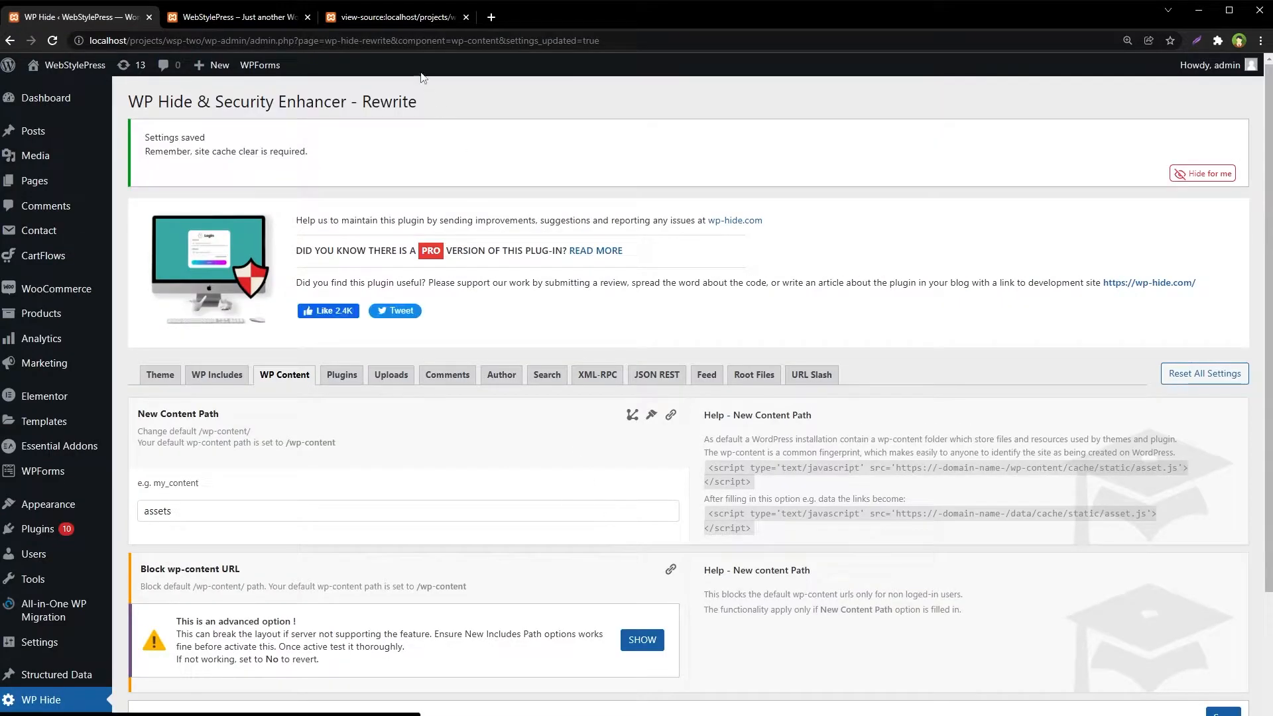
click(398, 16)
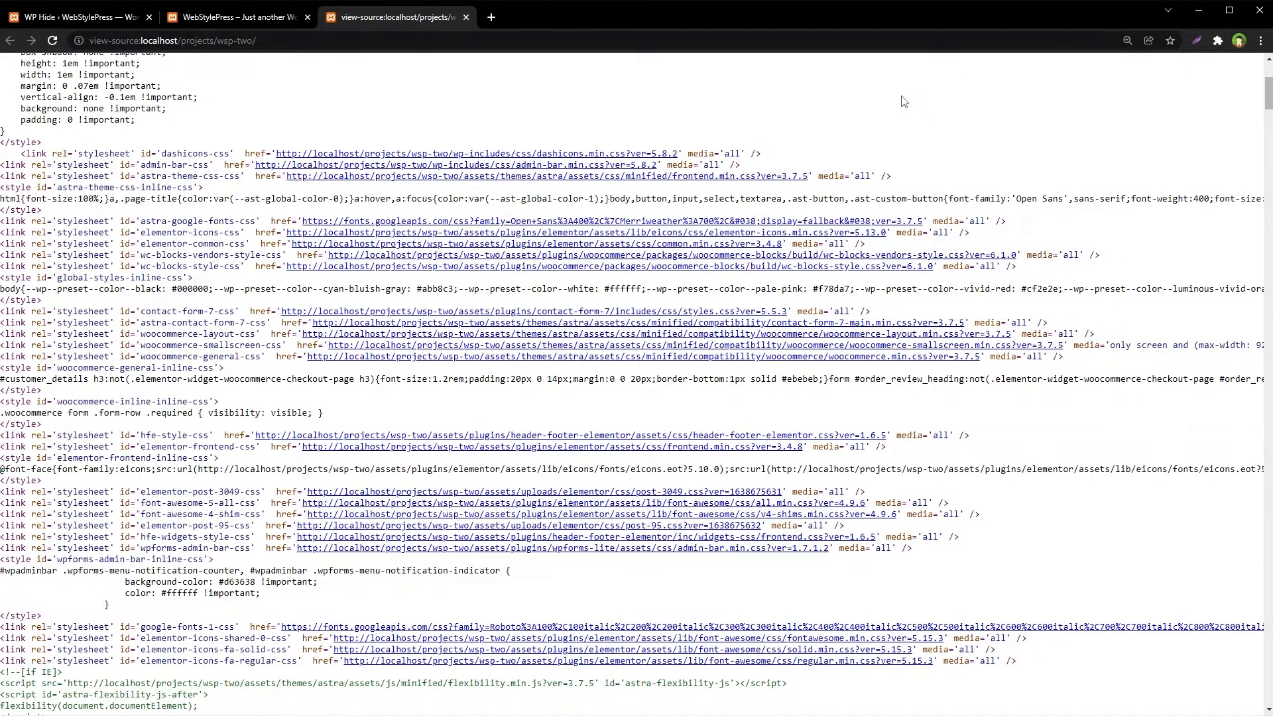
Step: Reload the page source and search for "assets" to see resource URLs using the new path
key(ctrl+plus)
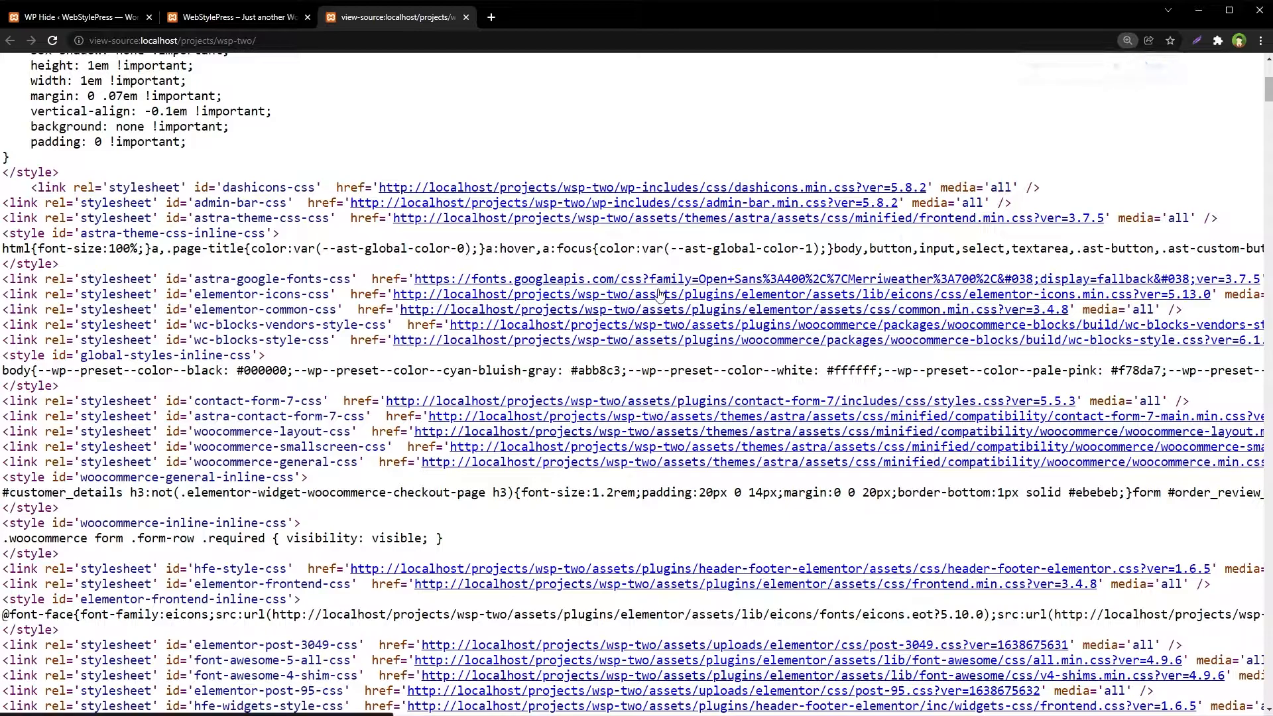
key(Ctrl+f)
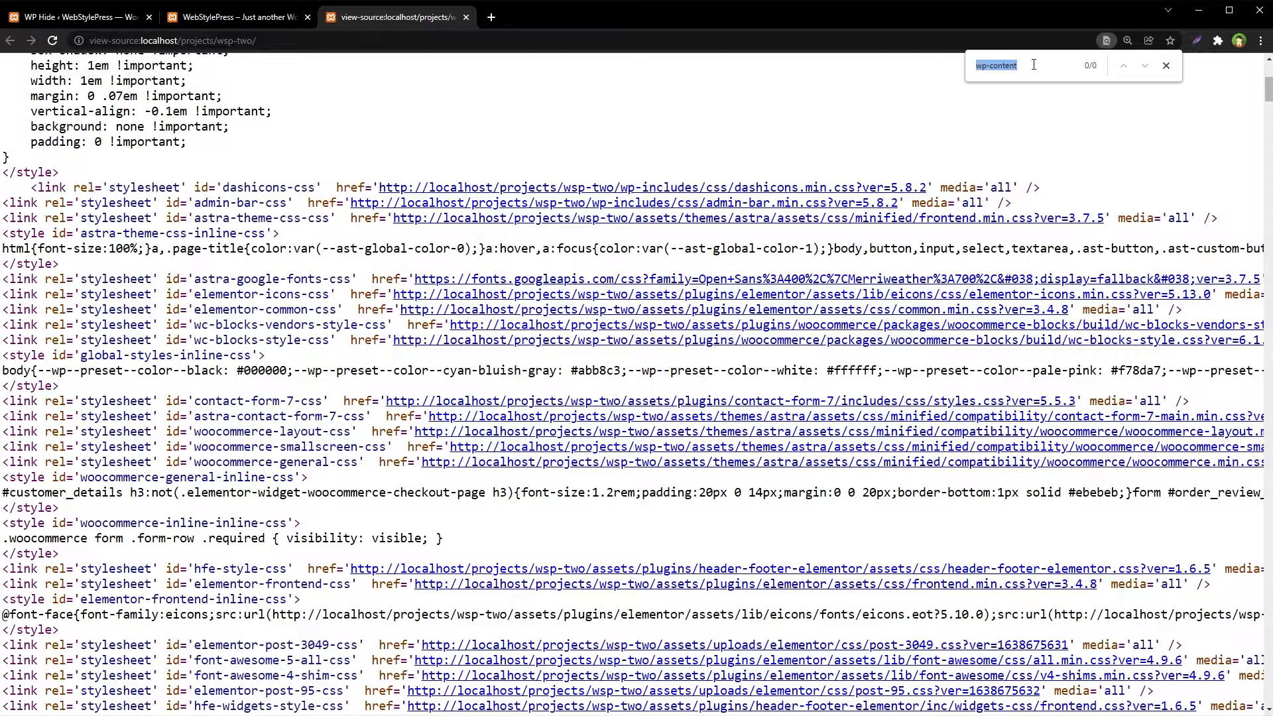
text(a)
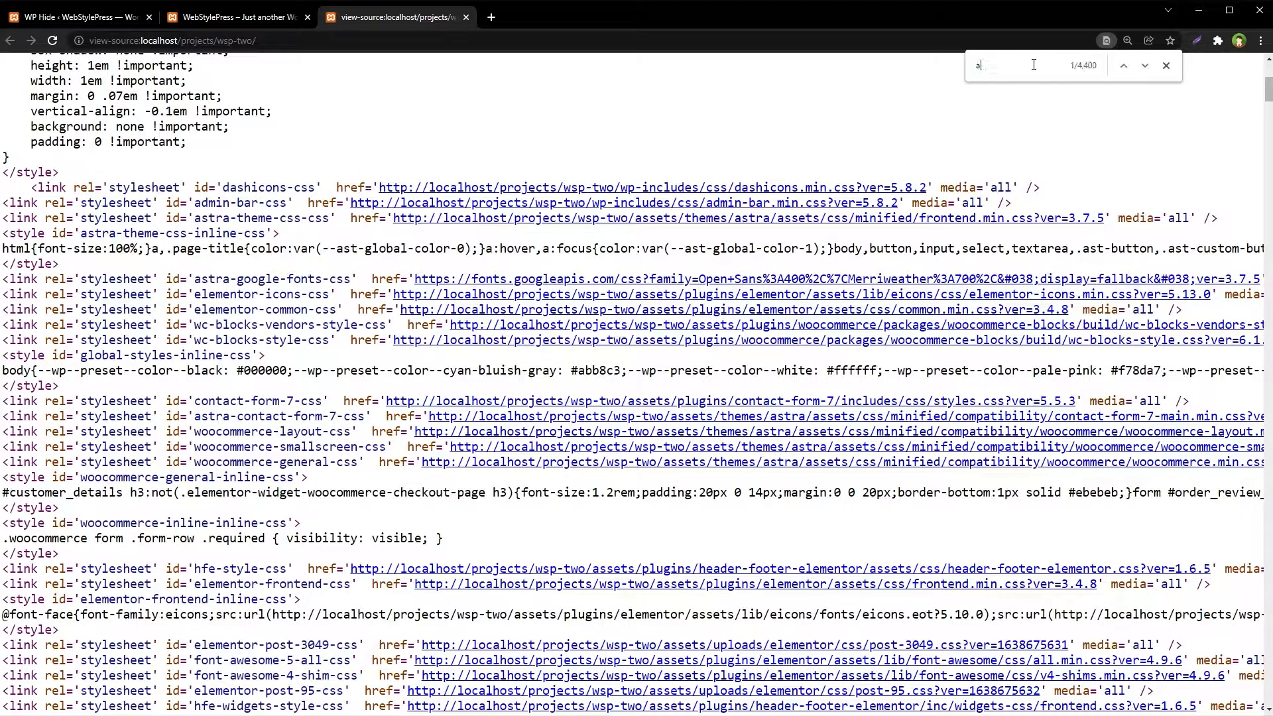
text(ssets)
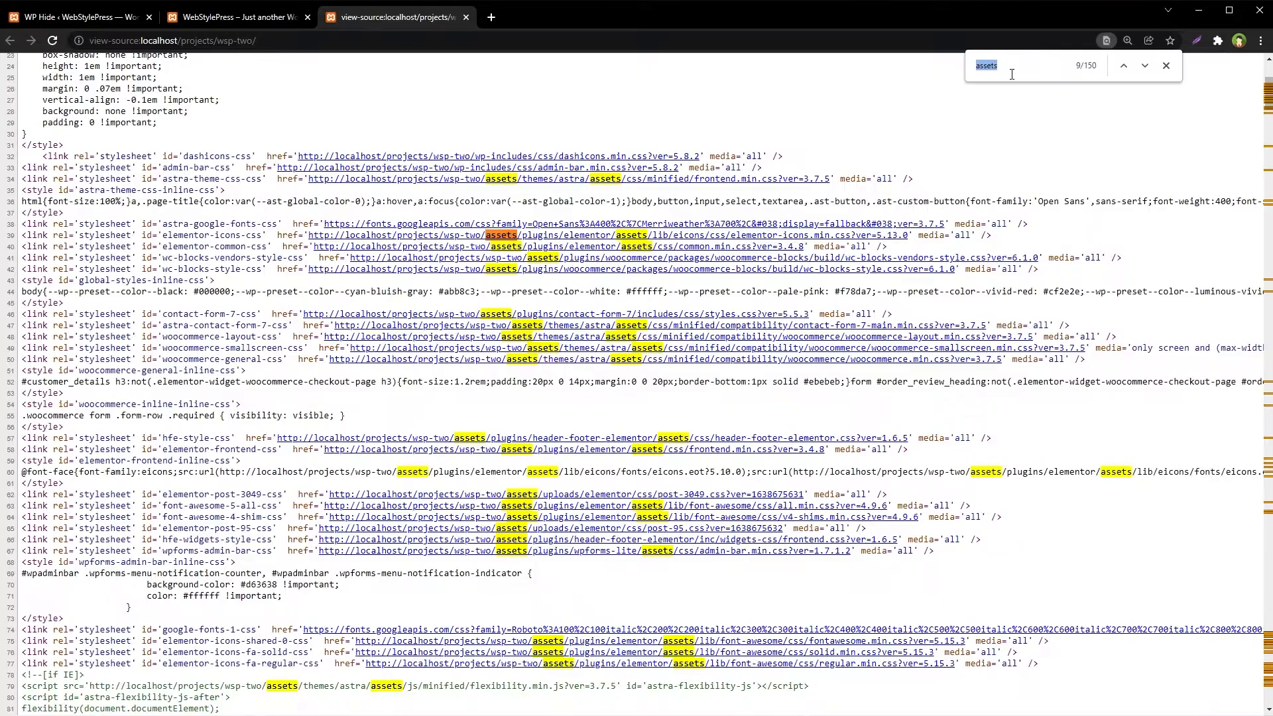
mouse_move(948, 77)
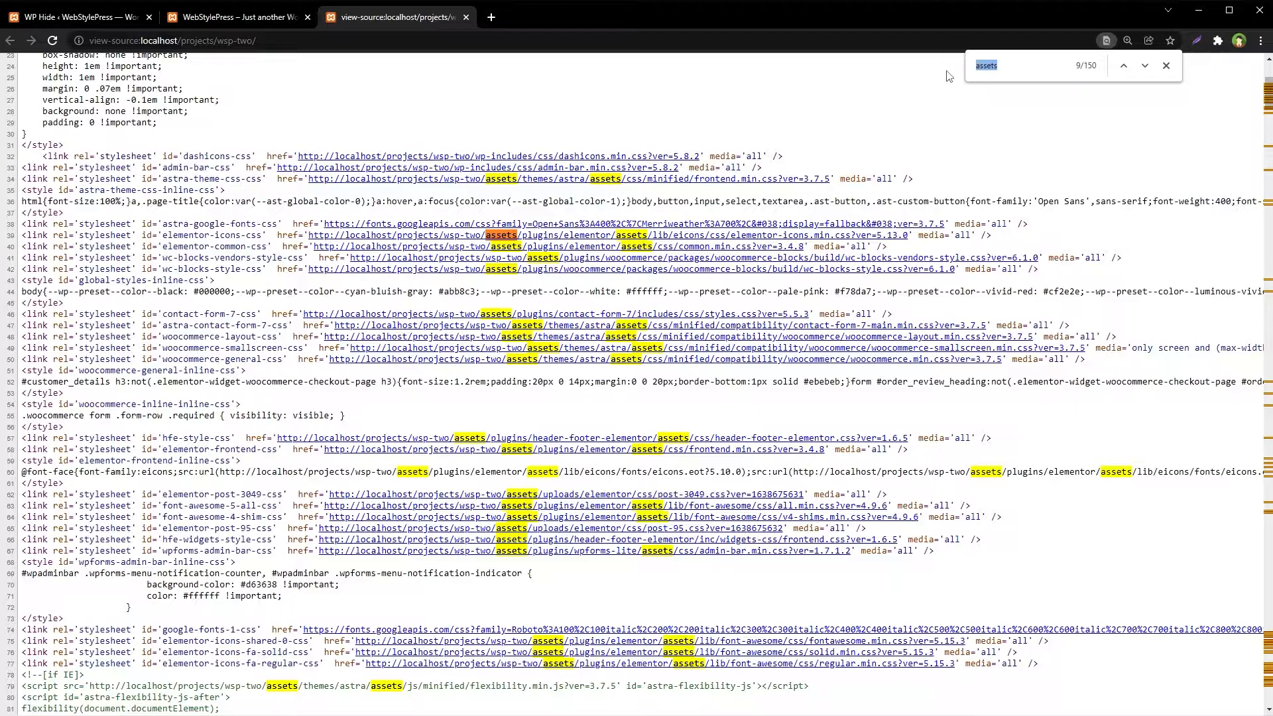
scroll(down, 3)
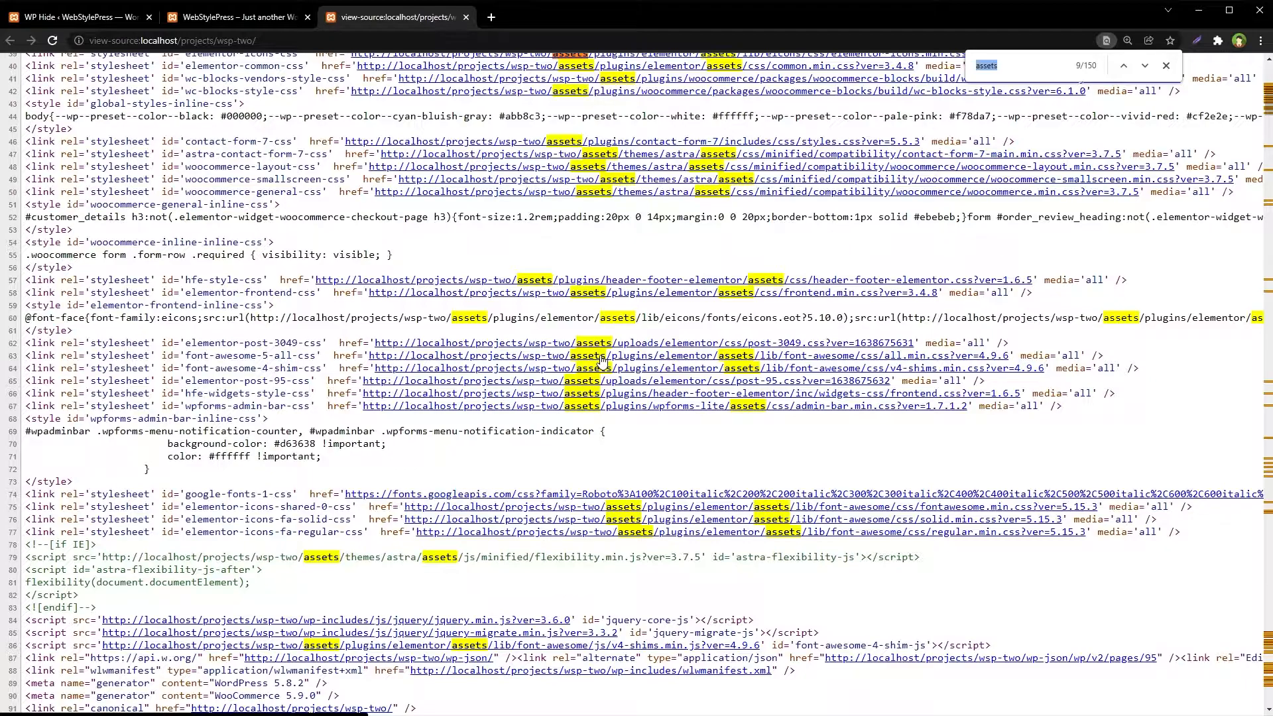
scroll(up, 3)
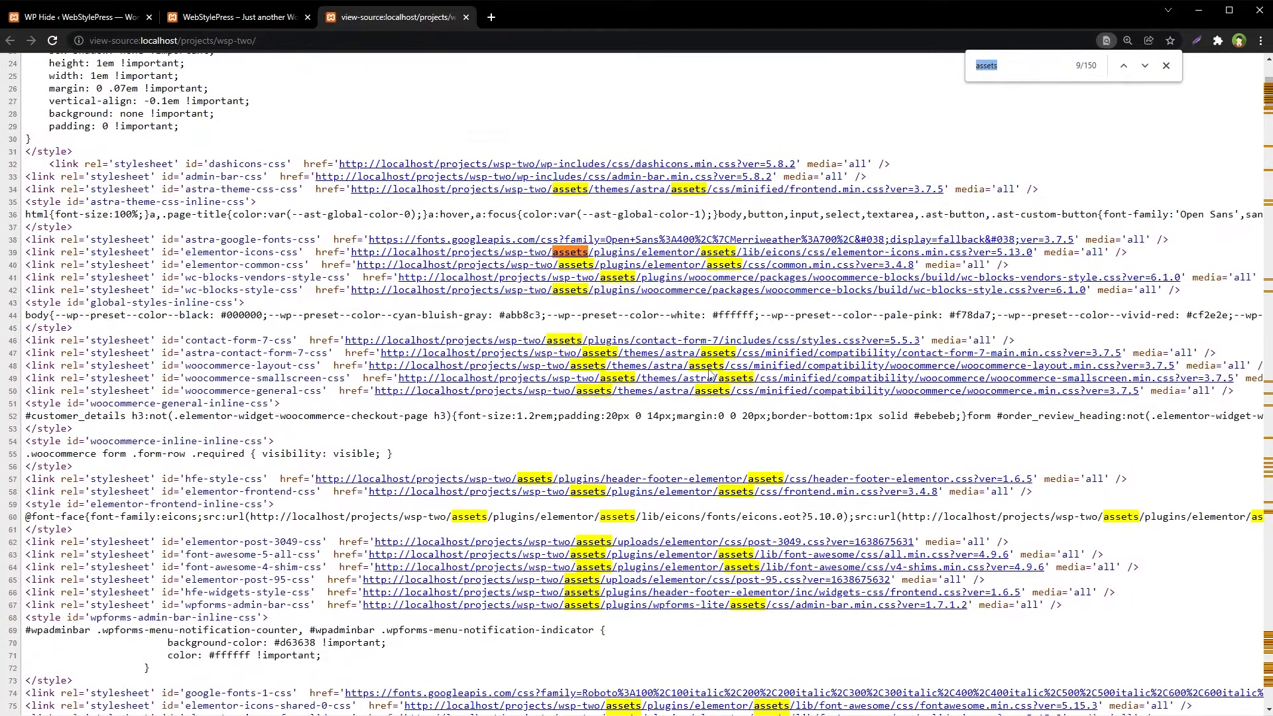
Step: On the WP Includes section enter "inc" as the New Includes Path and save
click(73, 16)
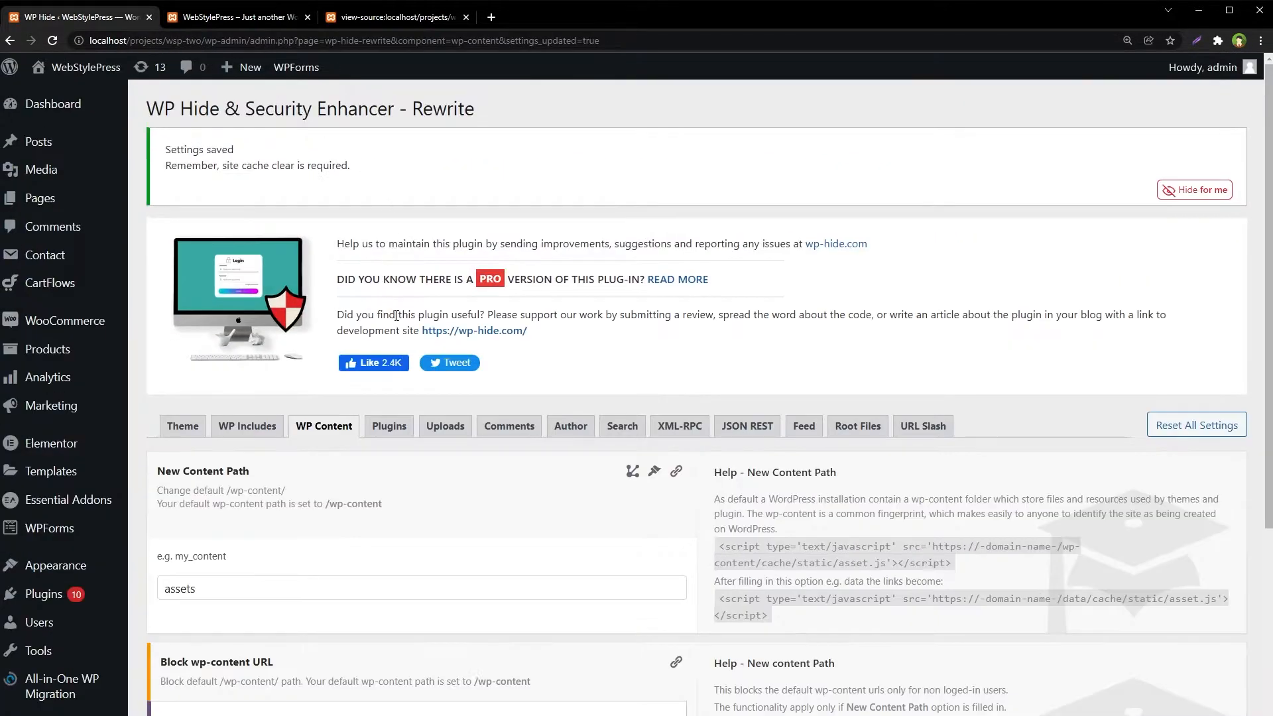
click(246, 426)
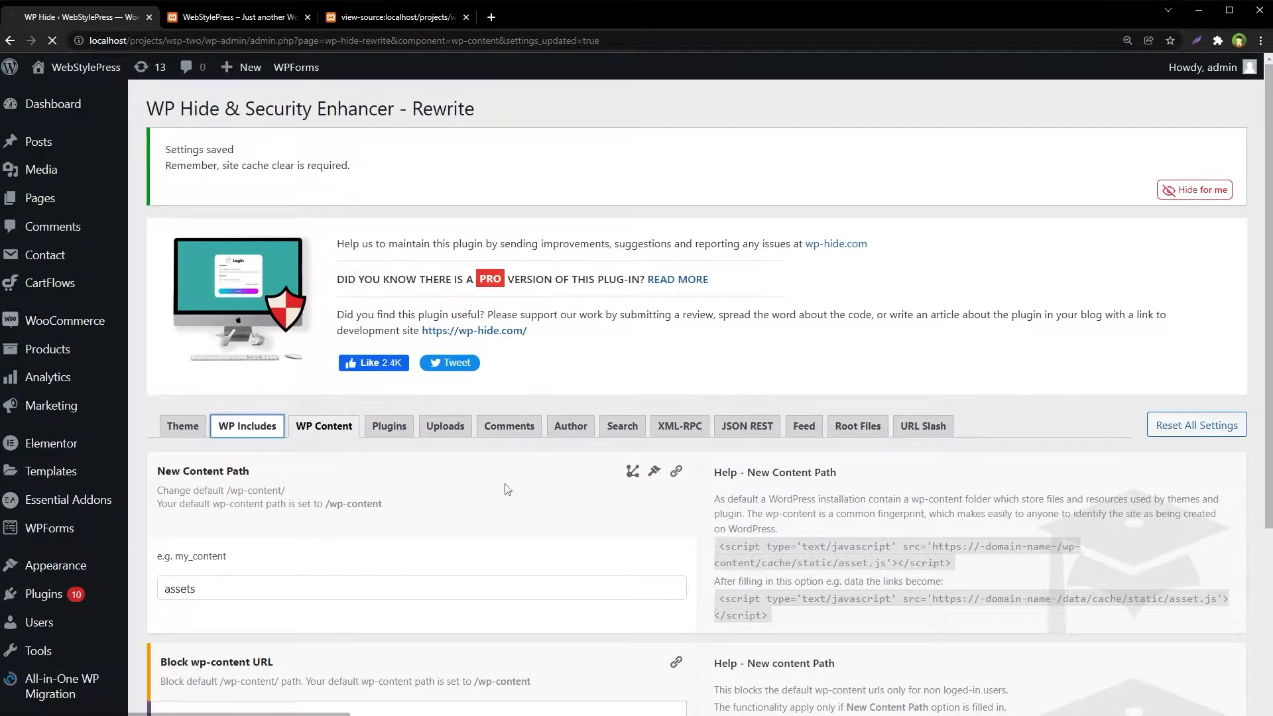
click(247, 426)
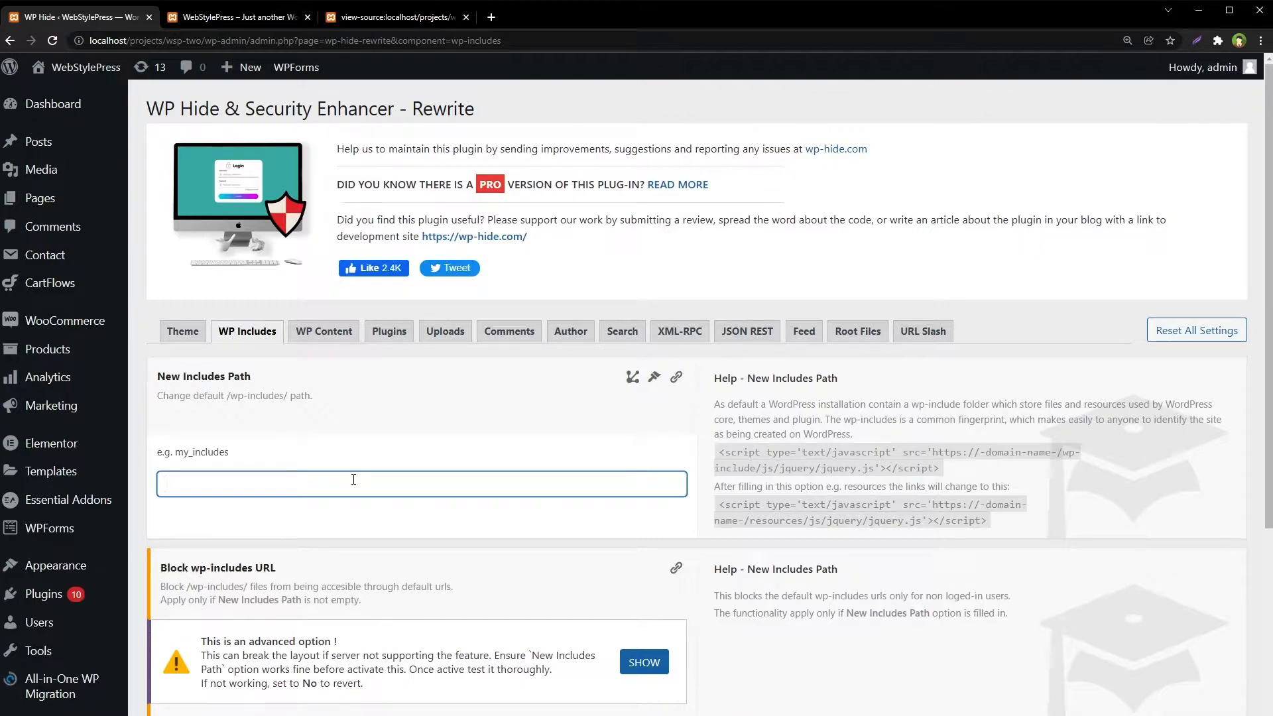
text(inc)
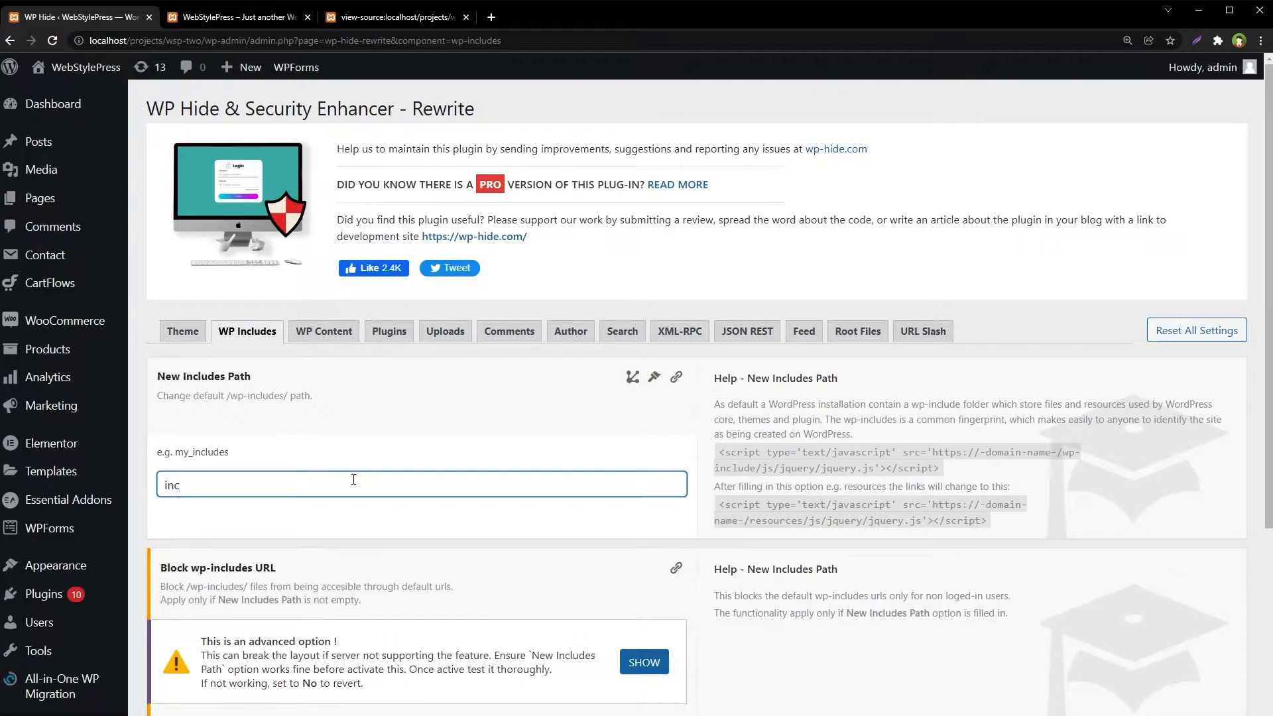
triple_click(171, 484)
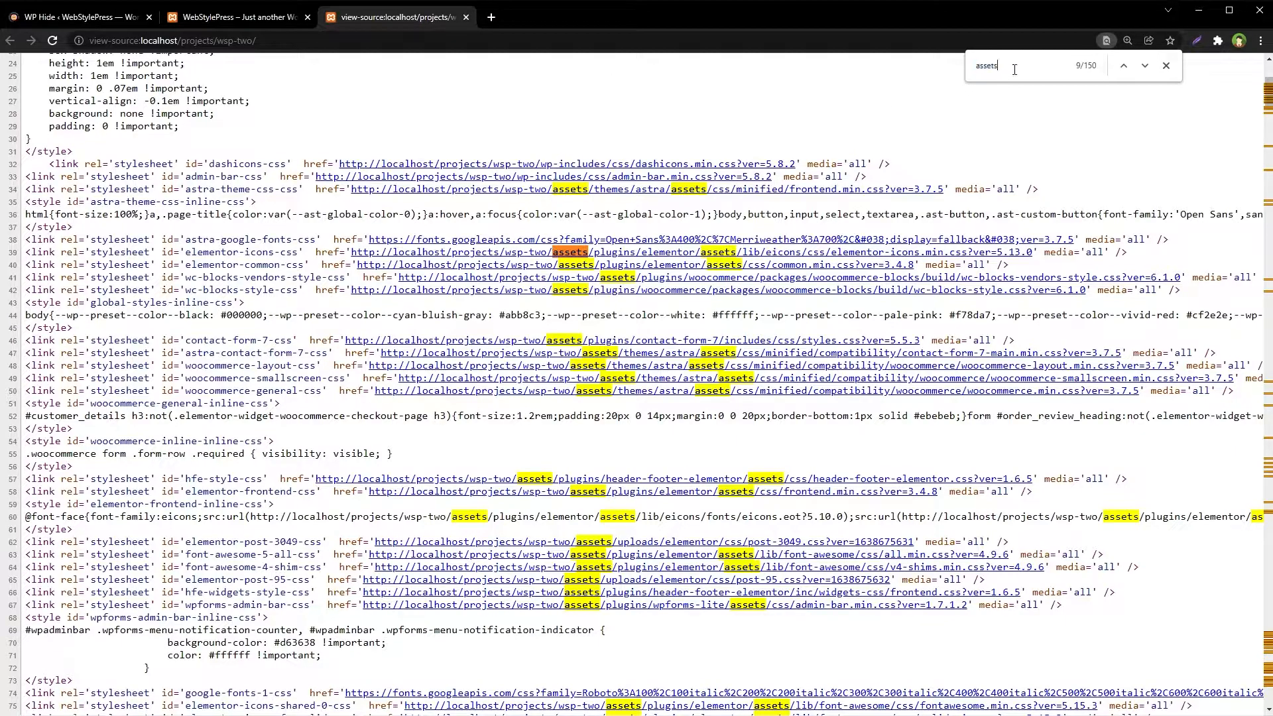
text(wp-includ)
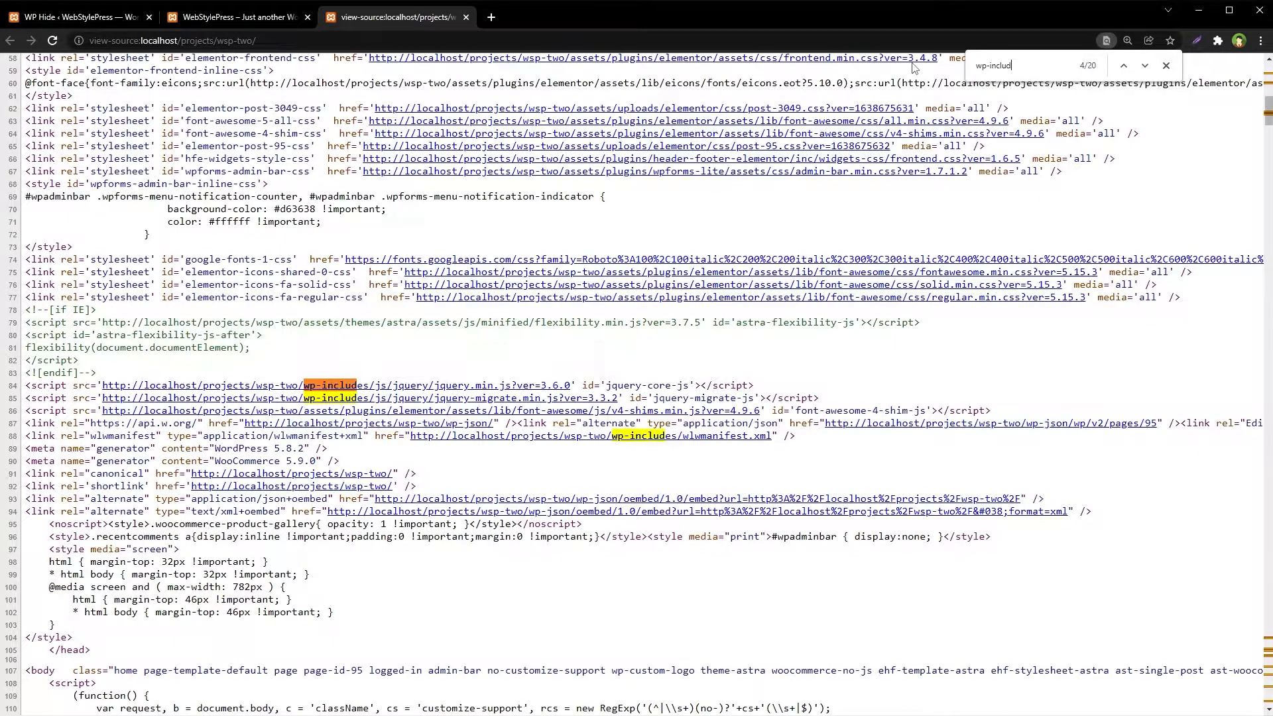
text(es)
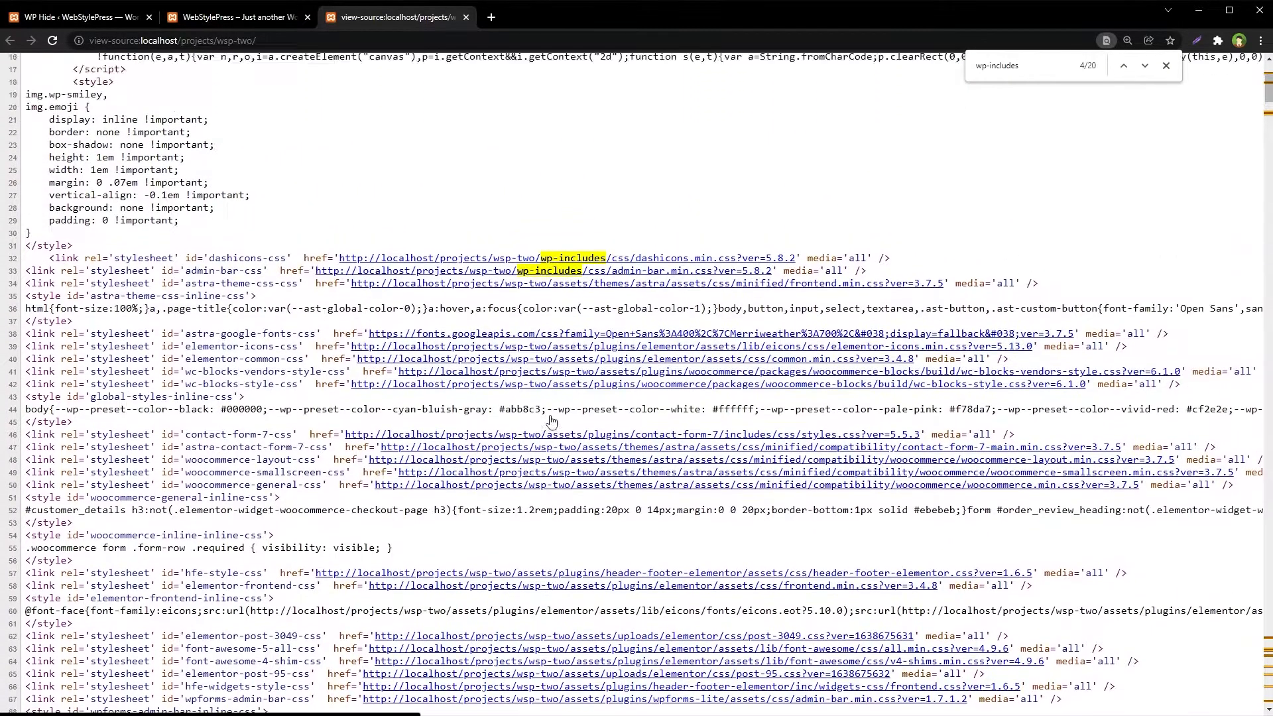
scroll(up, 3)
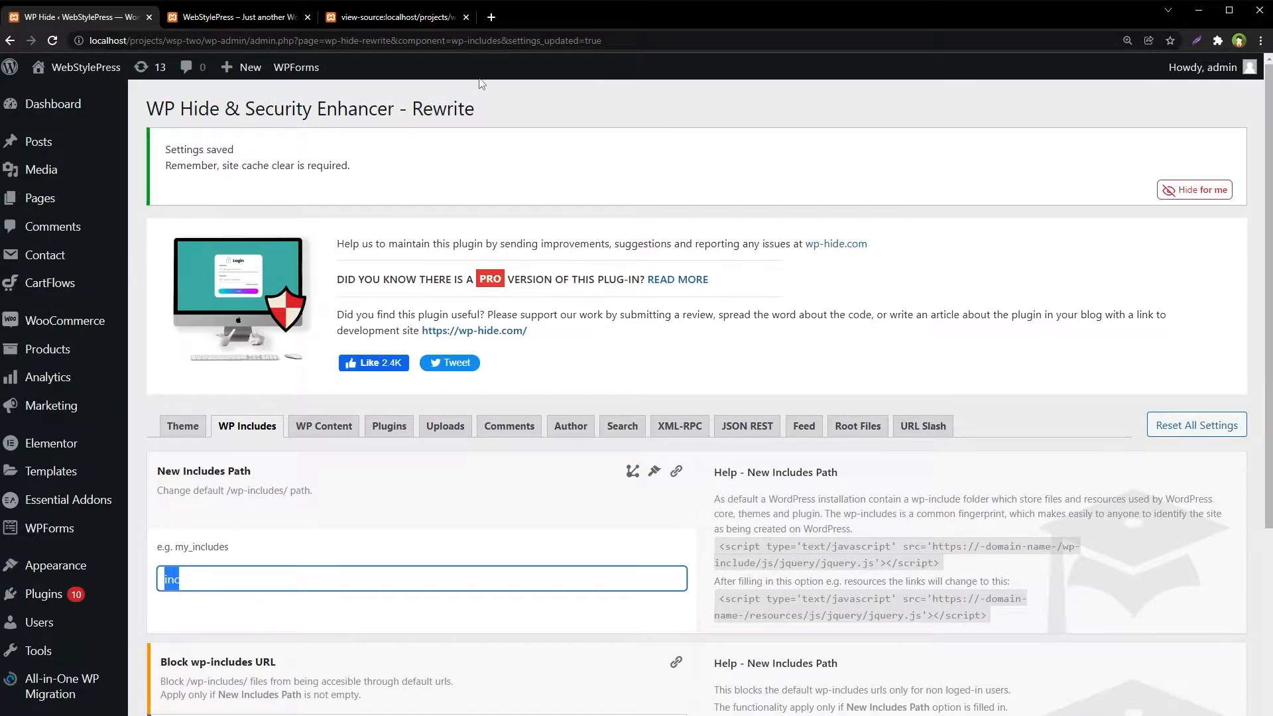
Step: Reload the page source, search for "/inc/", and zoom in to confirm core script URLs use /inc/
click(398, 16)
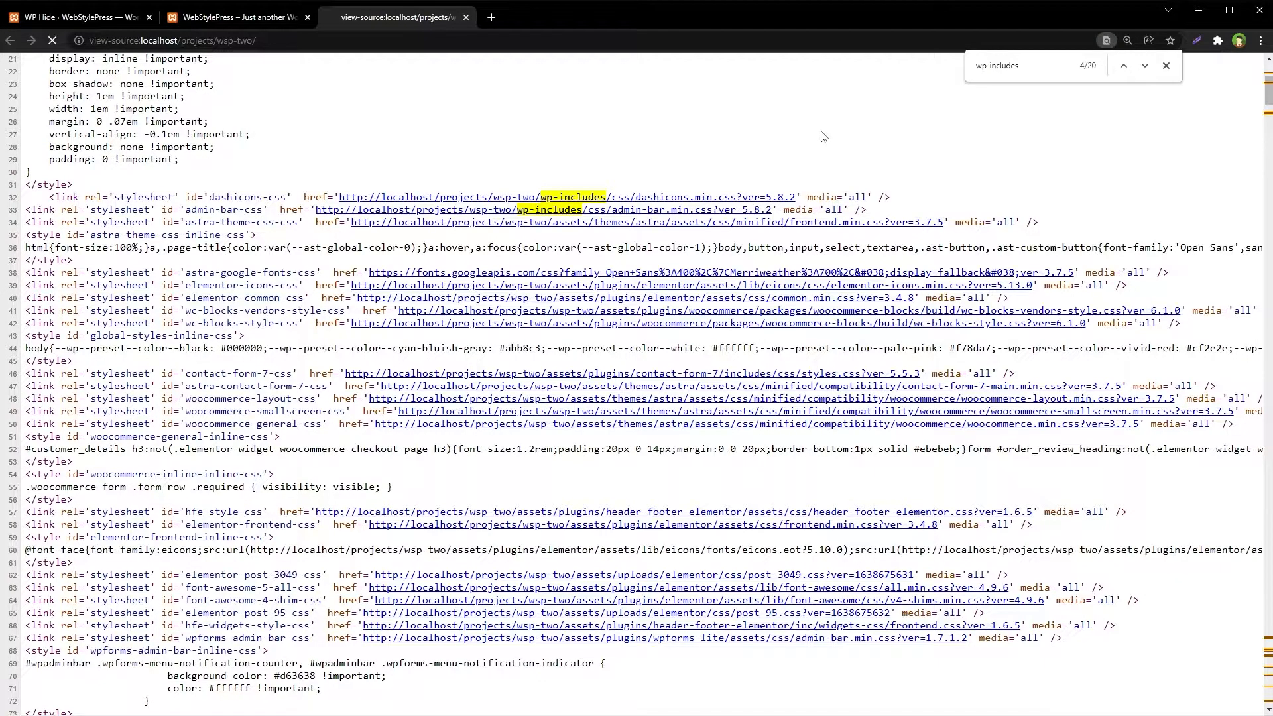
click(1167, 66)
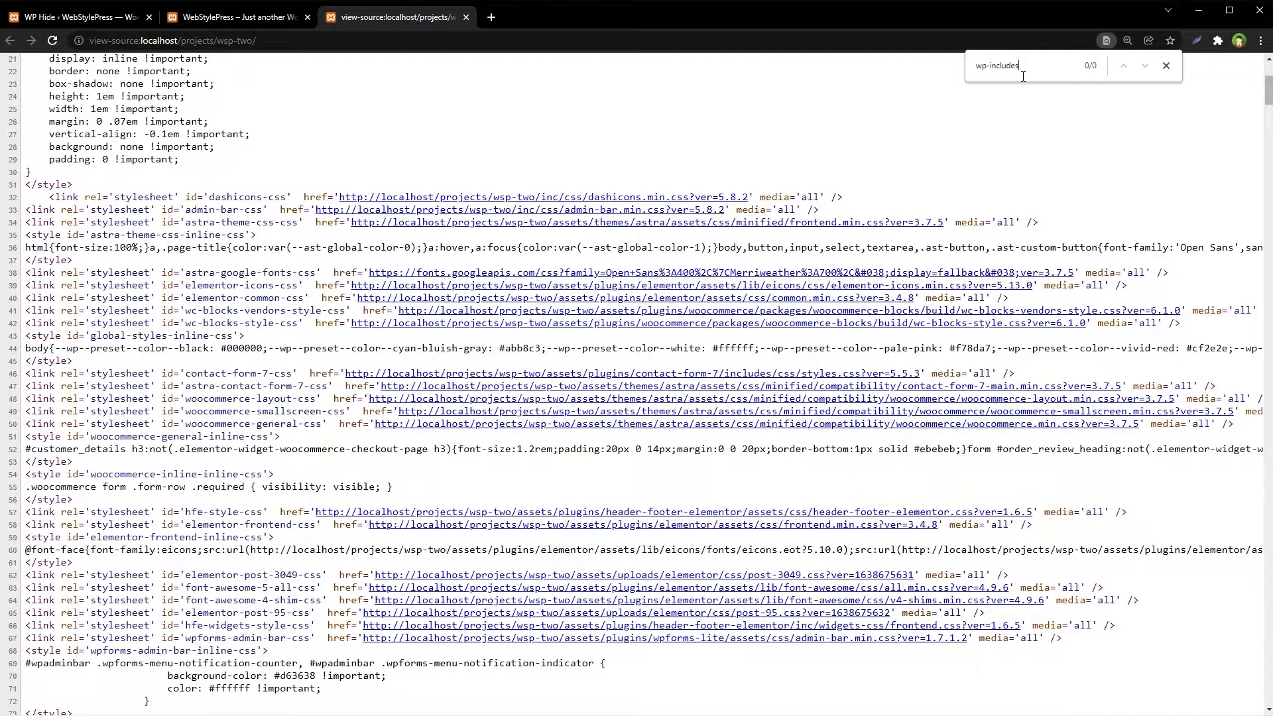
text(inc)
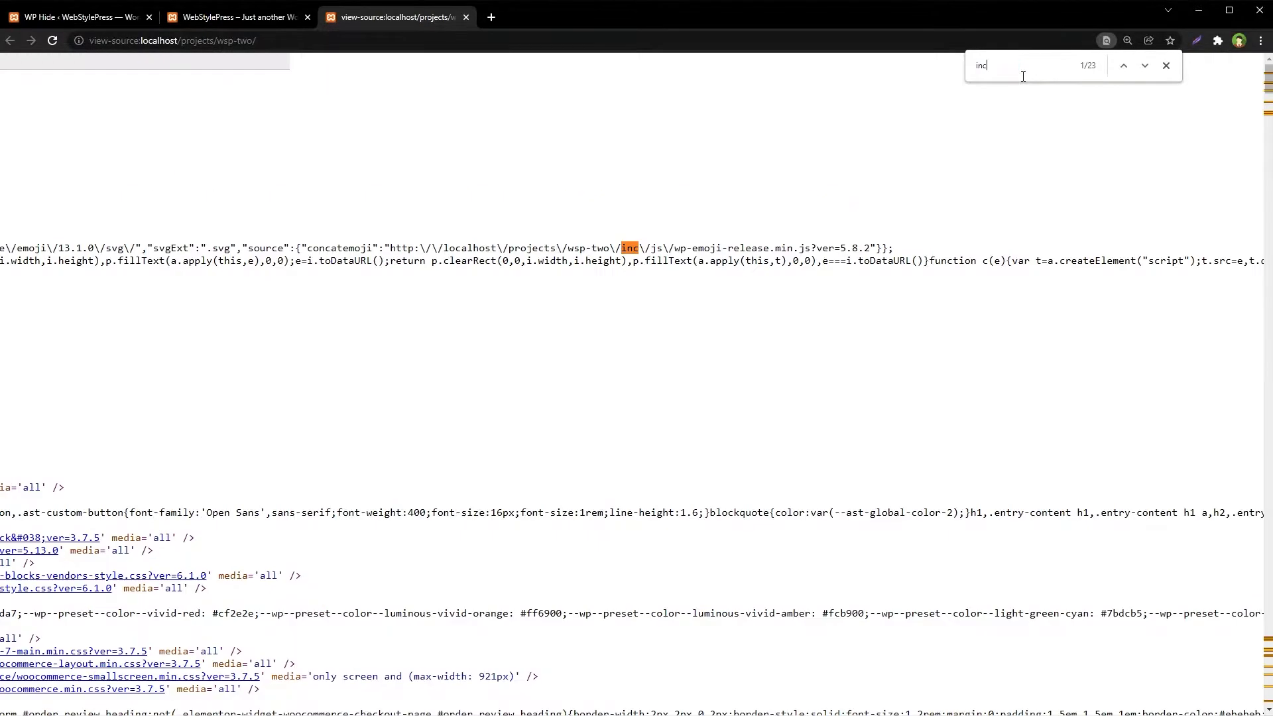
text(/)
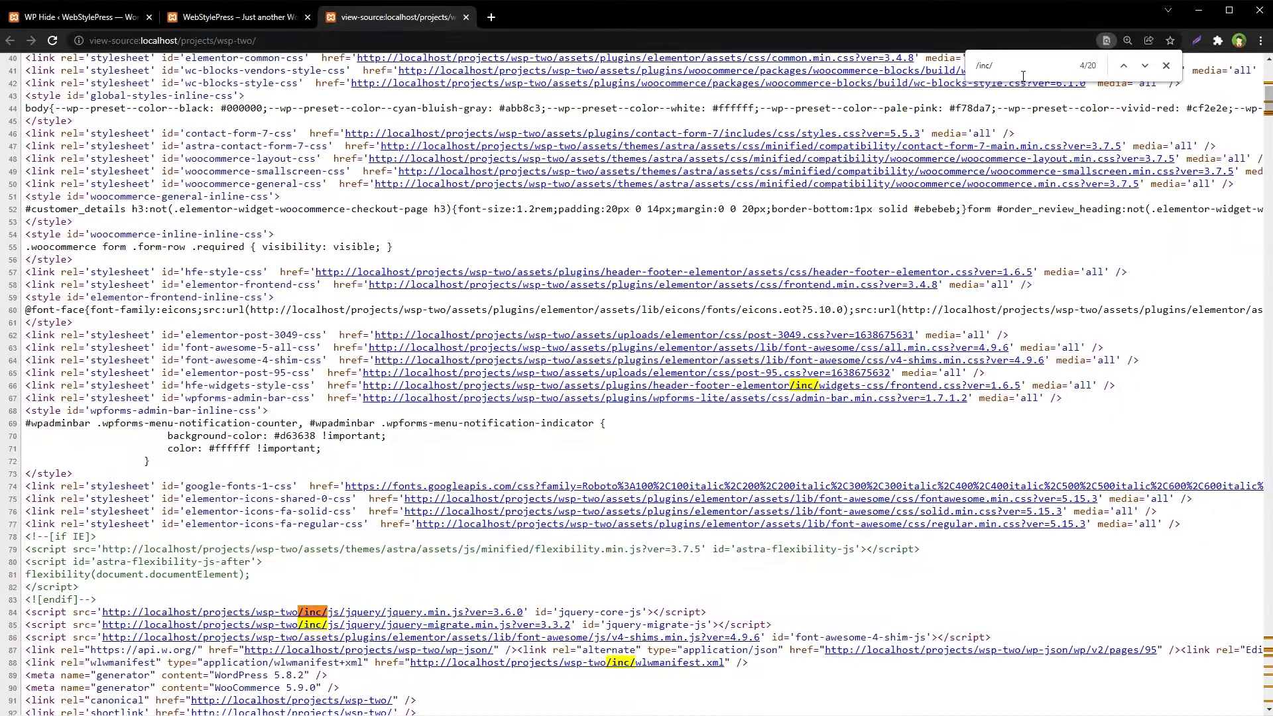
click(1123, 66)
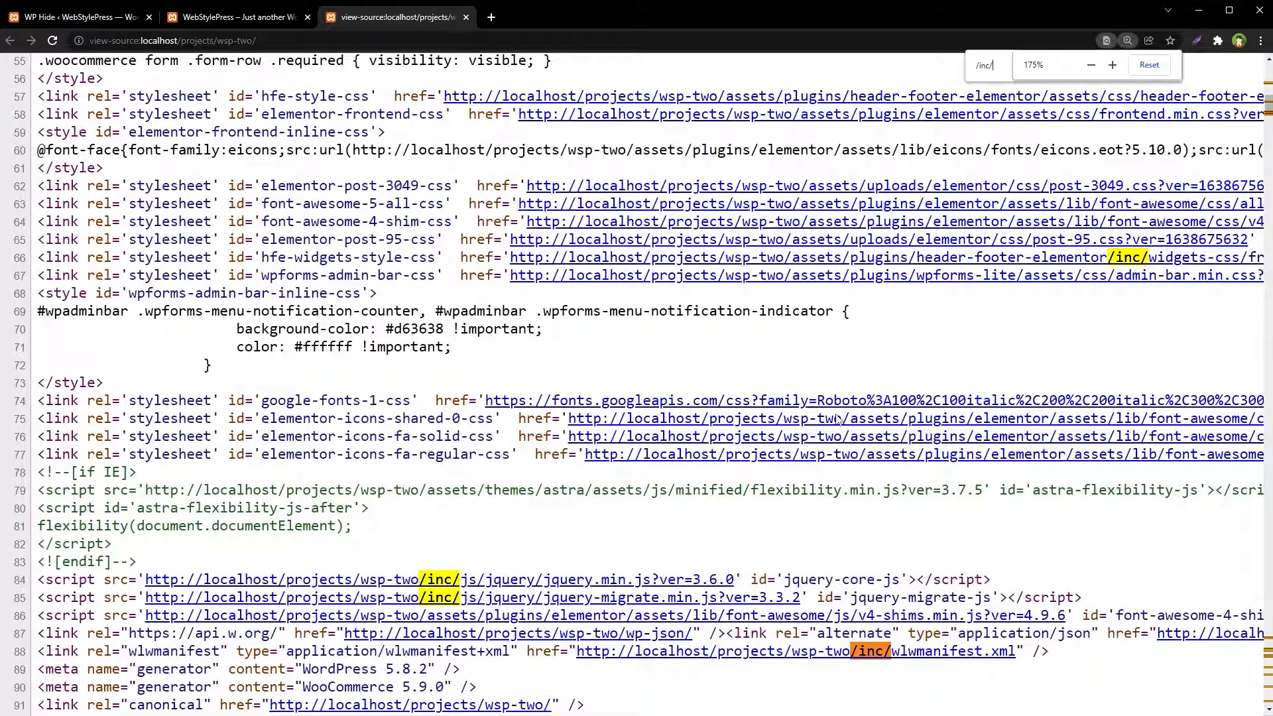
click(1123, 65)
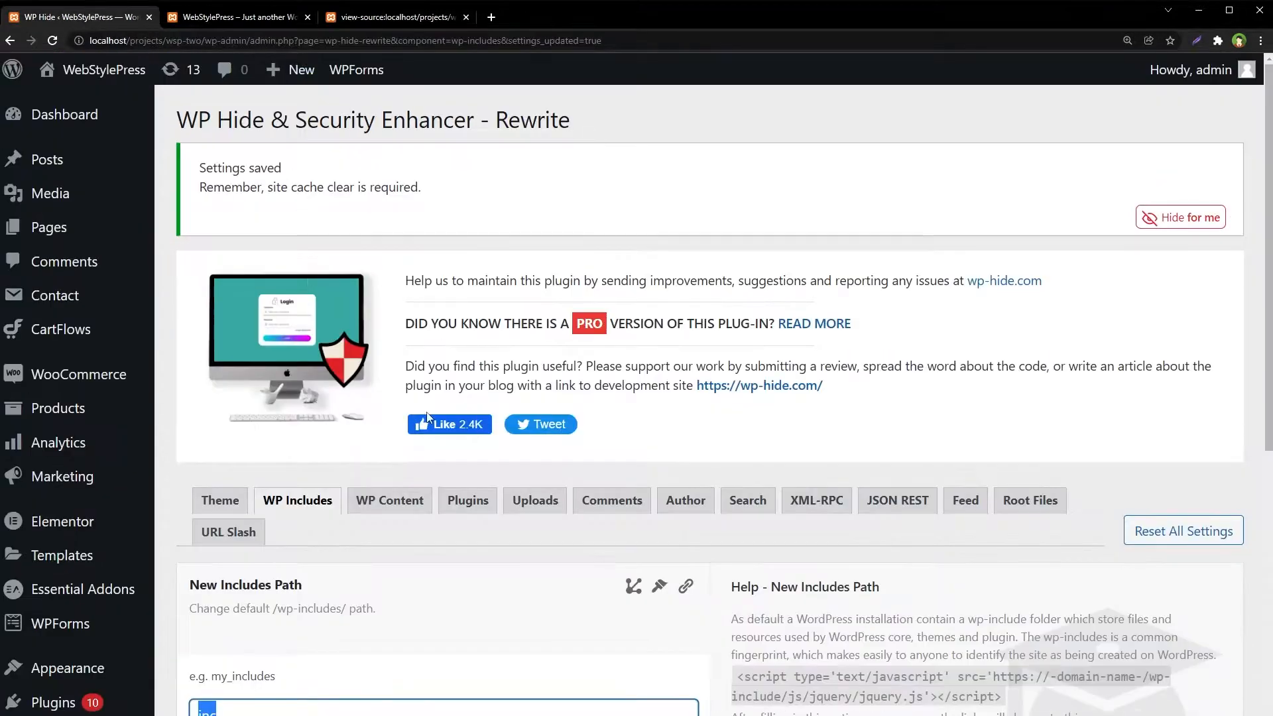
Step: On the Plugins section replace "plugins" in the path with "apps" as the New Plugins Path
scroll(down, 3)
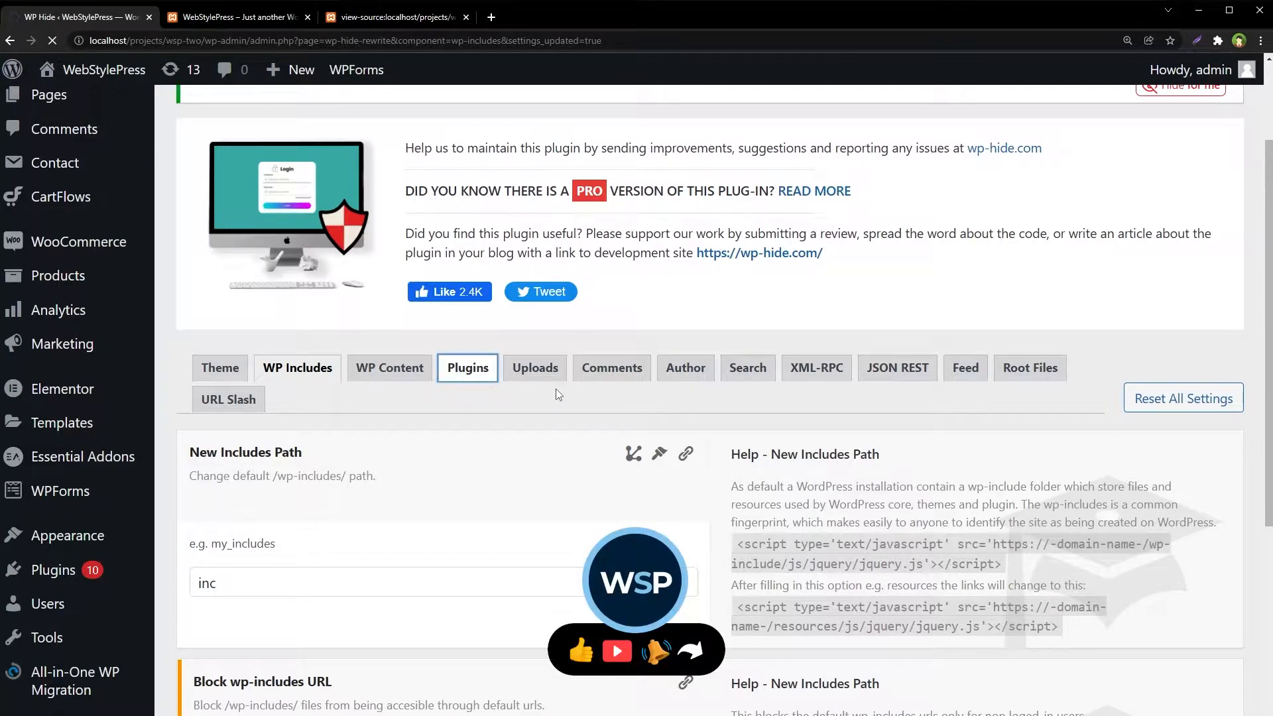
click(467, 367)
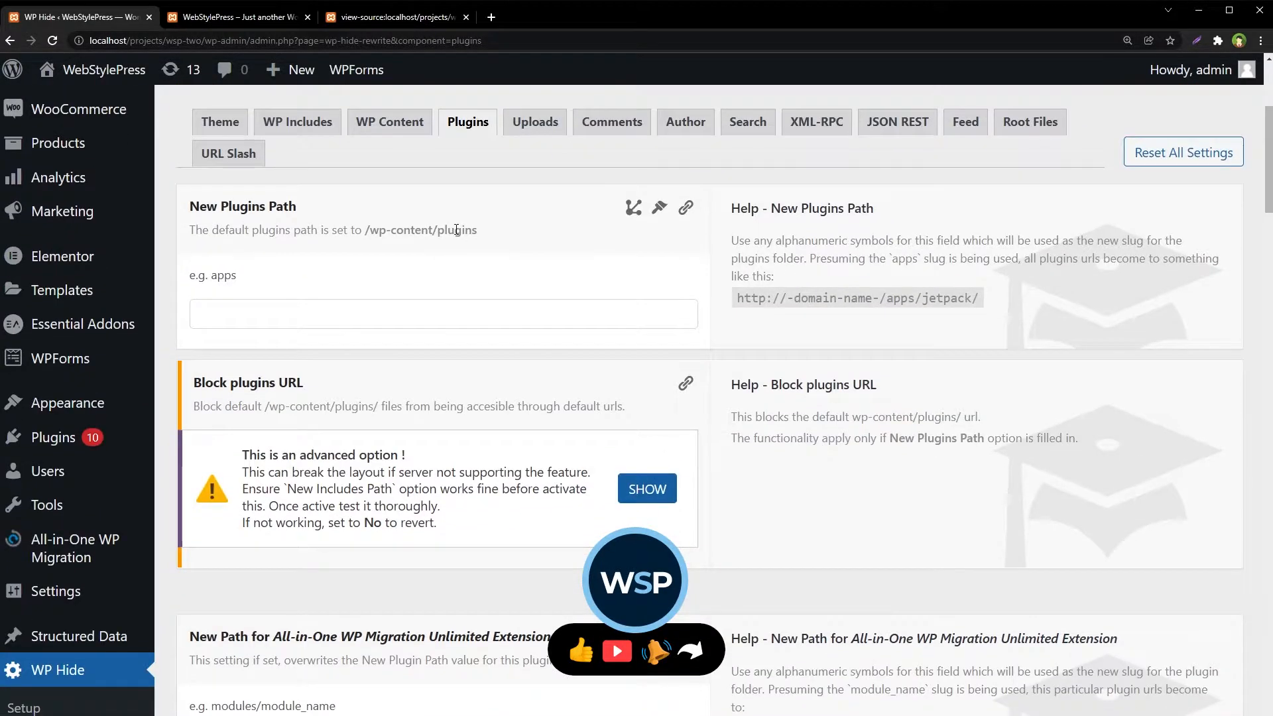
double_click(455, 230)
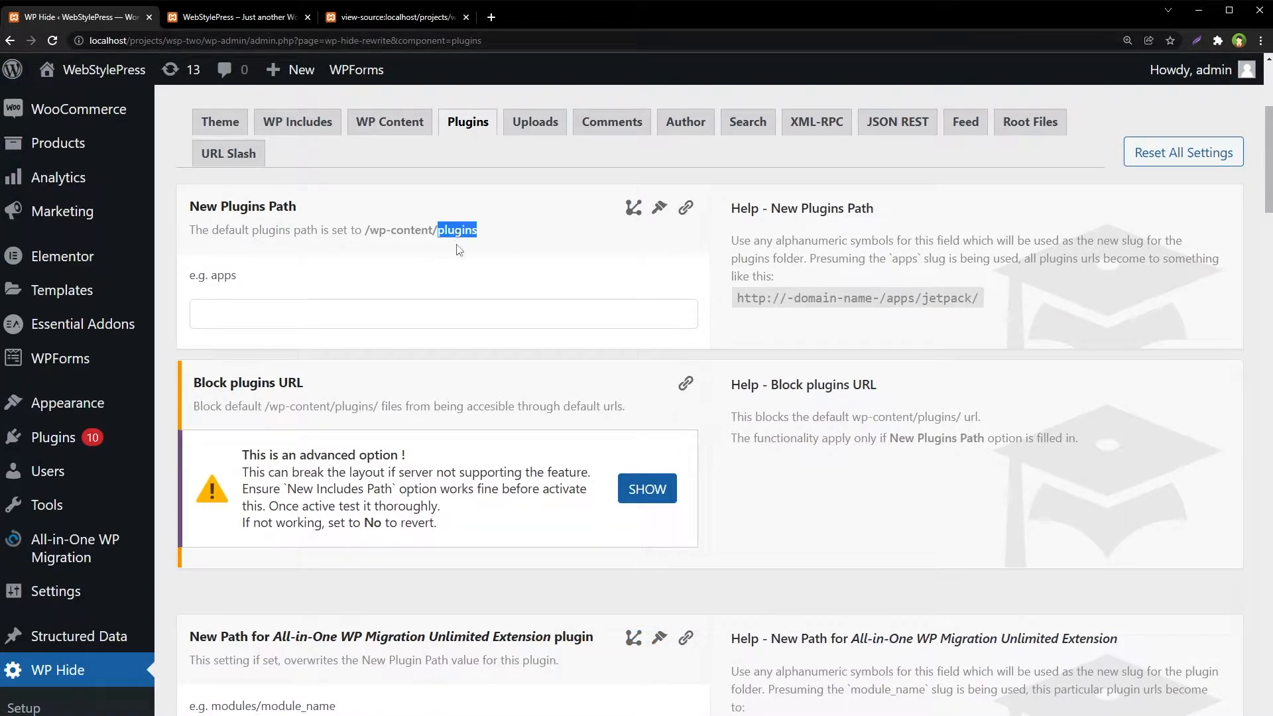
text(apps)
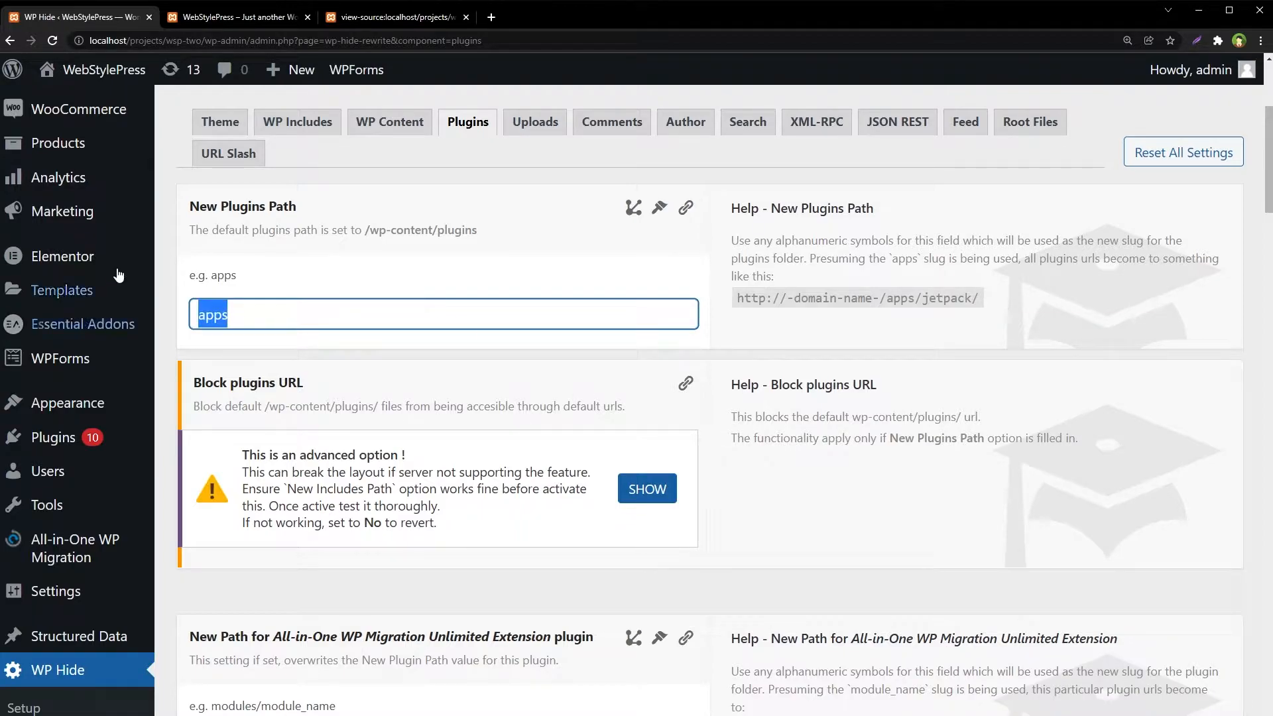
Step: Scroll to the bottom of the Plugins settings and save the new apps path
scroll(down, 3)
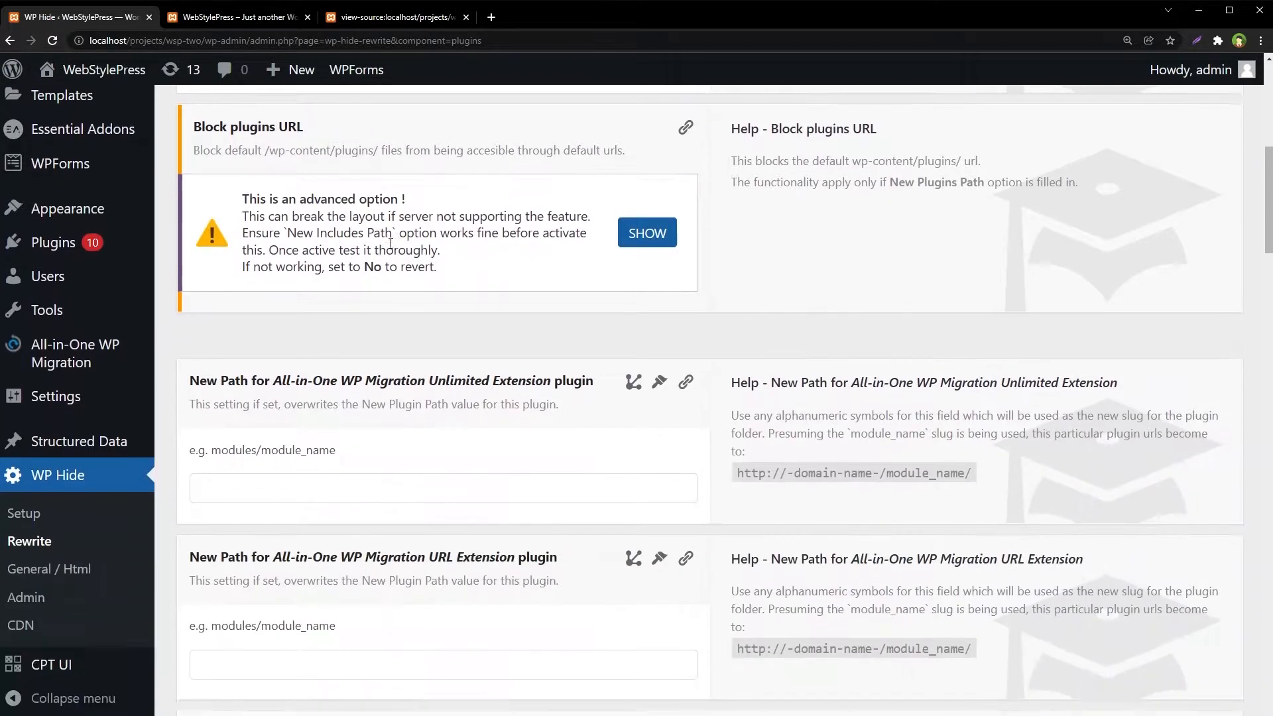
scroll(down, 3)
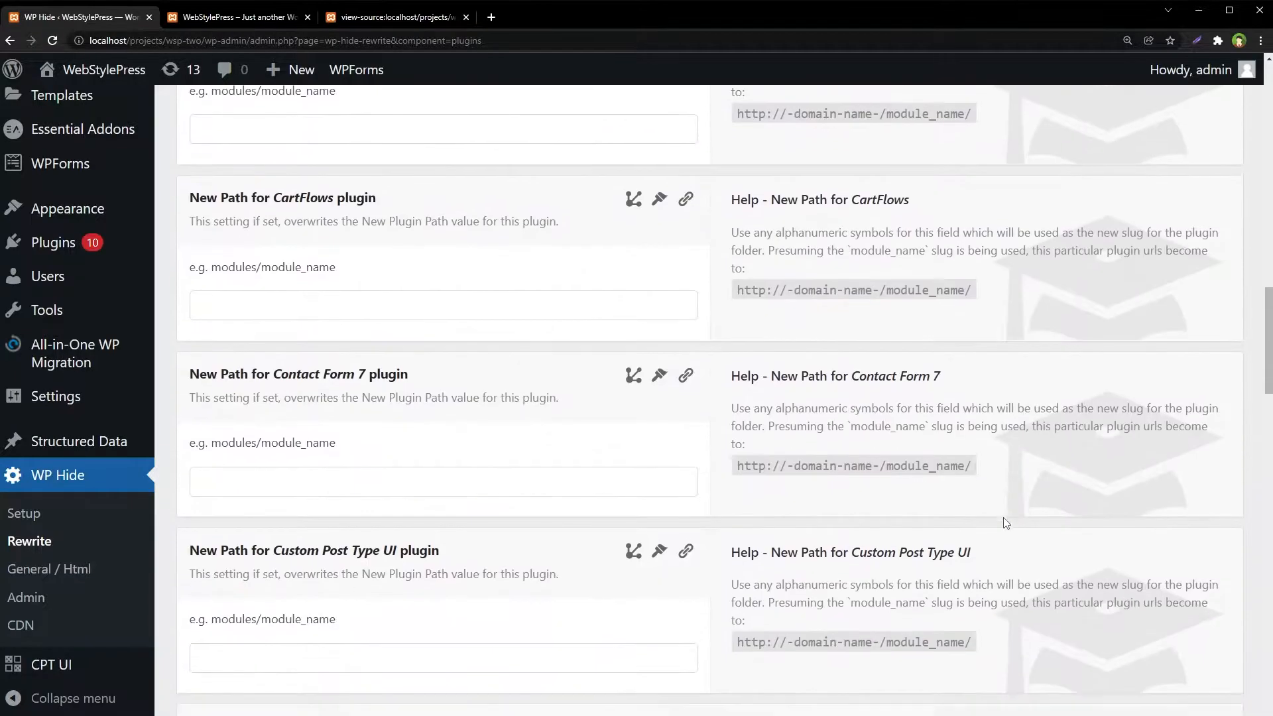
scroll(up, 3)
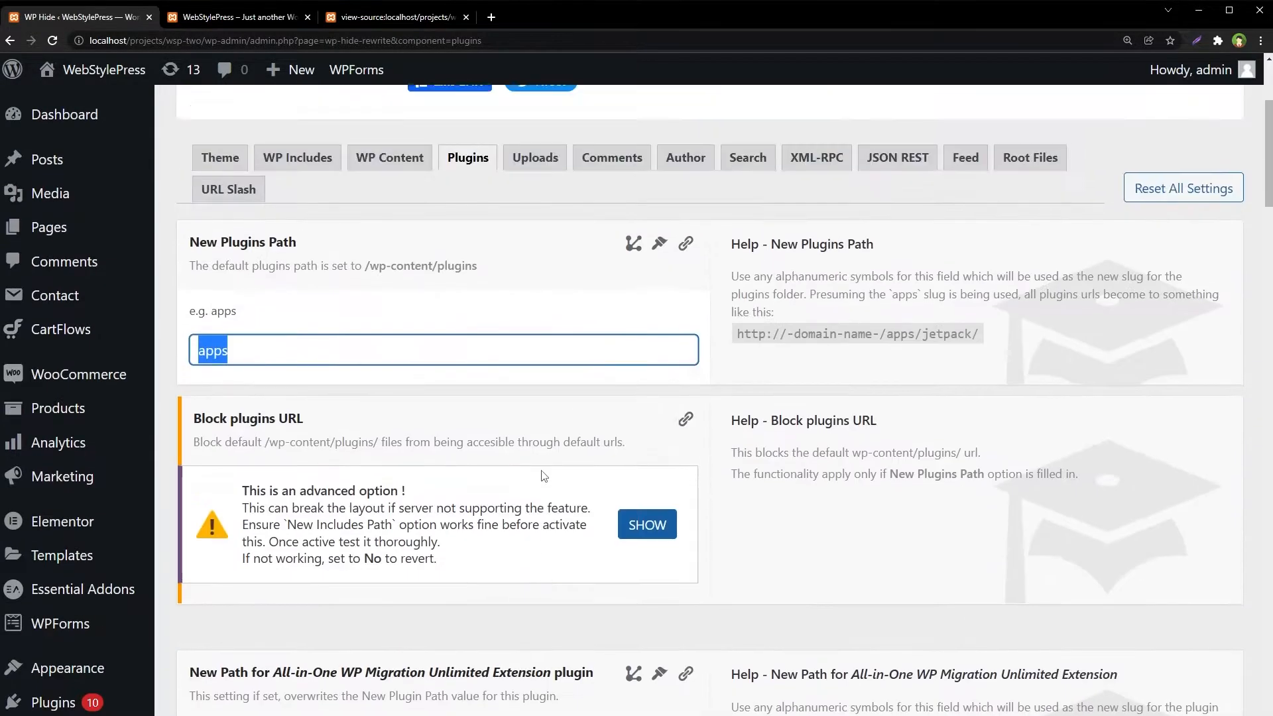
scroll(down, 3)
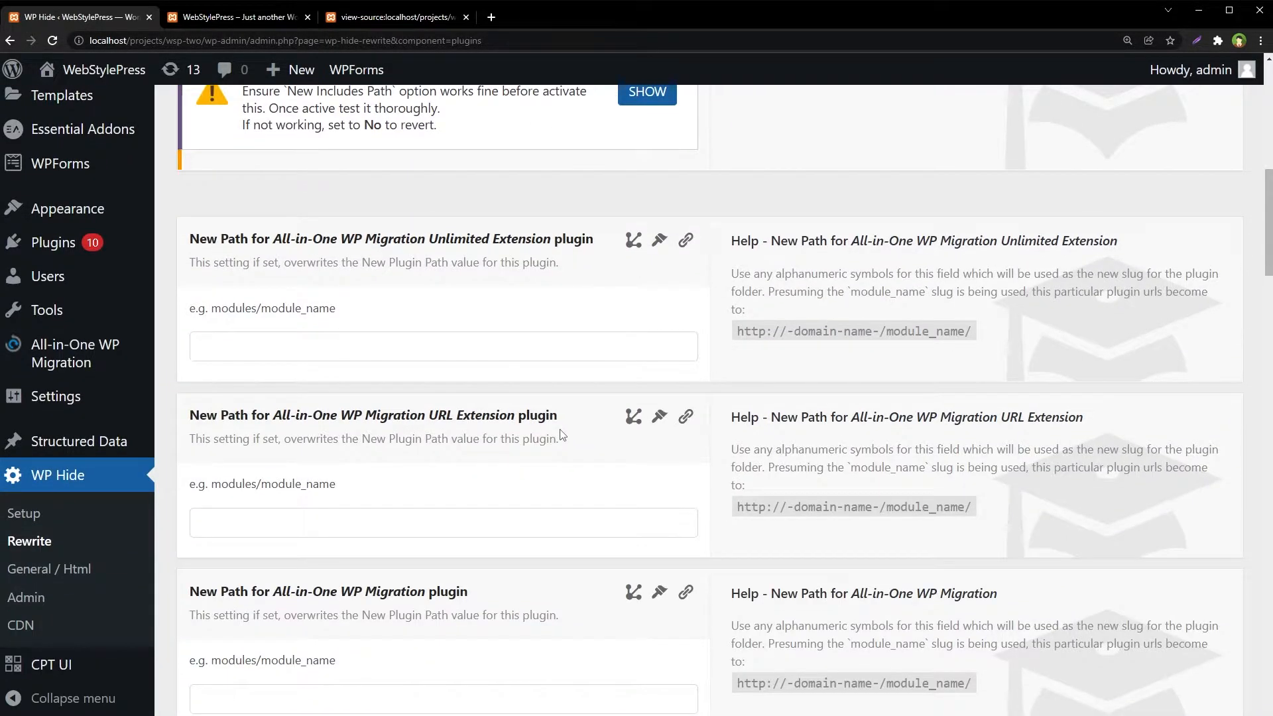
scroll(down, 3)
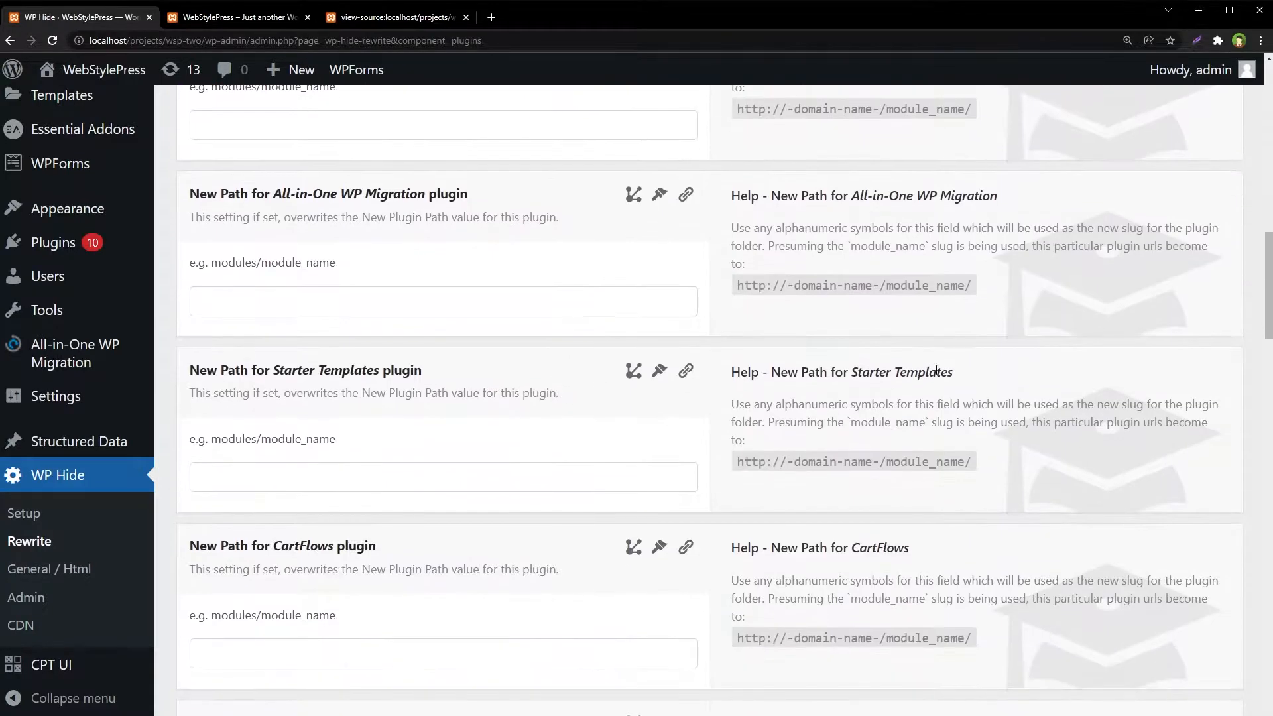
scroll(down, 3)
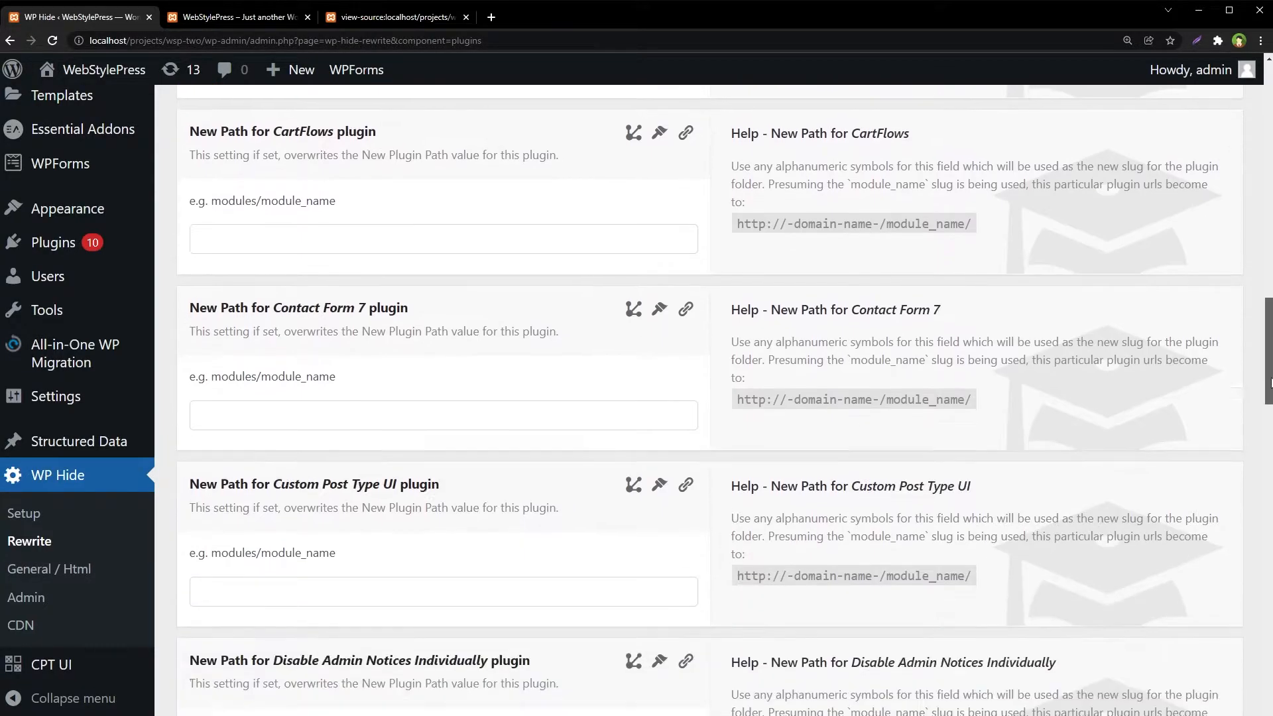
scroll(down, 3)
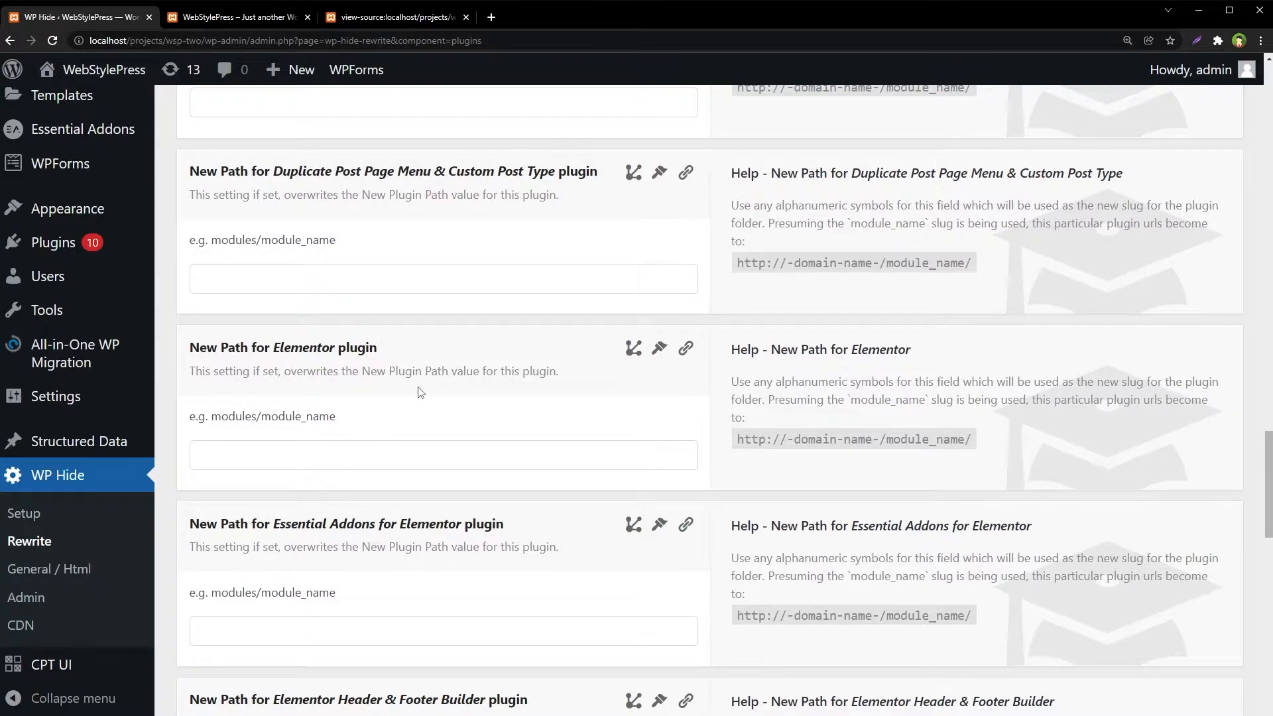
scroll(down, 3)
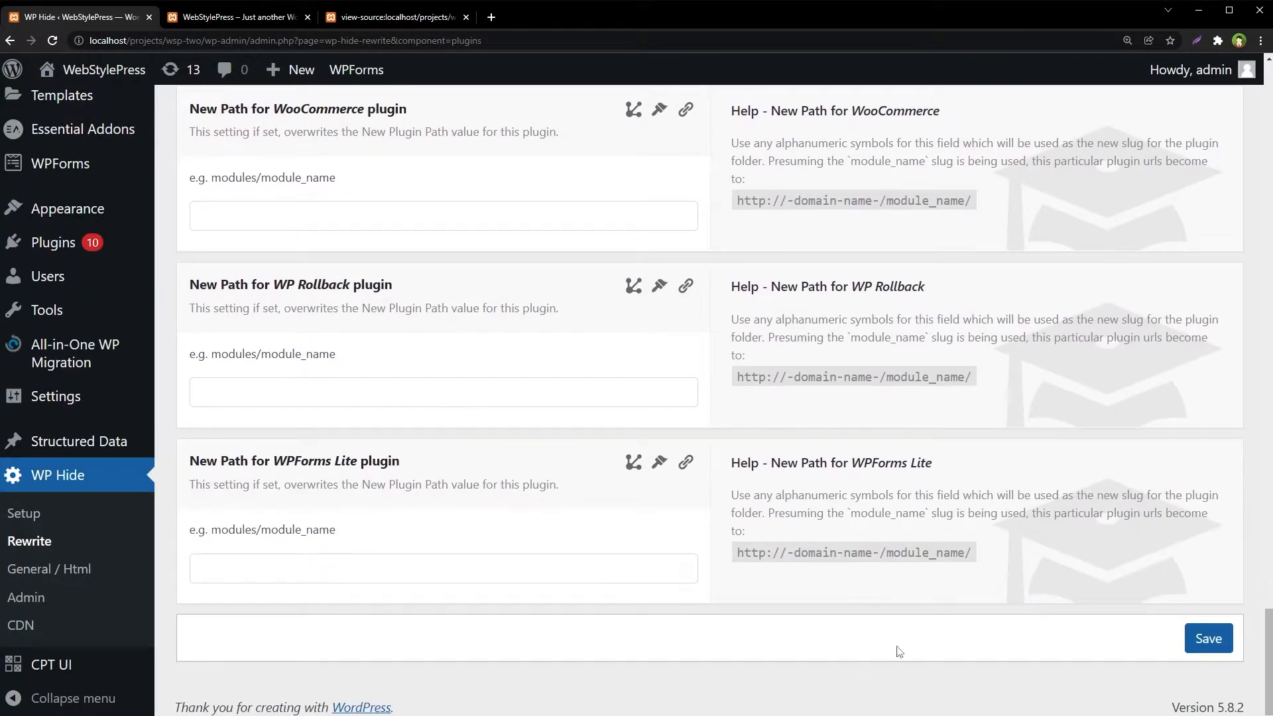
click(1207, 638)
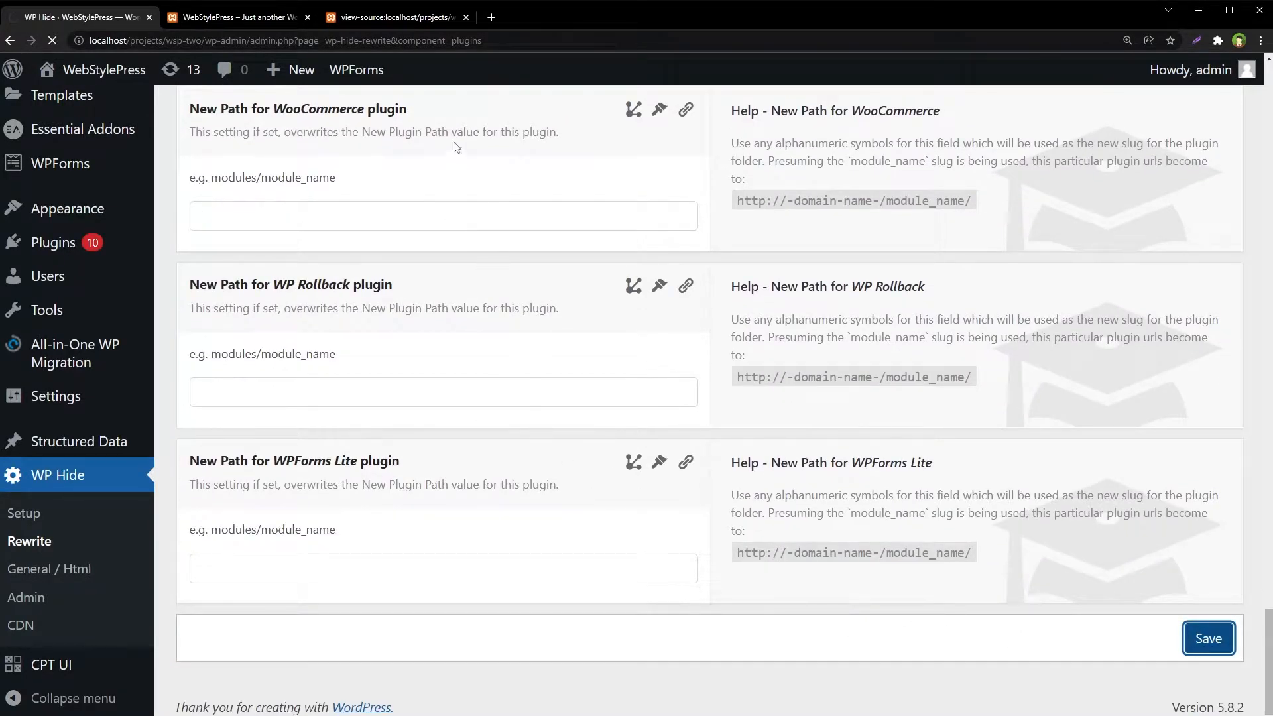
click(1206, 638)
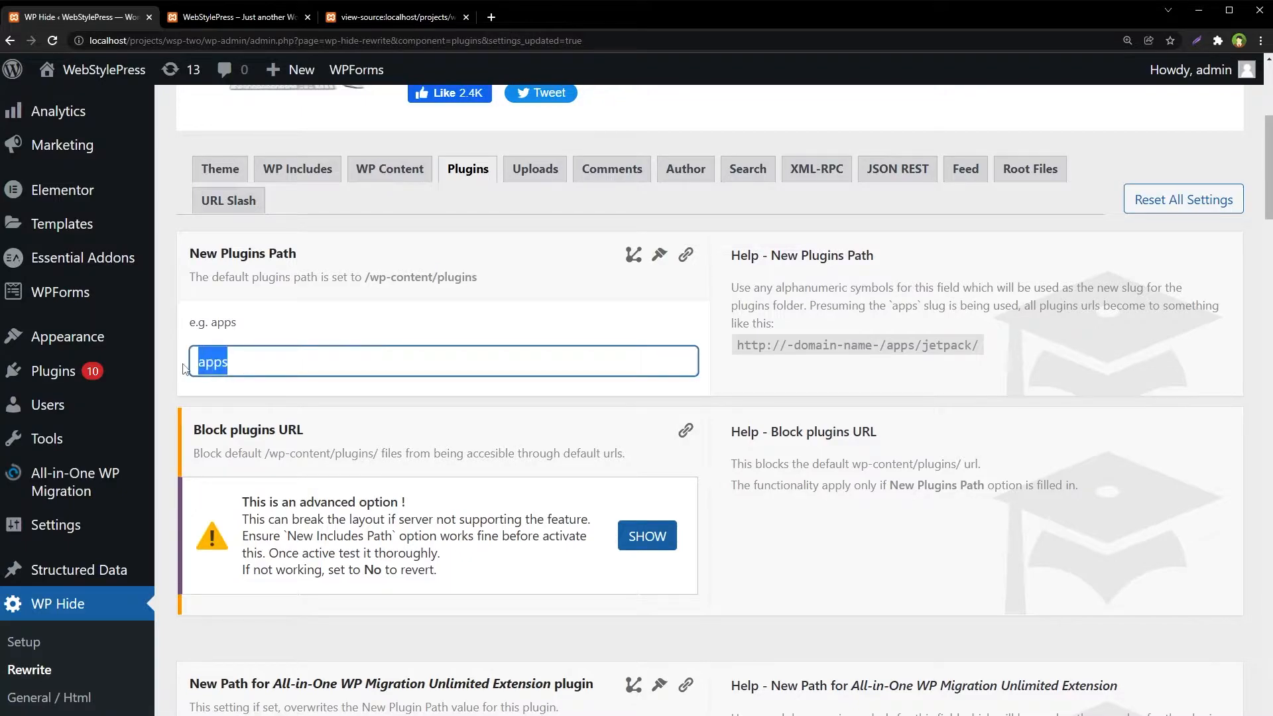
Step: Reload the page source and search it to confirm plugin files now load from /apps/
click(397, 16)
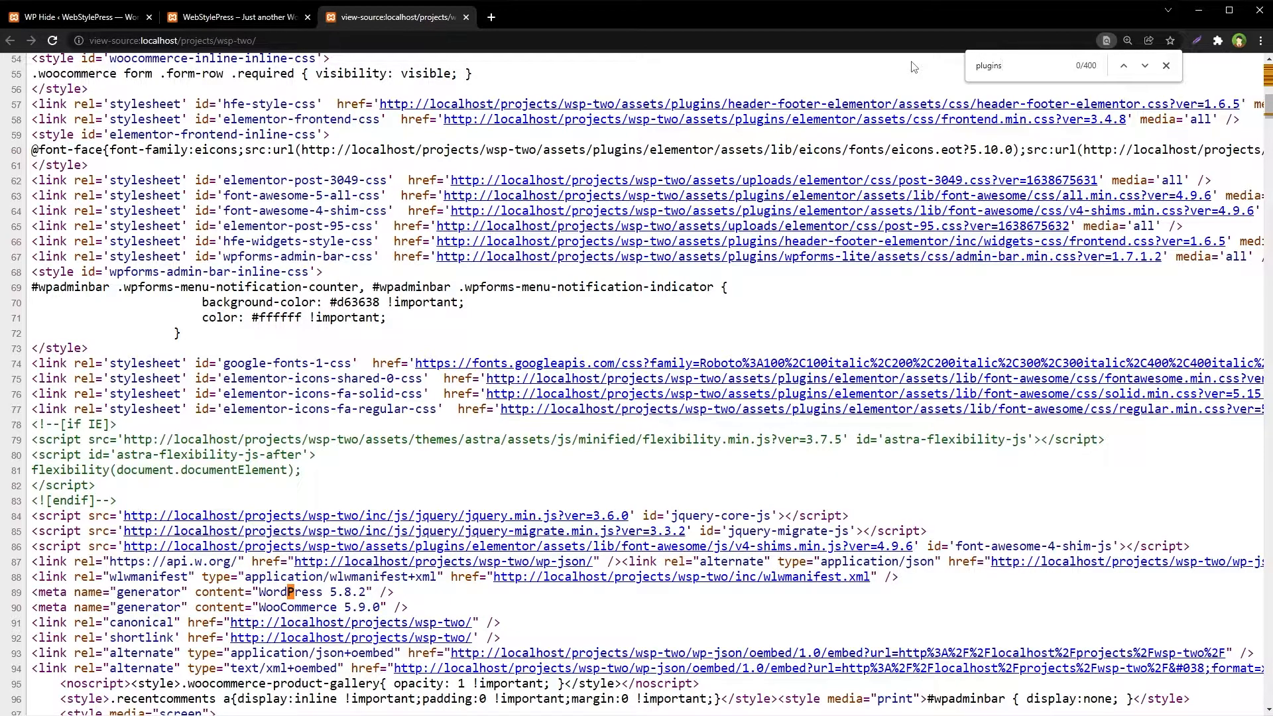
key(Return)
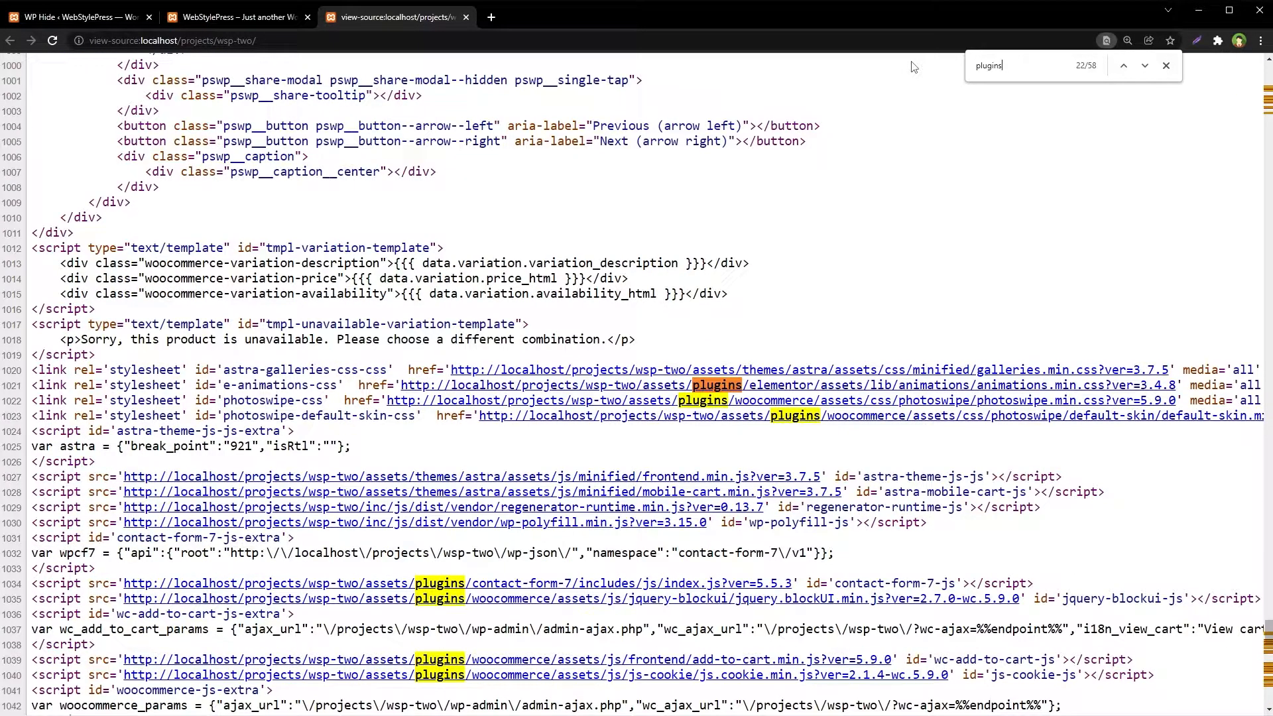
scroll(down, 3)
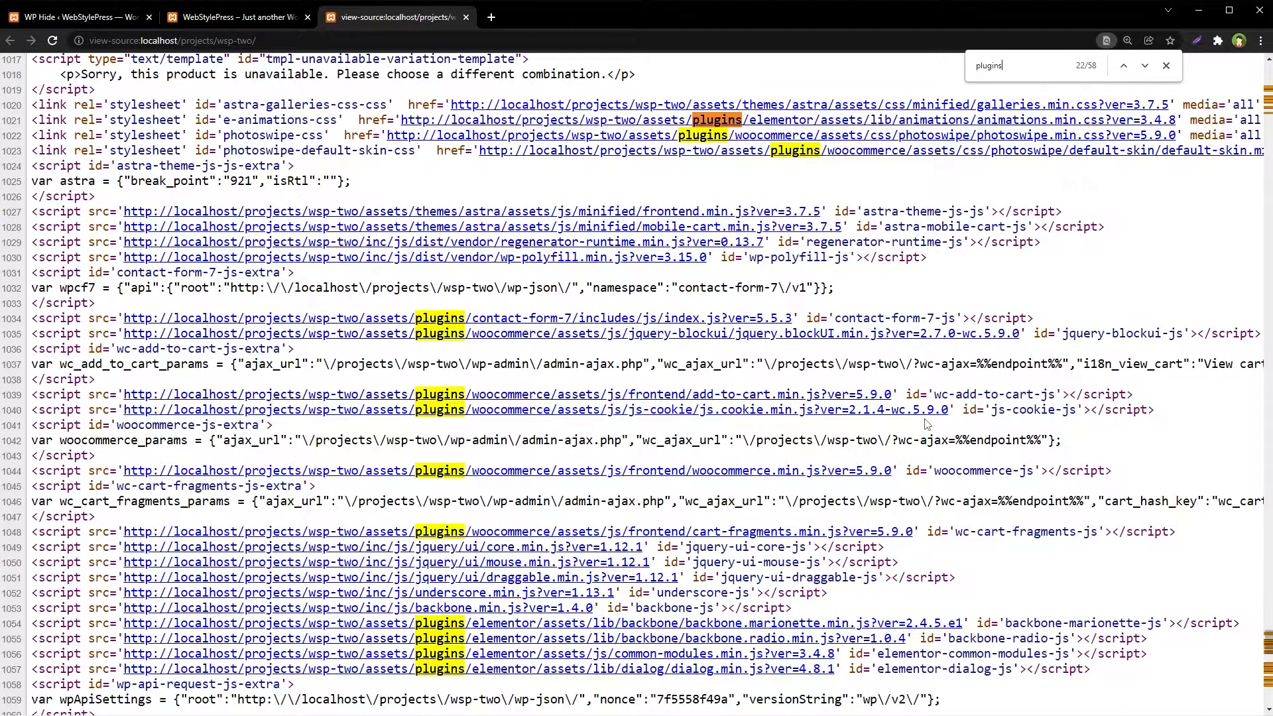
scroll(down, 3)
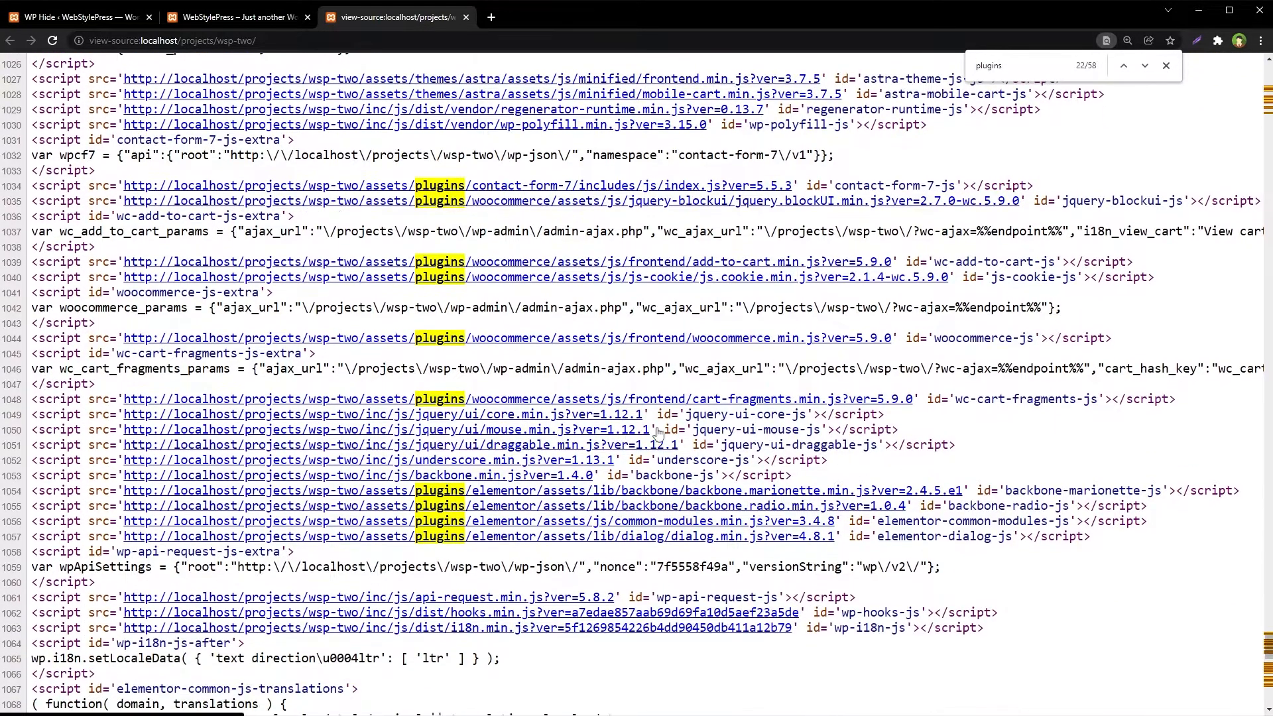
mouse_move(1061, 255)
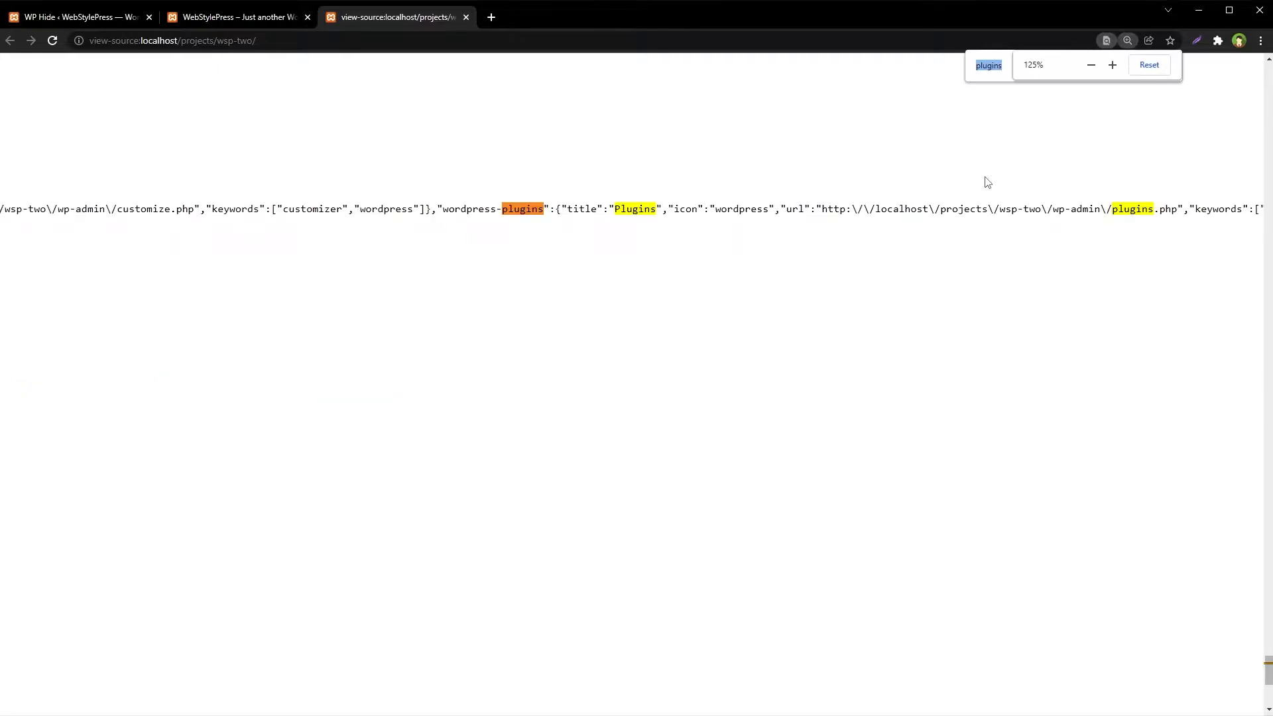
text(/)
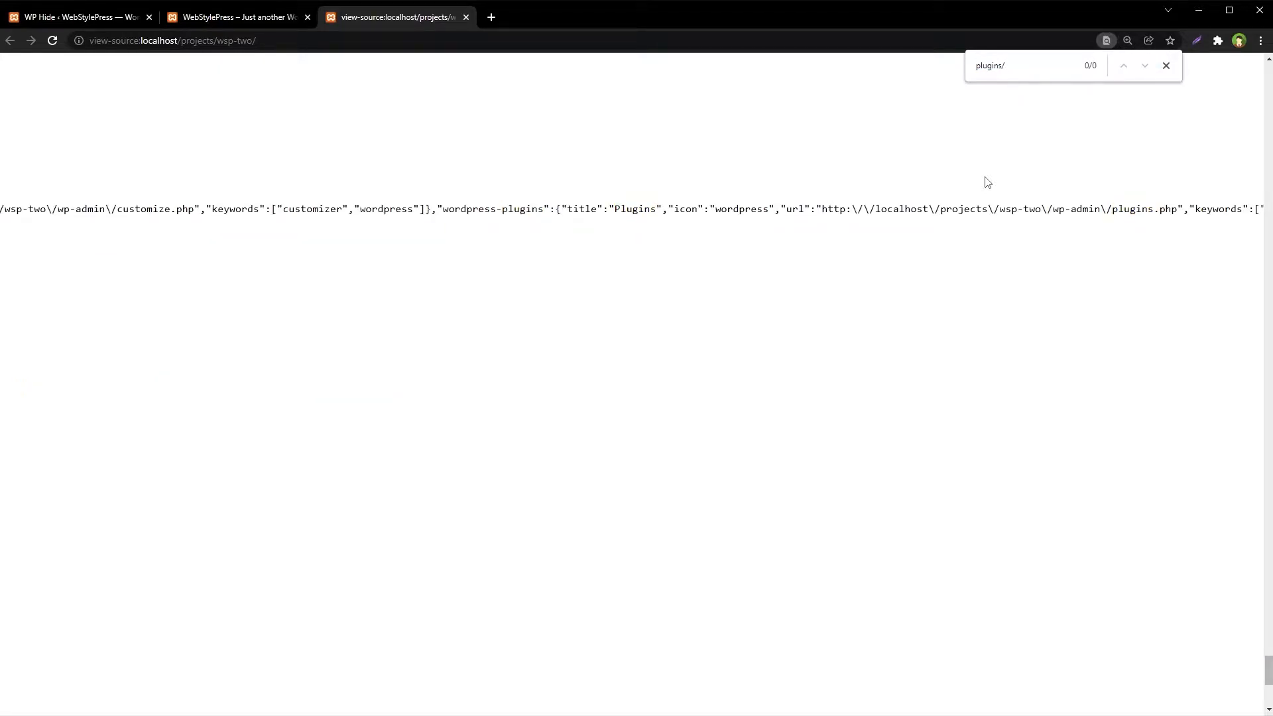
key(Backspace)
text(apps)
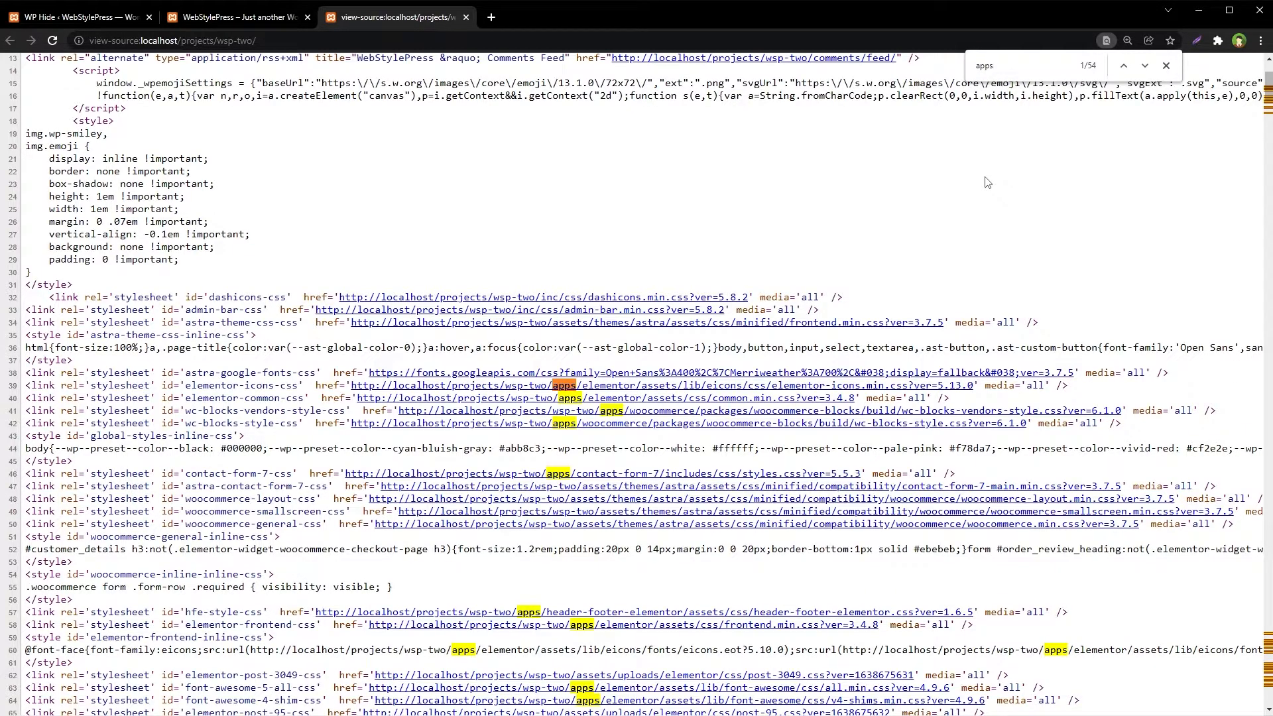
scroll(down, 3)
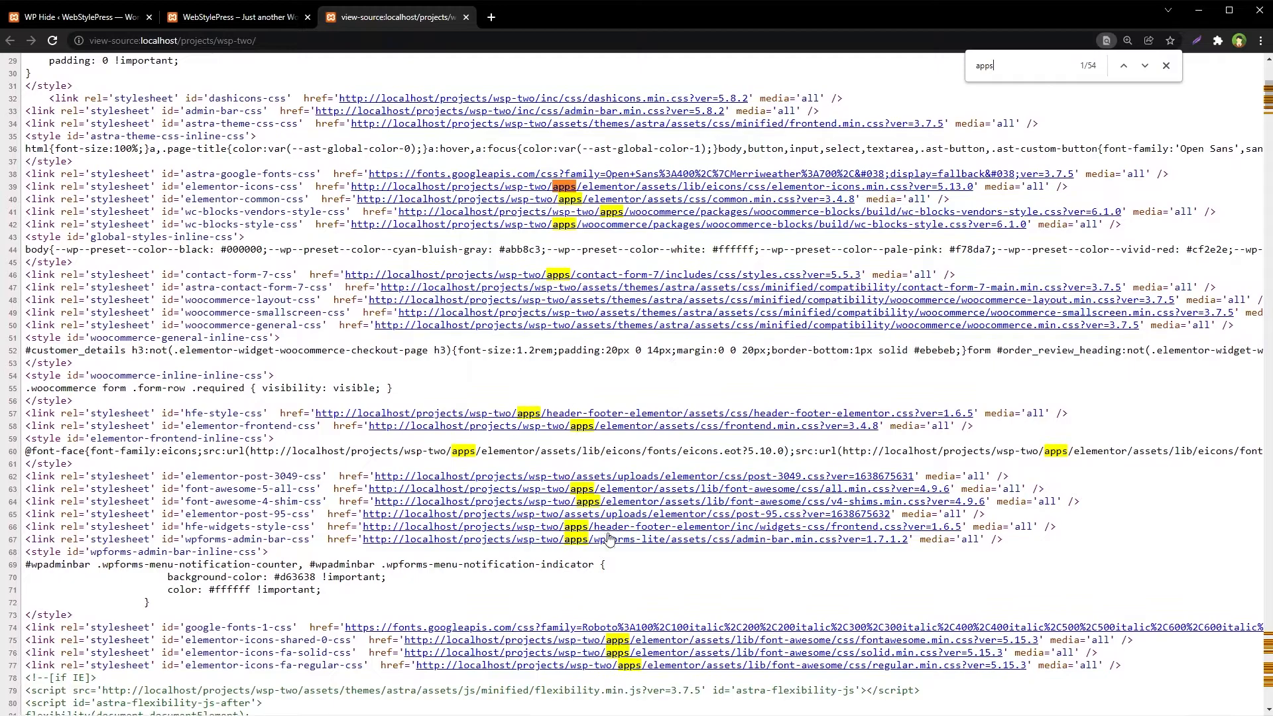
mouse_move(638, 663)
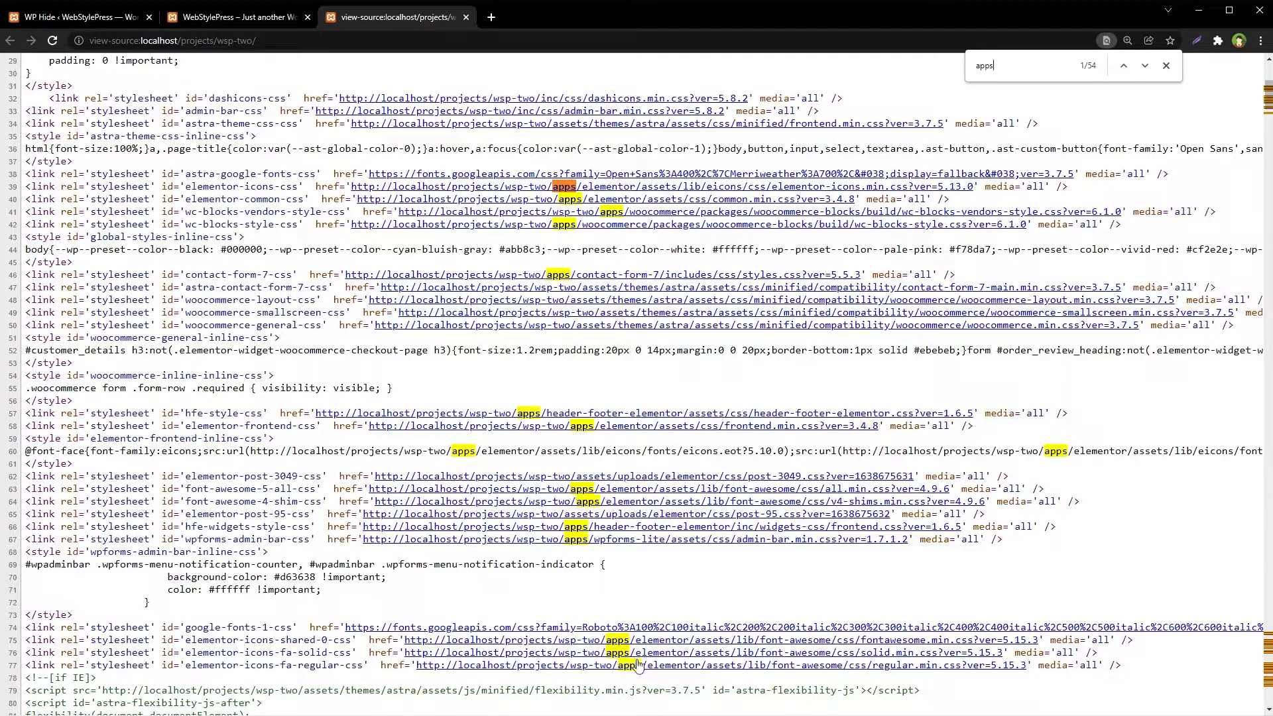
Step: Search the source for uploads URLs, then return to the WP Hide settings for the uploads path
scroll(up, 3)
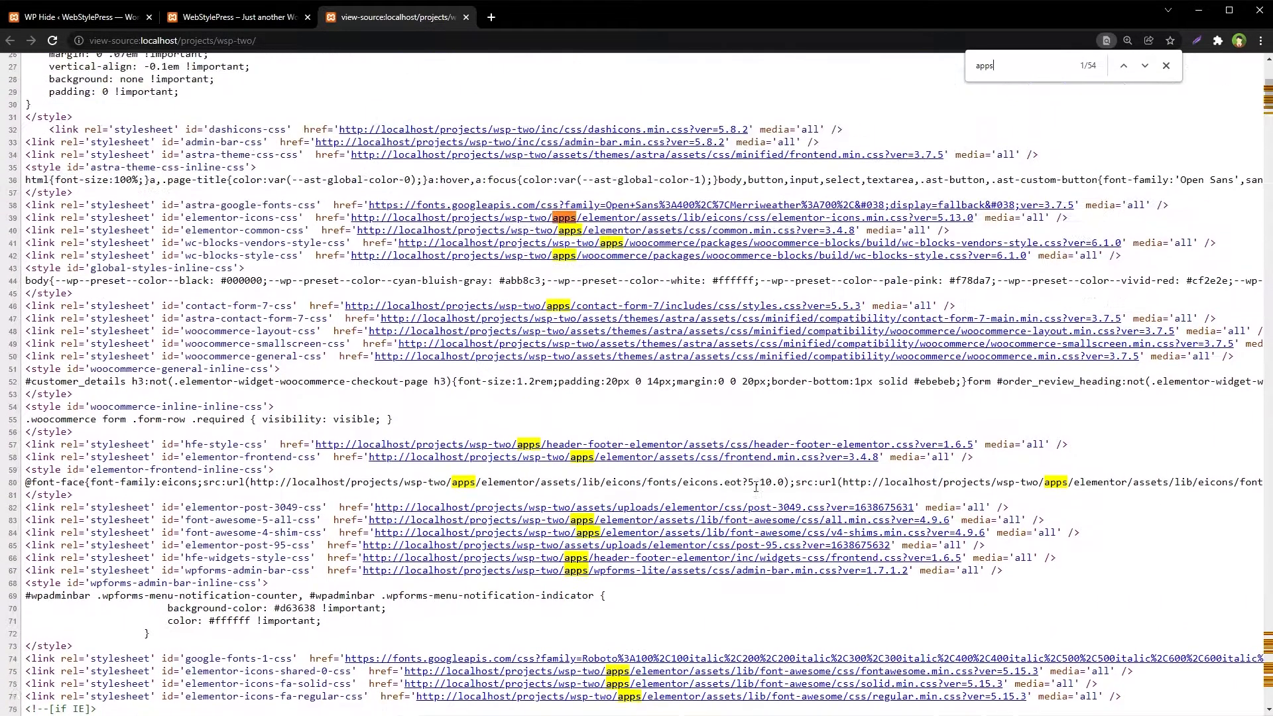
scroll(up, 3)
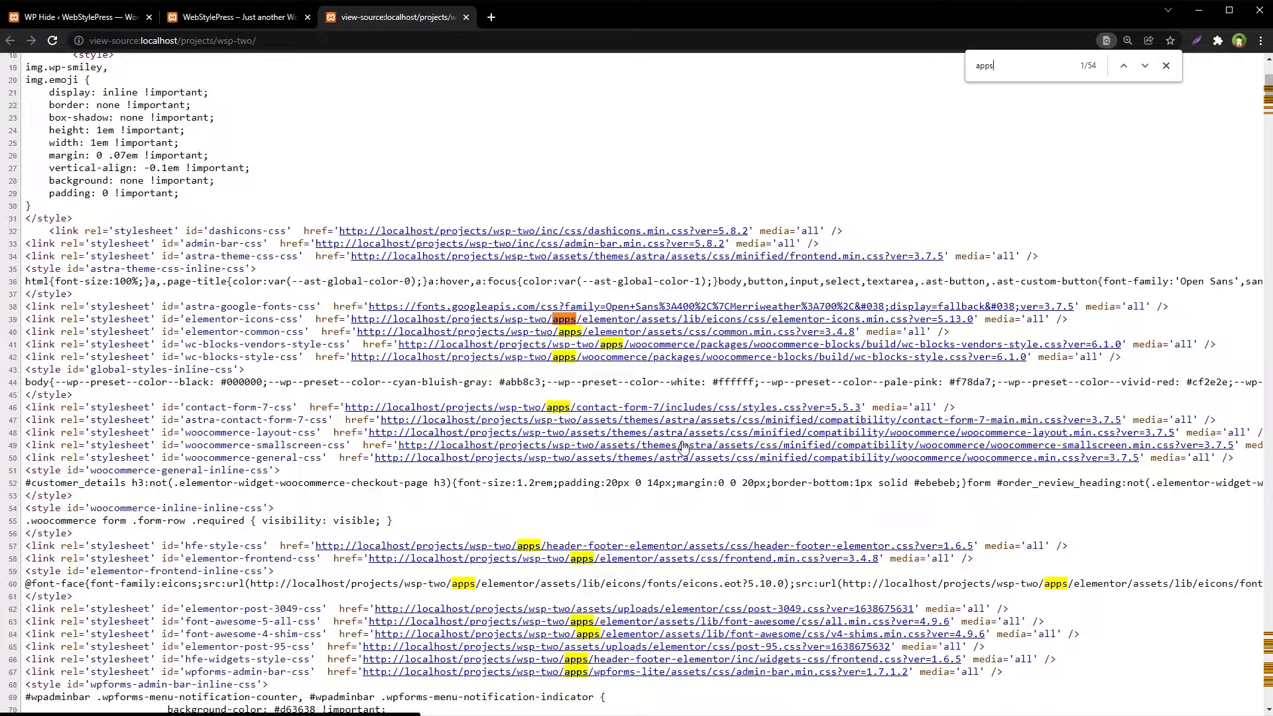
mouse_move(589, 327)
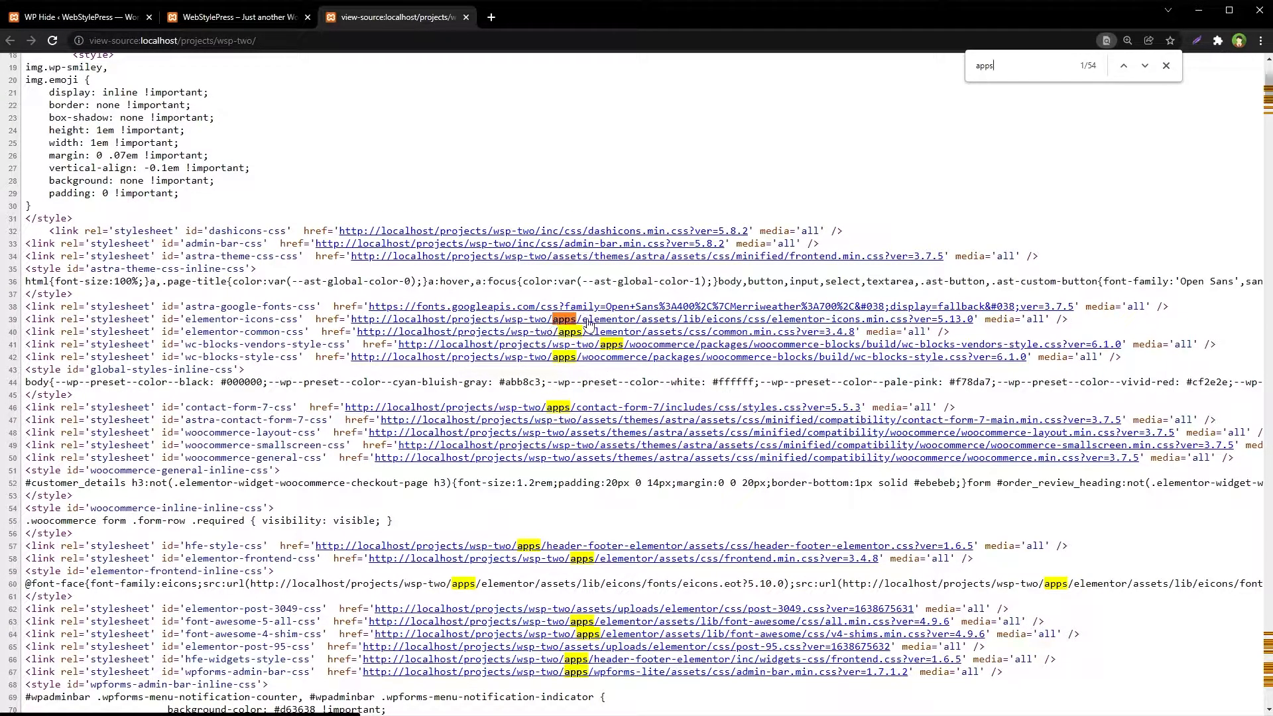
scroll(down, 3)
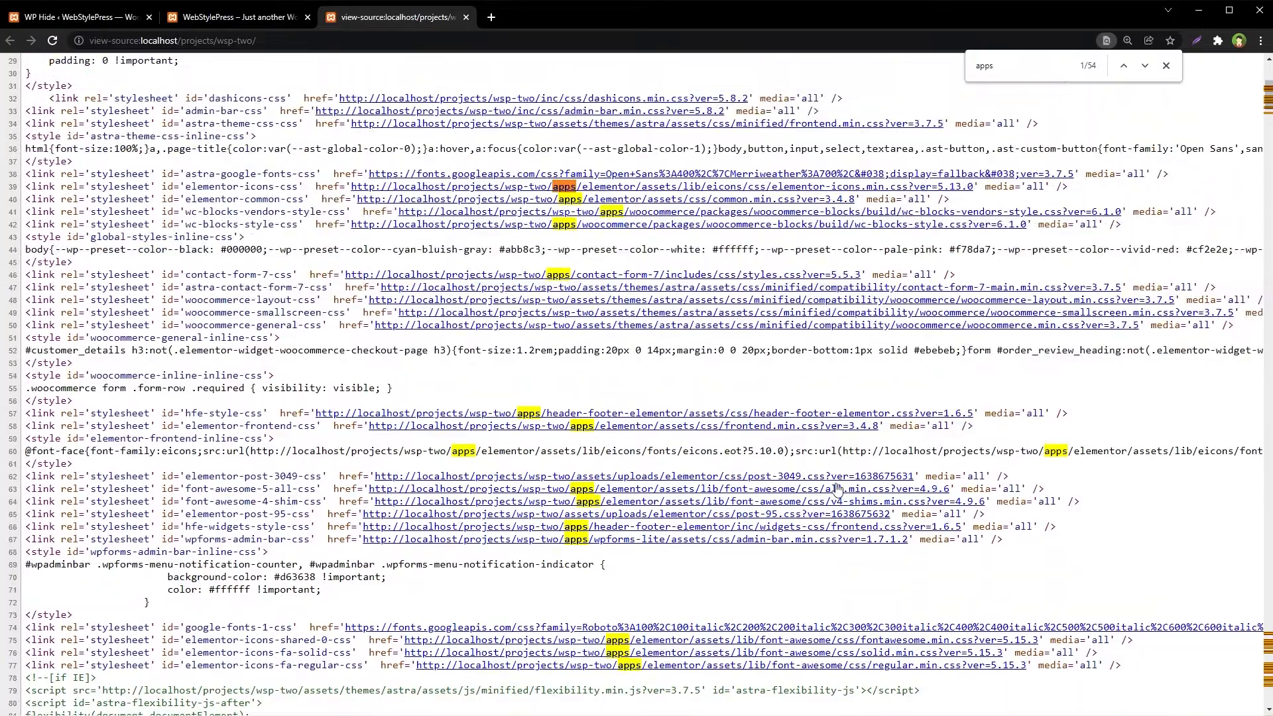
click(73, 16)
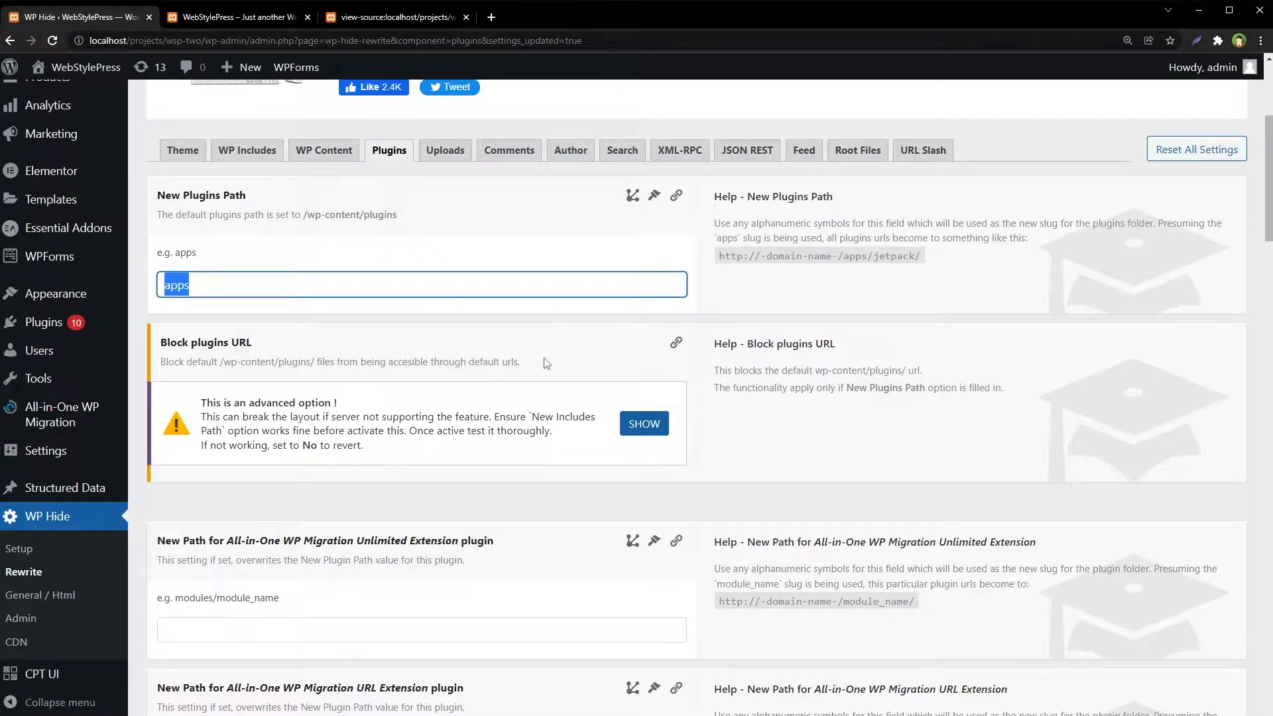
scroll(up, 3)
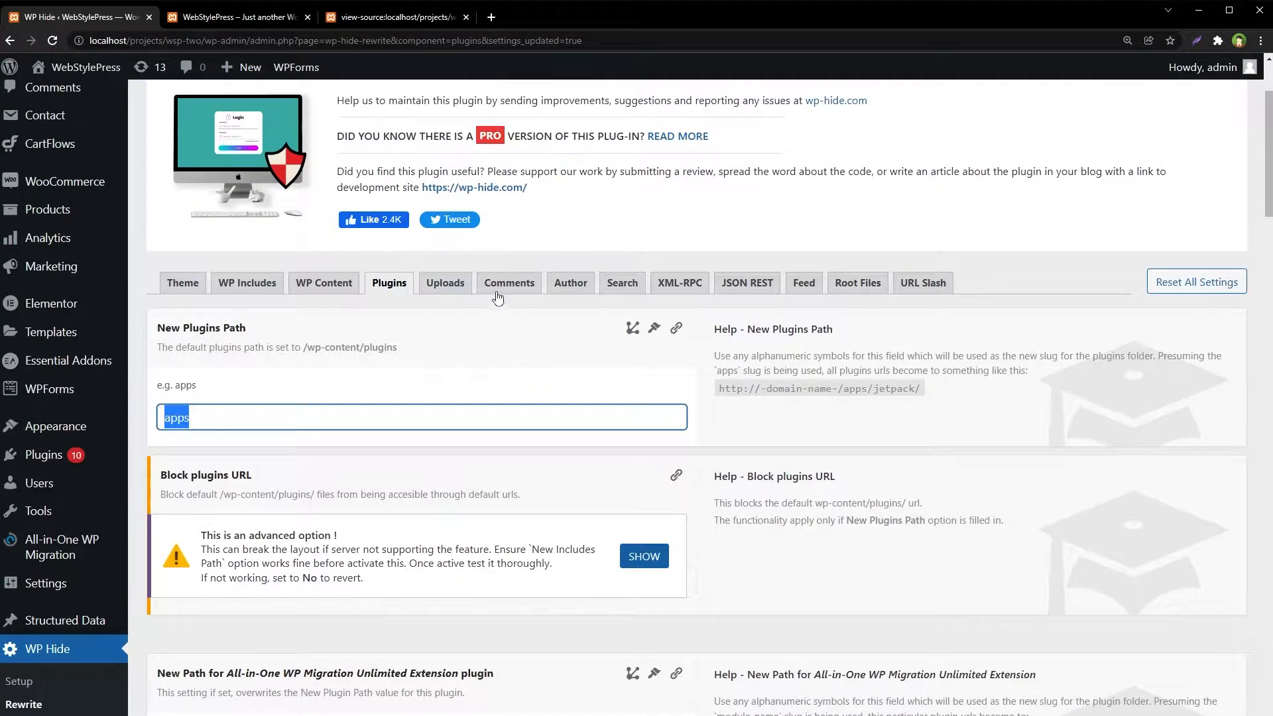
click(393, 16)
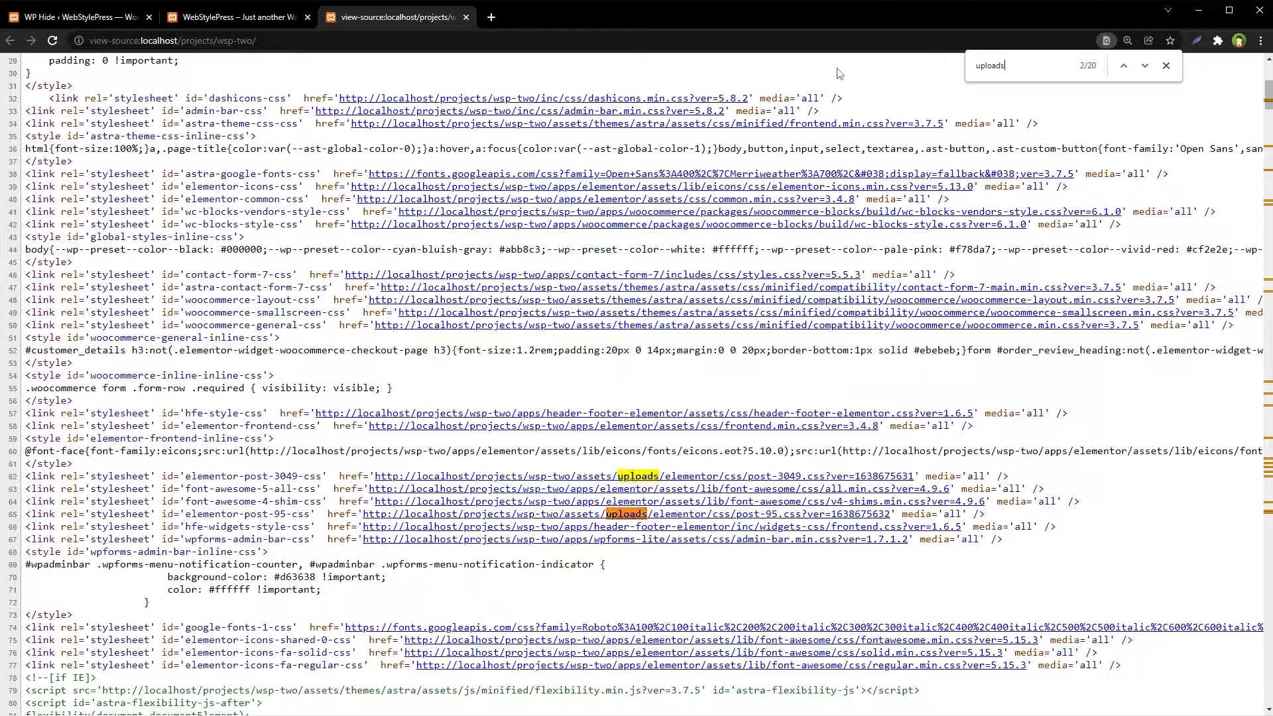
Step: Set the New Uploads Path to 'media' on the Rewrite > Uploads tab and save it
scroll(down, 3)
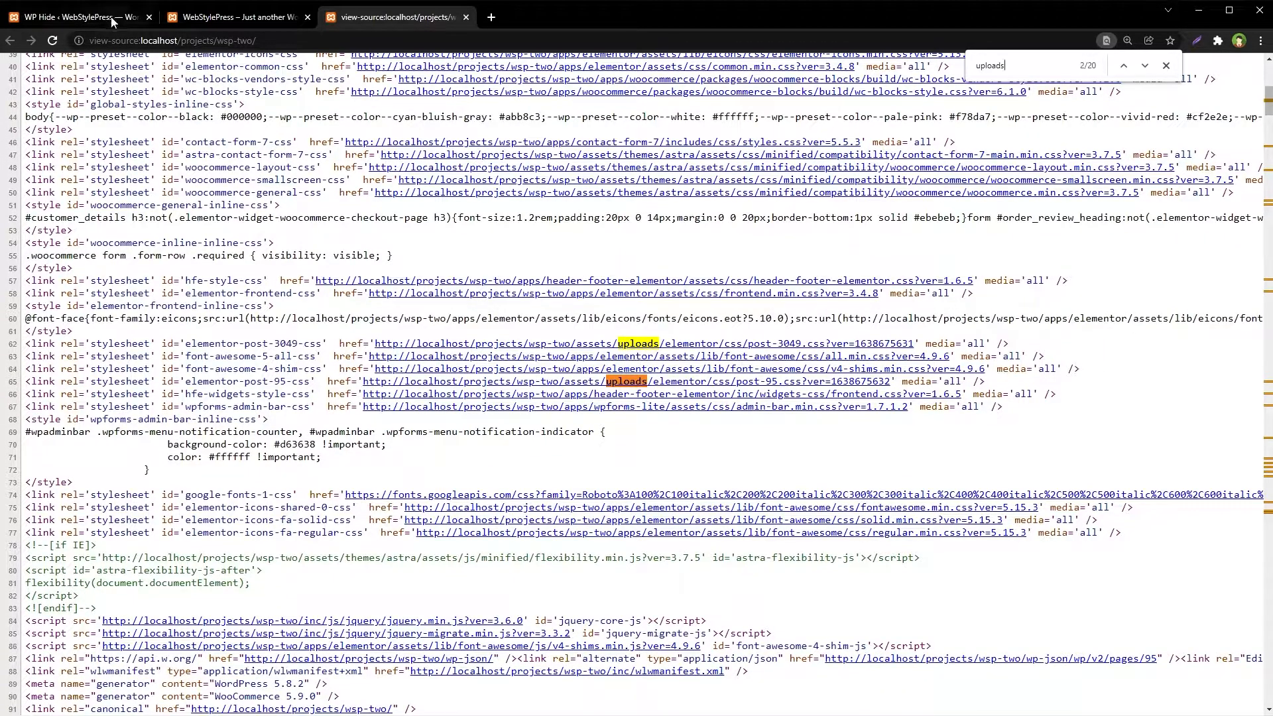
click(73, 16)
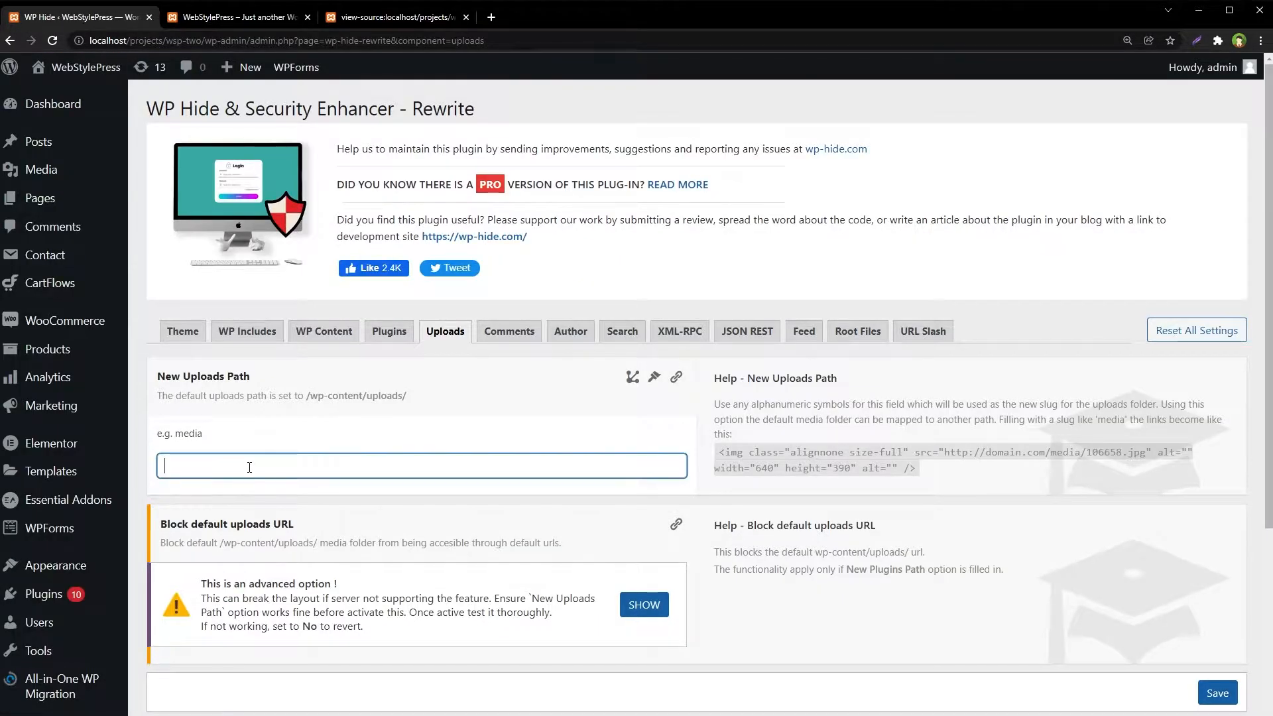
text(m)
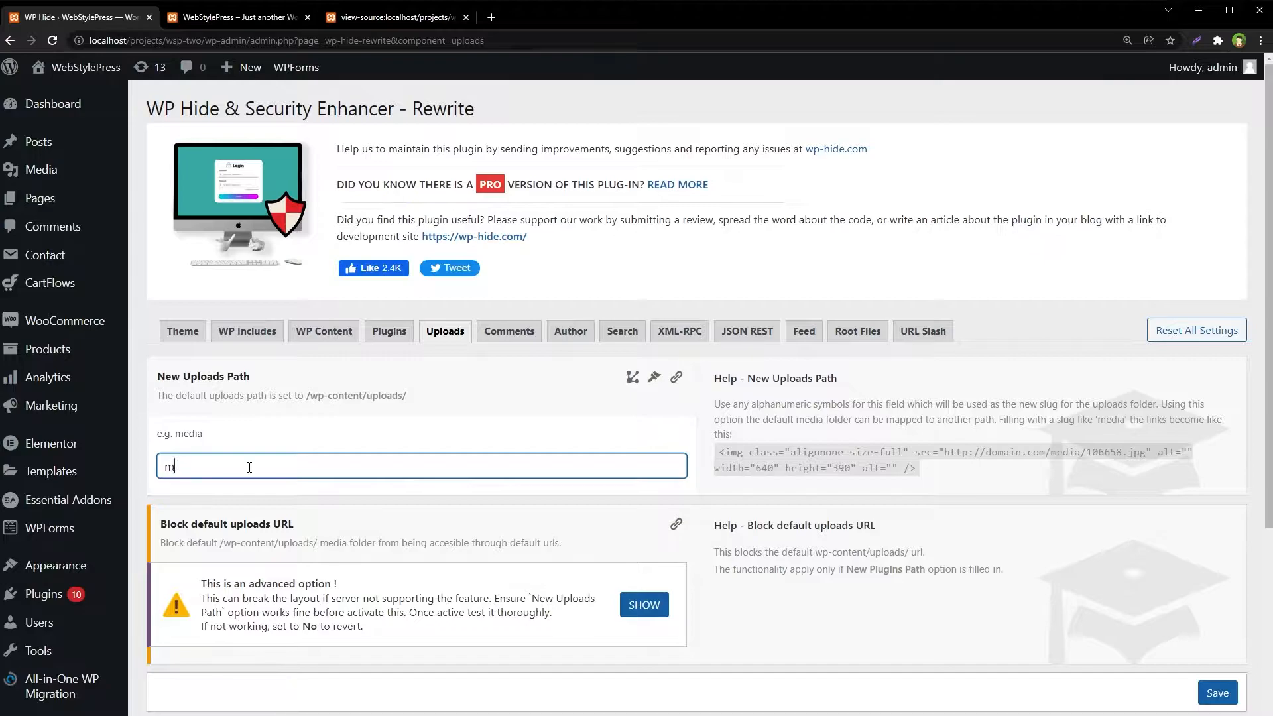
text(edia)
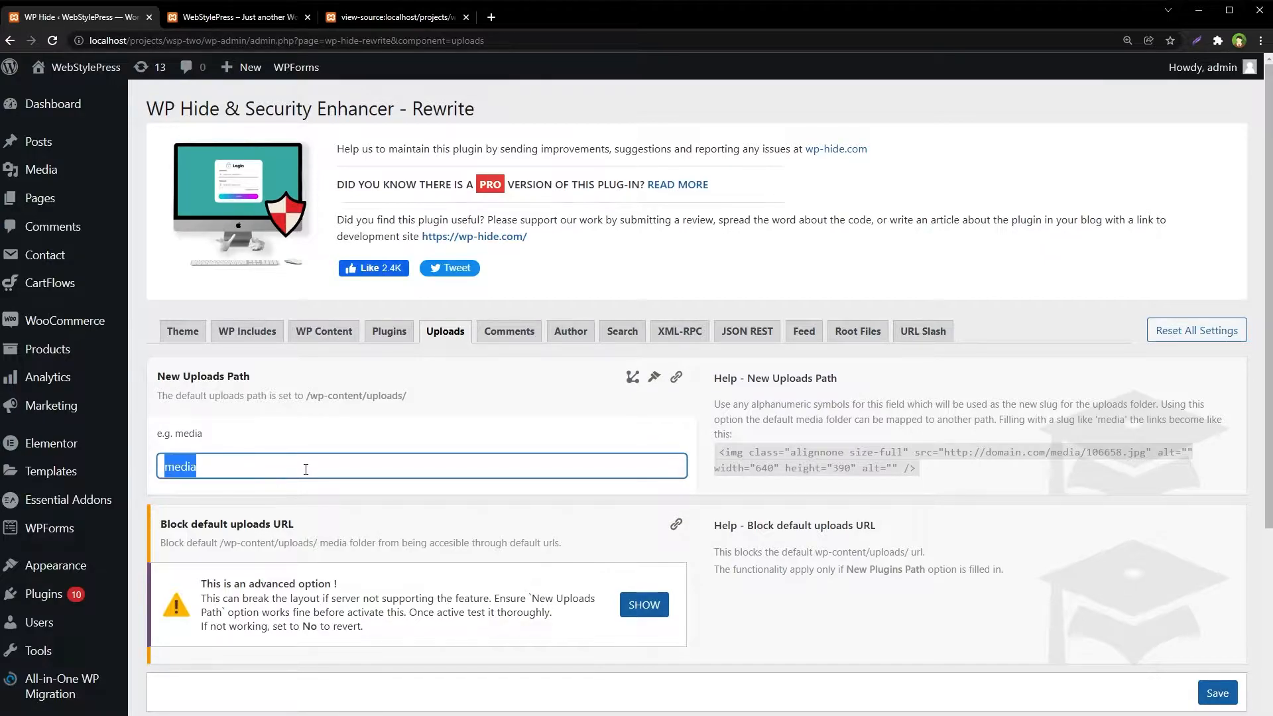
click(1217, 692)
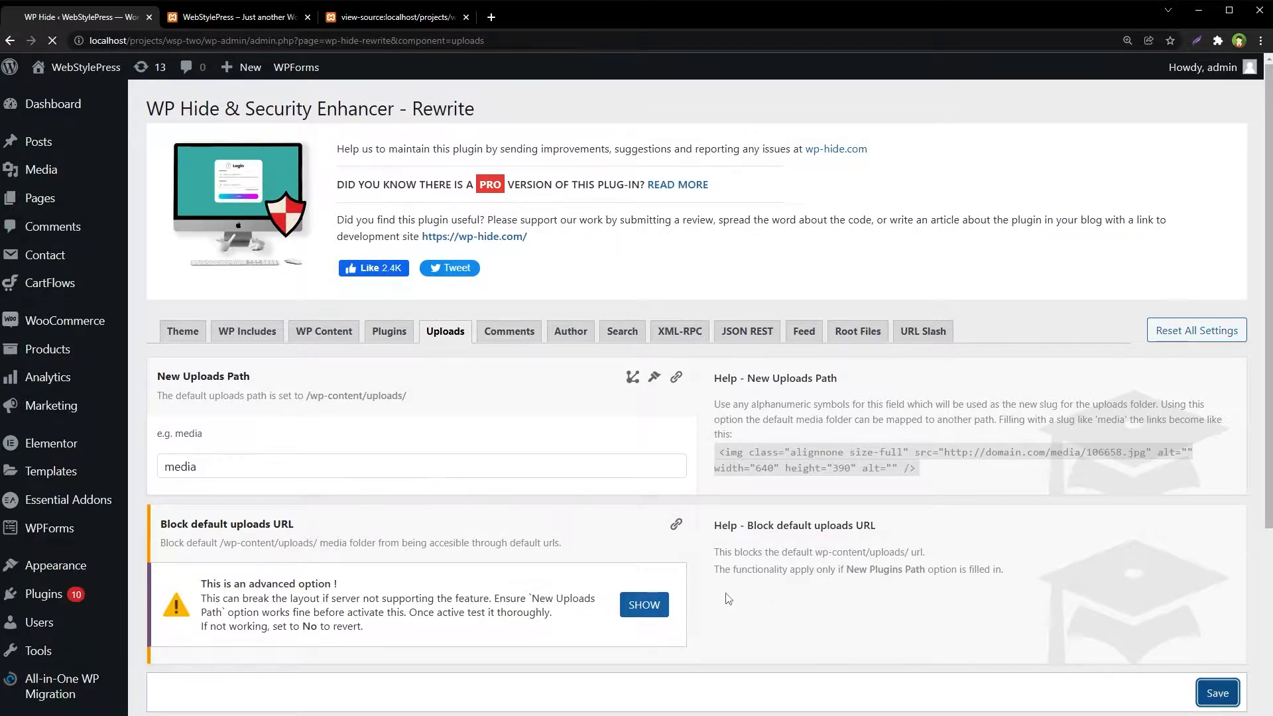
click(1215, 692)
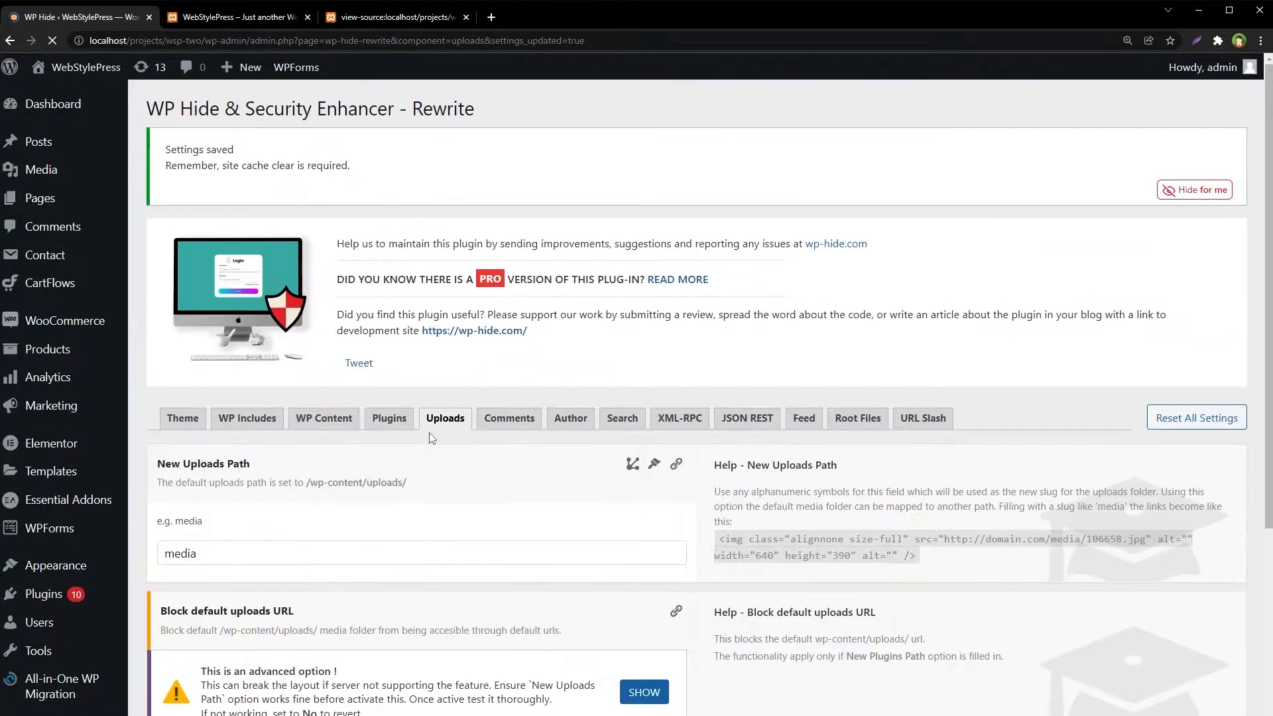
click(396, 16)
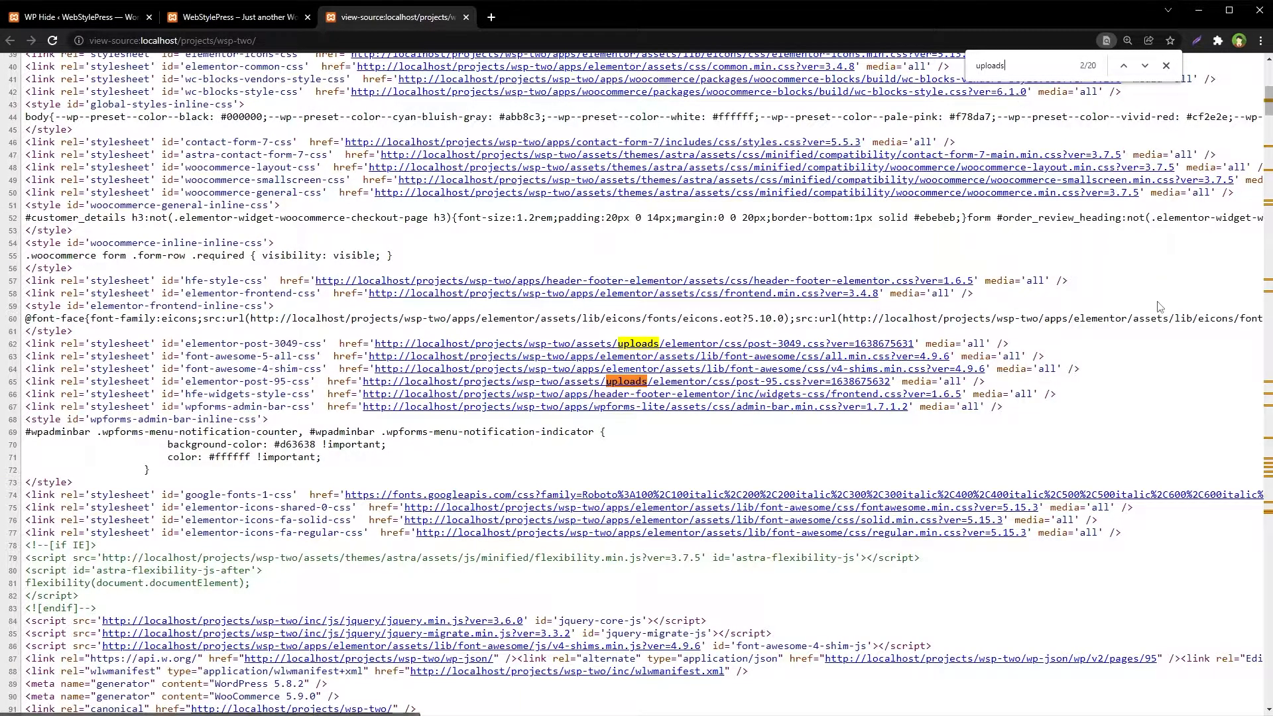
Step: Reload the page source and confirm upload URLs now use /media/ instead of uploads
click(1166, 67)
text(media/)
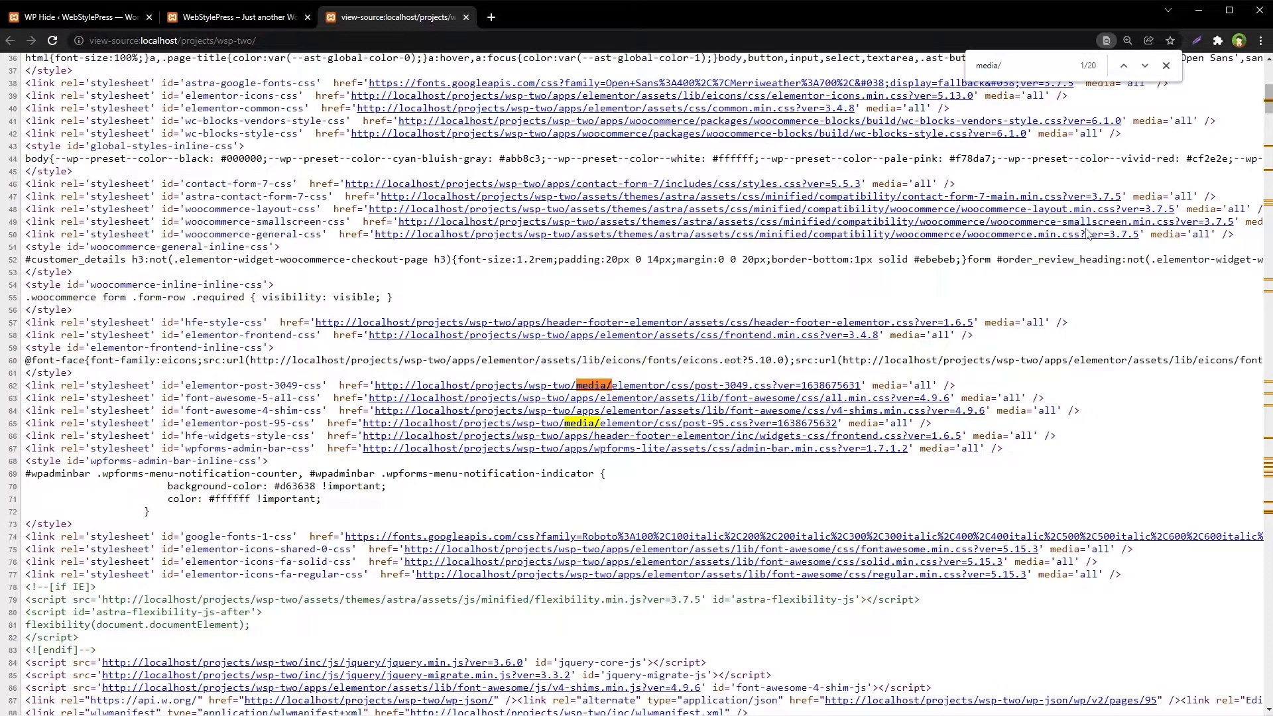
scroll(down, 3)
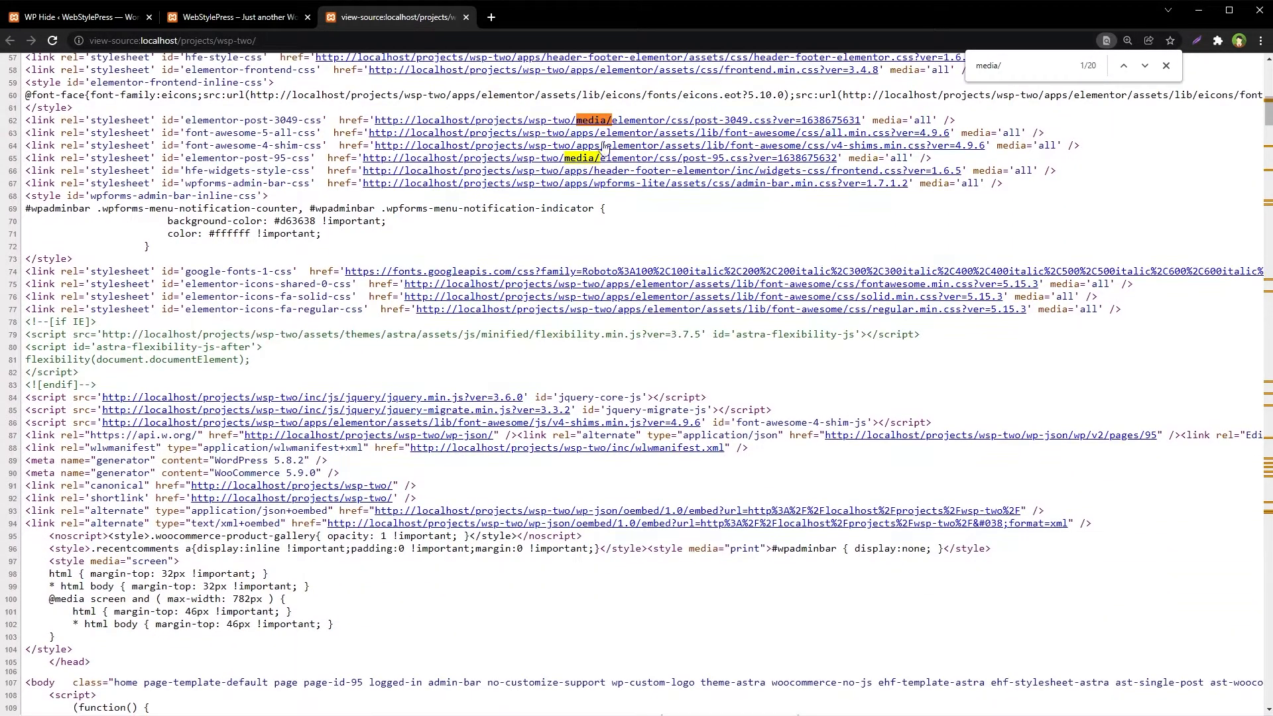
scroll(up, 3)
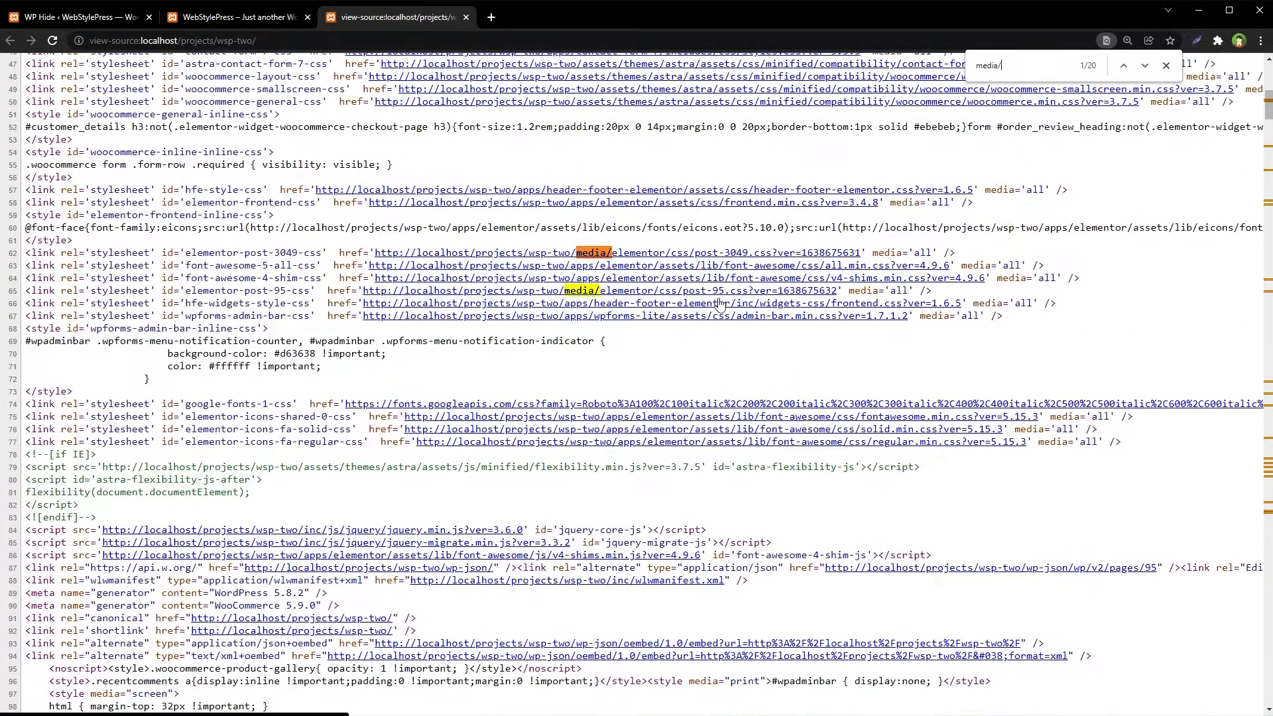
mouse_move(581, 324)
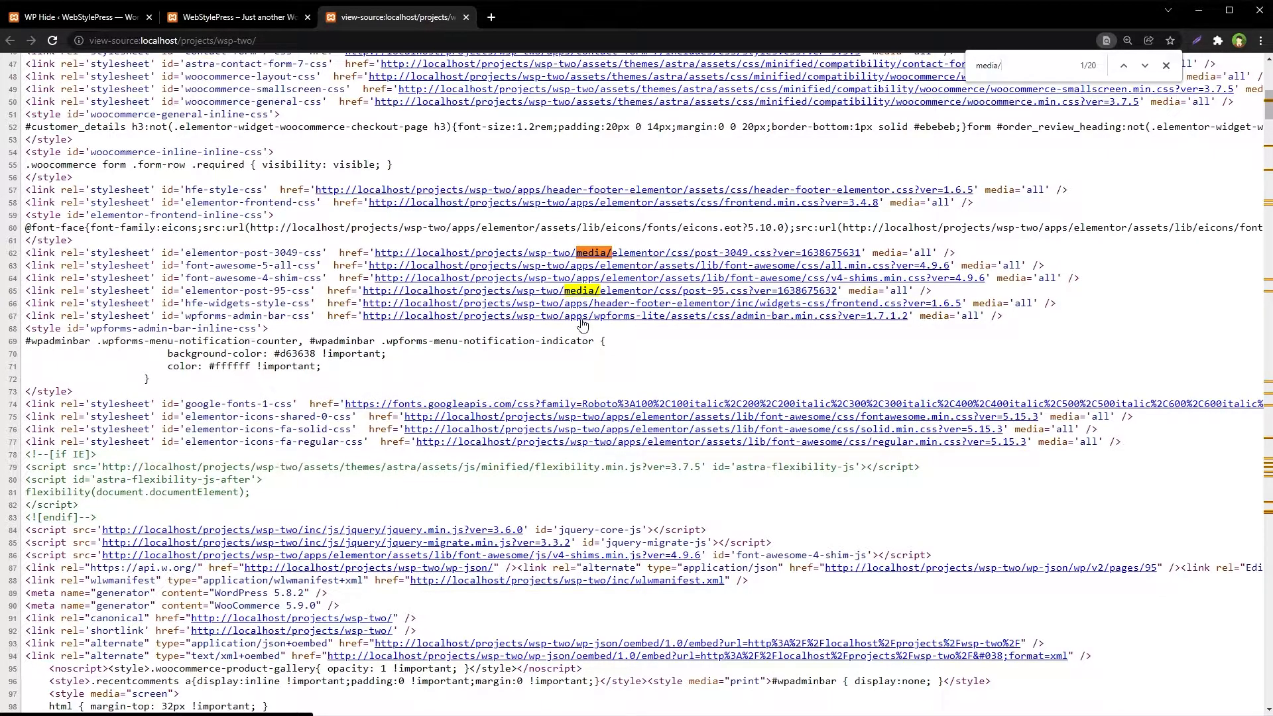
Step: Return to the admin and open WP Hide > General / Html from the sidebar
click(73, 16)
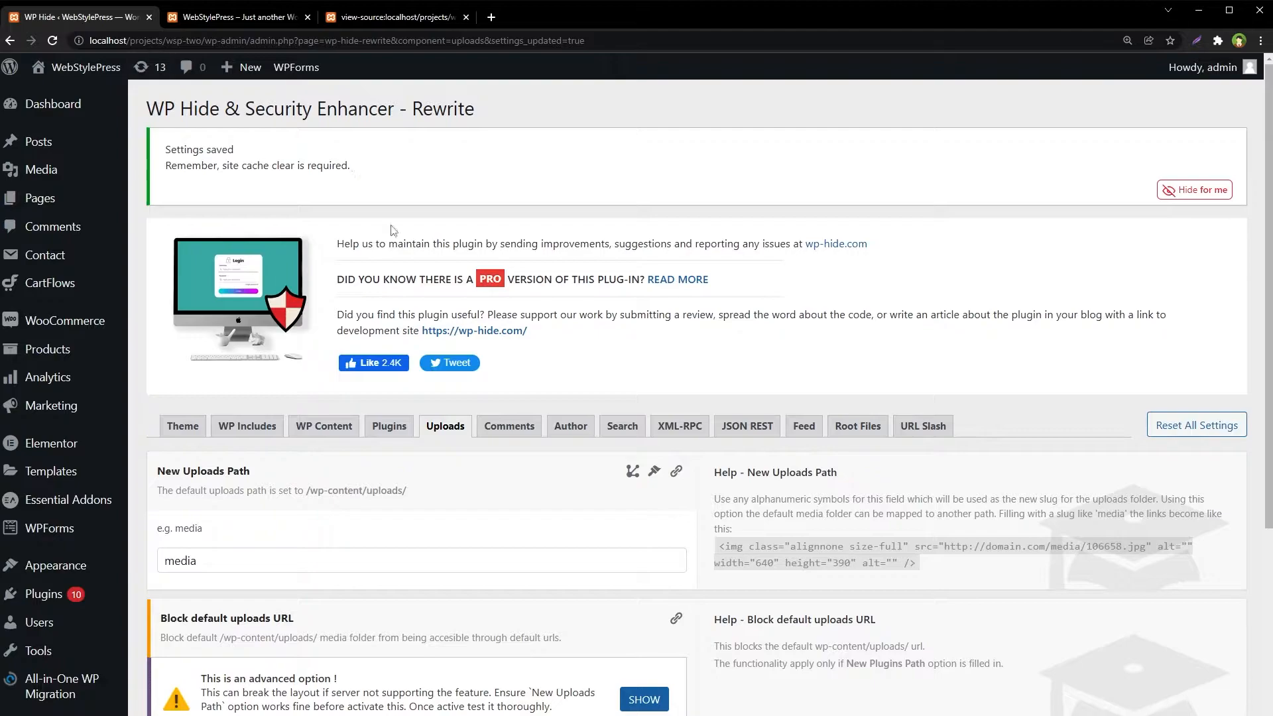
mouse_move(247, 425)
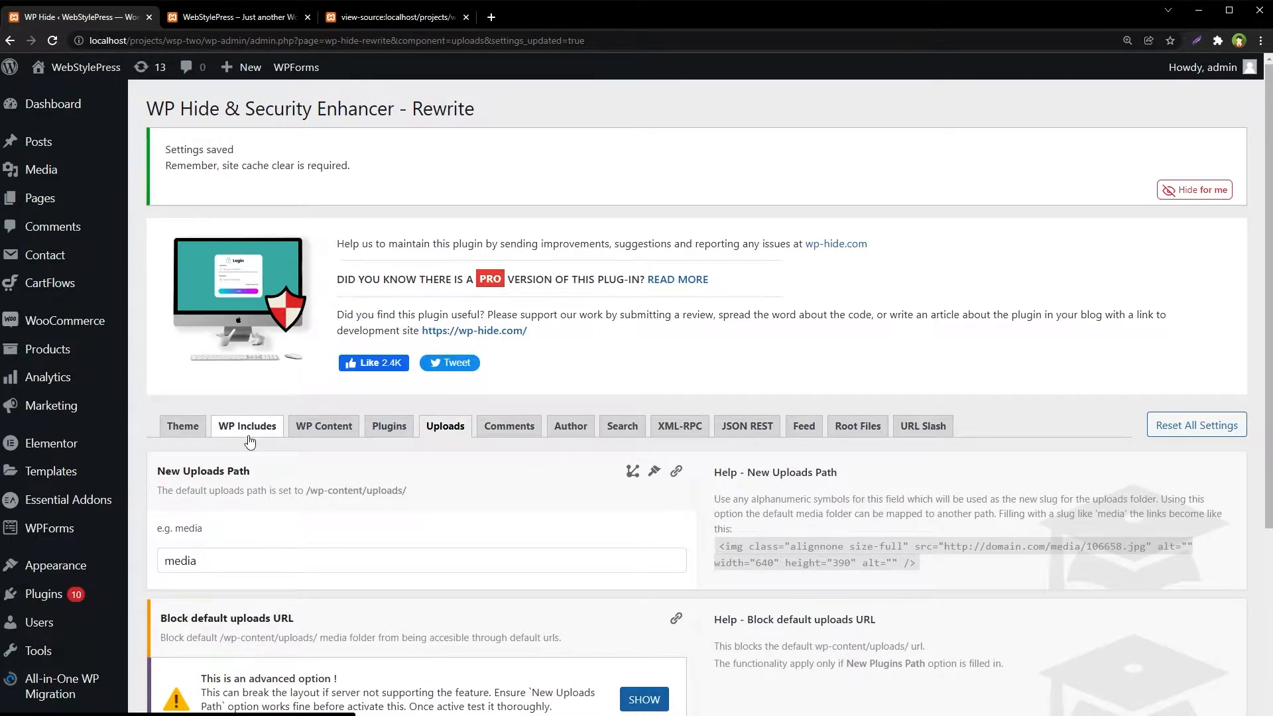
mouse_move(389, 426)
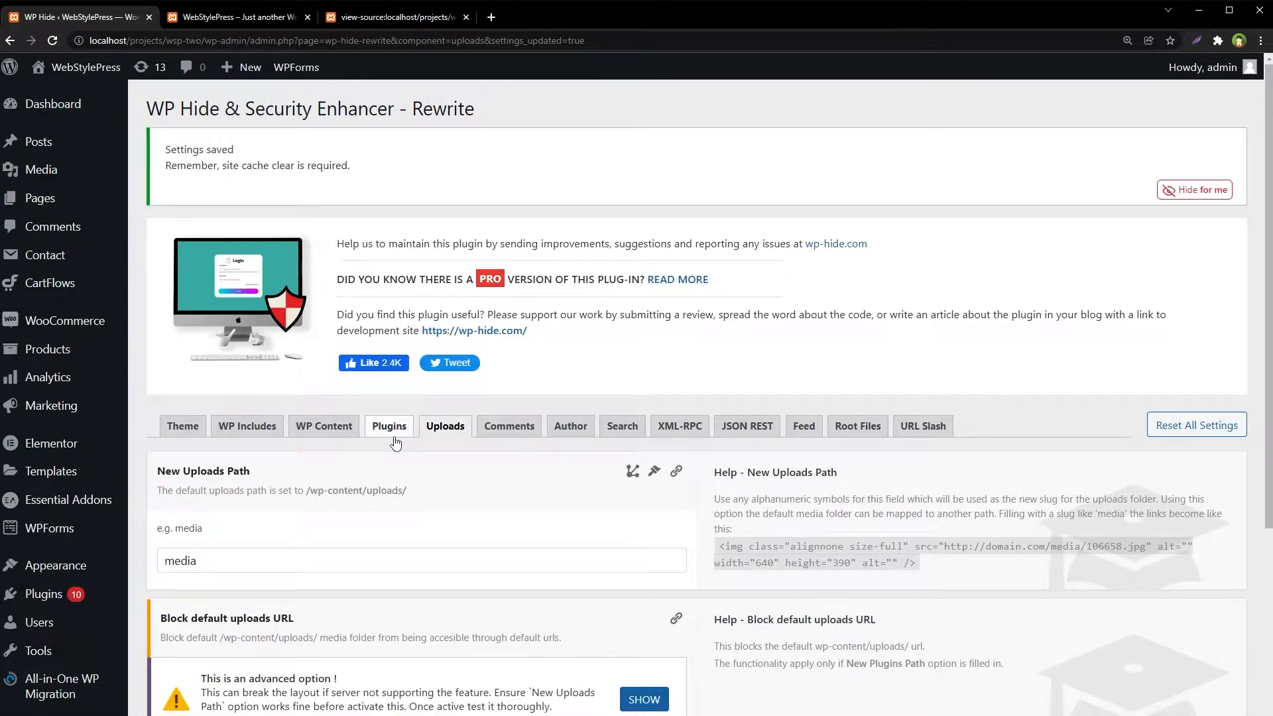
scroll(down, 3)
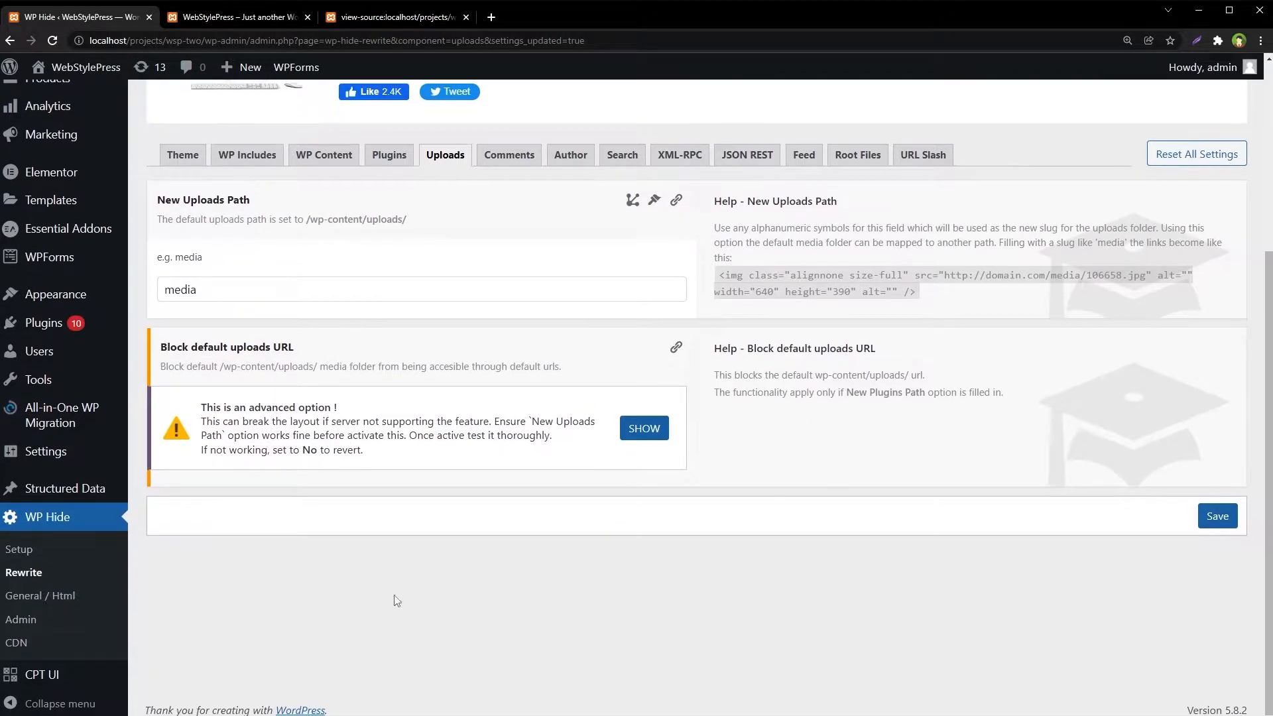
click(40, 595)
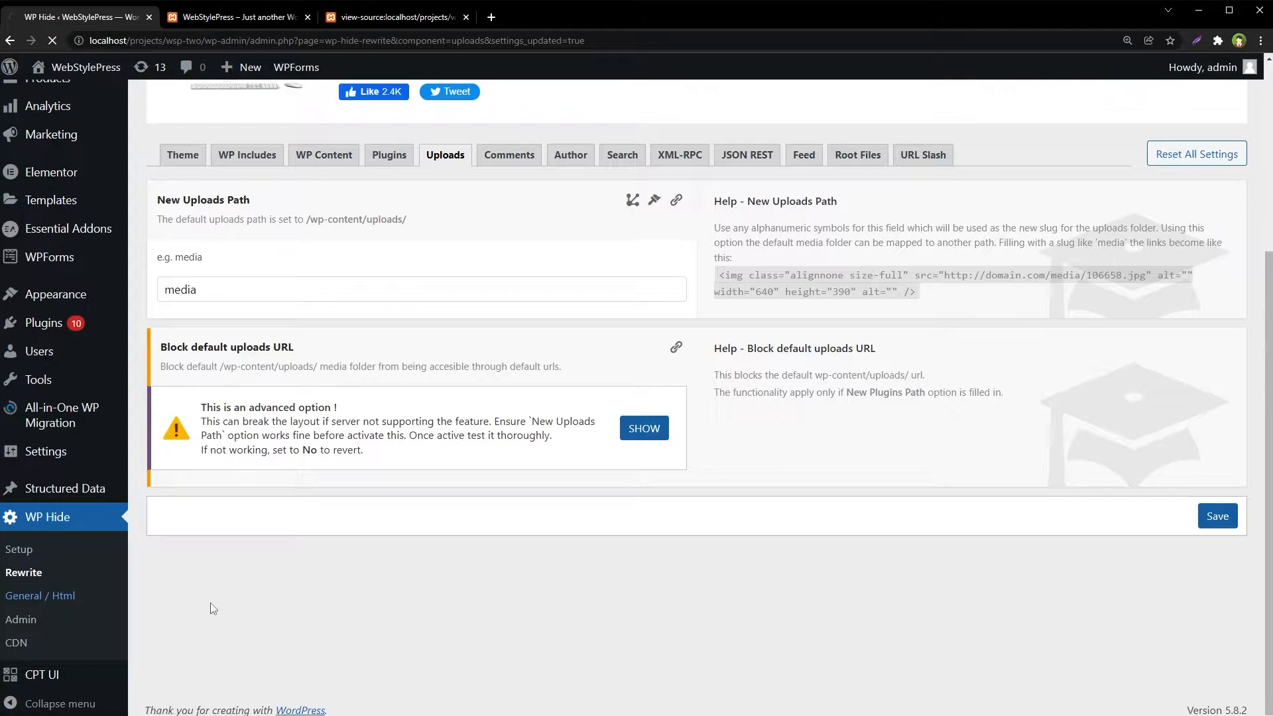
click(40, 596)
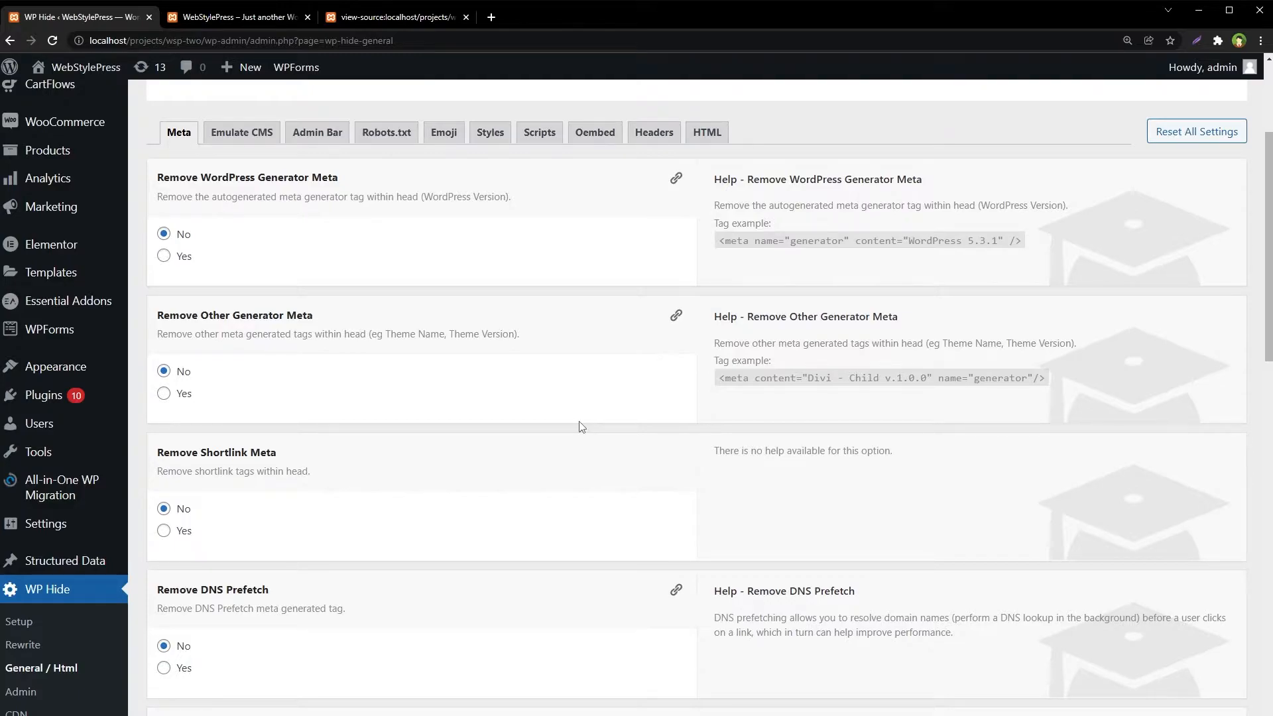
mouse_move(339, 195)
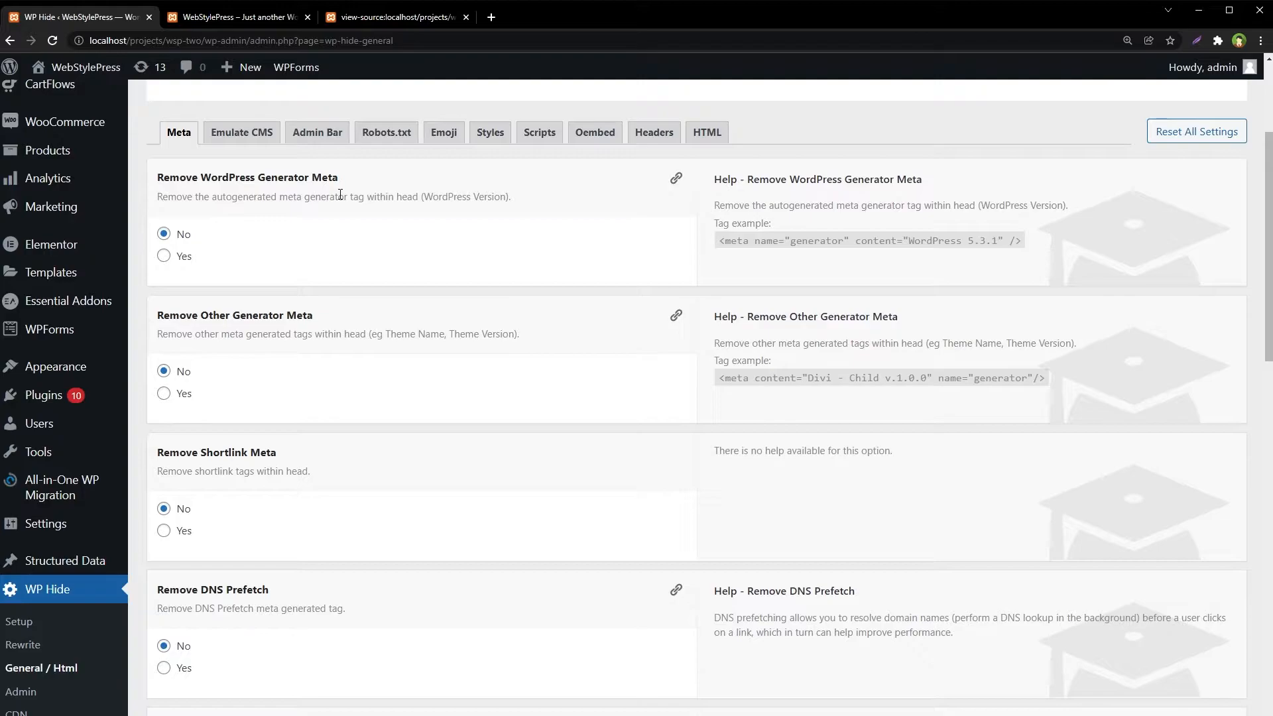
mouse_move(256, 326)
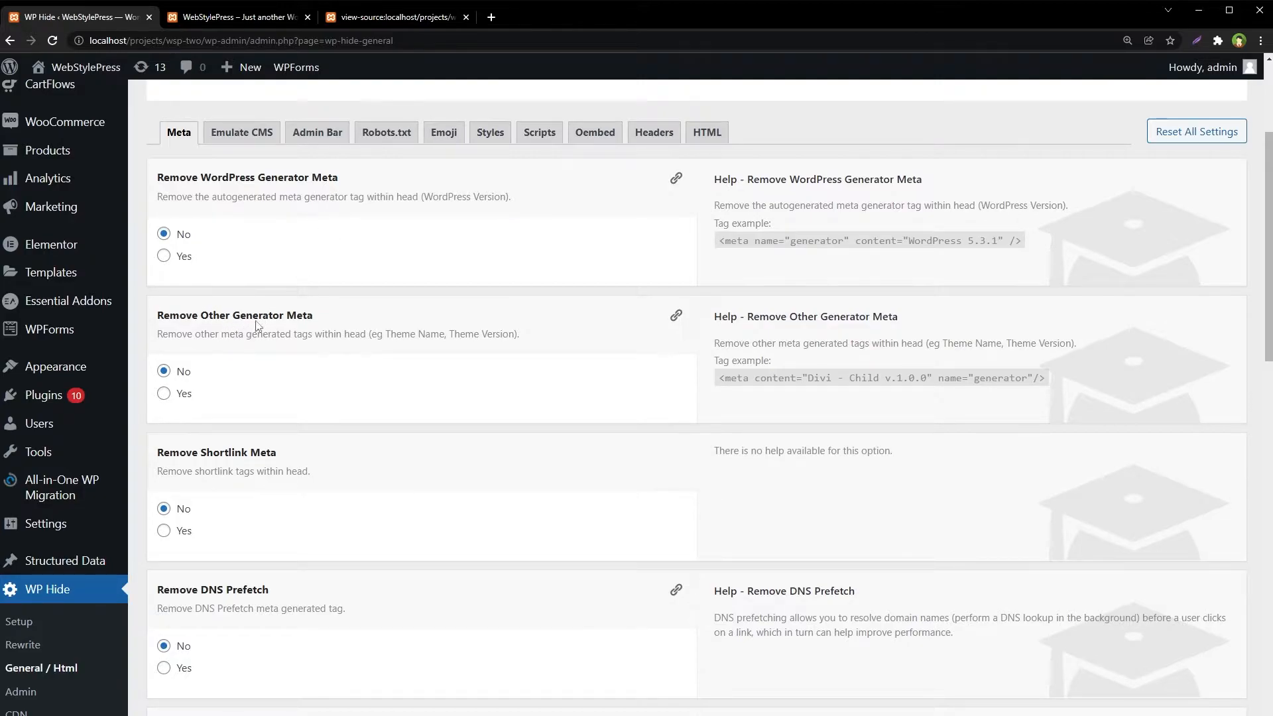
Step: Review the Meta tab's head tag removal options down to the canonical link
scroll(down, 3)
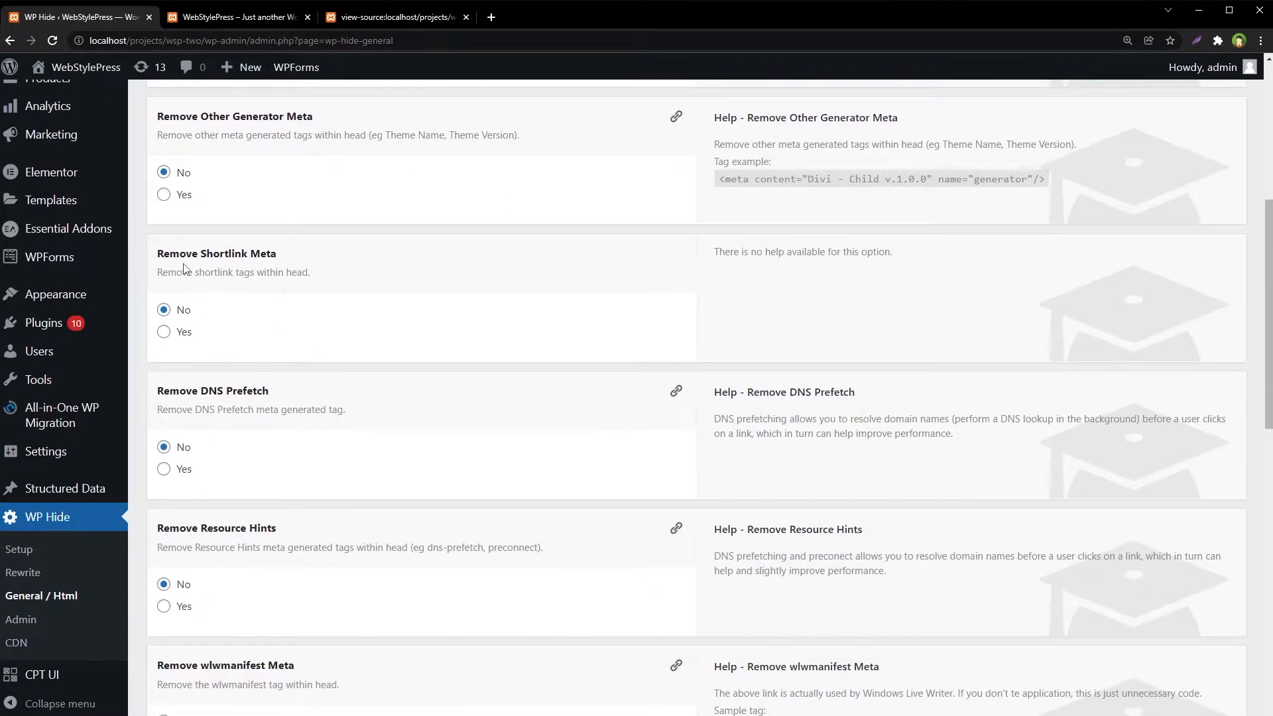
scroll(down, 3)
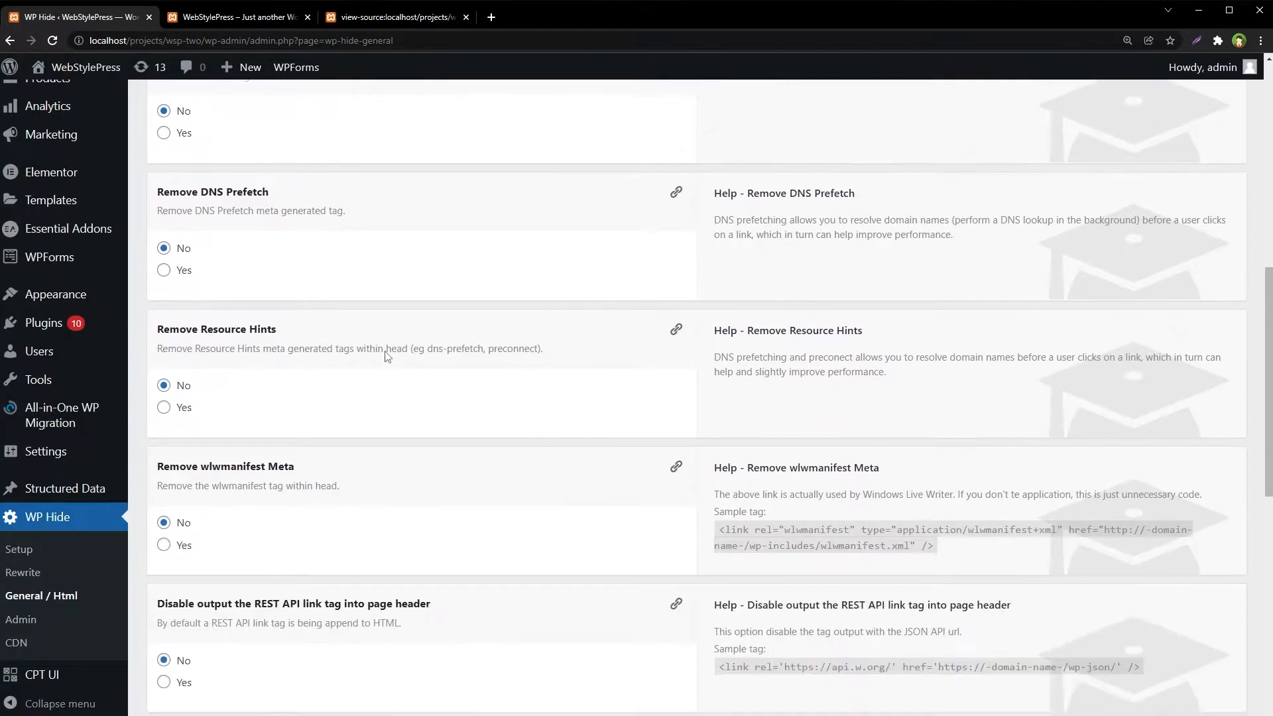
scroll(down, 3)
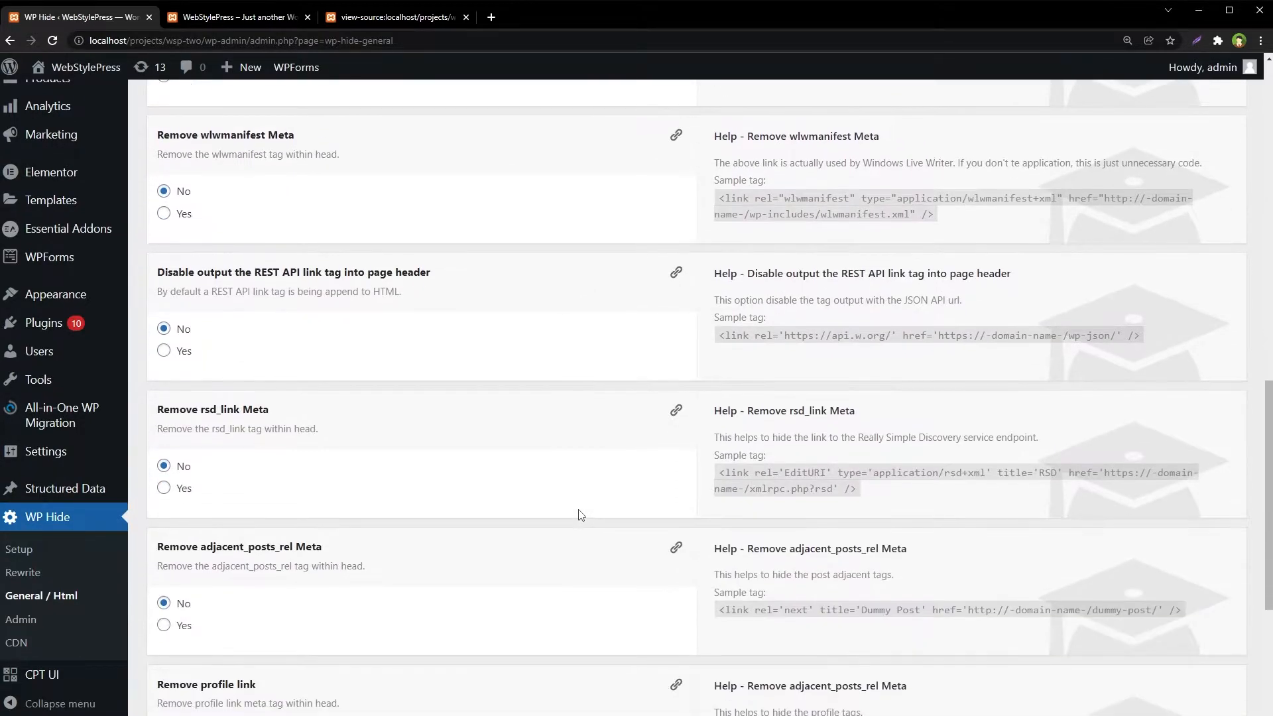
scroll(down, 3)
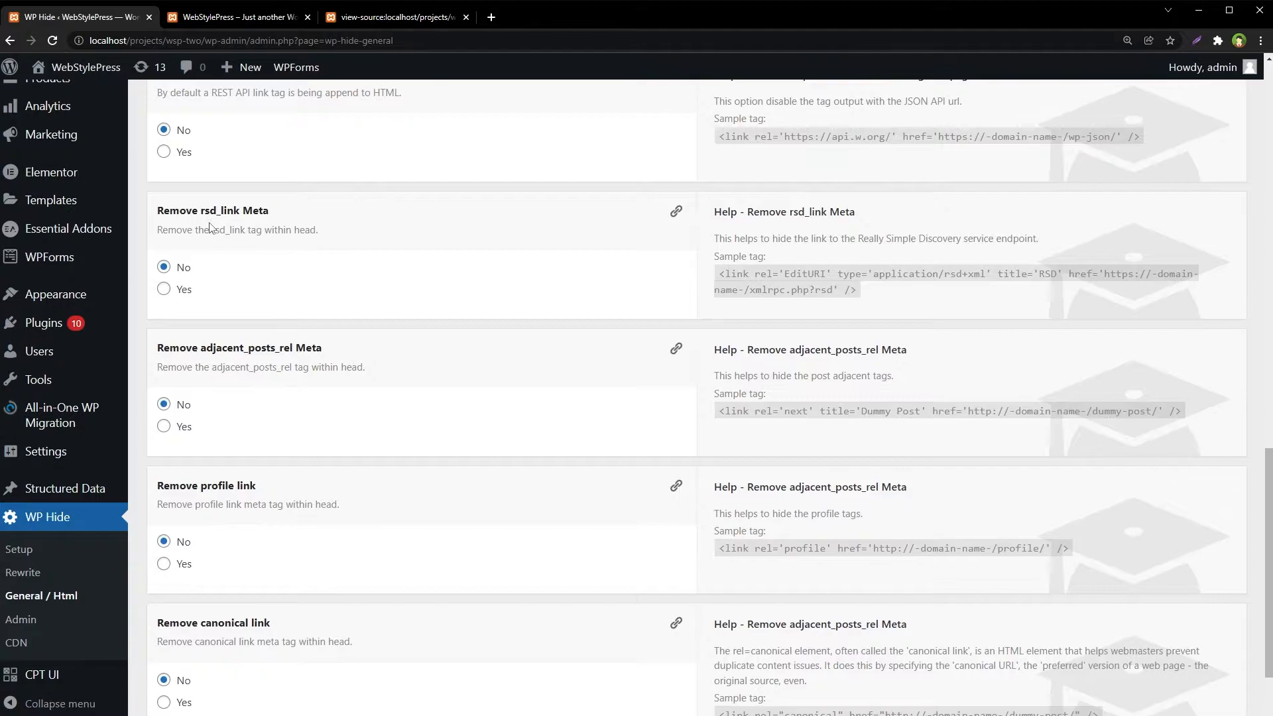
scroll(down, 3)
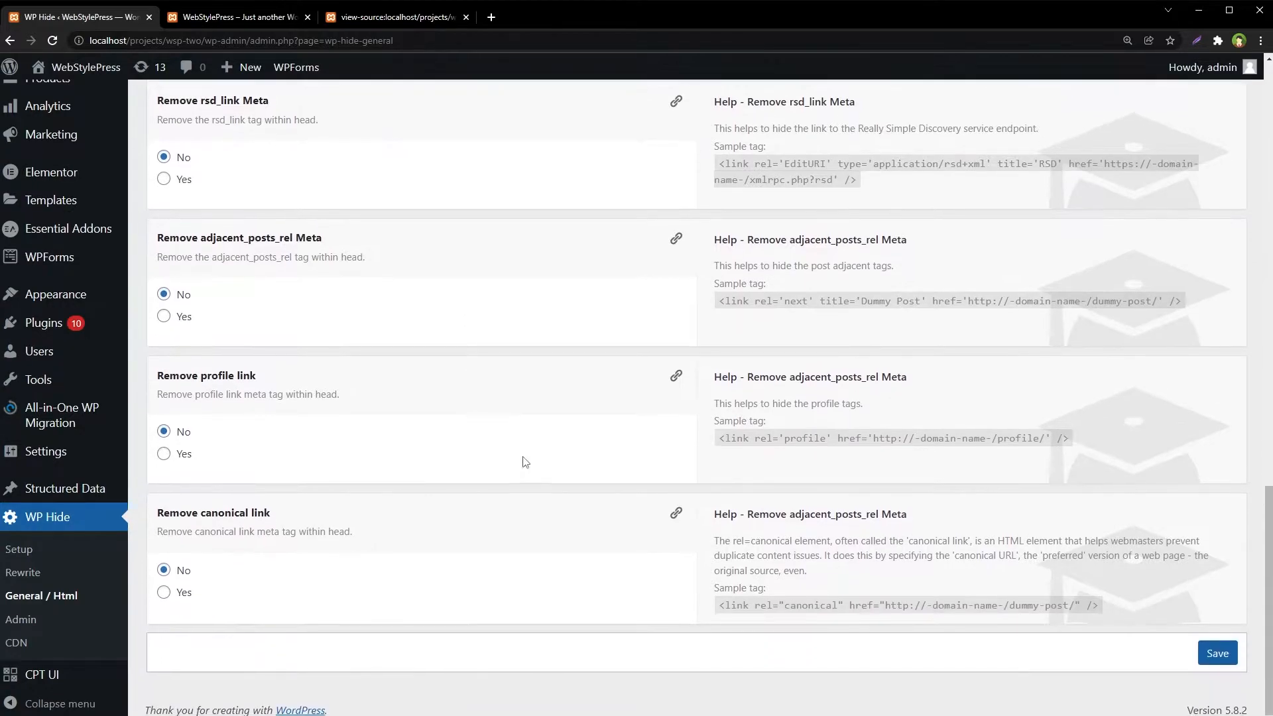
mouse_move(215, 382)
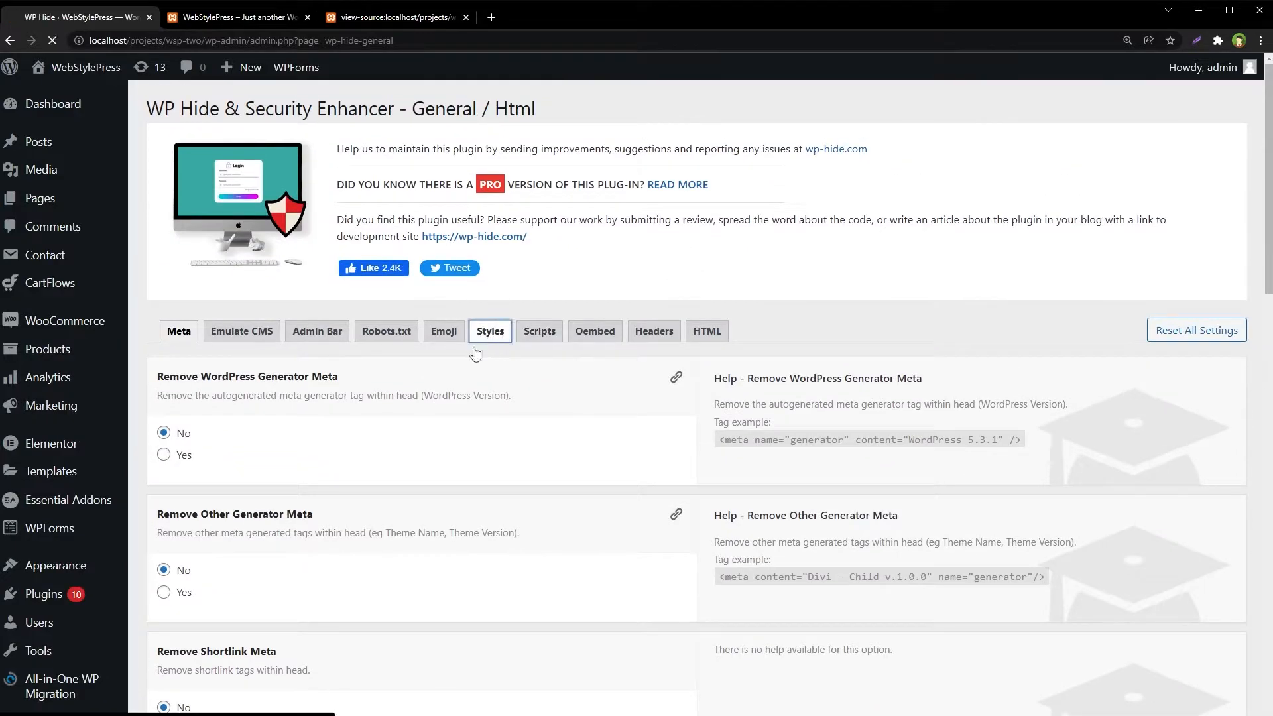
Step: In Styles, set Remove Version and Remove ID from link tags to Yes and save
click(489, 331)
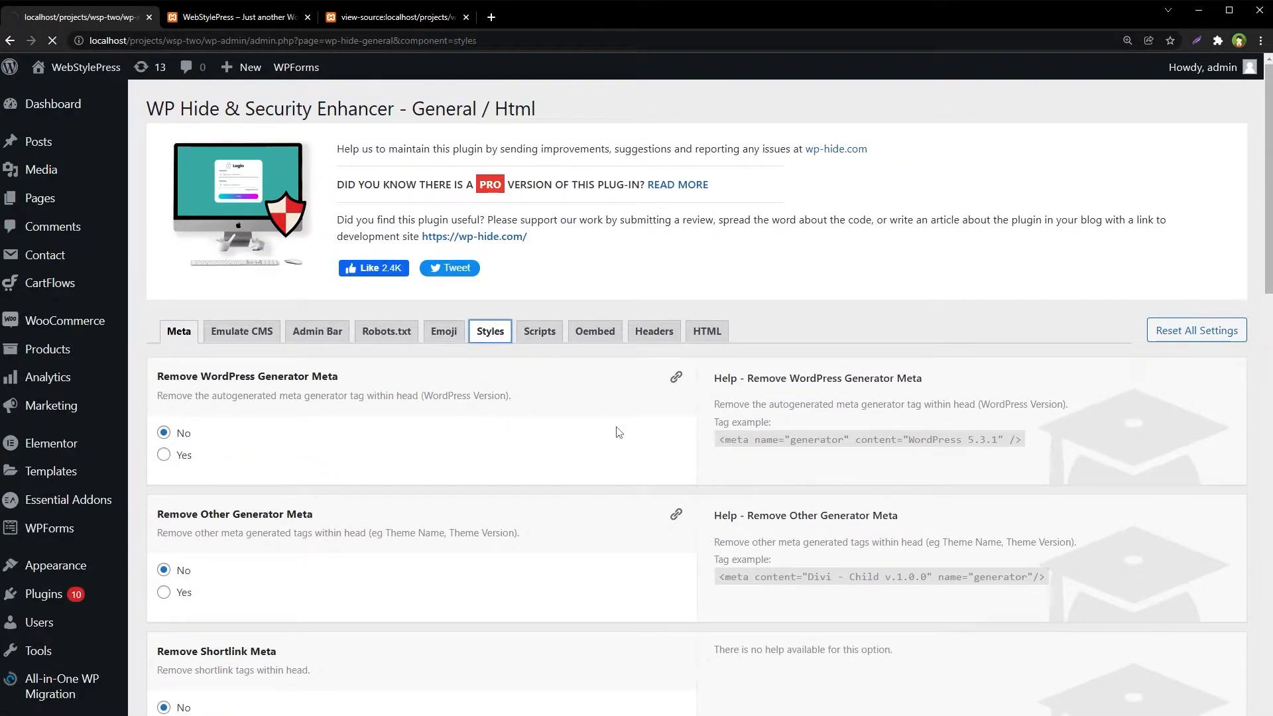
click(489, 330)
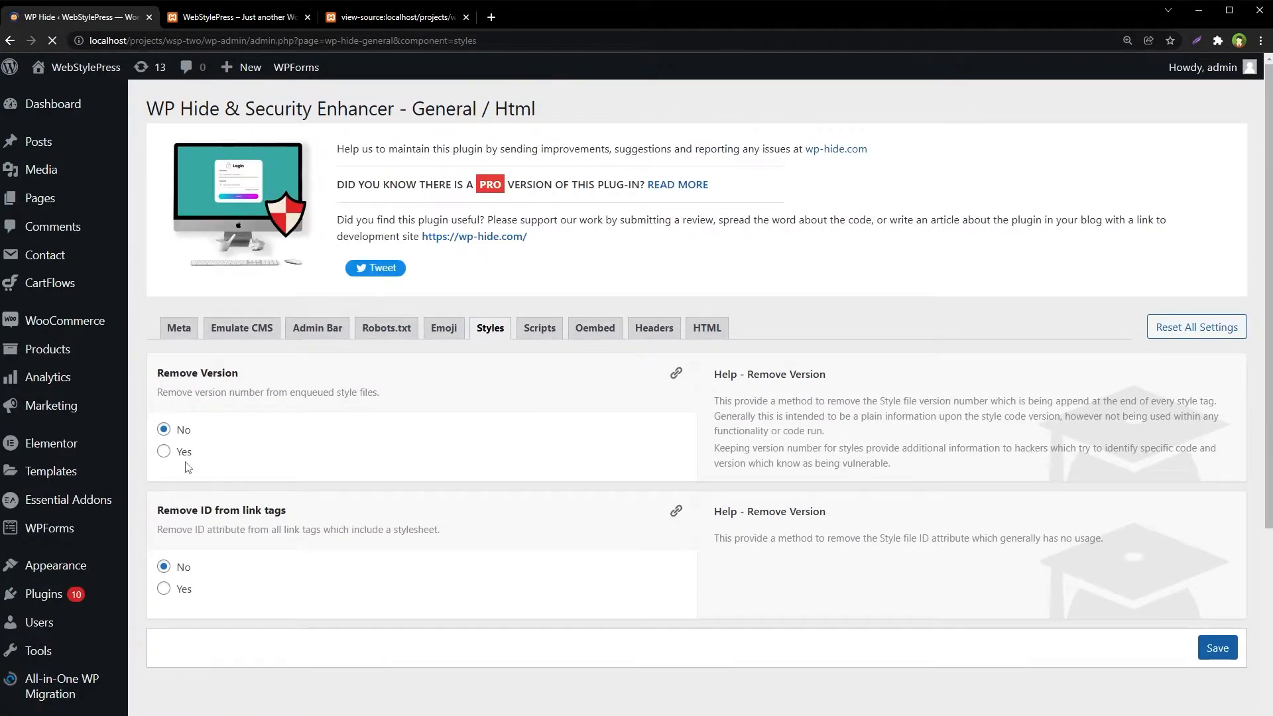
click(164, 451)
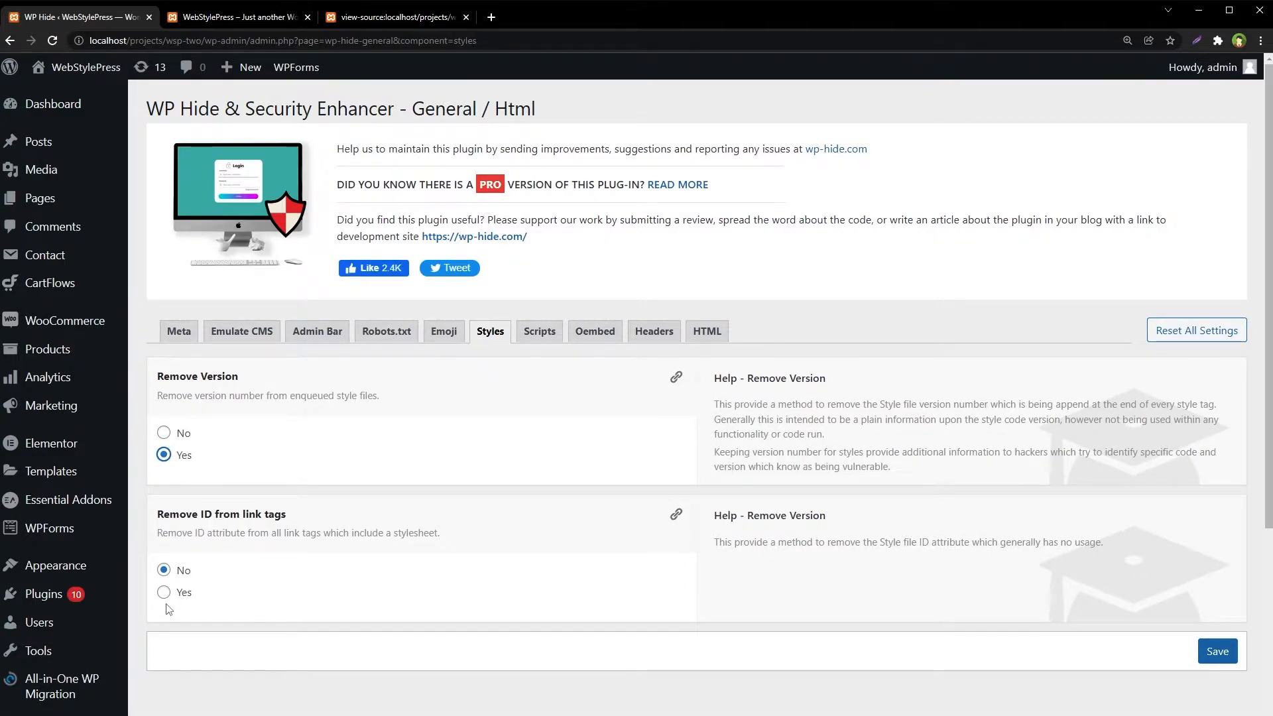
click(163, 592)
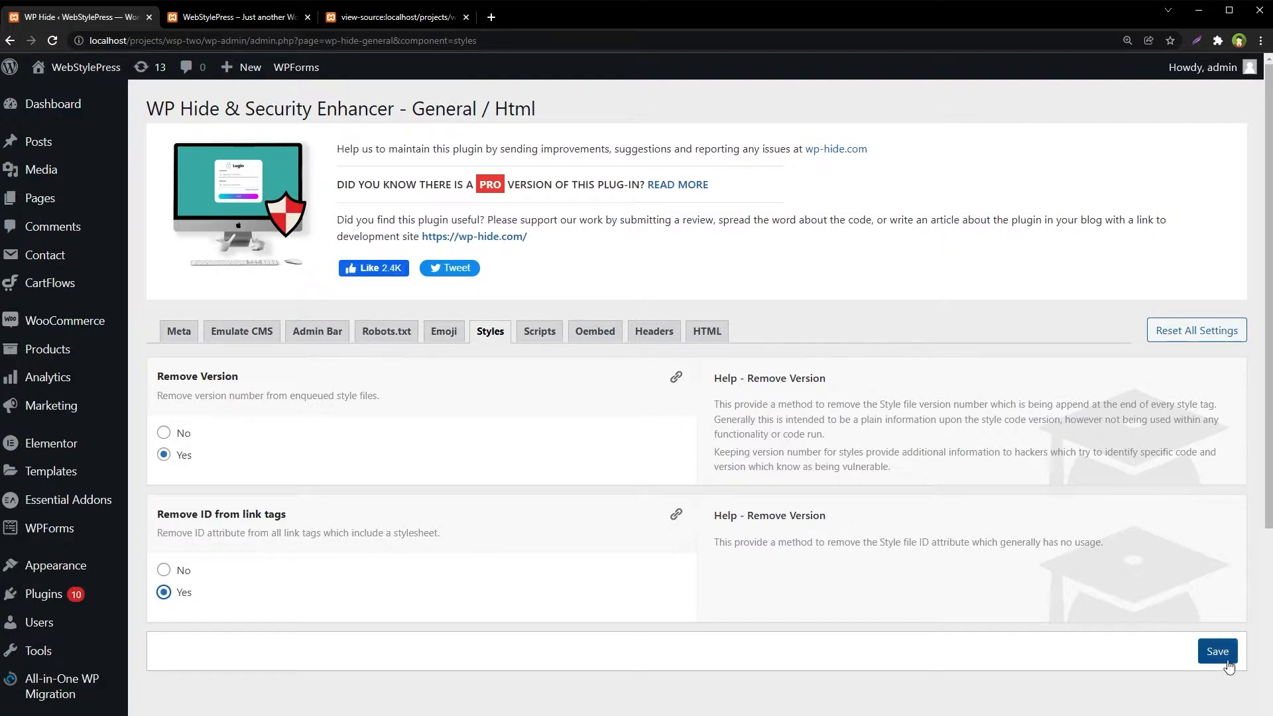
click(1217, 651)
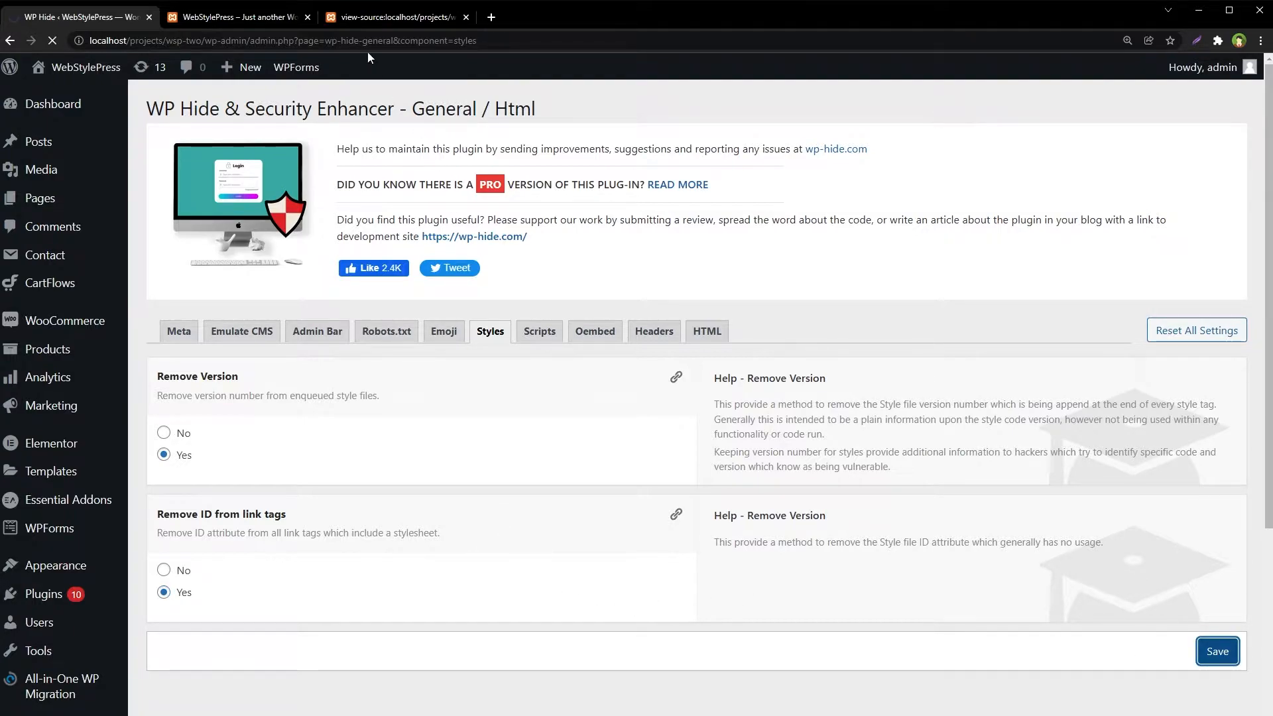
click(395, 16)
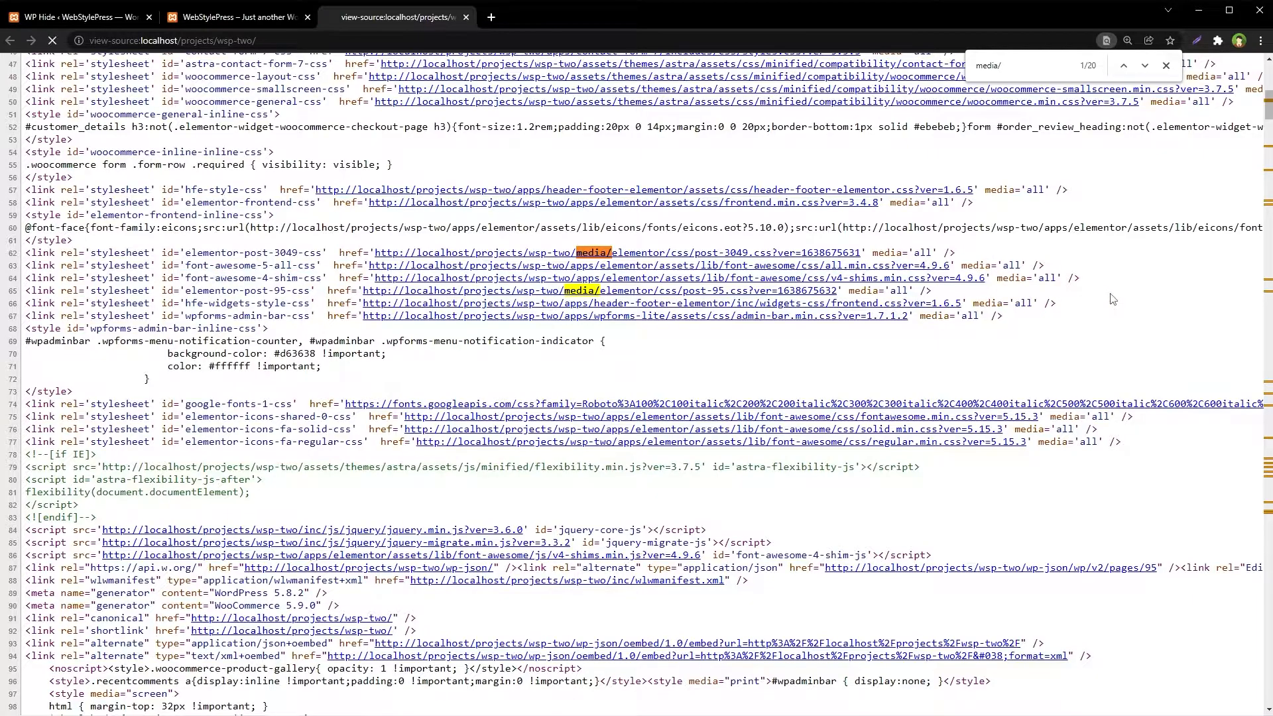
click(1165, 65)
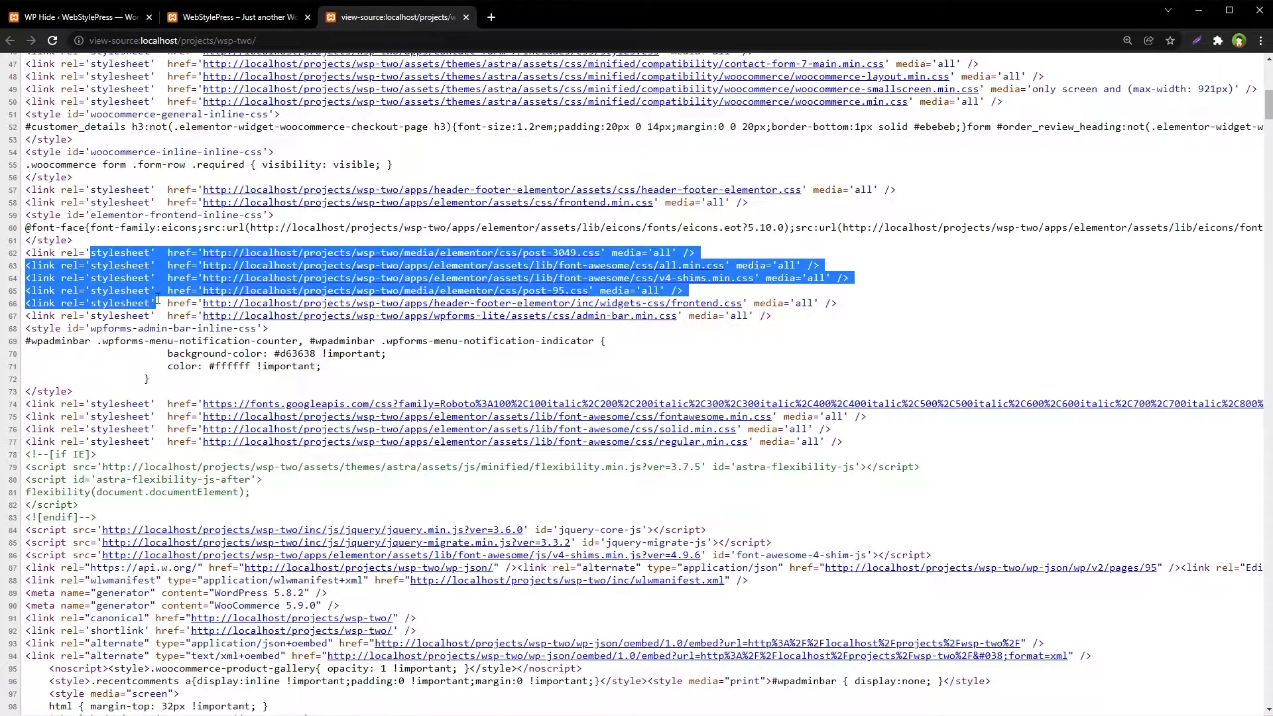
click(755, 277)
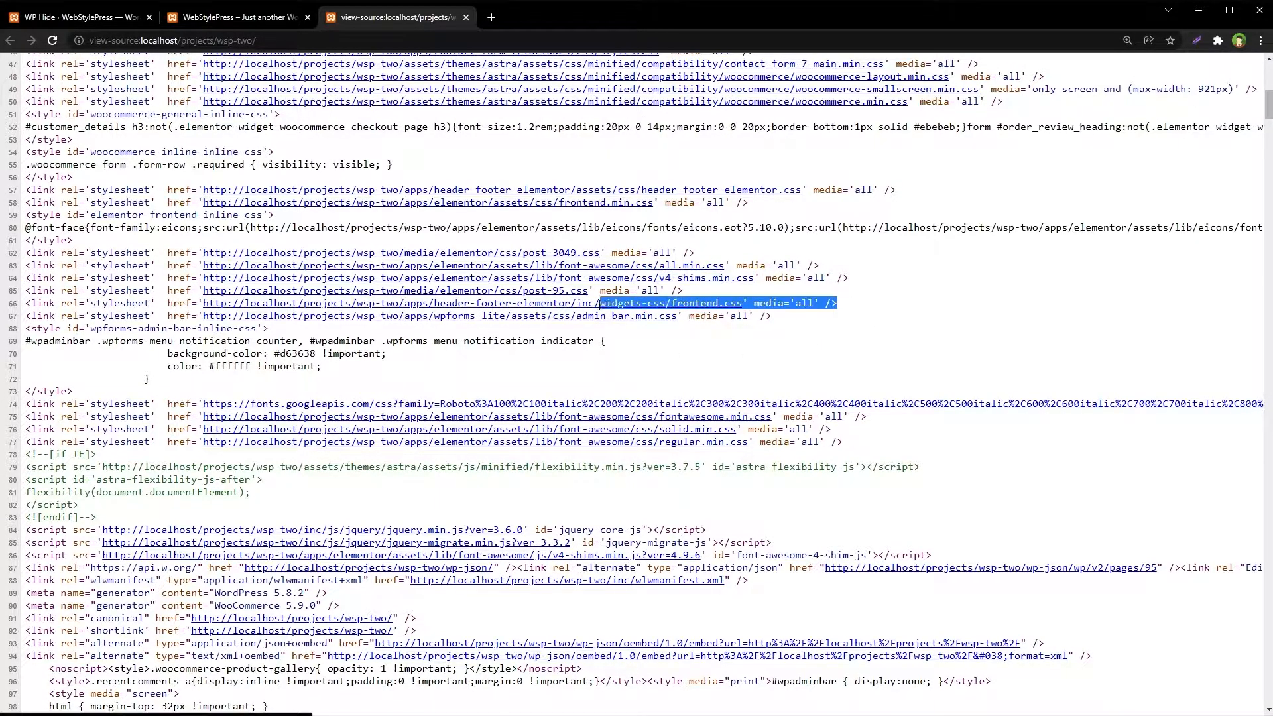
click(73, 15)
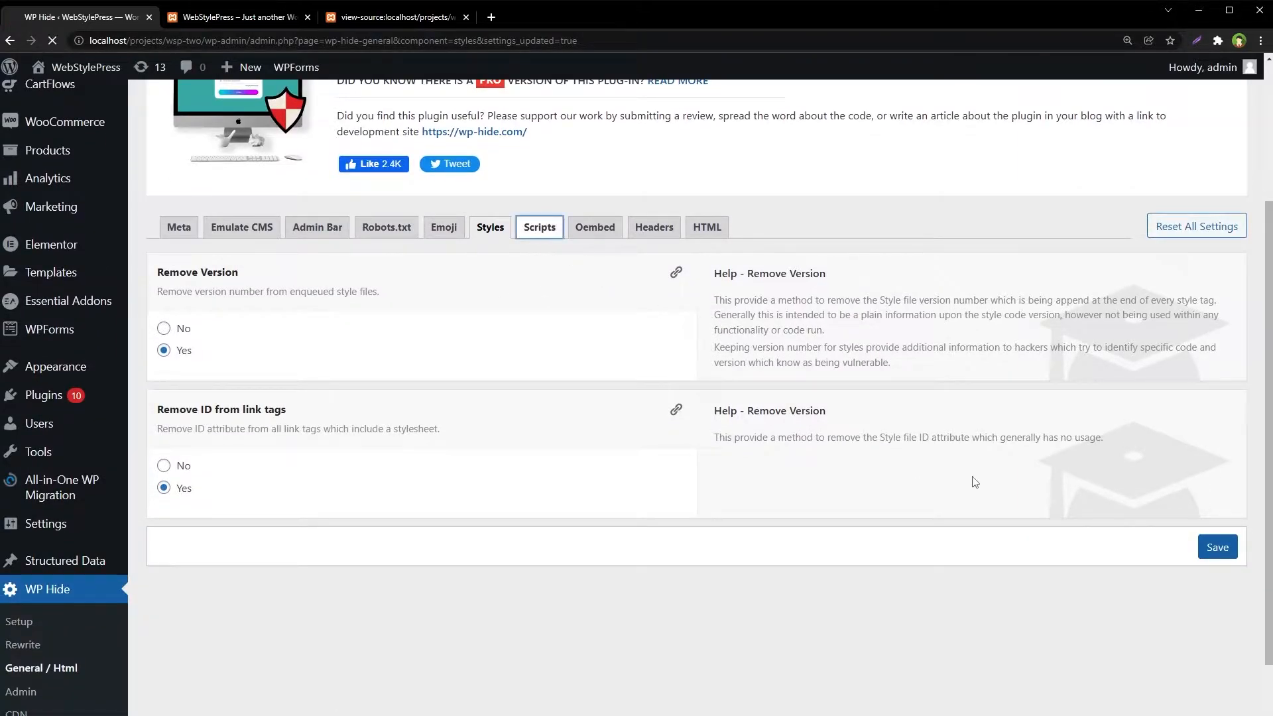
Step: In Scripts, set Remove Version to Yes and save the setting
click(540, 226)
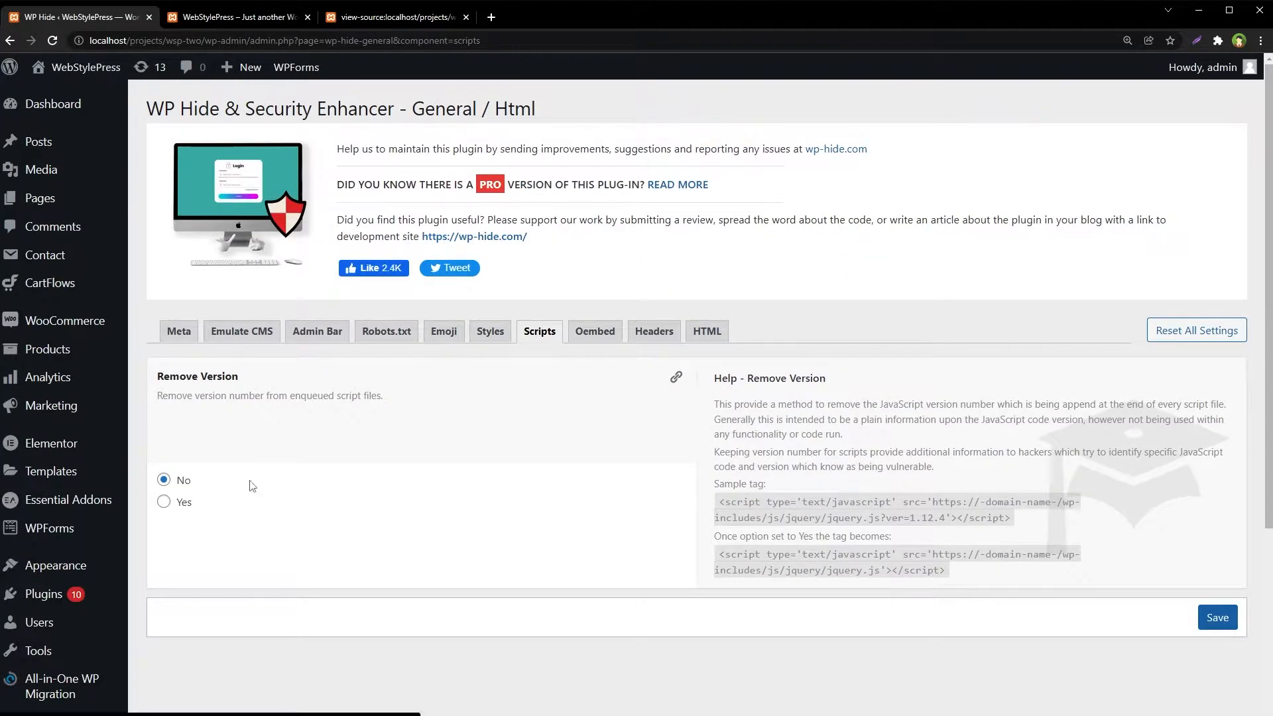
click(1216, 617)
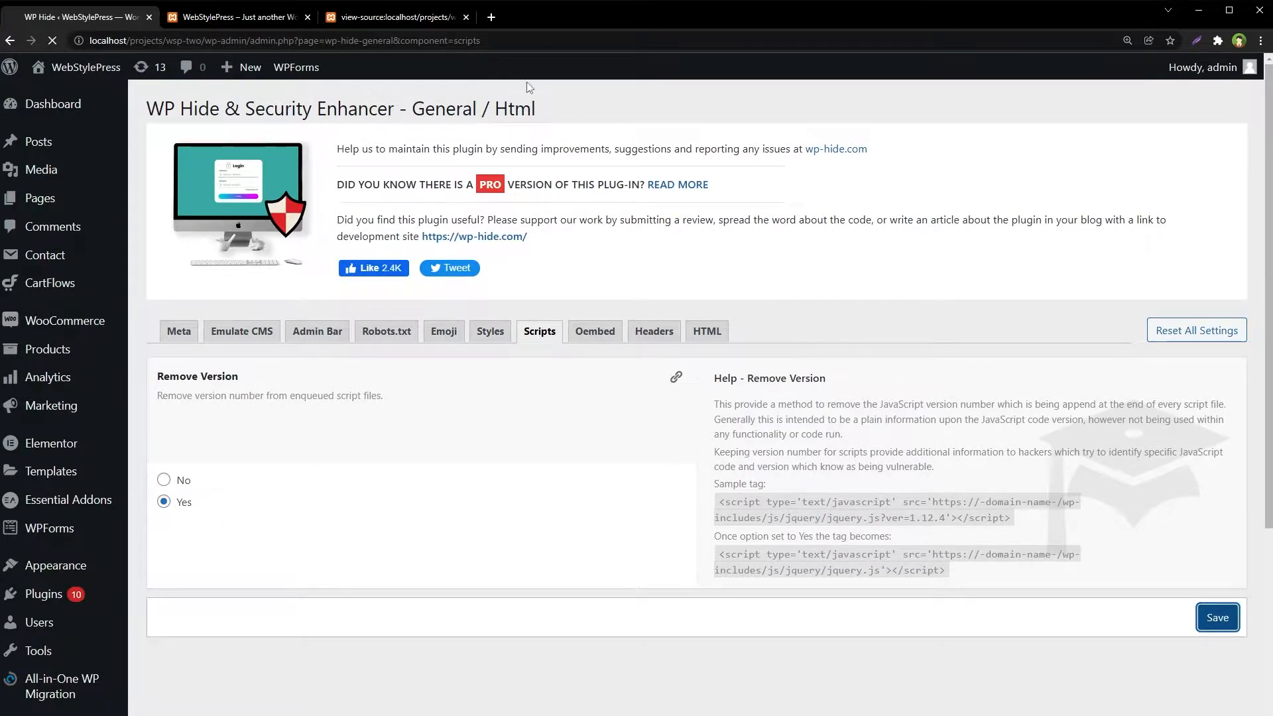
click(396, 16)
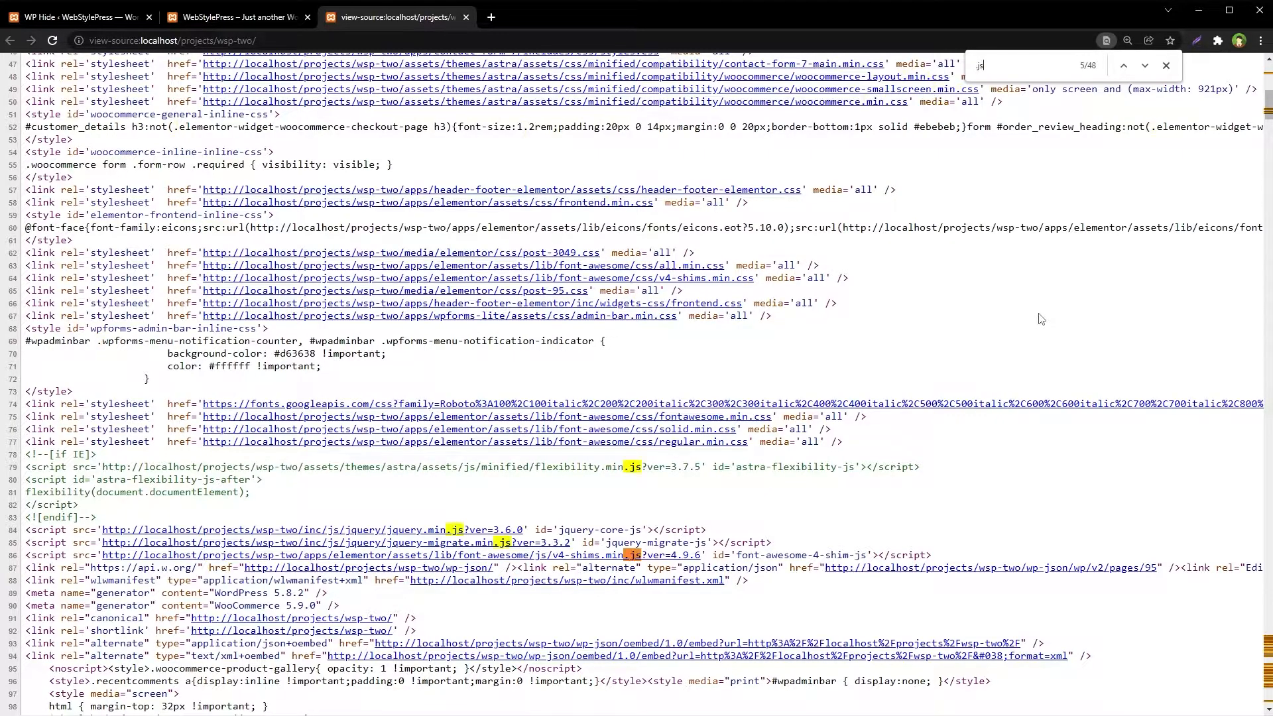
Step: Check script URLs still carrying ?ver= in the source, then resave the Scripts option
scroll(down, 3)
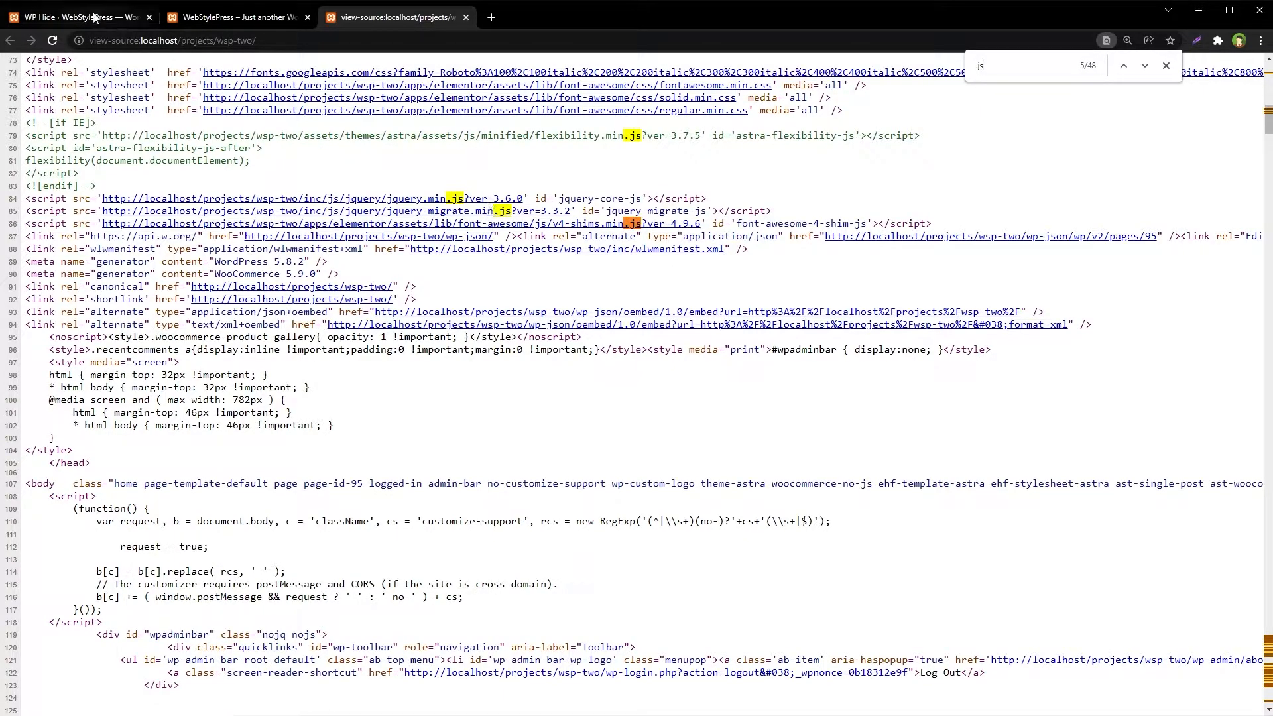
click(73, 16)
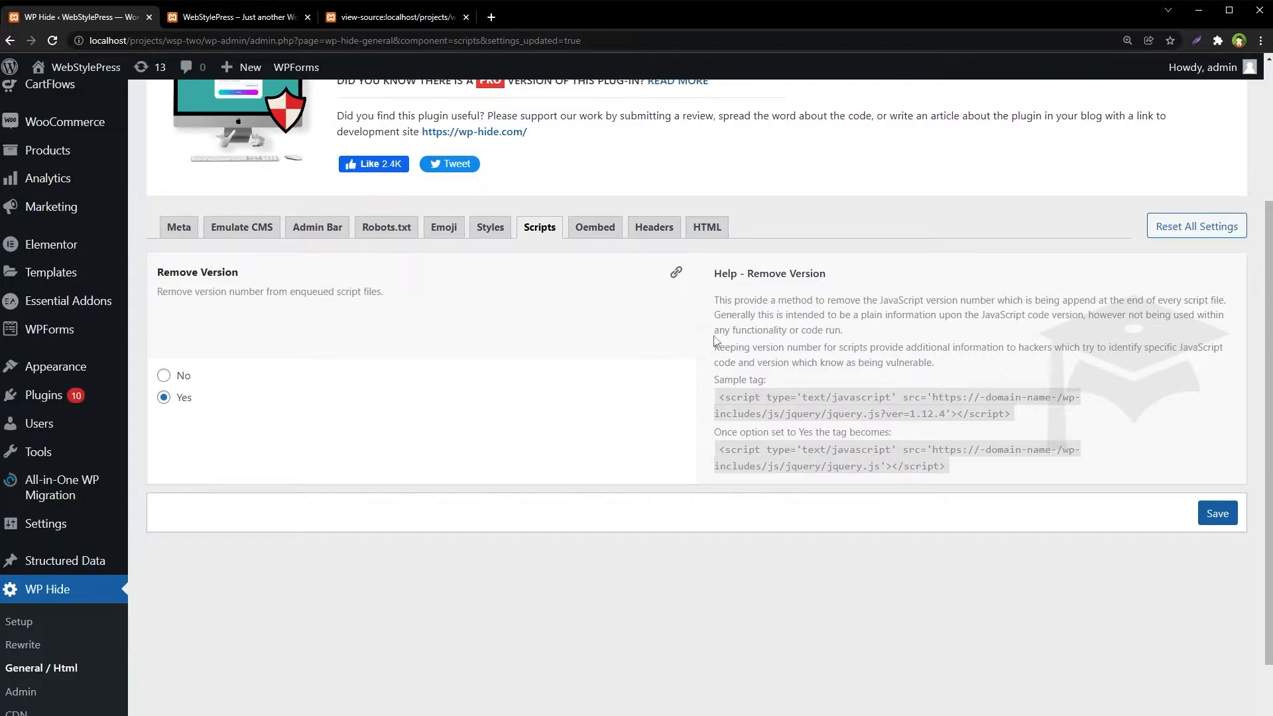
click(1216, 511)
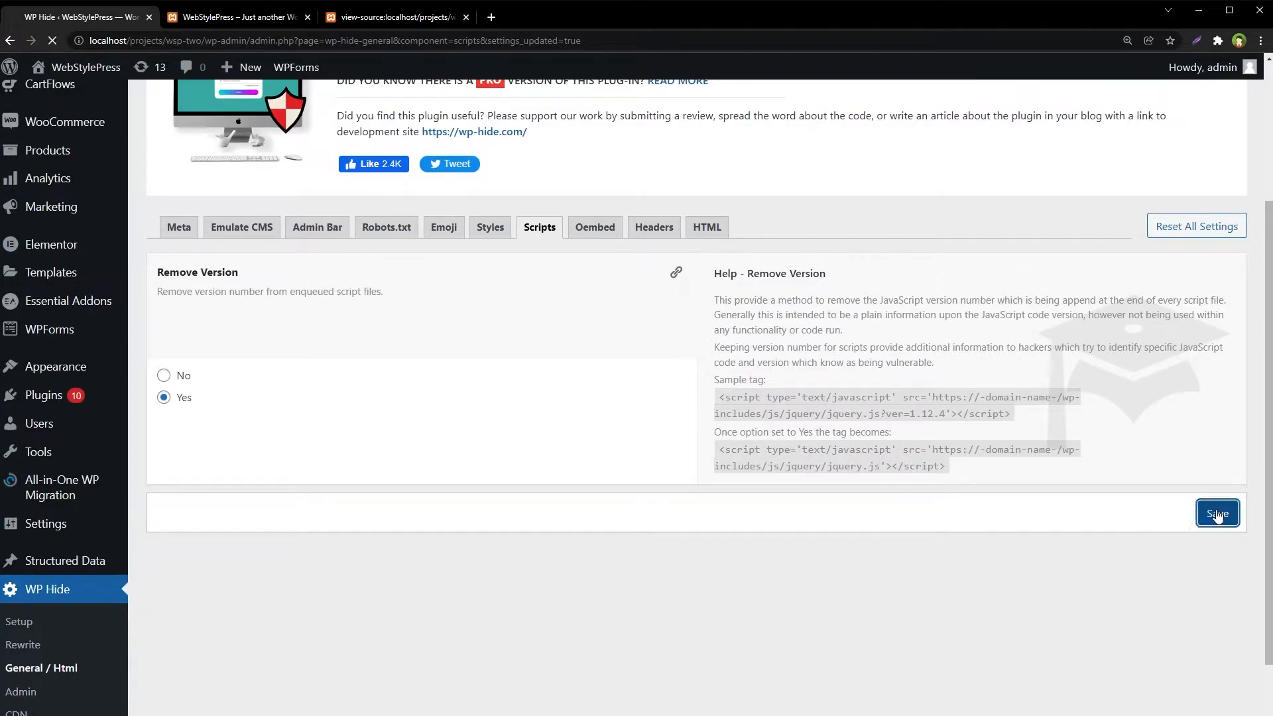
click(395, 16)
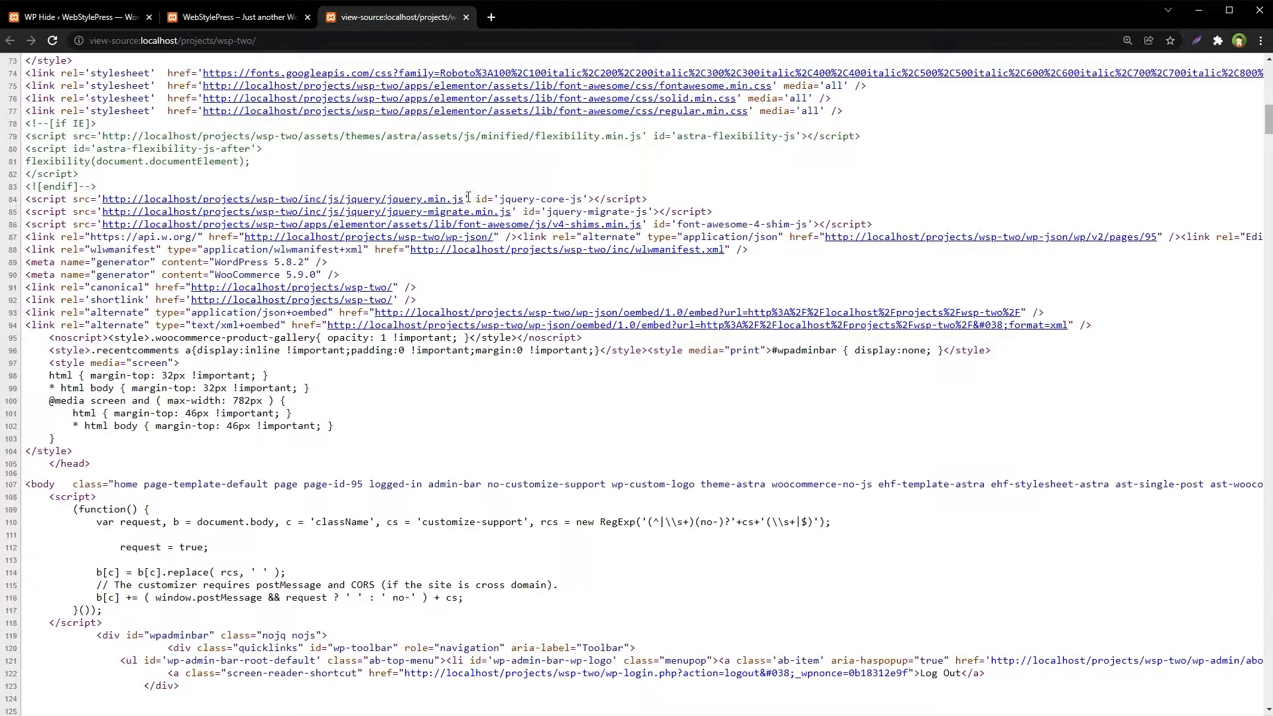
mouse_move(941, 285)
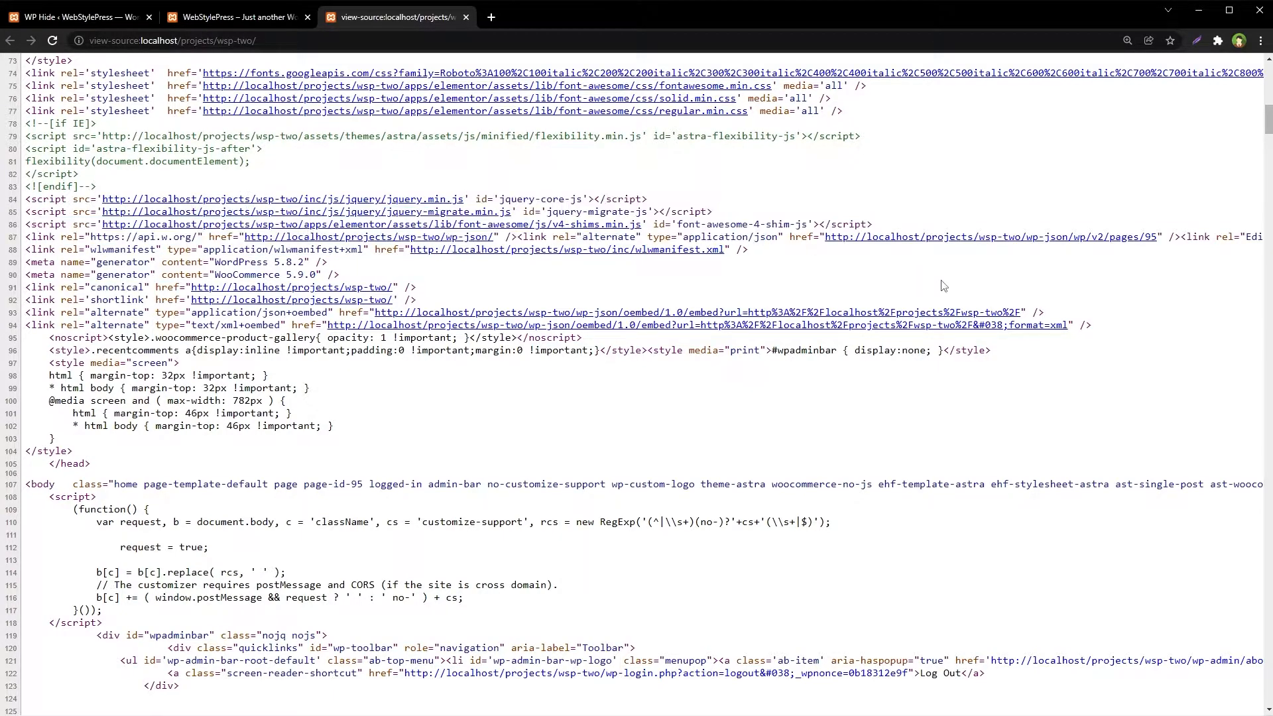
Step: Confirm jQuery script links lack ?ver= and return to the plugin settings
scroll(up, 3)
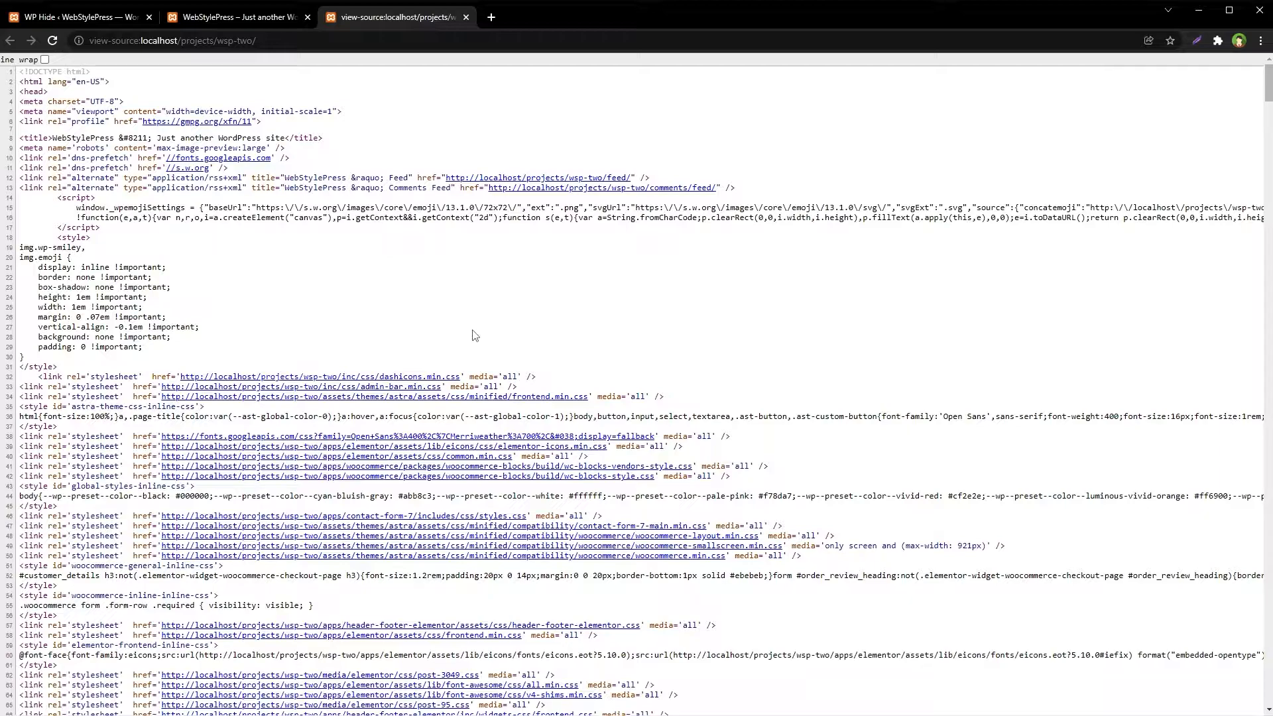
click(73, 15)
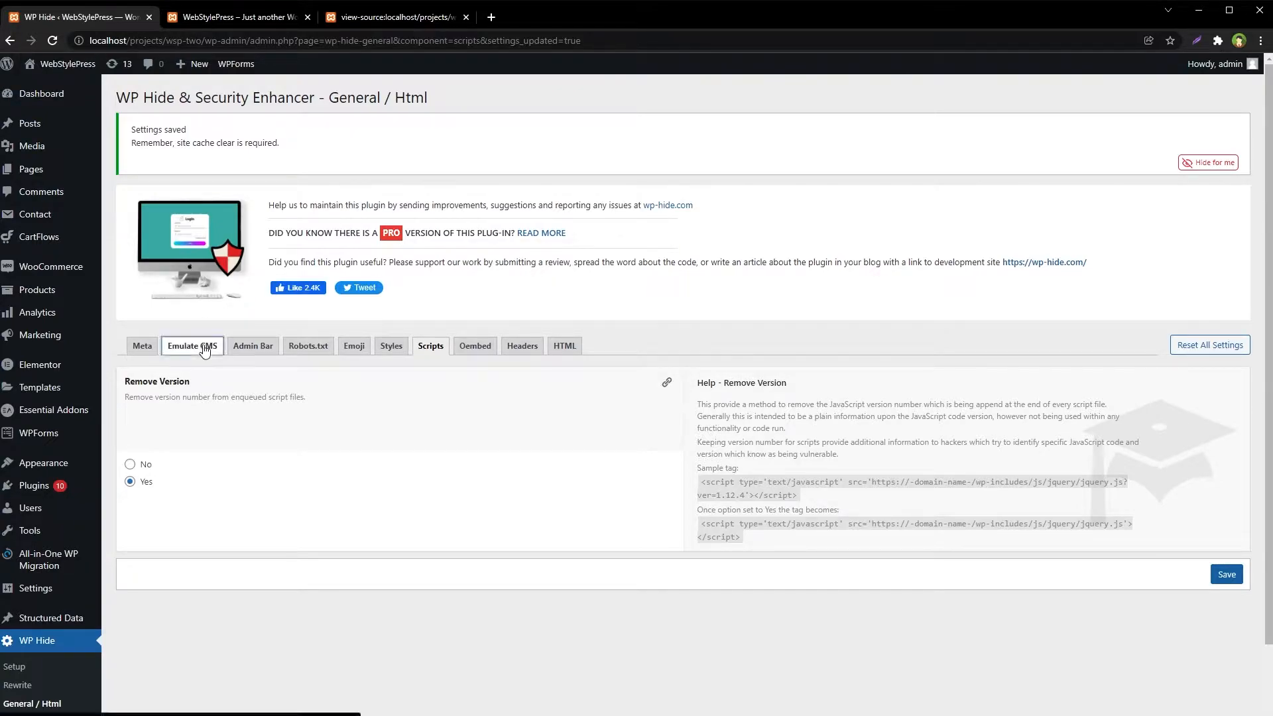
Step: In Emulate CMS, select Ghost 4.15 and save the choice
click(191, 345)
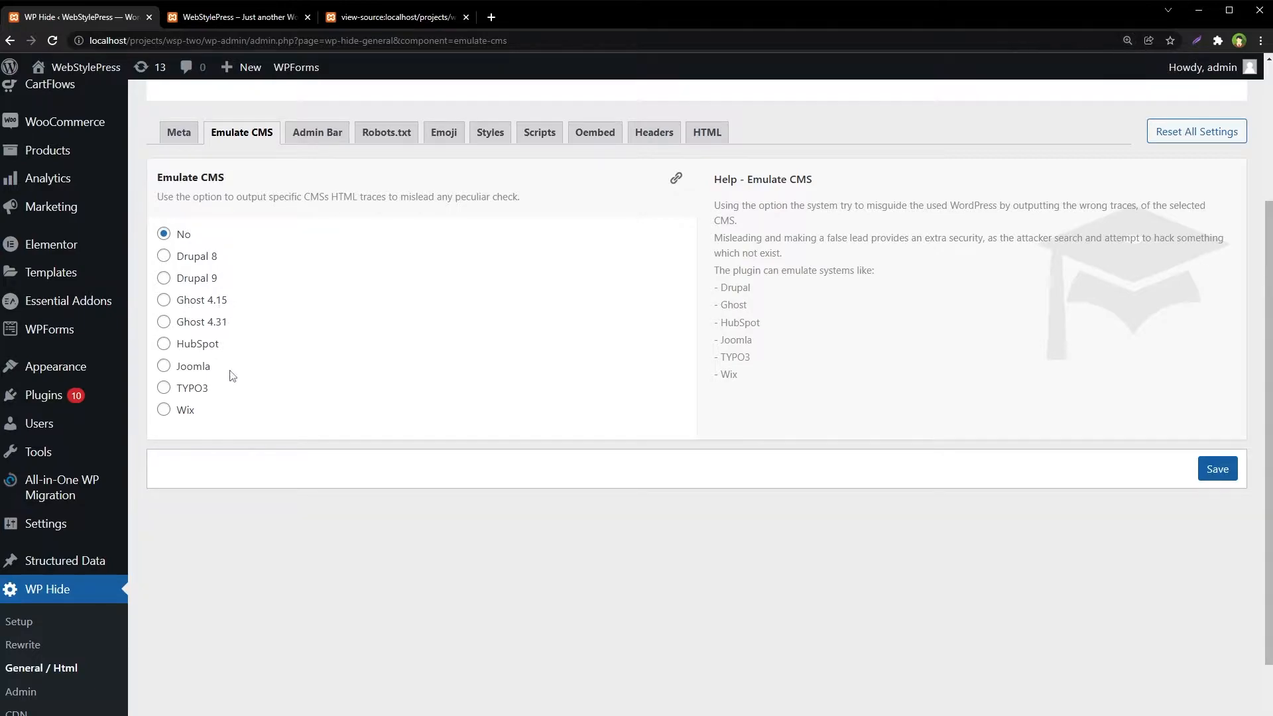
mouse_move(236, 399)
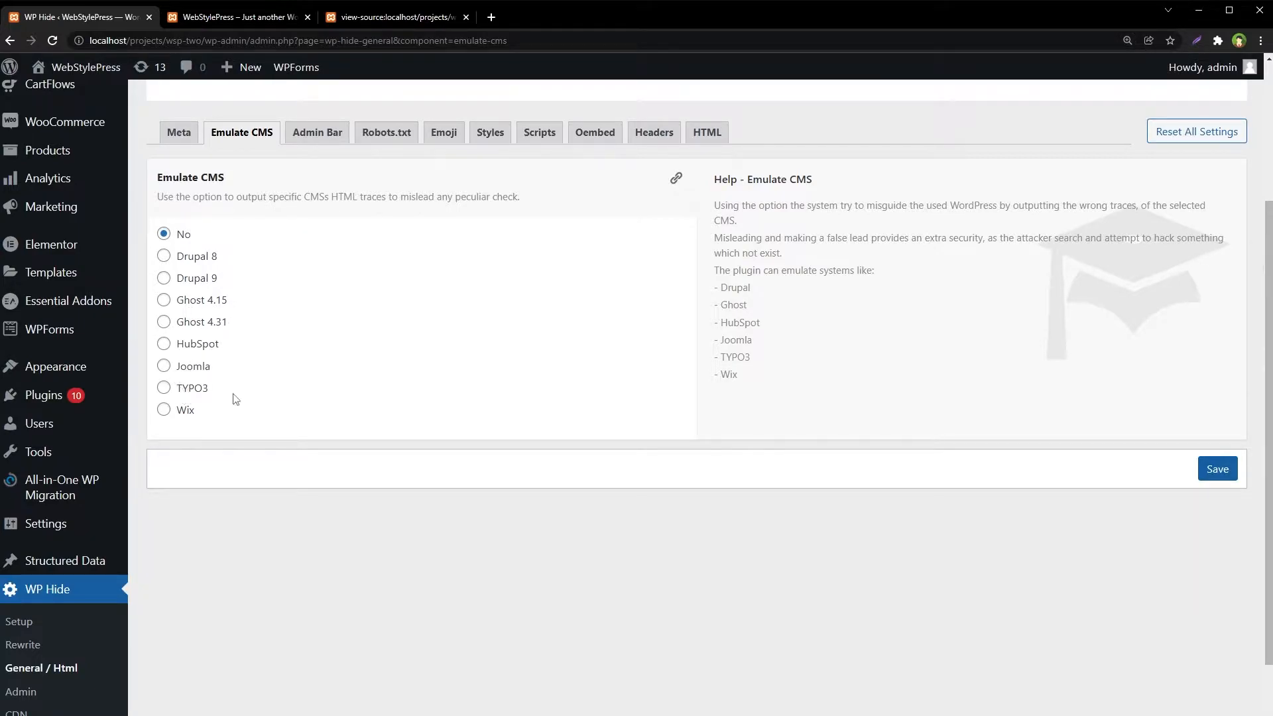
mouse_move(325, 348)
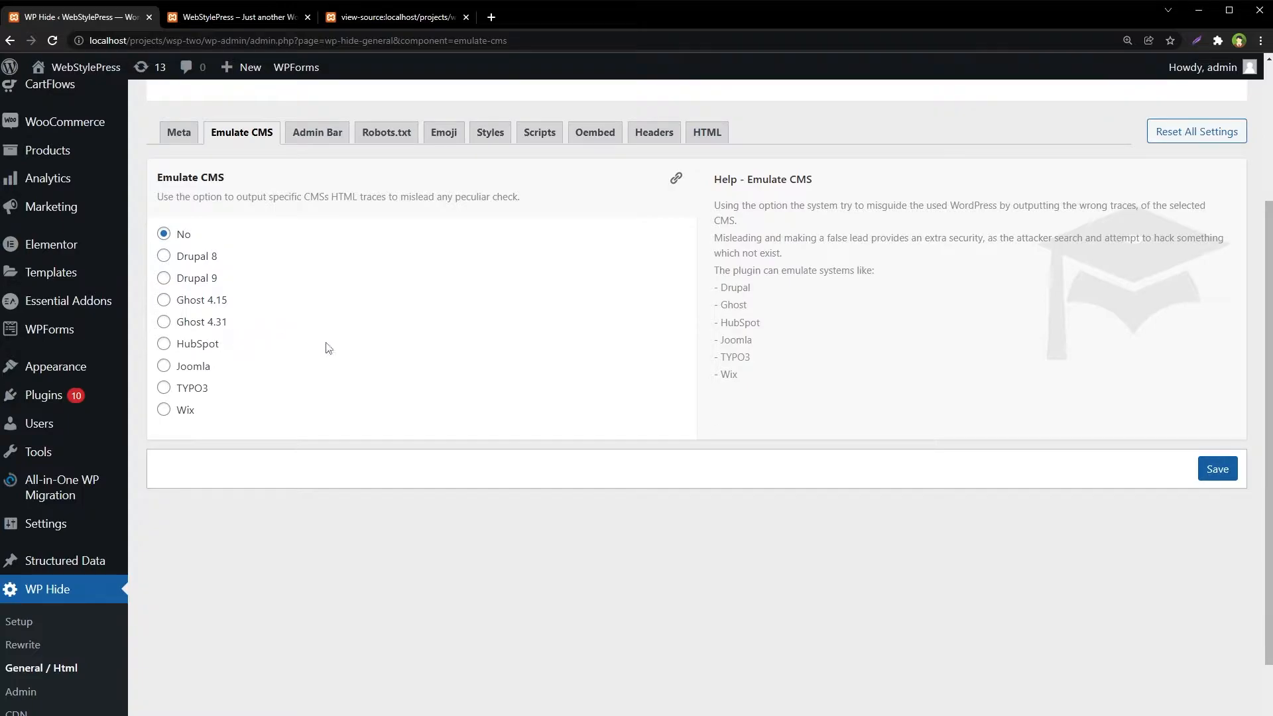
click(164, 299)
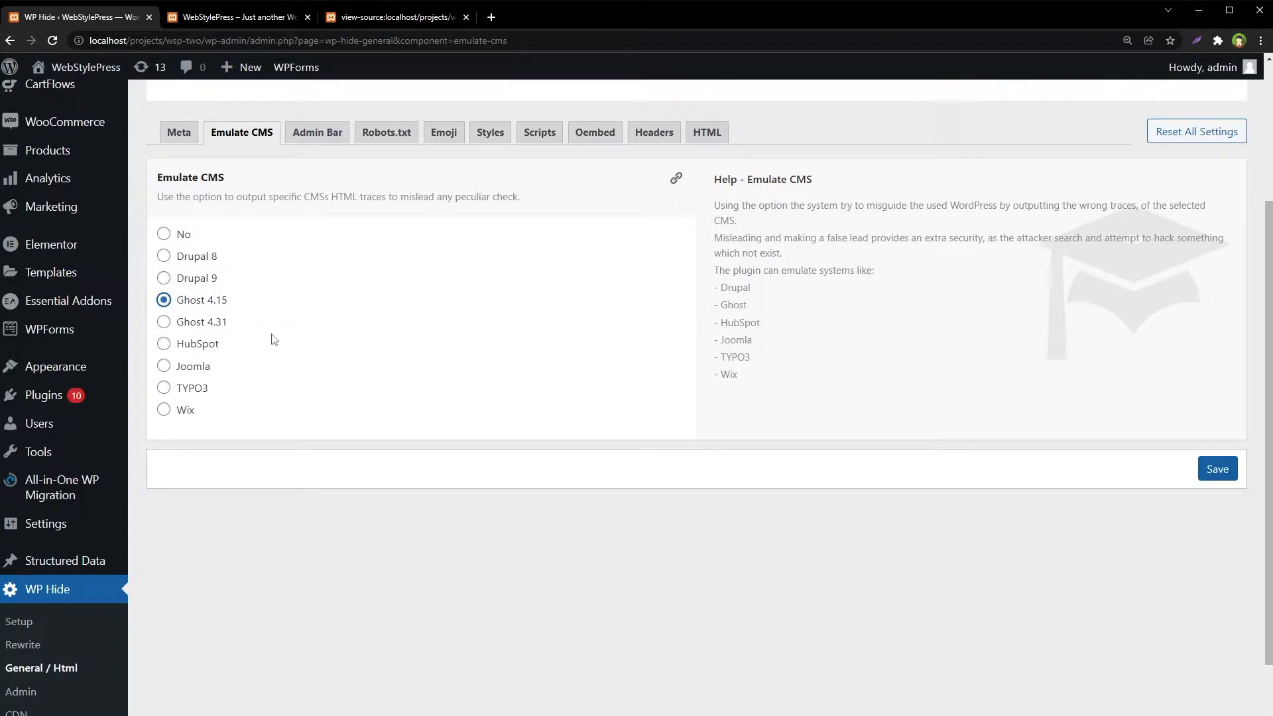
click(1217, 468)
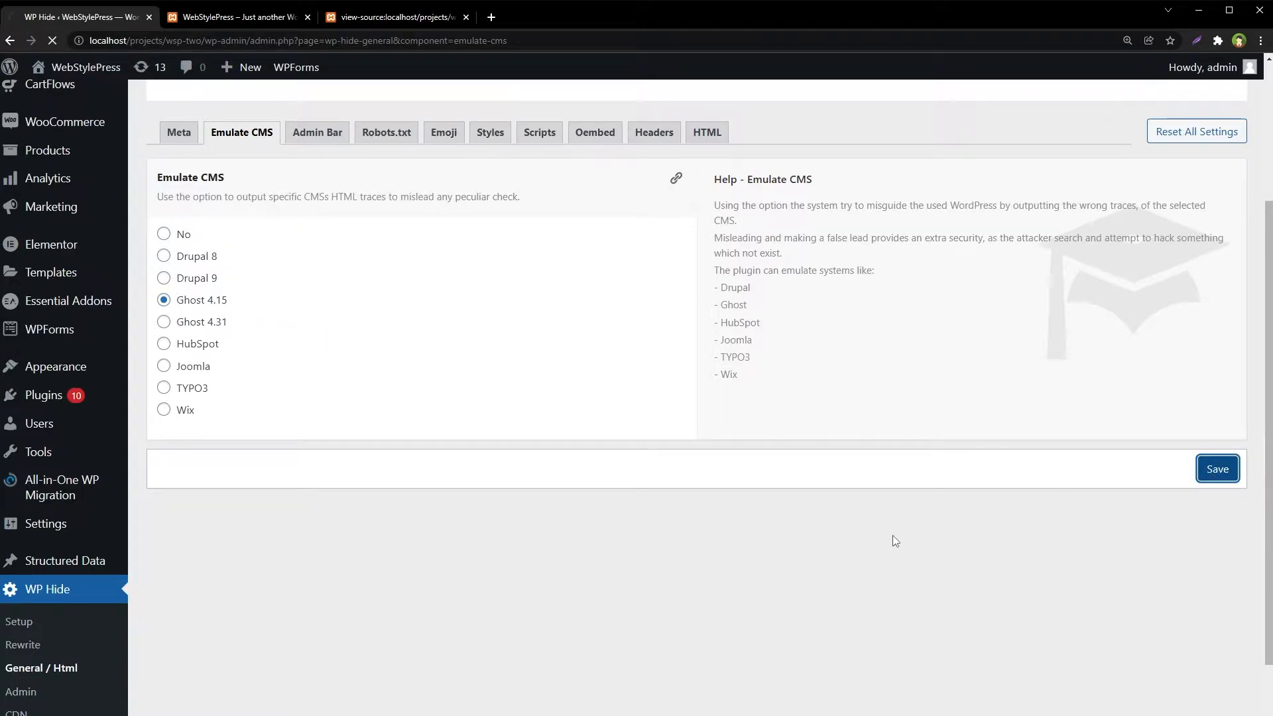
click(1217, 468)
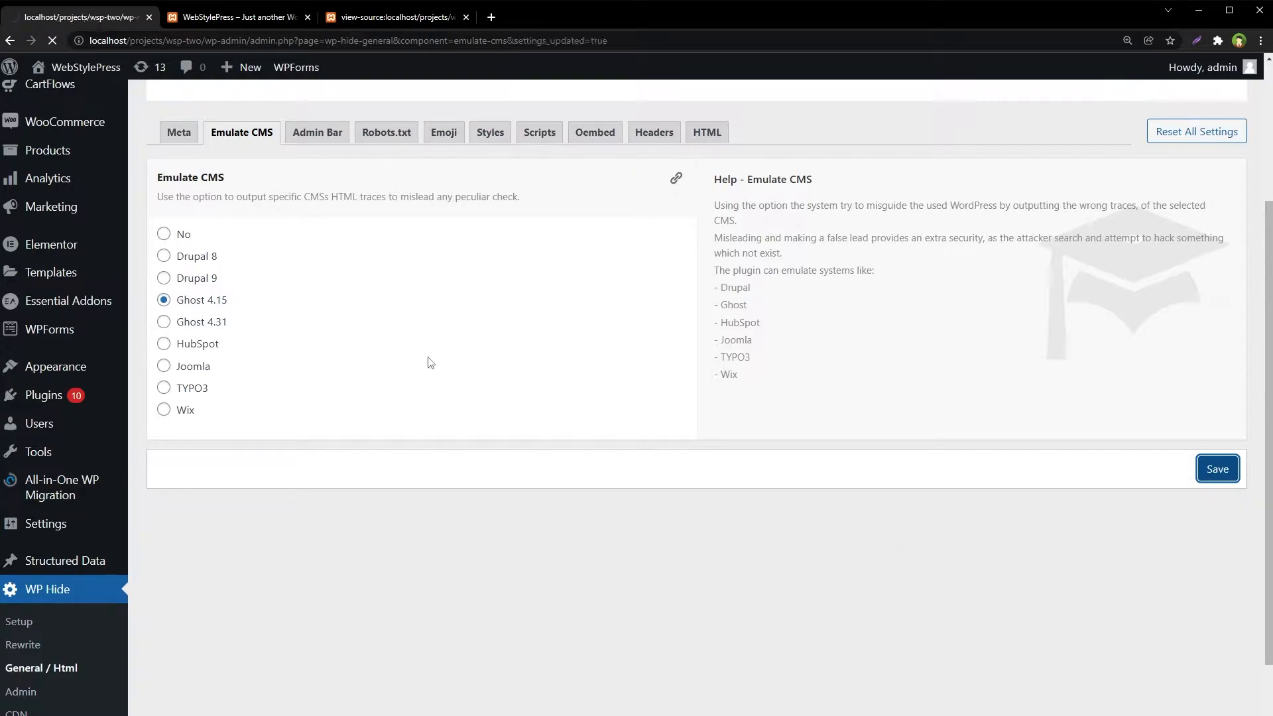
click(1216, 468)
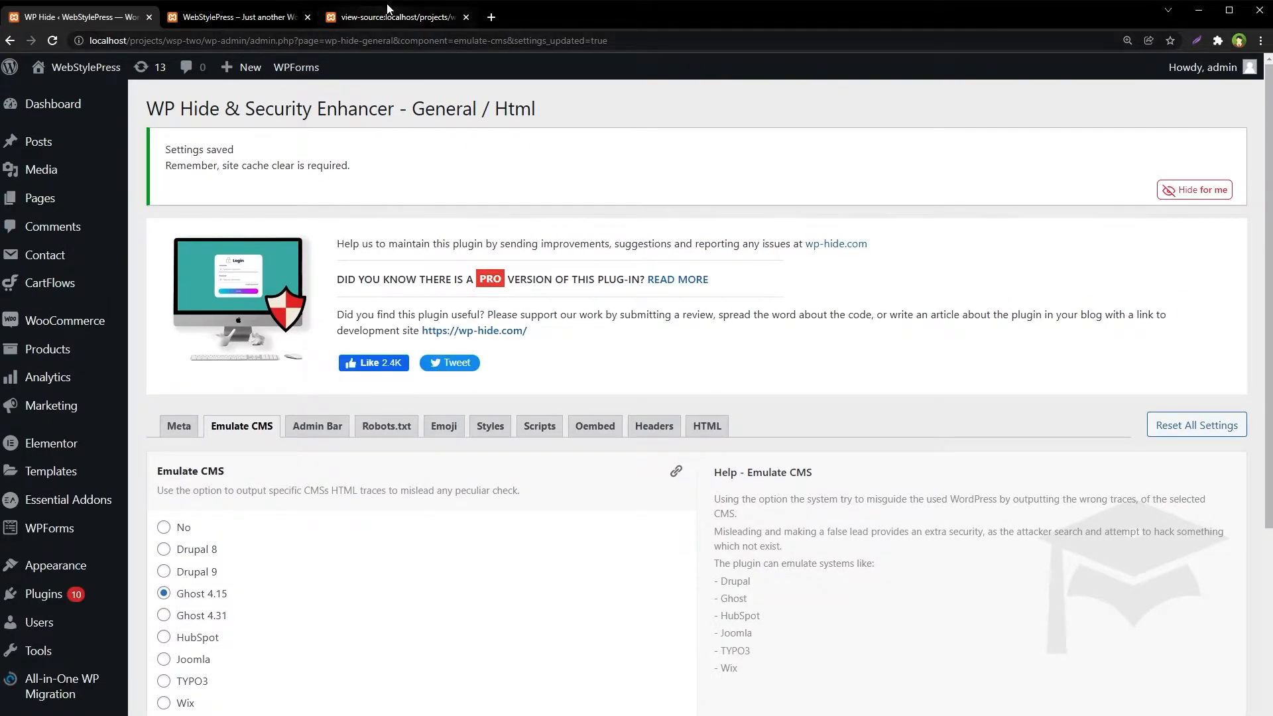
click(397, 15)
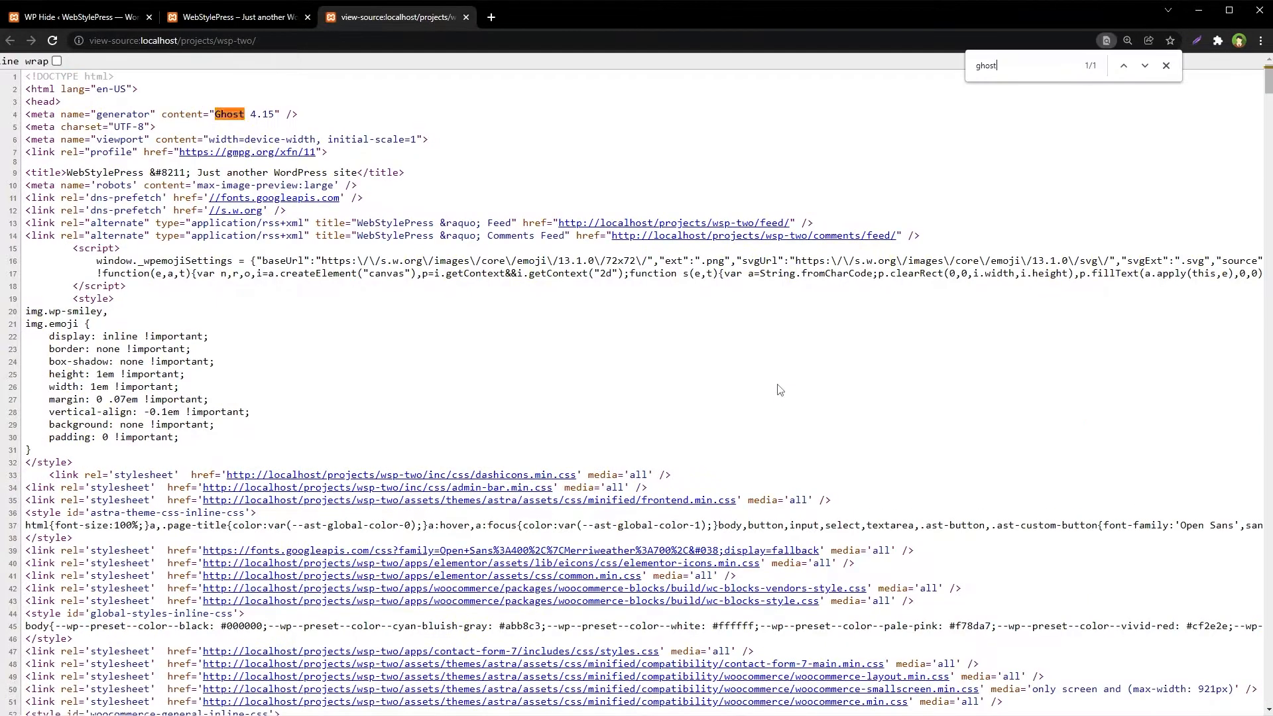
mouse_move(930, 464)
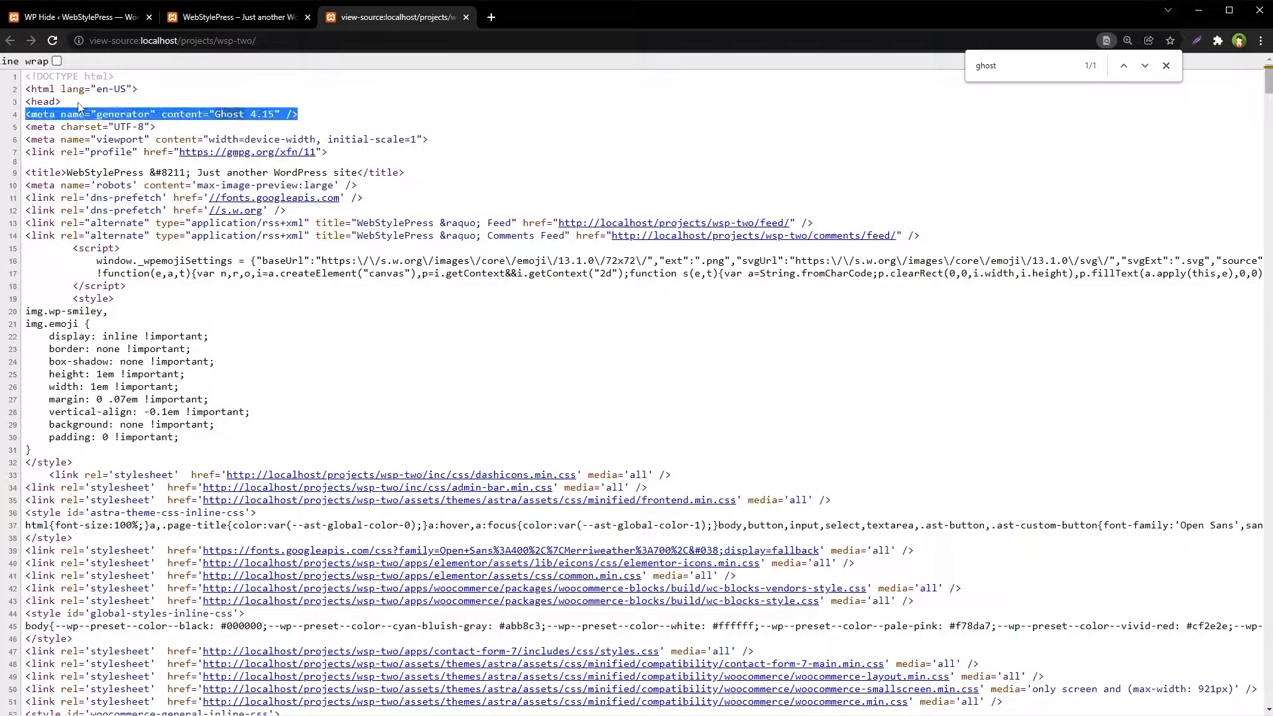
mouse_move(346, 117)
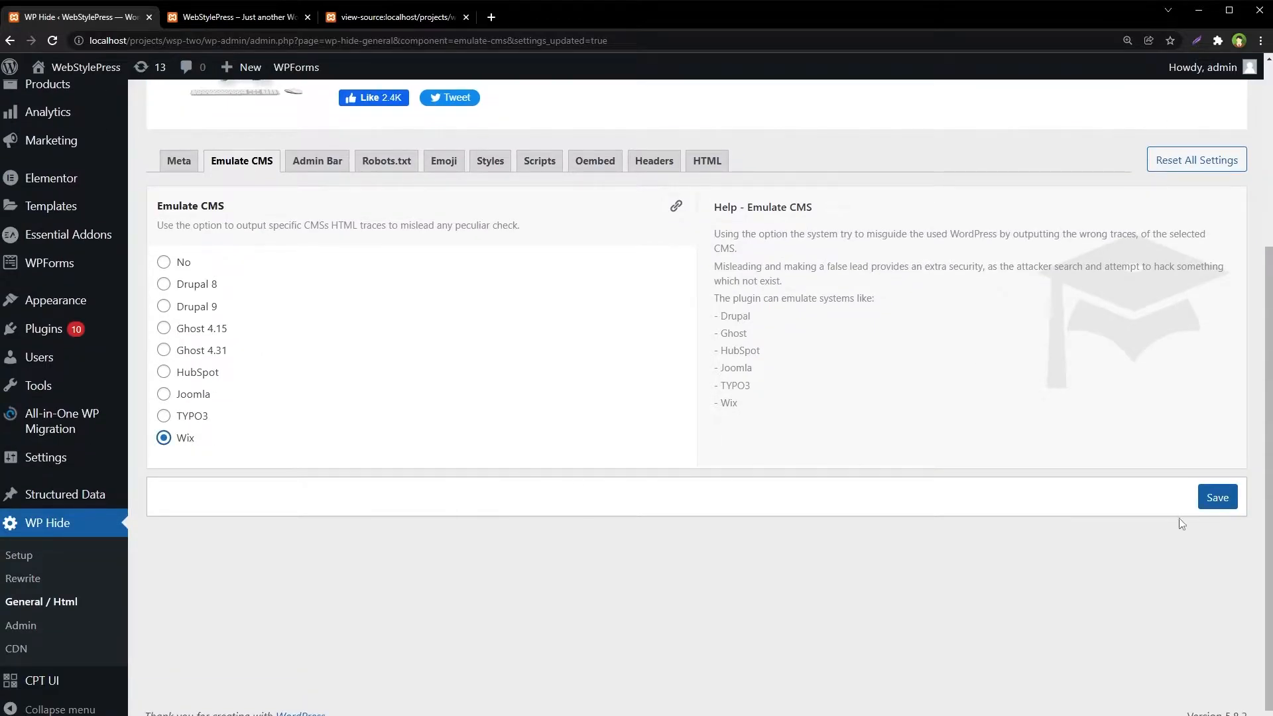
Step: Save Wix as the emulated CMS and reload the source to show the Wix.com generator tag
click(1217, 497)
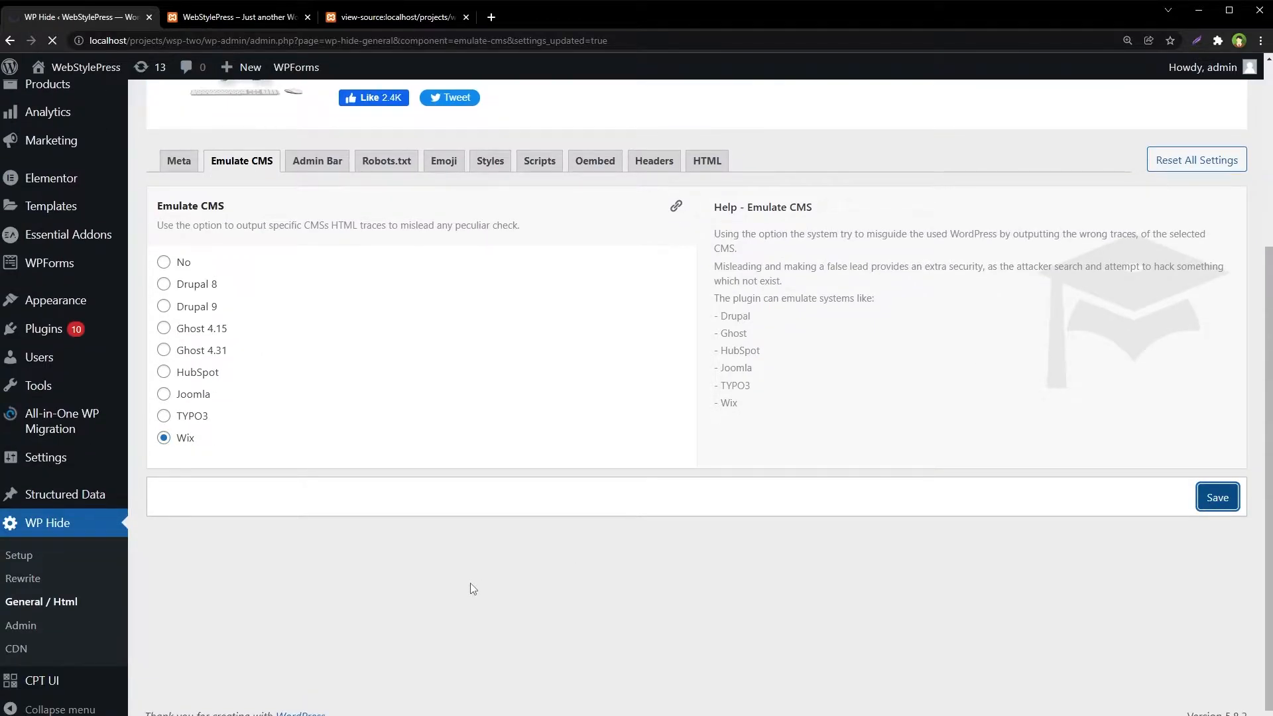
click(396, 16)
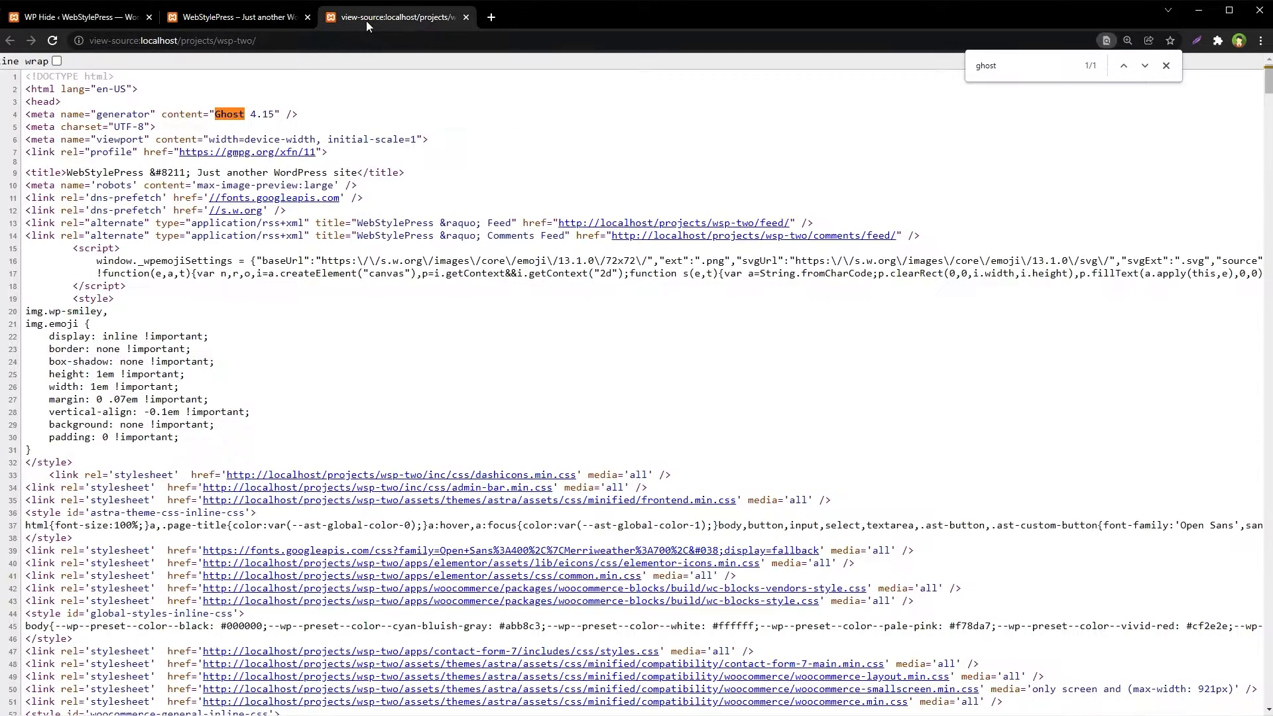
click(52, 41)
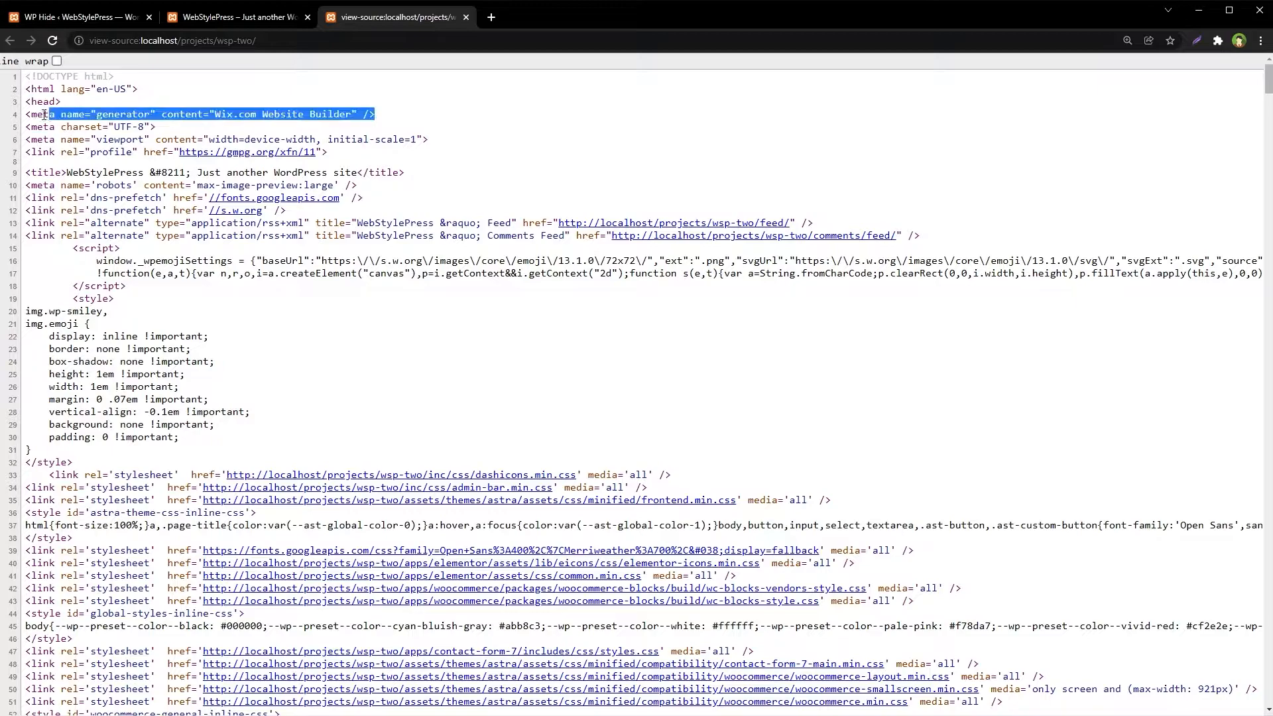
scroll(down, 3)
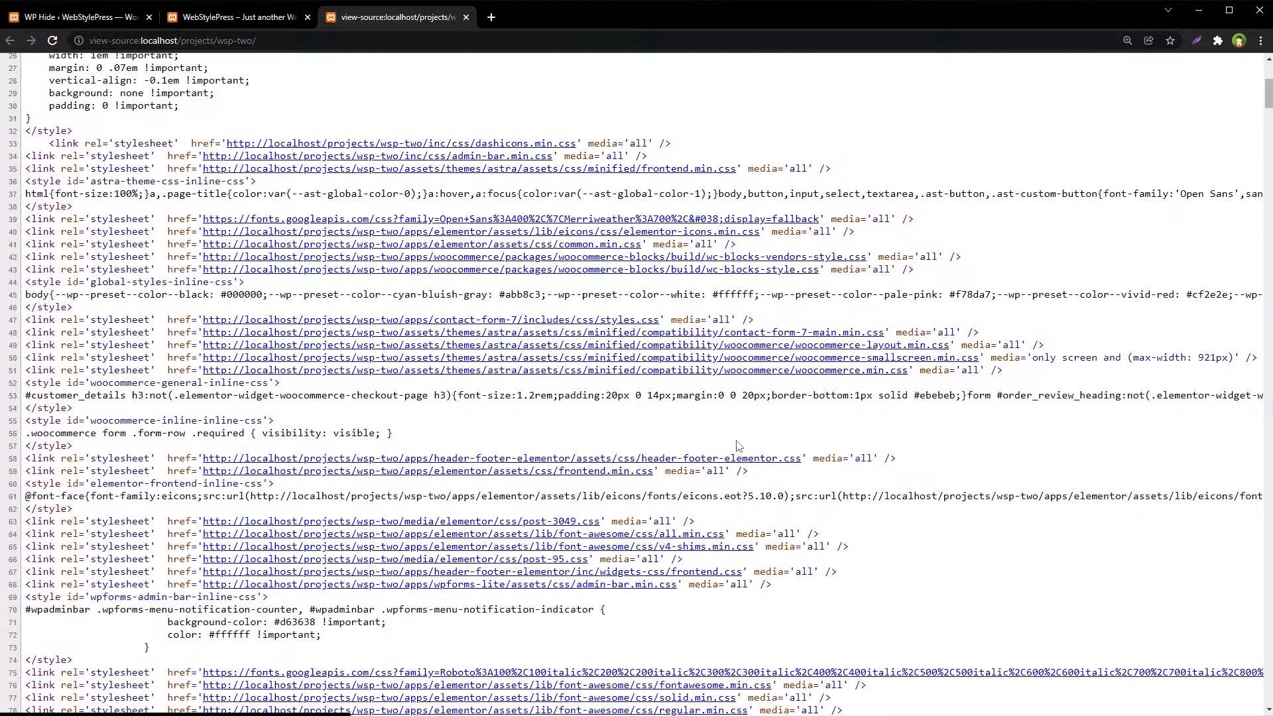
Step: Use Reset All Settings on General / Html and confirm restoring all defaults
click(73, 16)
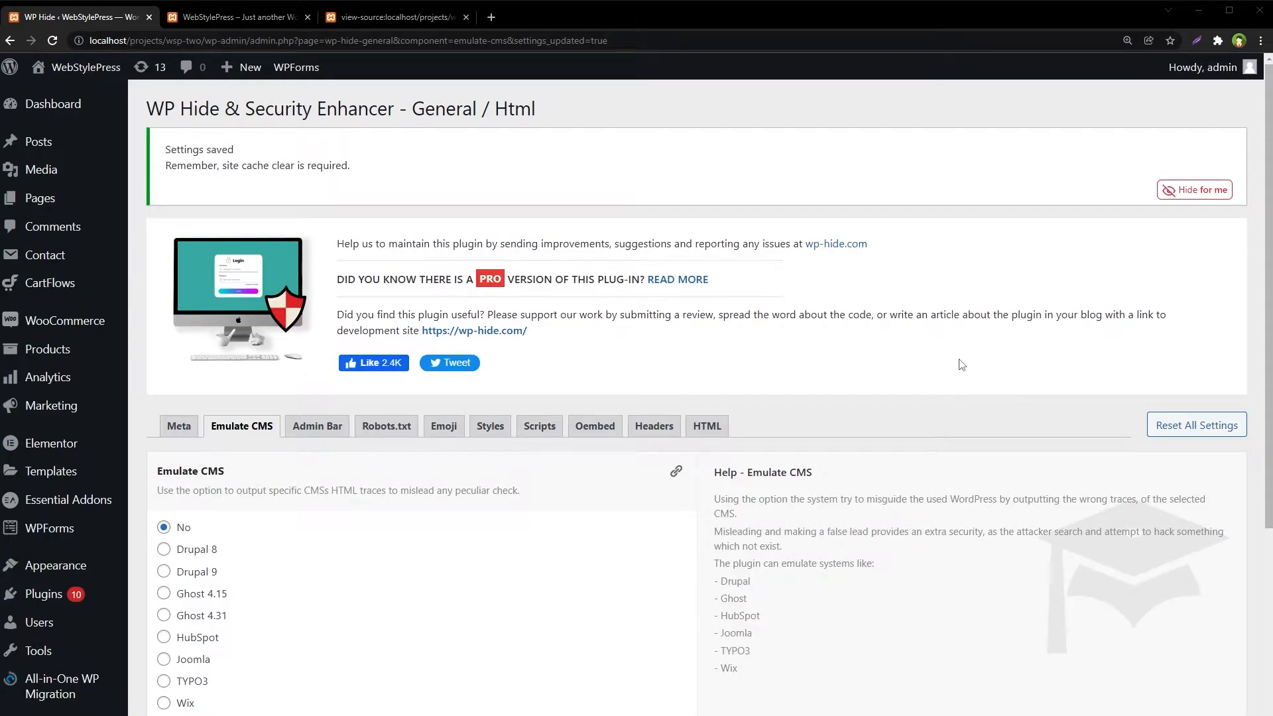
mouse_move(348, 124)
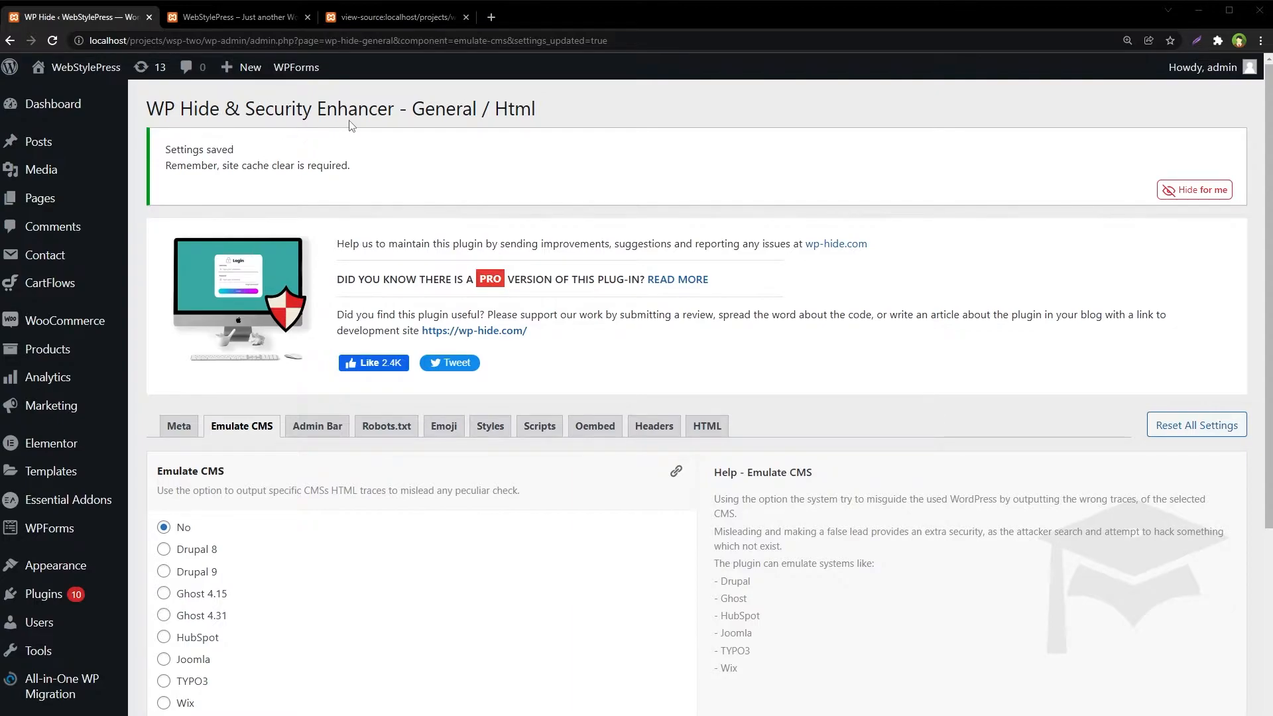
mouse_move(791, 260)
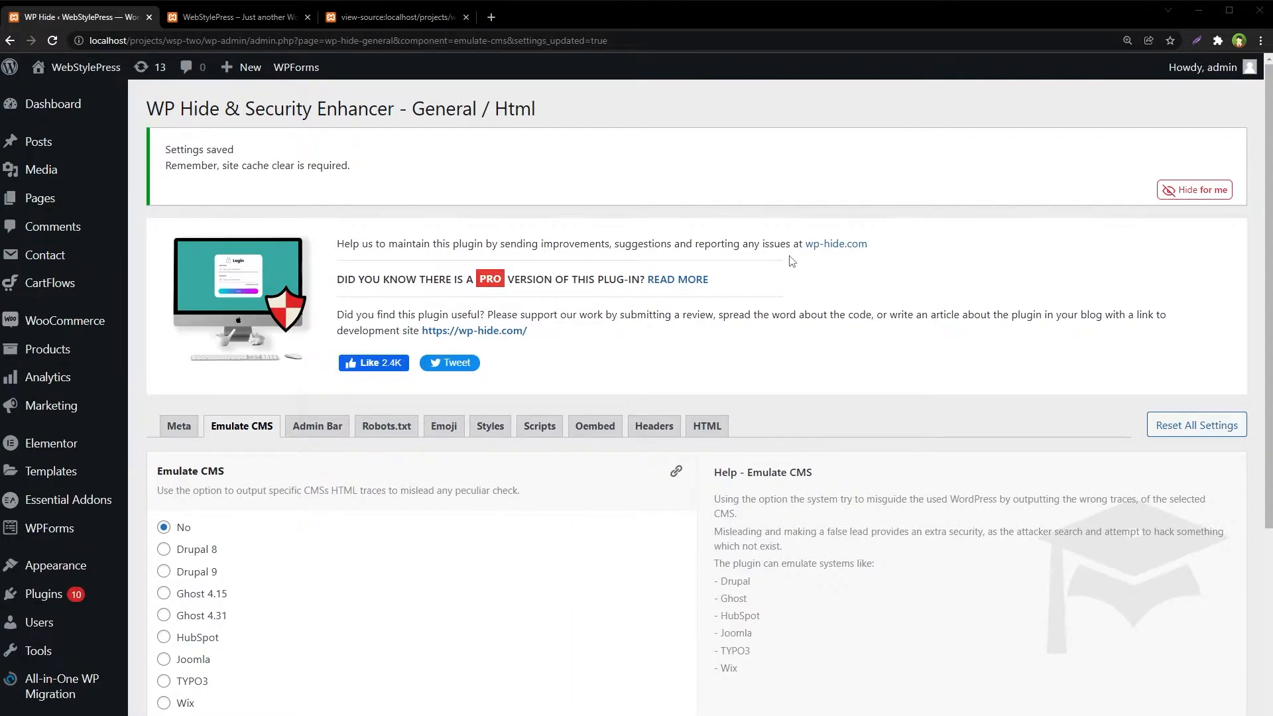
scroll(down, 3)
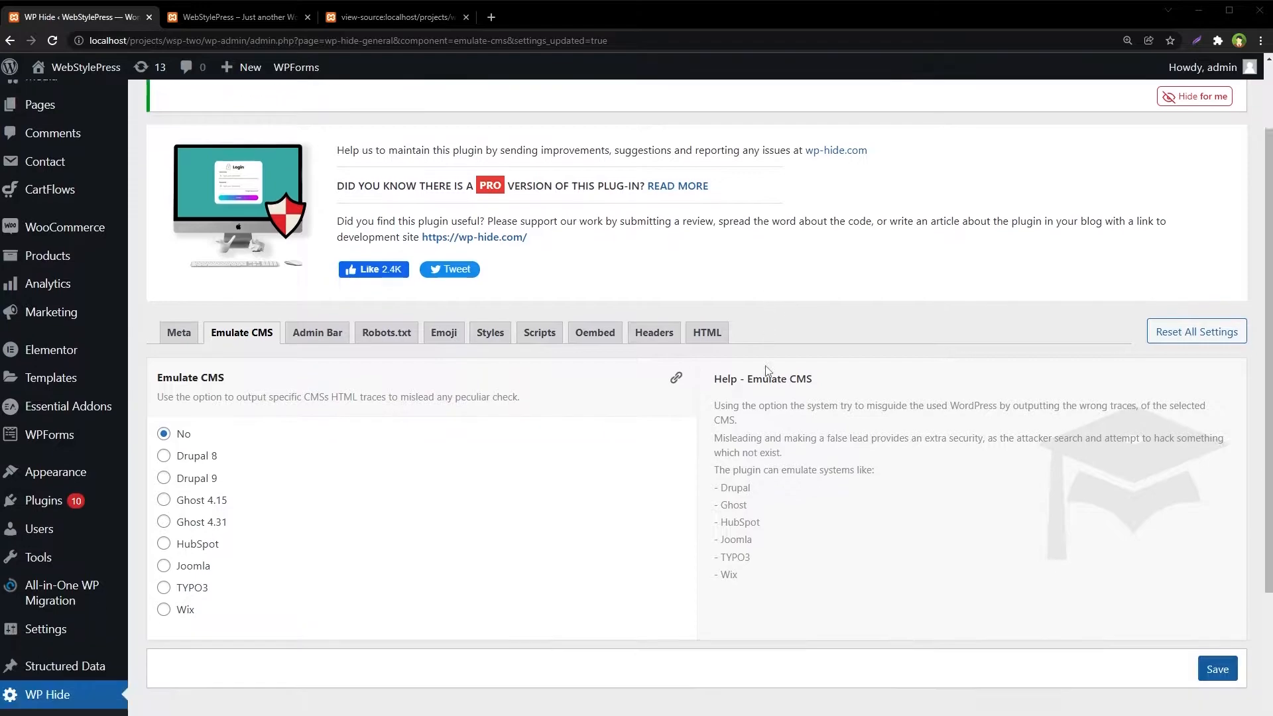
scroll(down, 3)
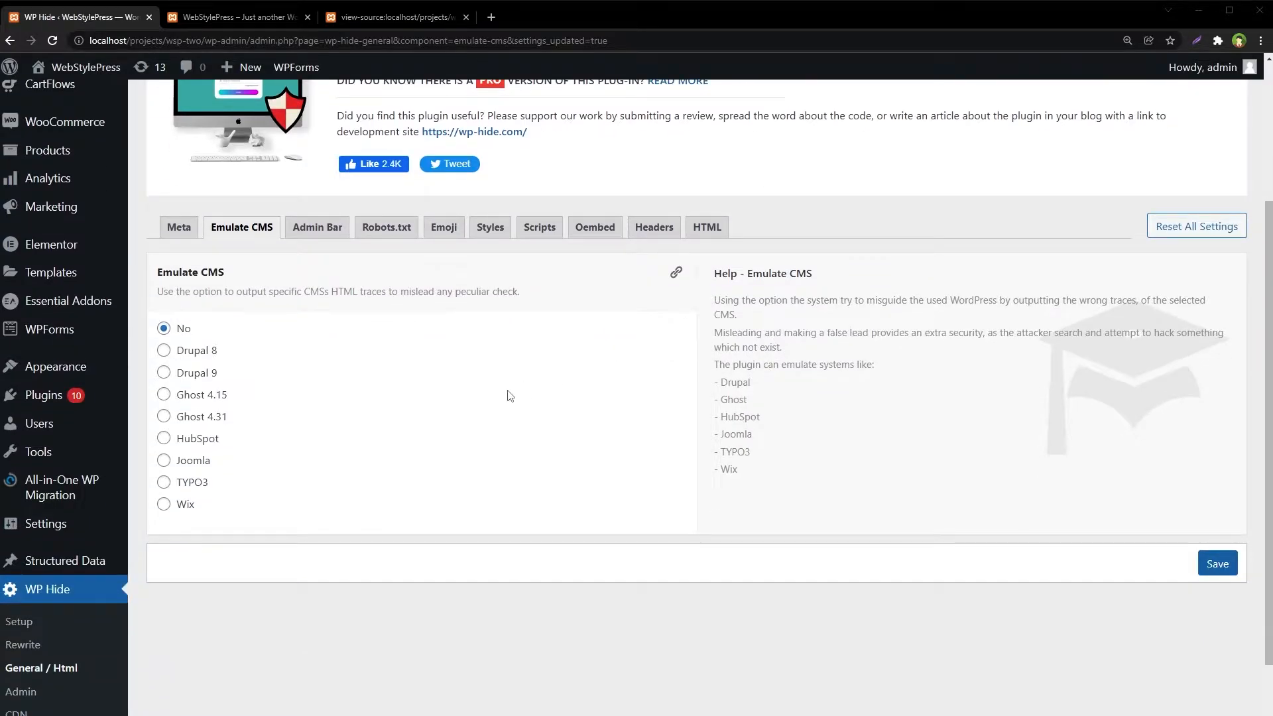
mouse_move(1185, 241)
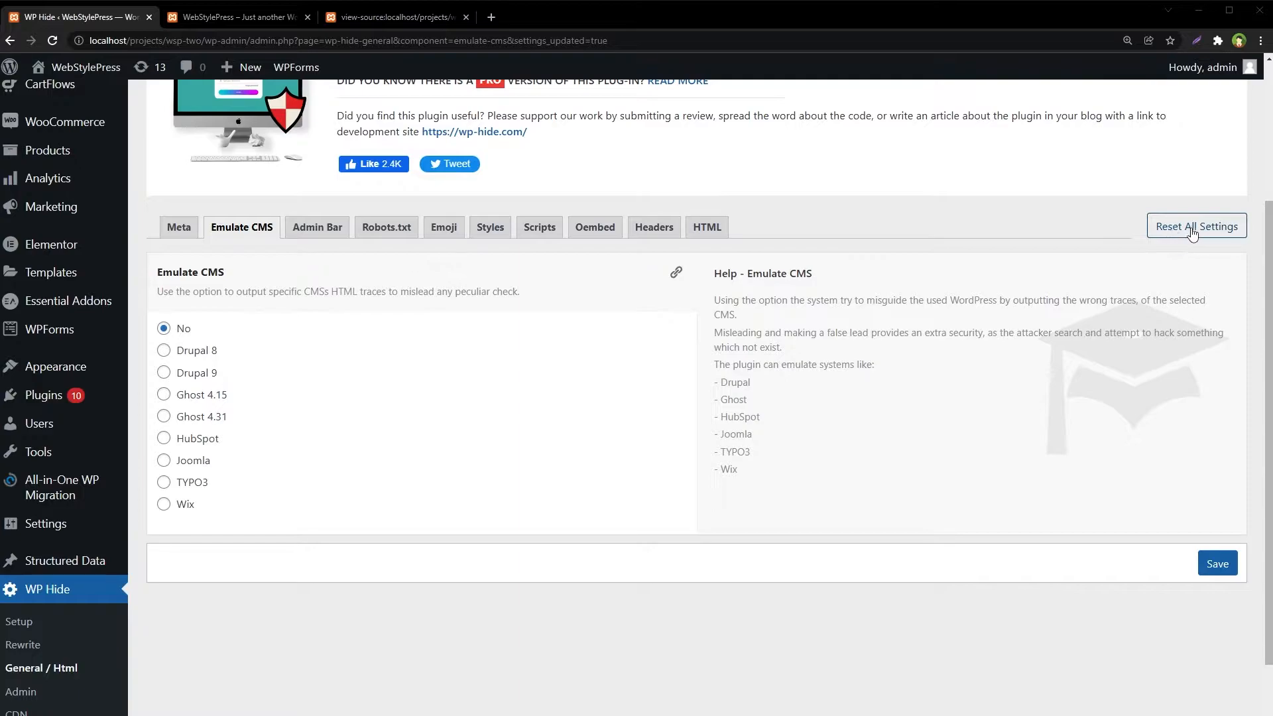
click(1195, 227)
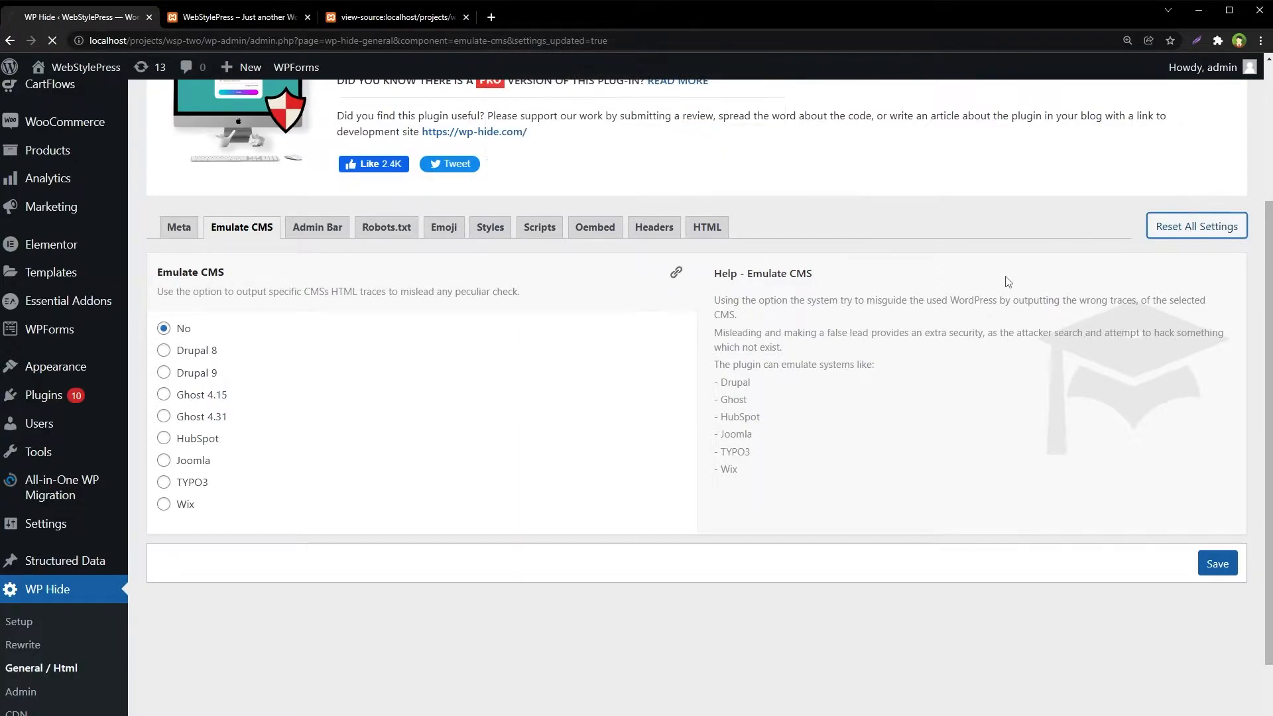
click(1196, 226)
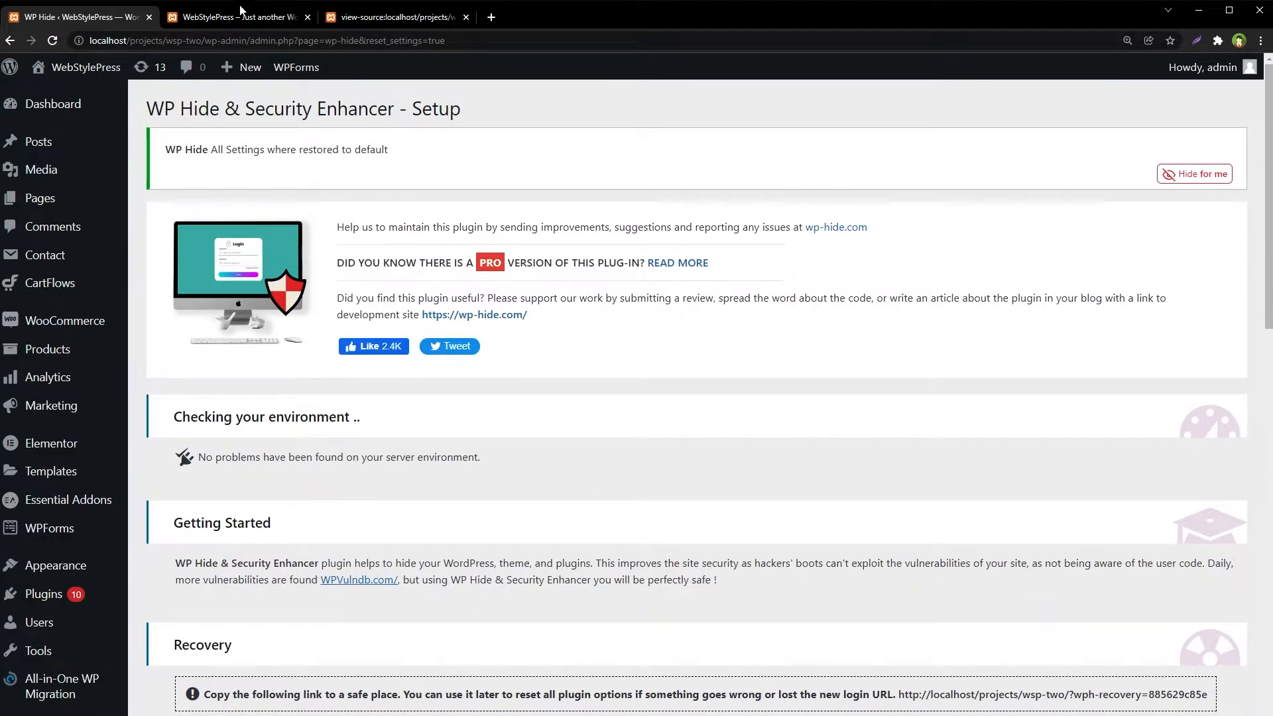
click(395, 16)
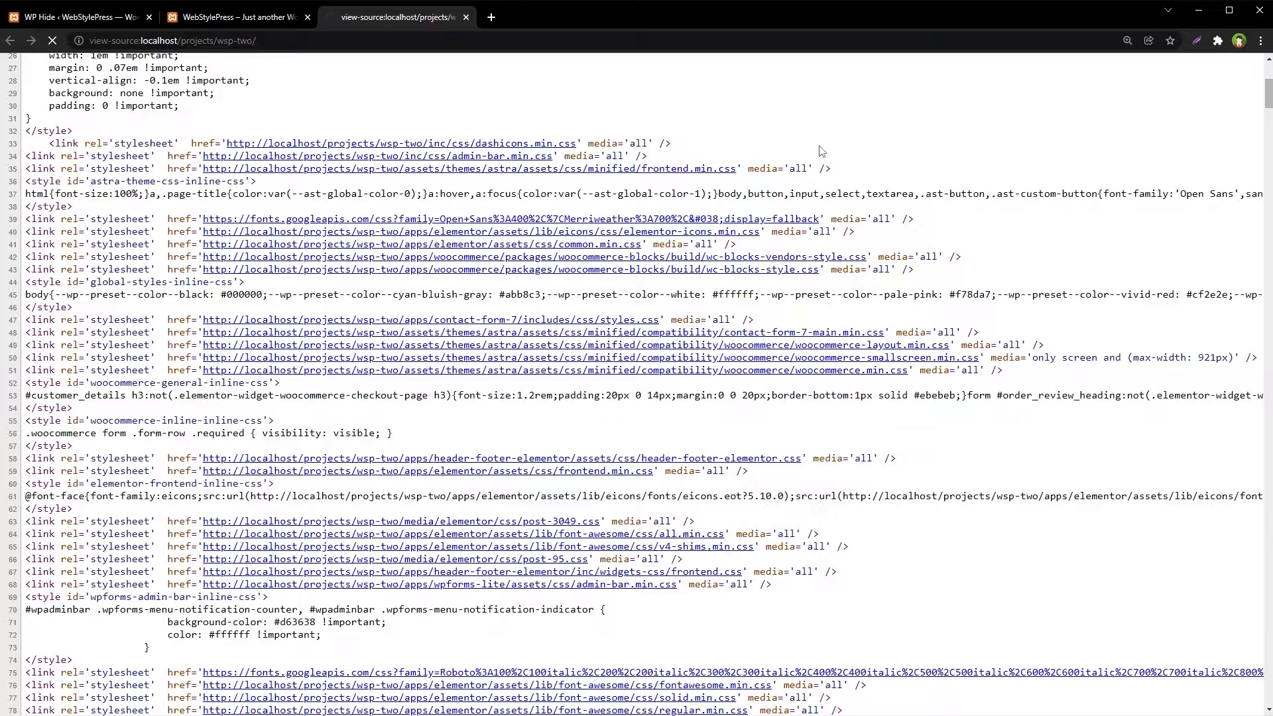
Step: Reload the page source so the header-footer-elementor stylesheet again shows wp-content with ?ver=1.6.5
click(52, 42)
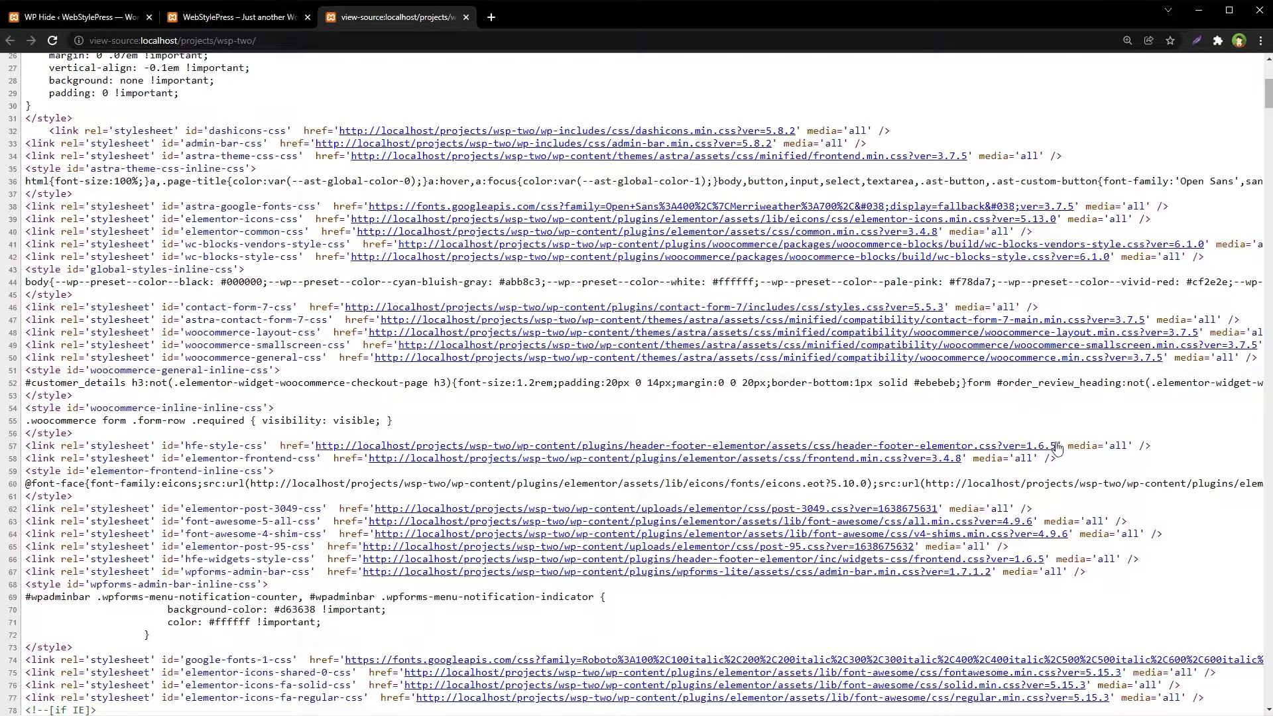
scroll(up, 3)
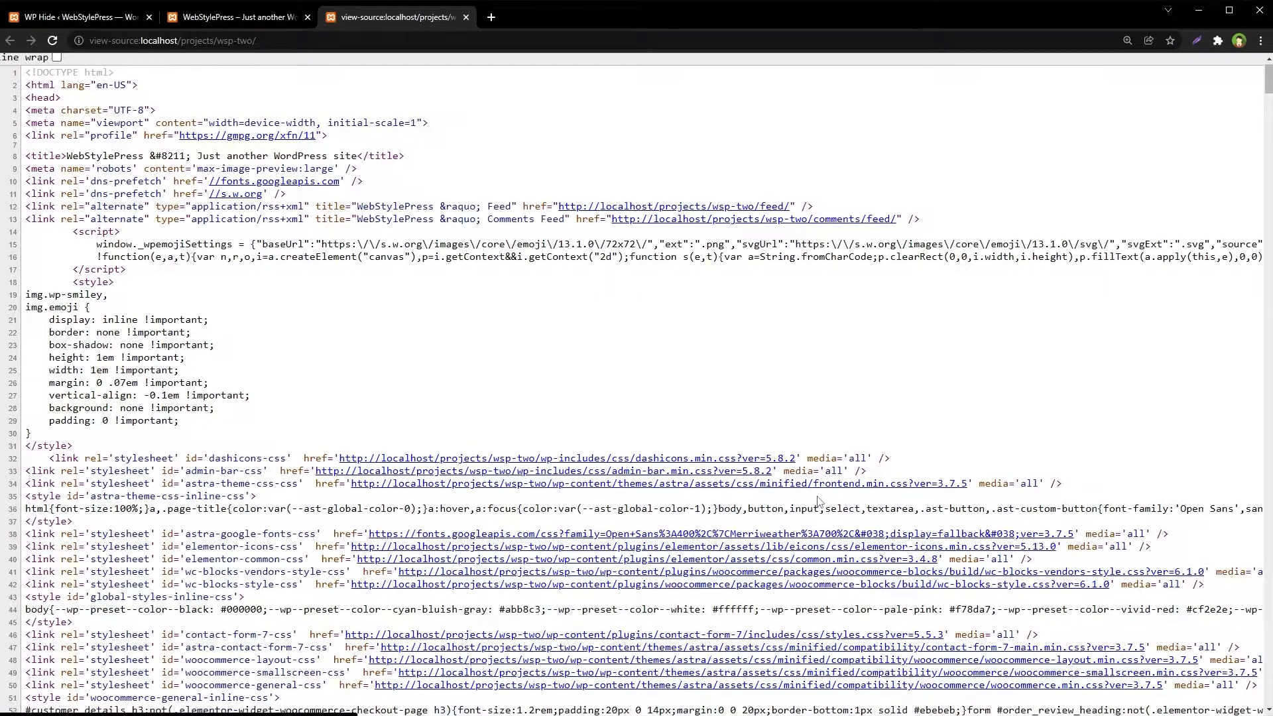
scroll(down, 3)
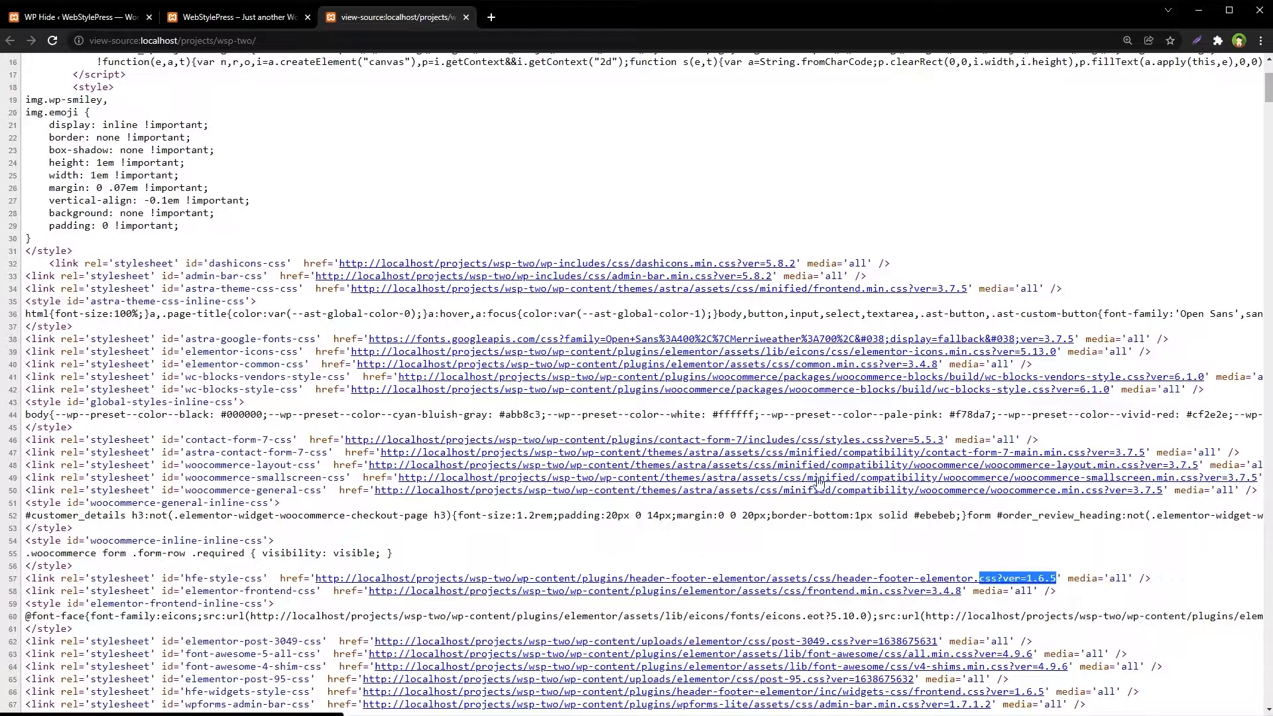
scroll(down, 3)
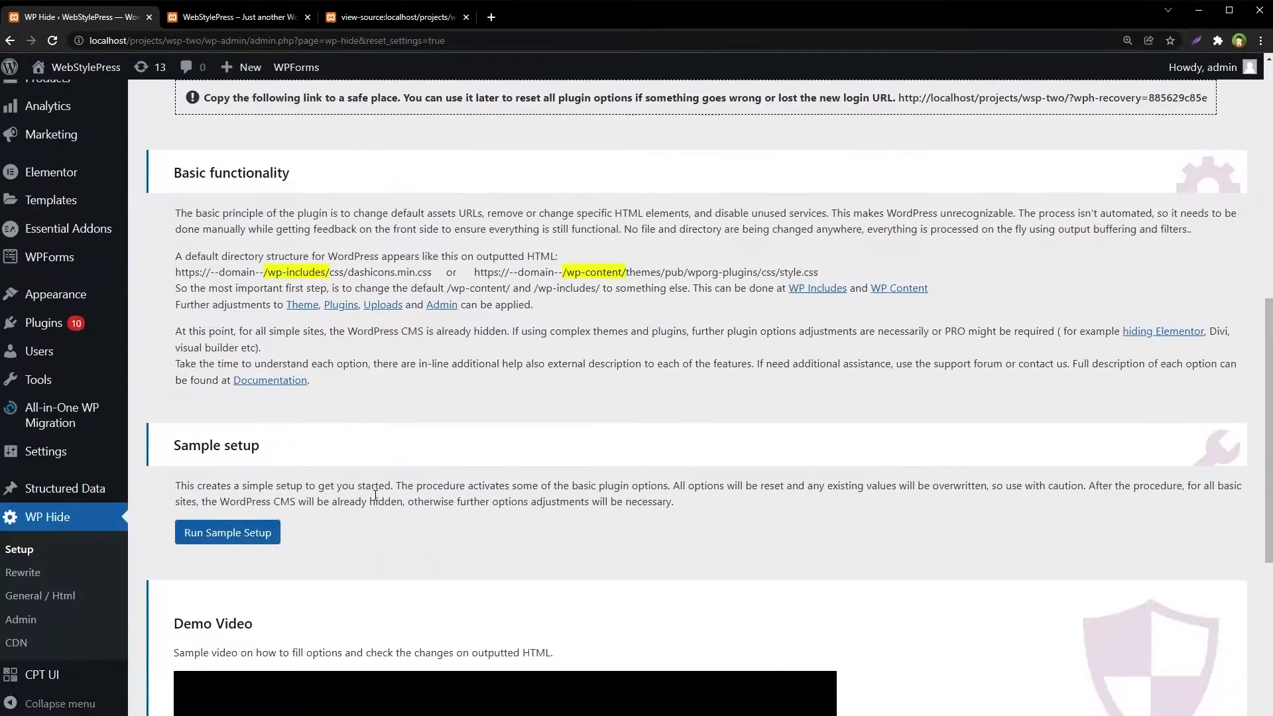
Step: Review the Rewrite WP Includes and WP Content path fields, now empty, then move on to the Admin settings
click(227, 531)
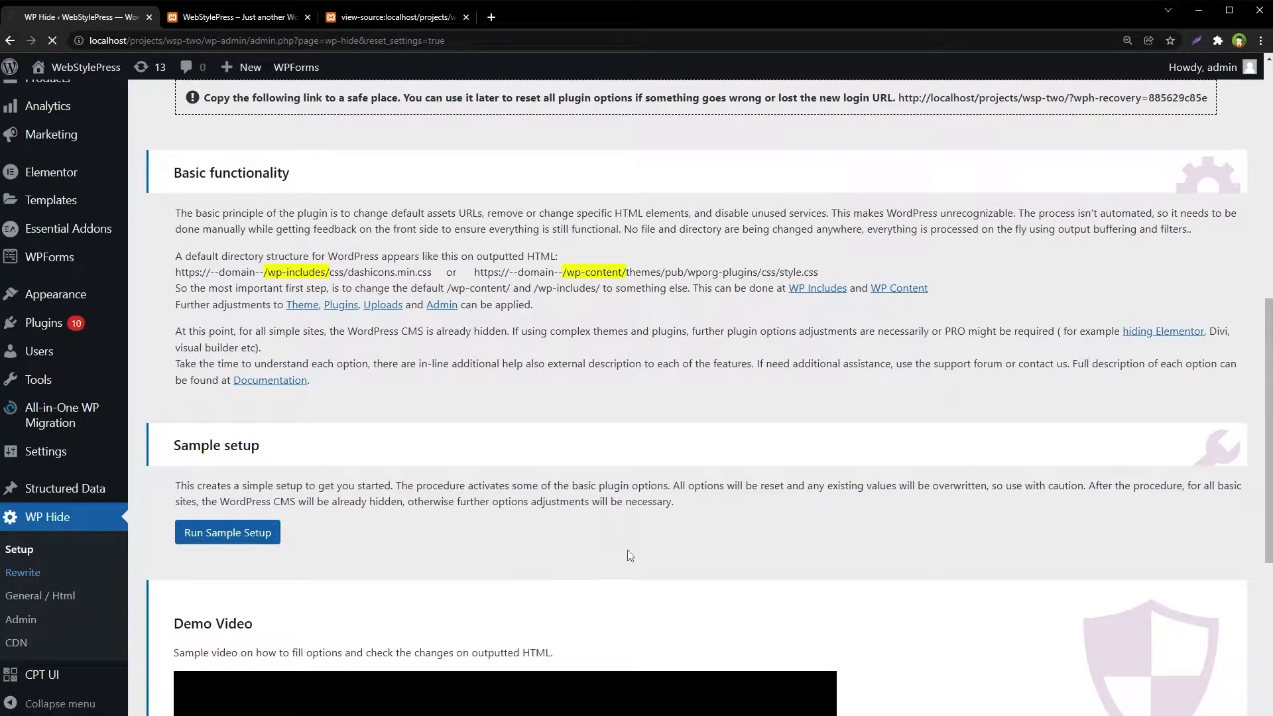
click(23, 573)
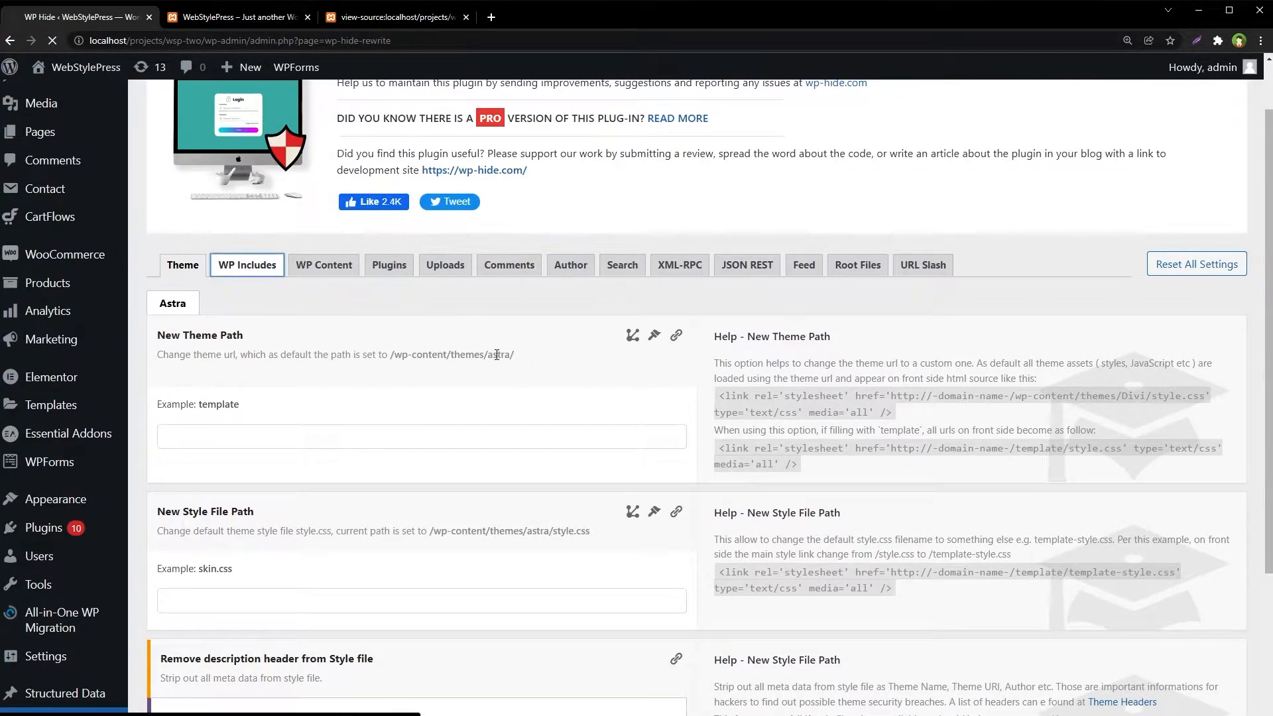
click(246, 264)
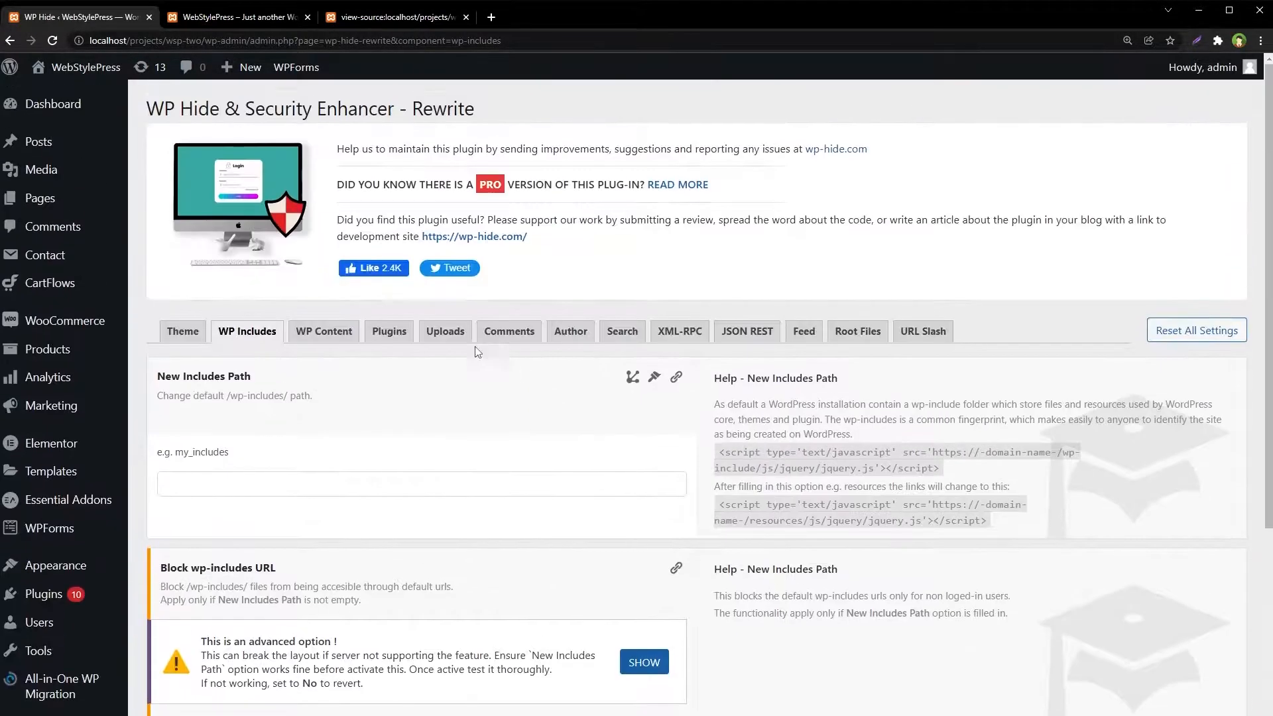
click(324, 330)
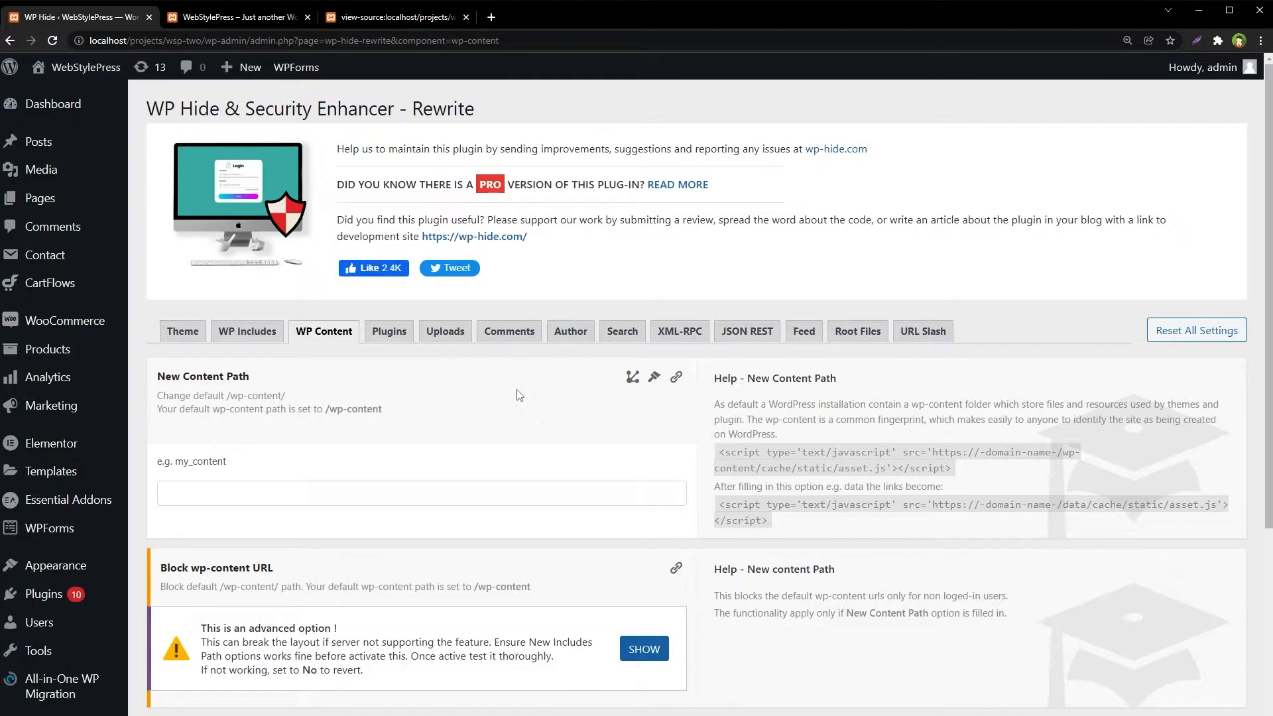
scroll(down, 3)
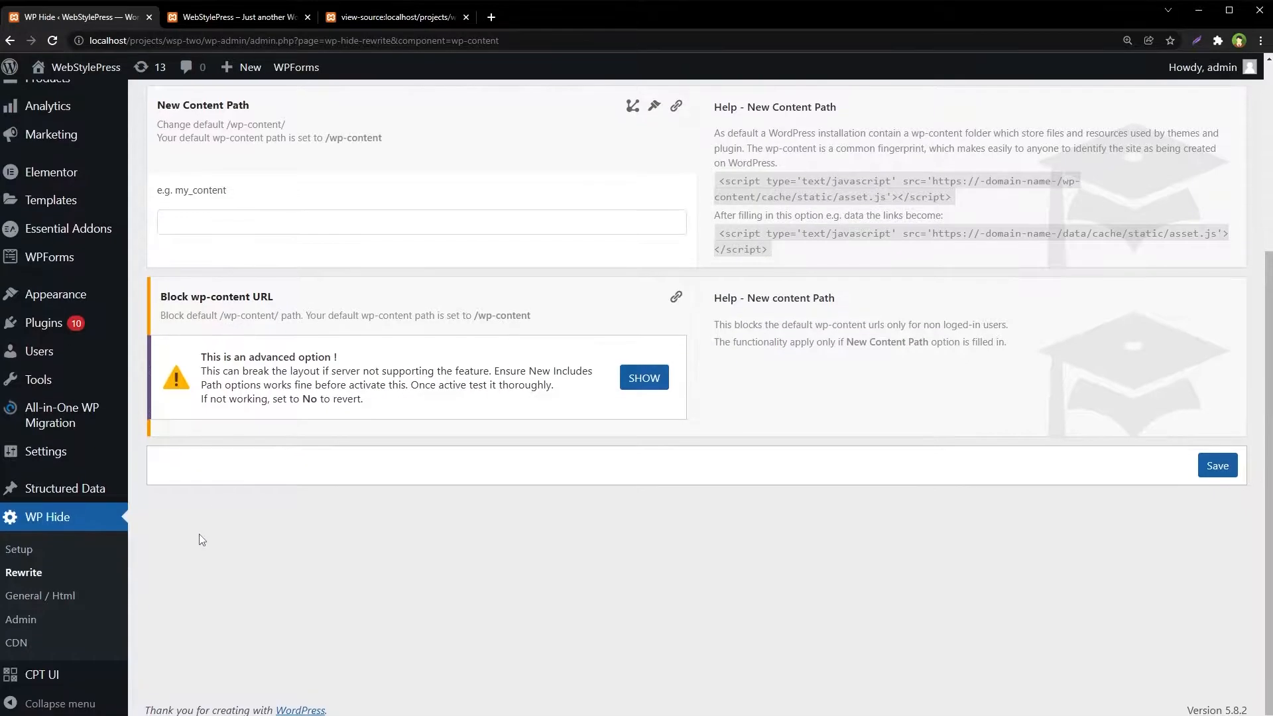
click(20, 619)
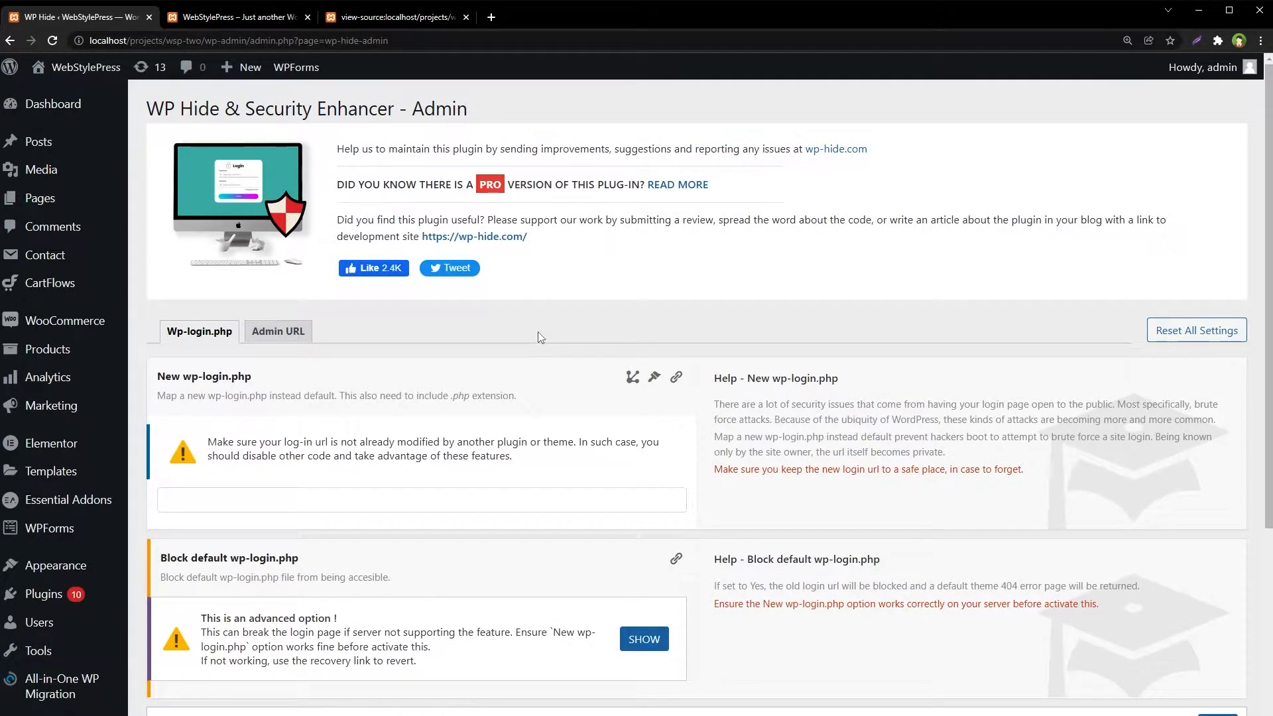
Step: Confirm the Wp-login.php and Admin URL fields are empty after the reset
scroll(down, 3)
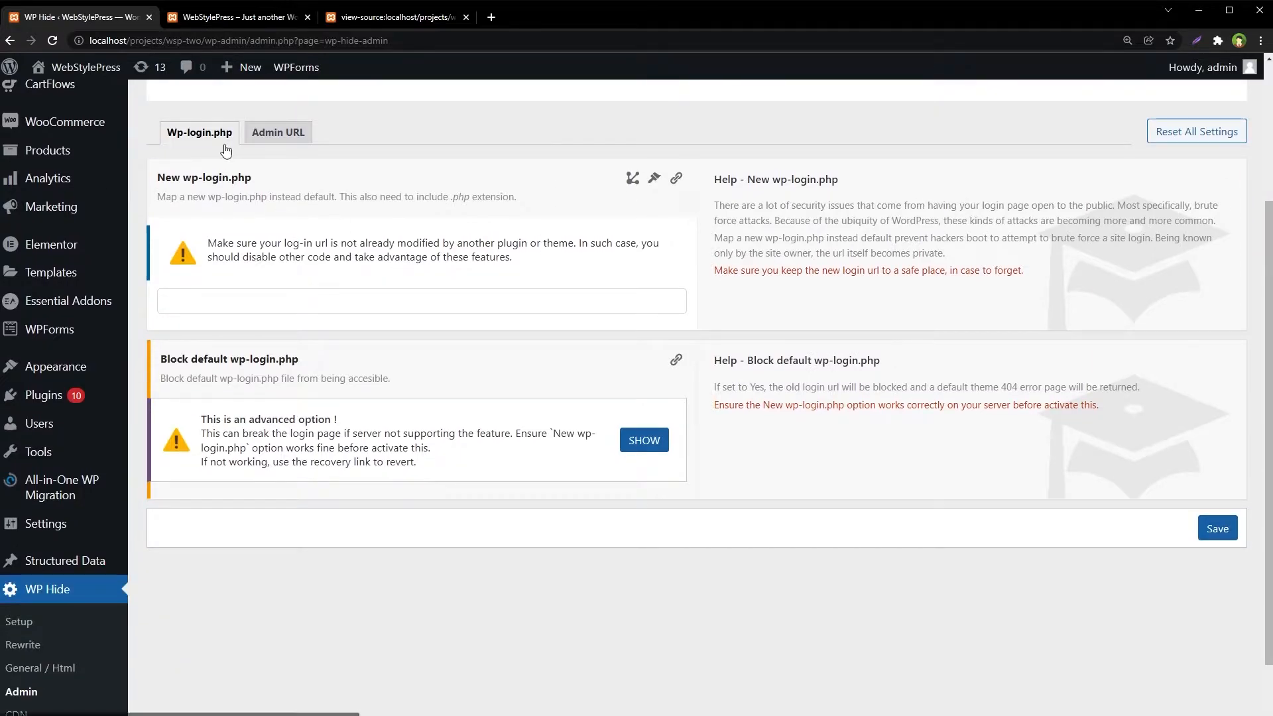
mouse_move(414, 427)
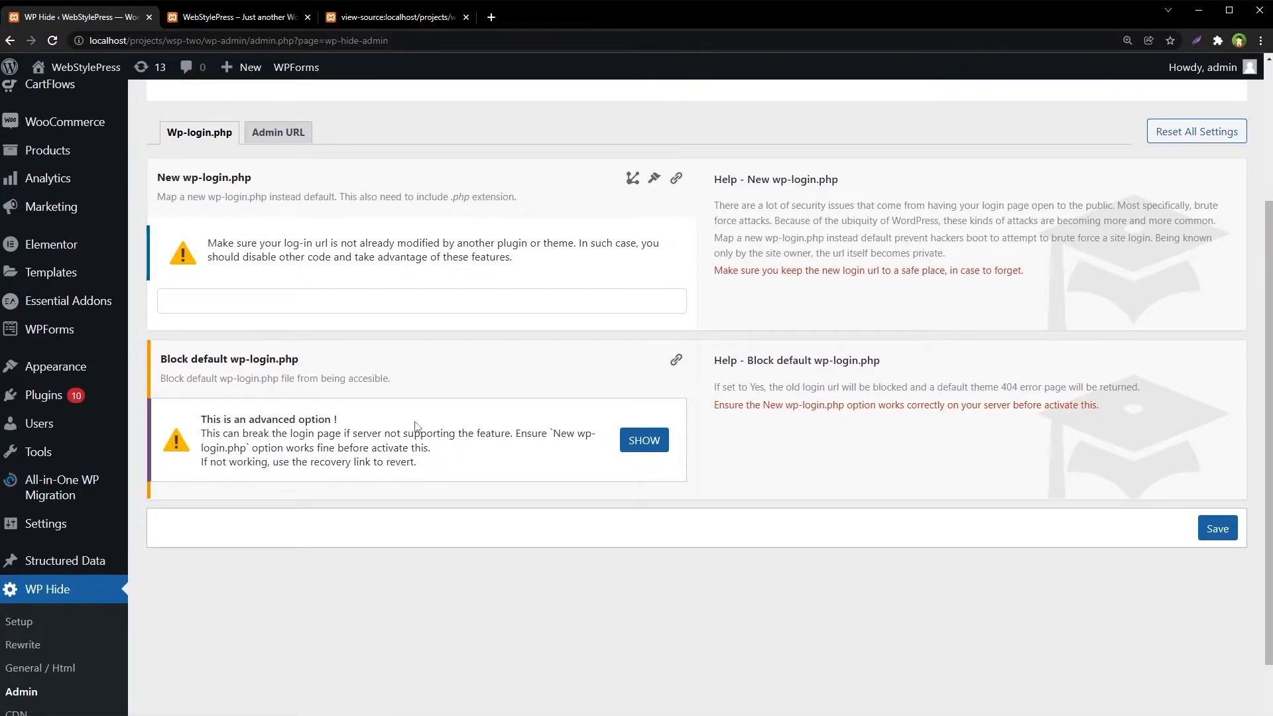
scroll(up, 3)
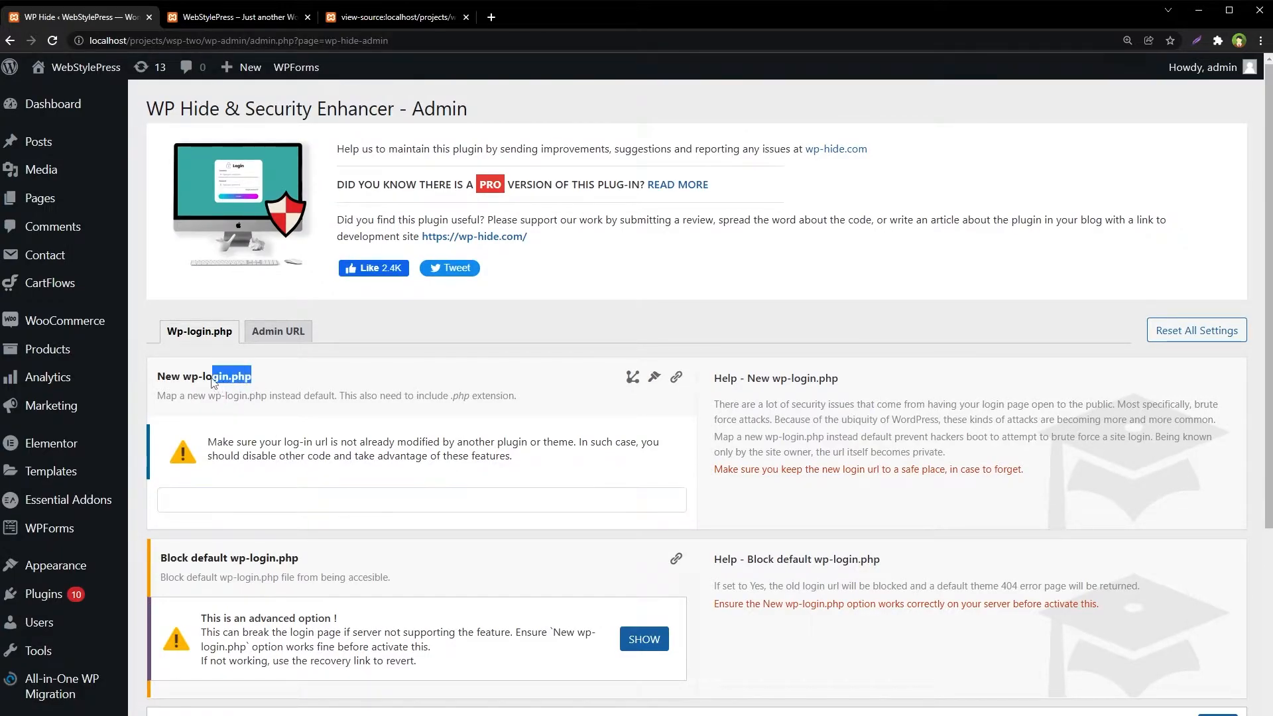
click(277, 331)
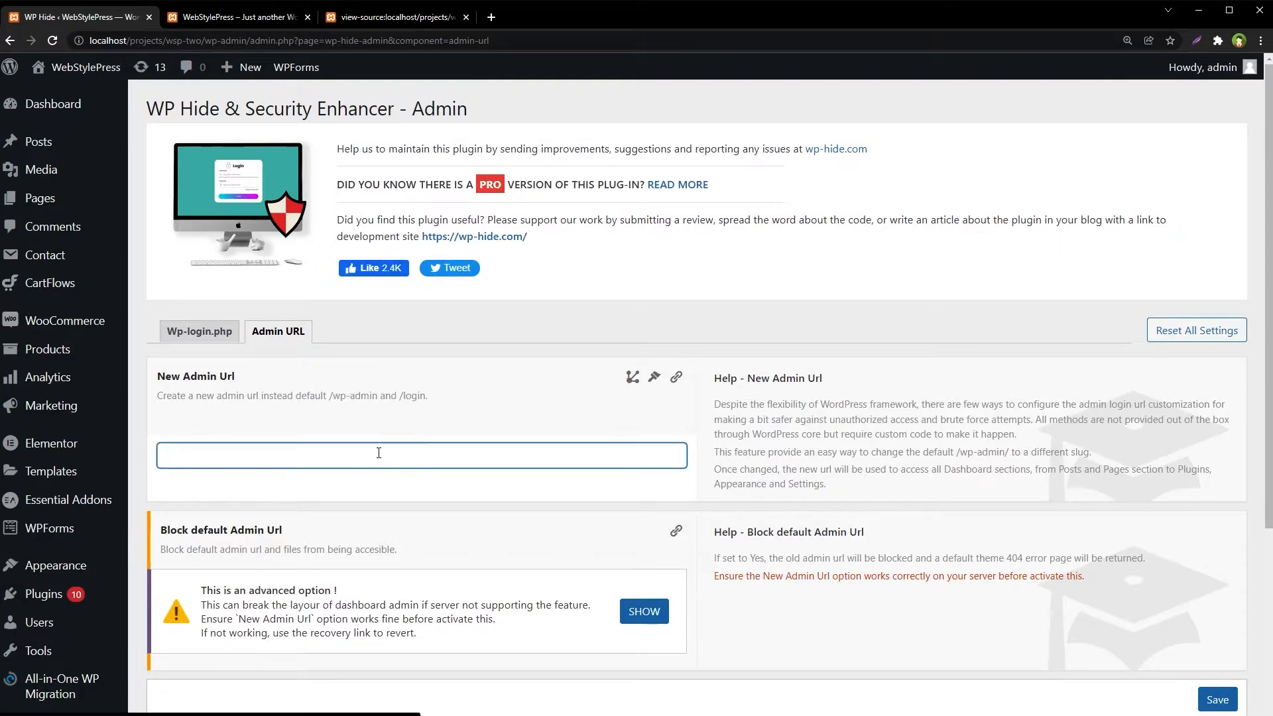
scroll(down, 3)
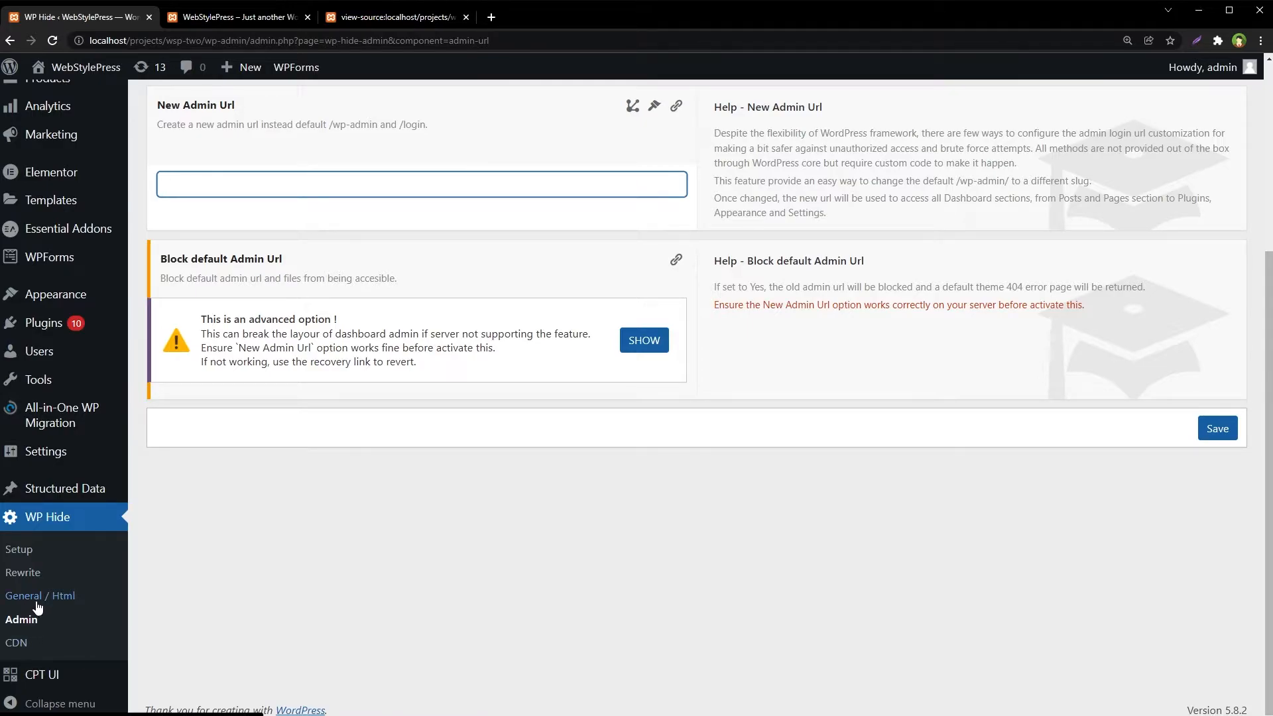
Step: Return to the Rewrite settings page on the Theme section
click(420, 184)
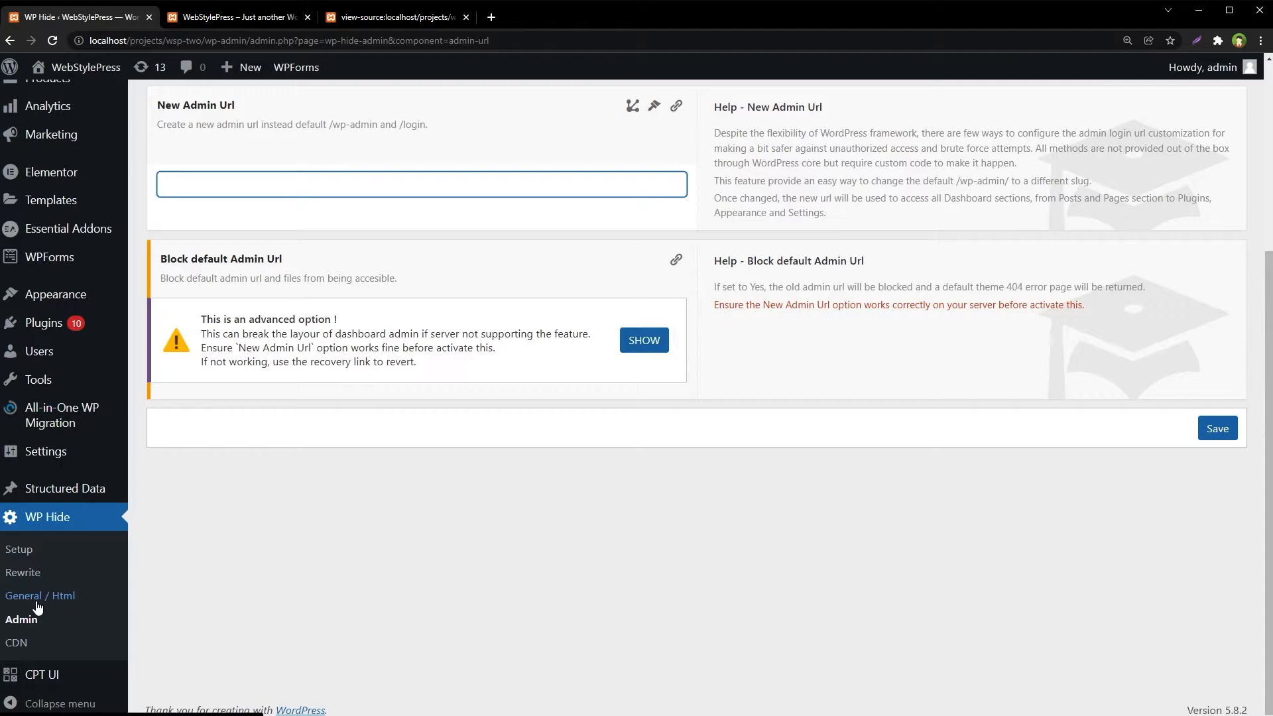
click(22, 573)
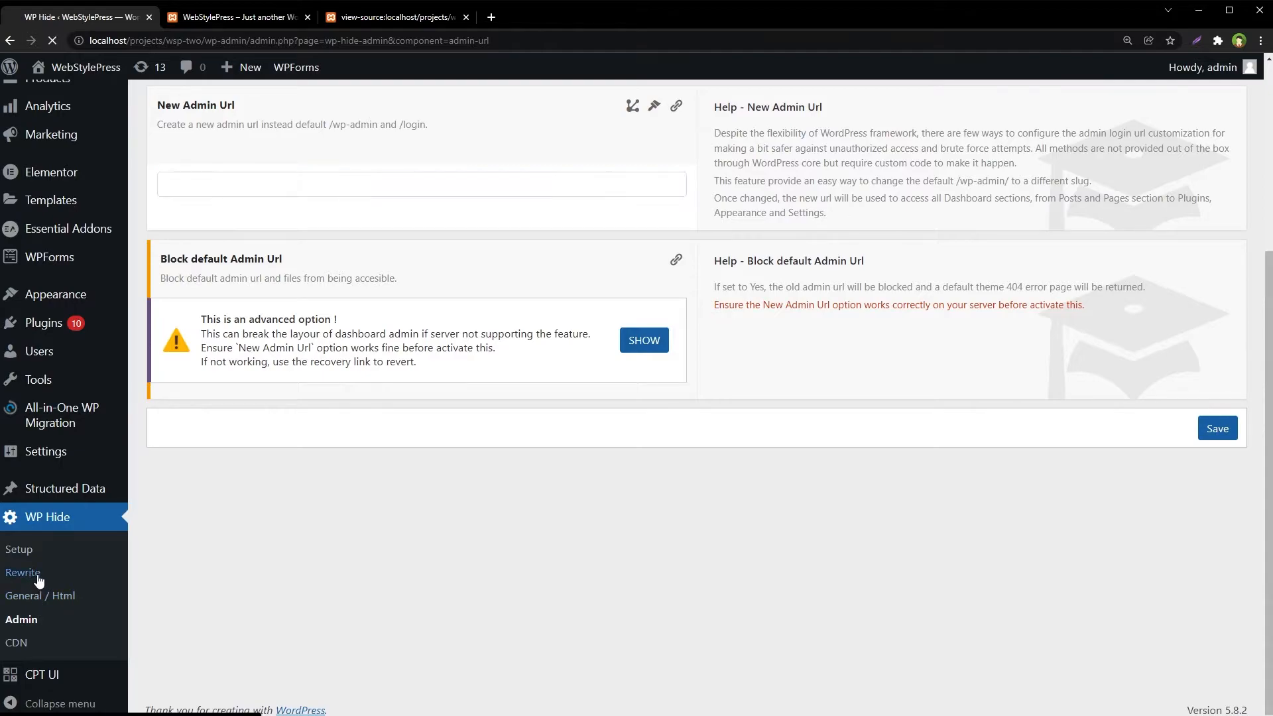
click(23, 573)
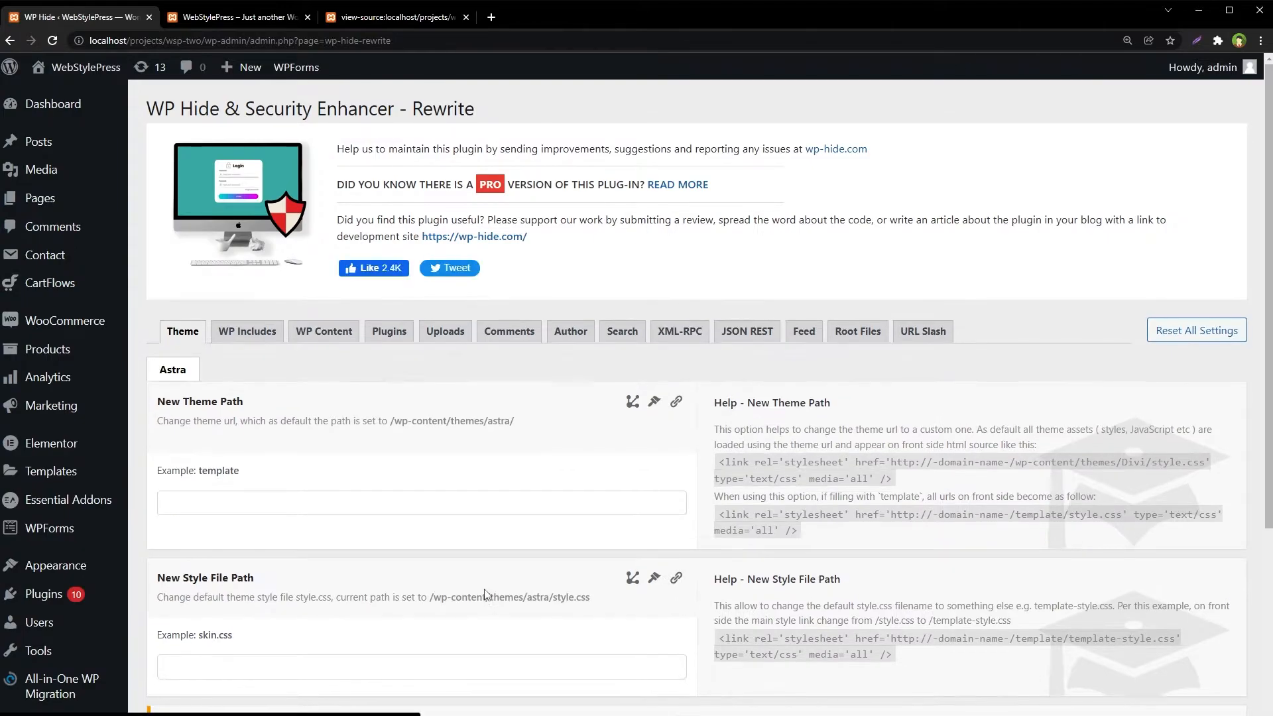